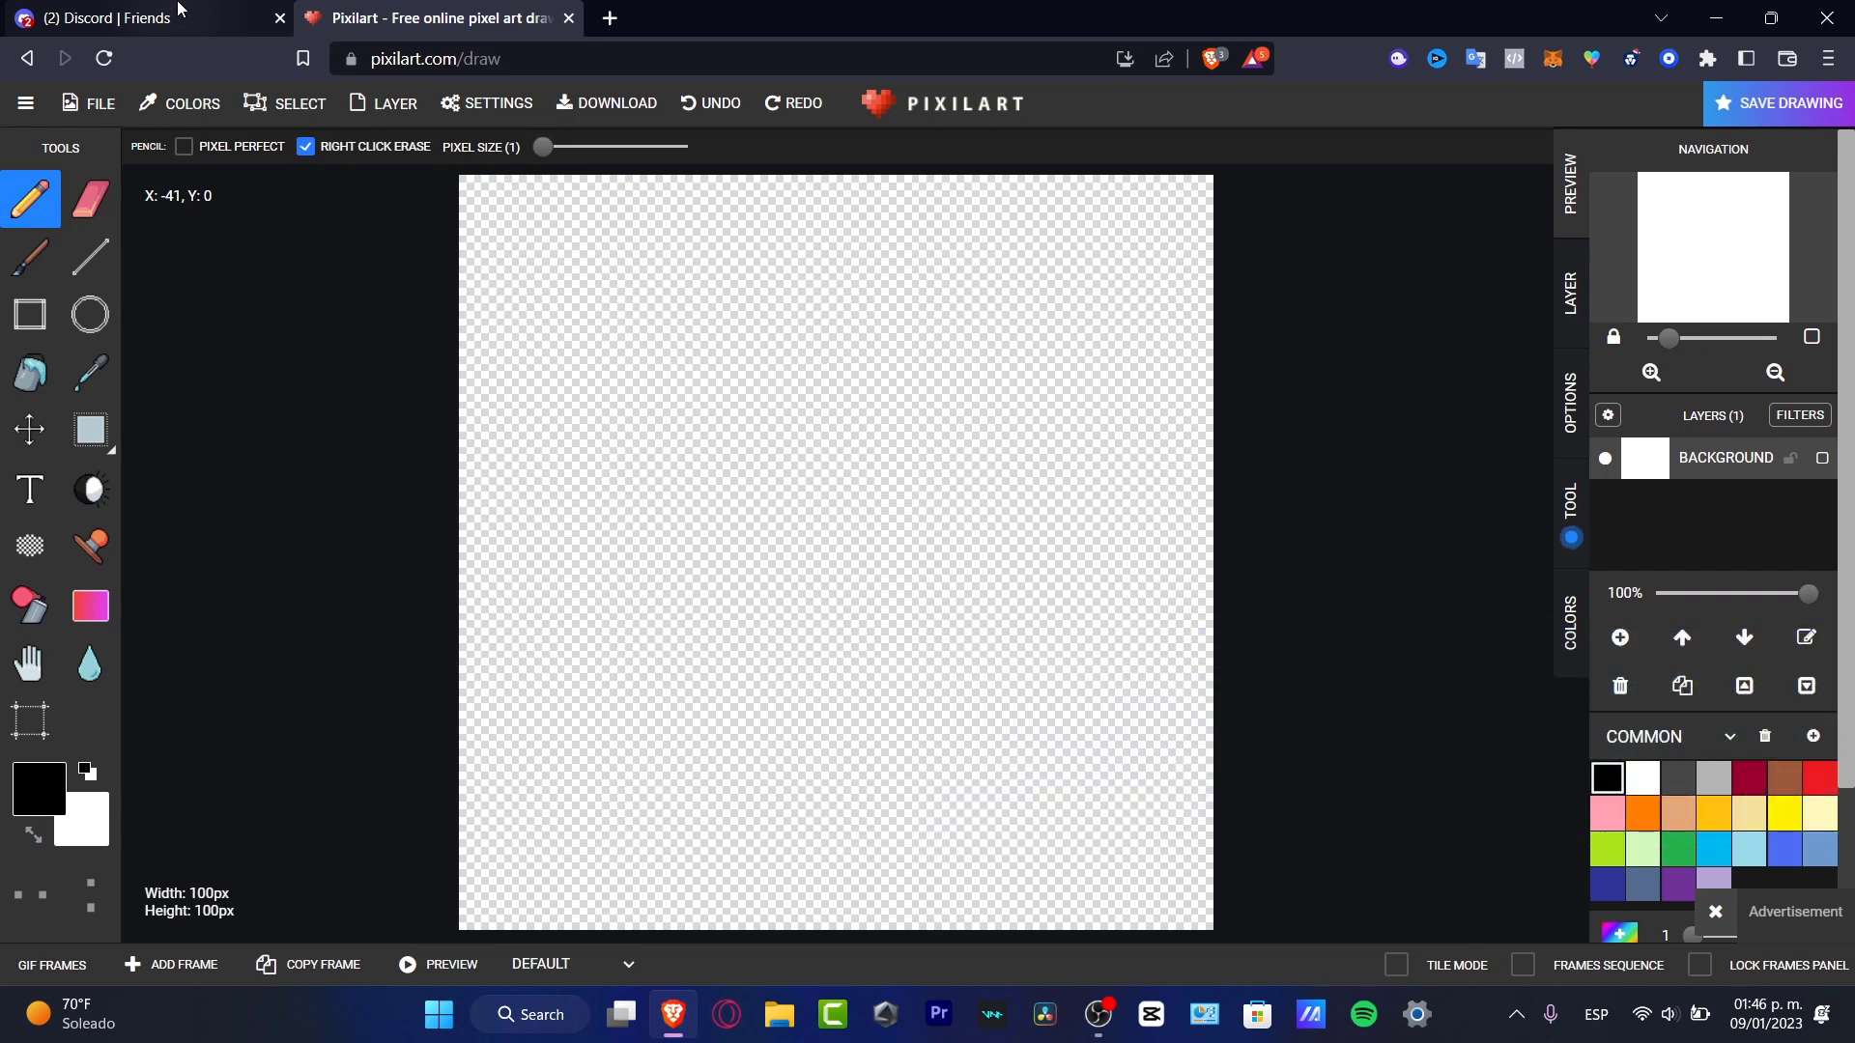
Step: Search Google for "NFT" in a new browser tab and scan the results
click(608, 17)
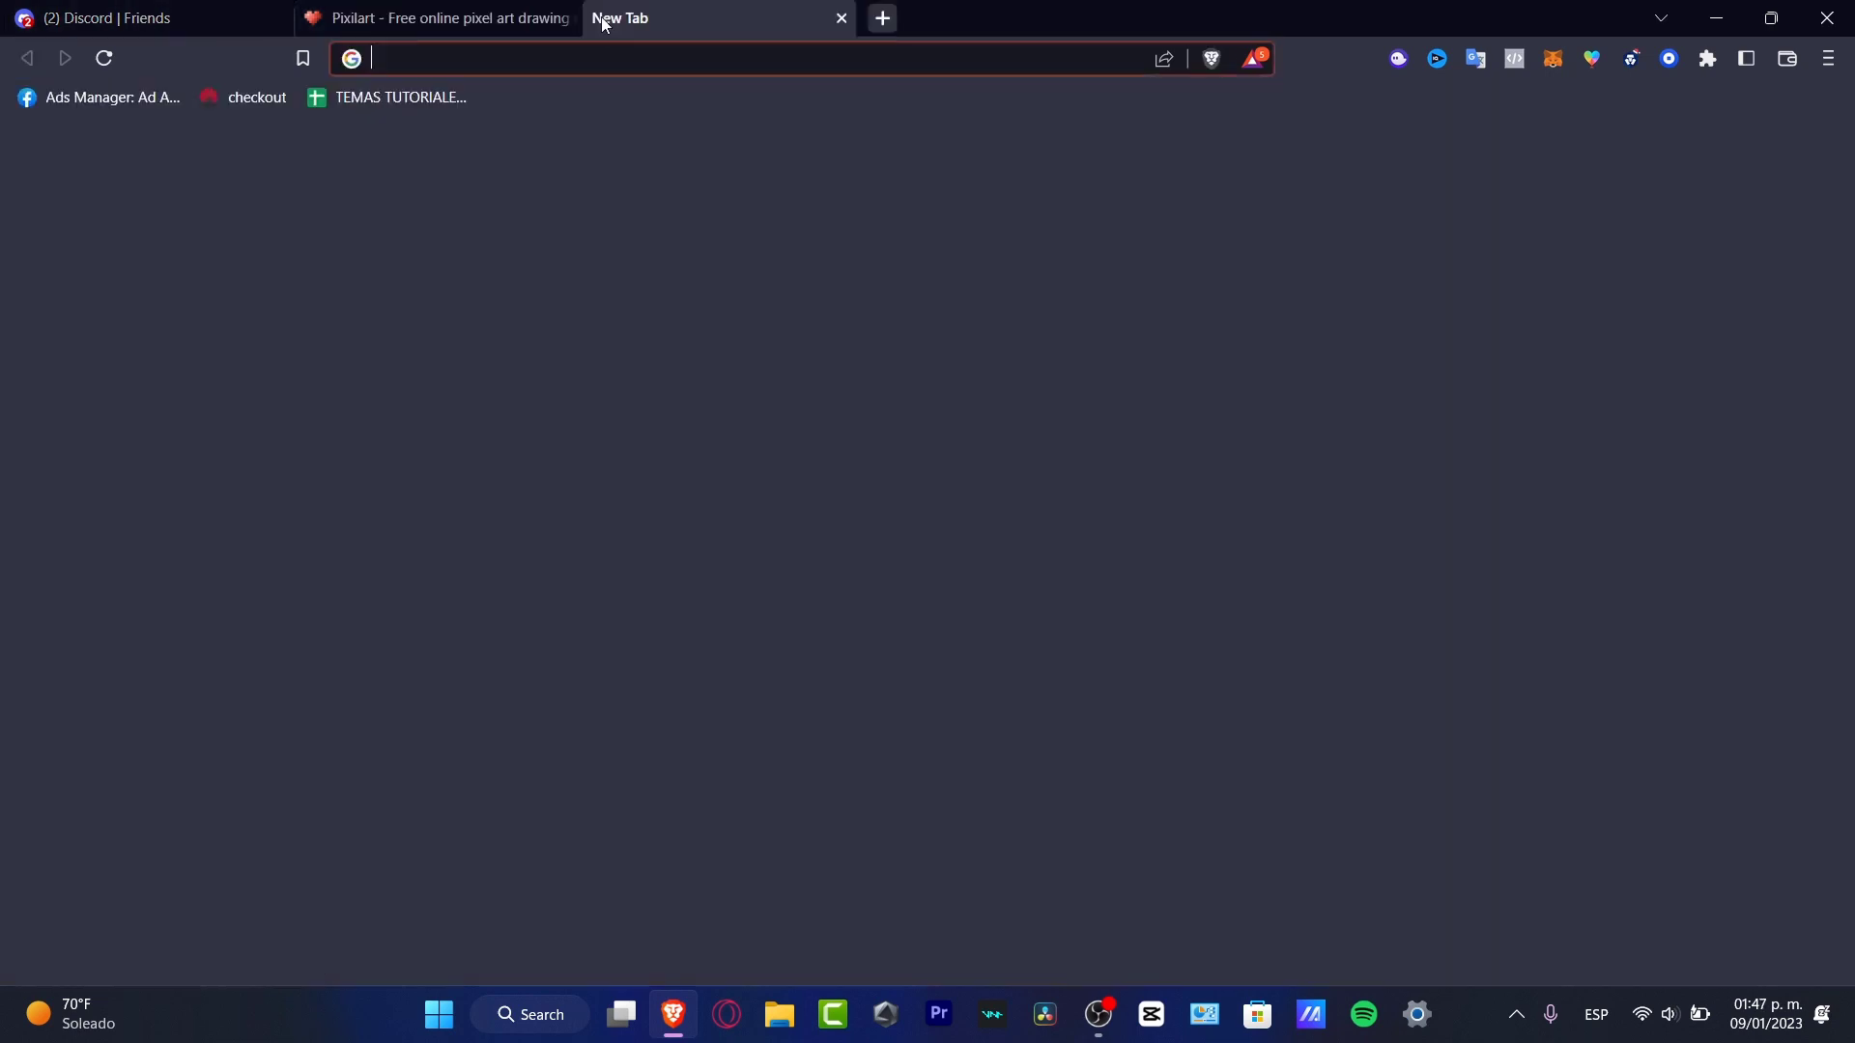
text(NFT)
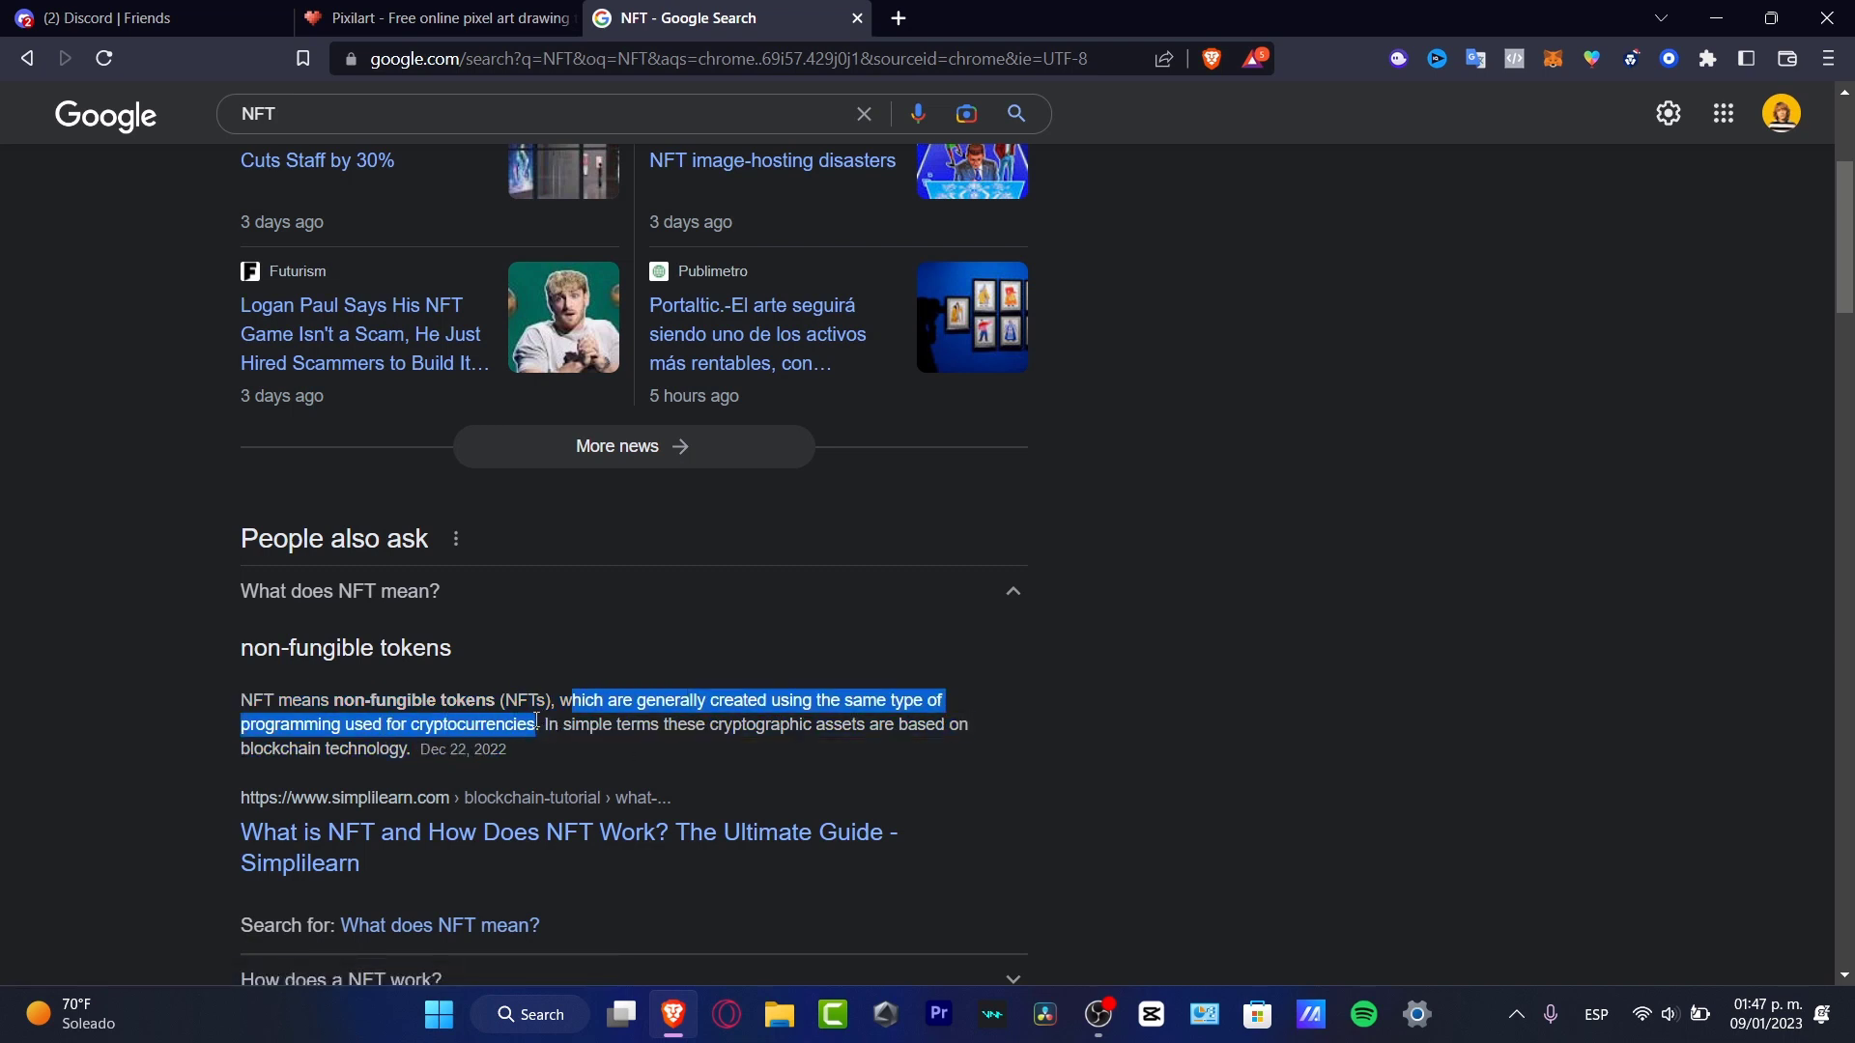
scroll(down, 3)
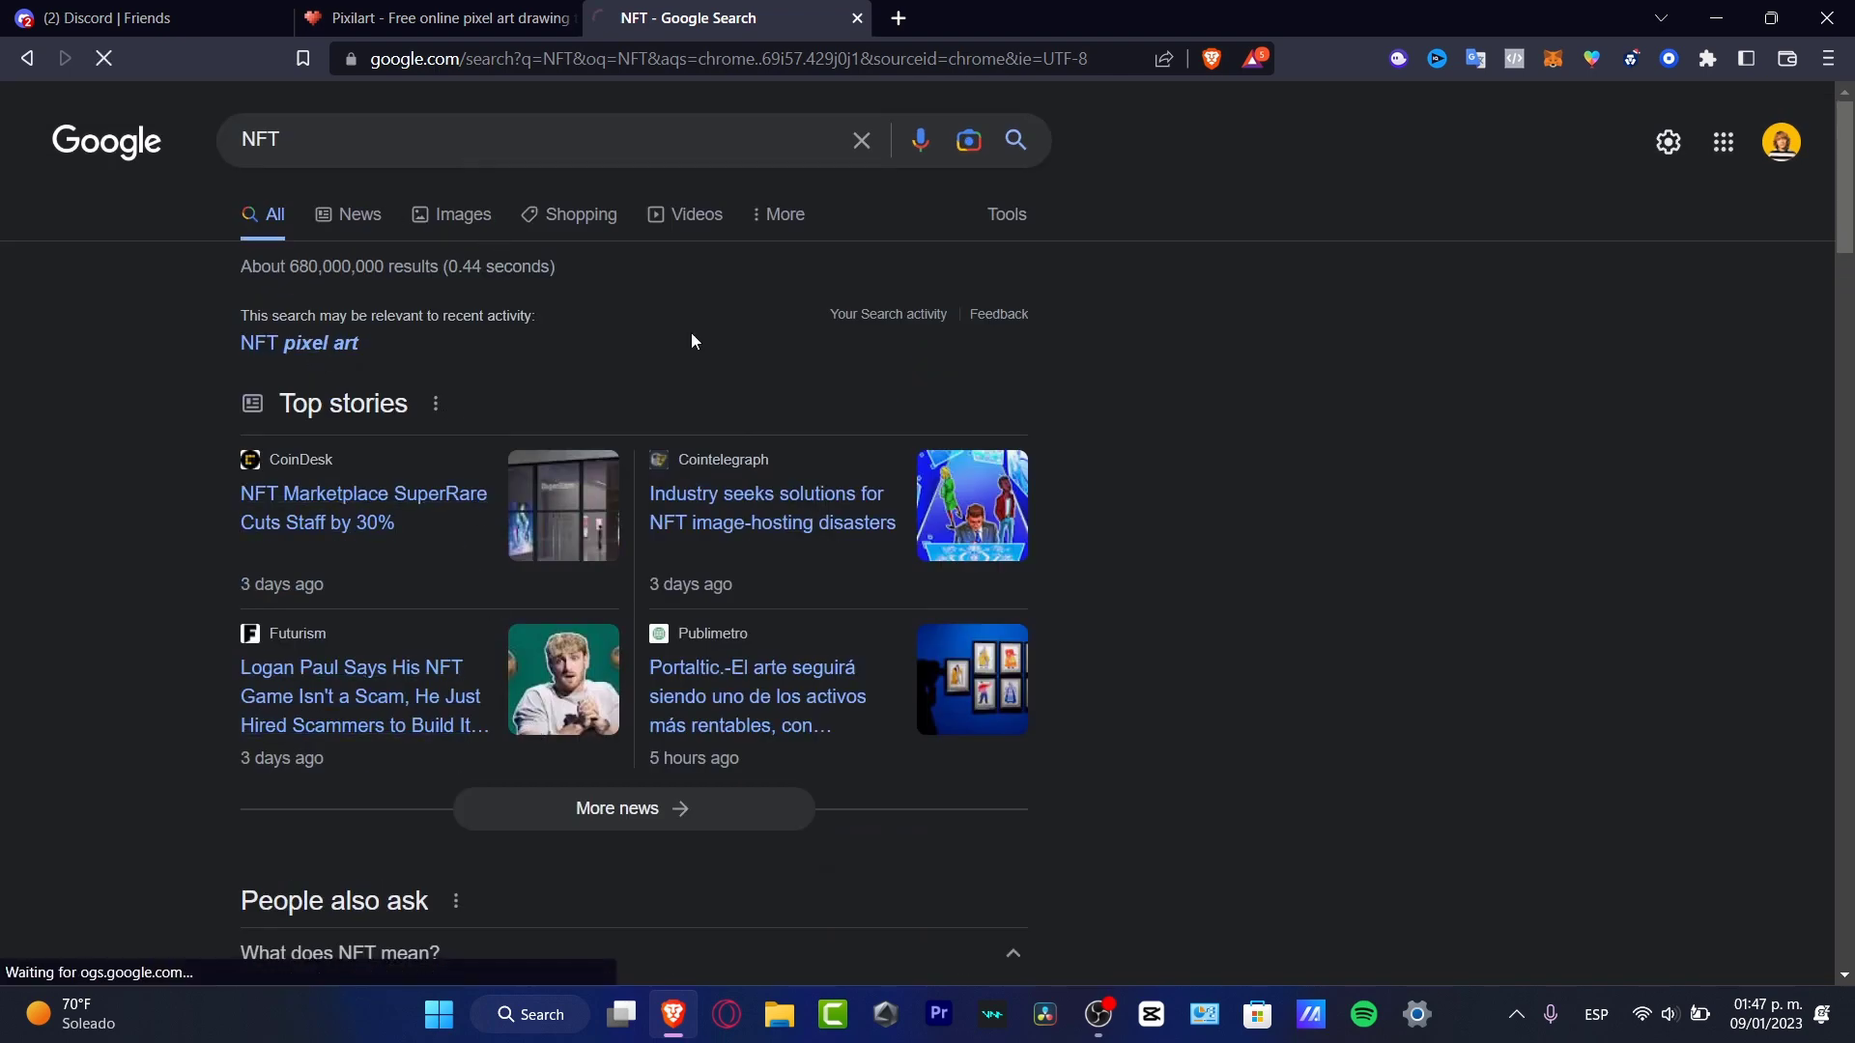
Step: View NFT image results, previewing the Forbes ape then the Hypebeast propeller-cap ape
click(462, 214)
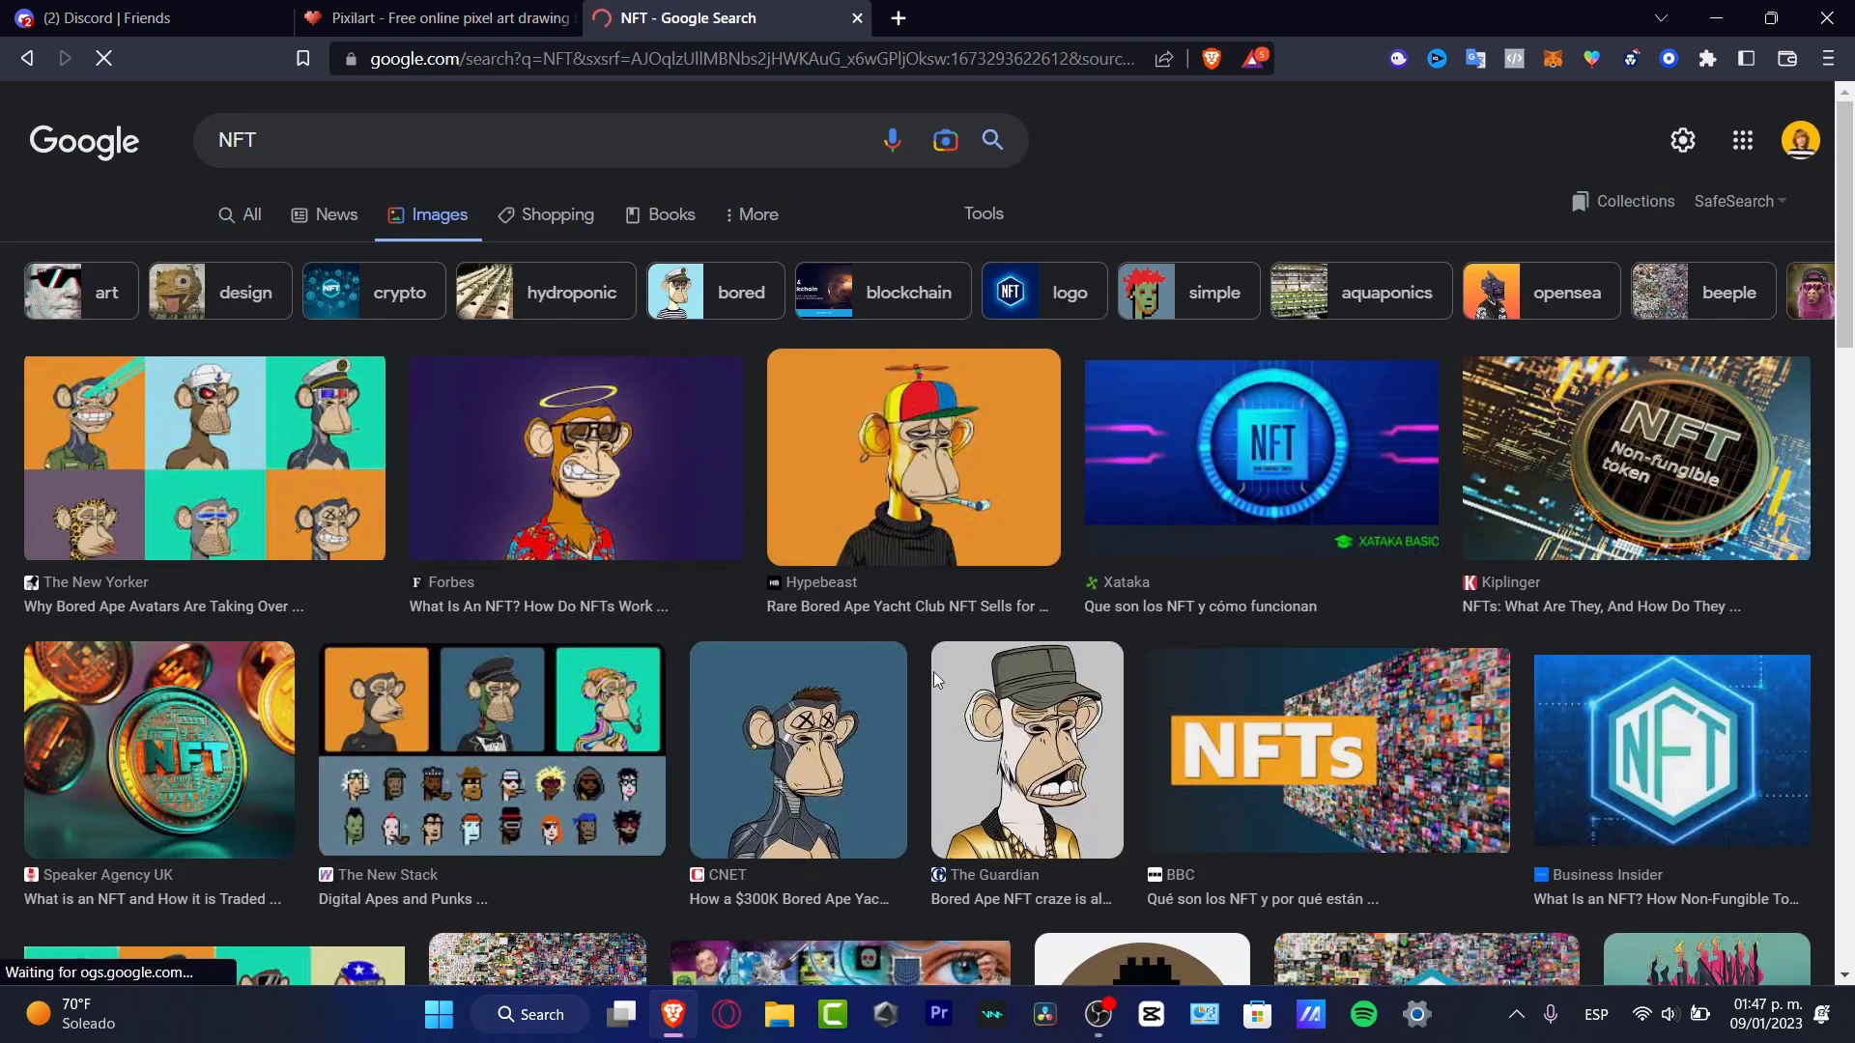
click(576, 459)
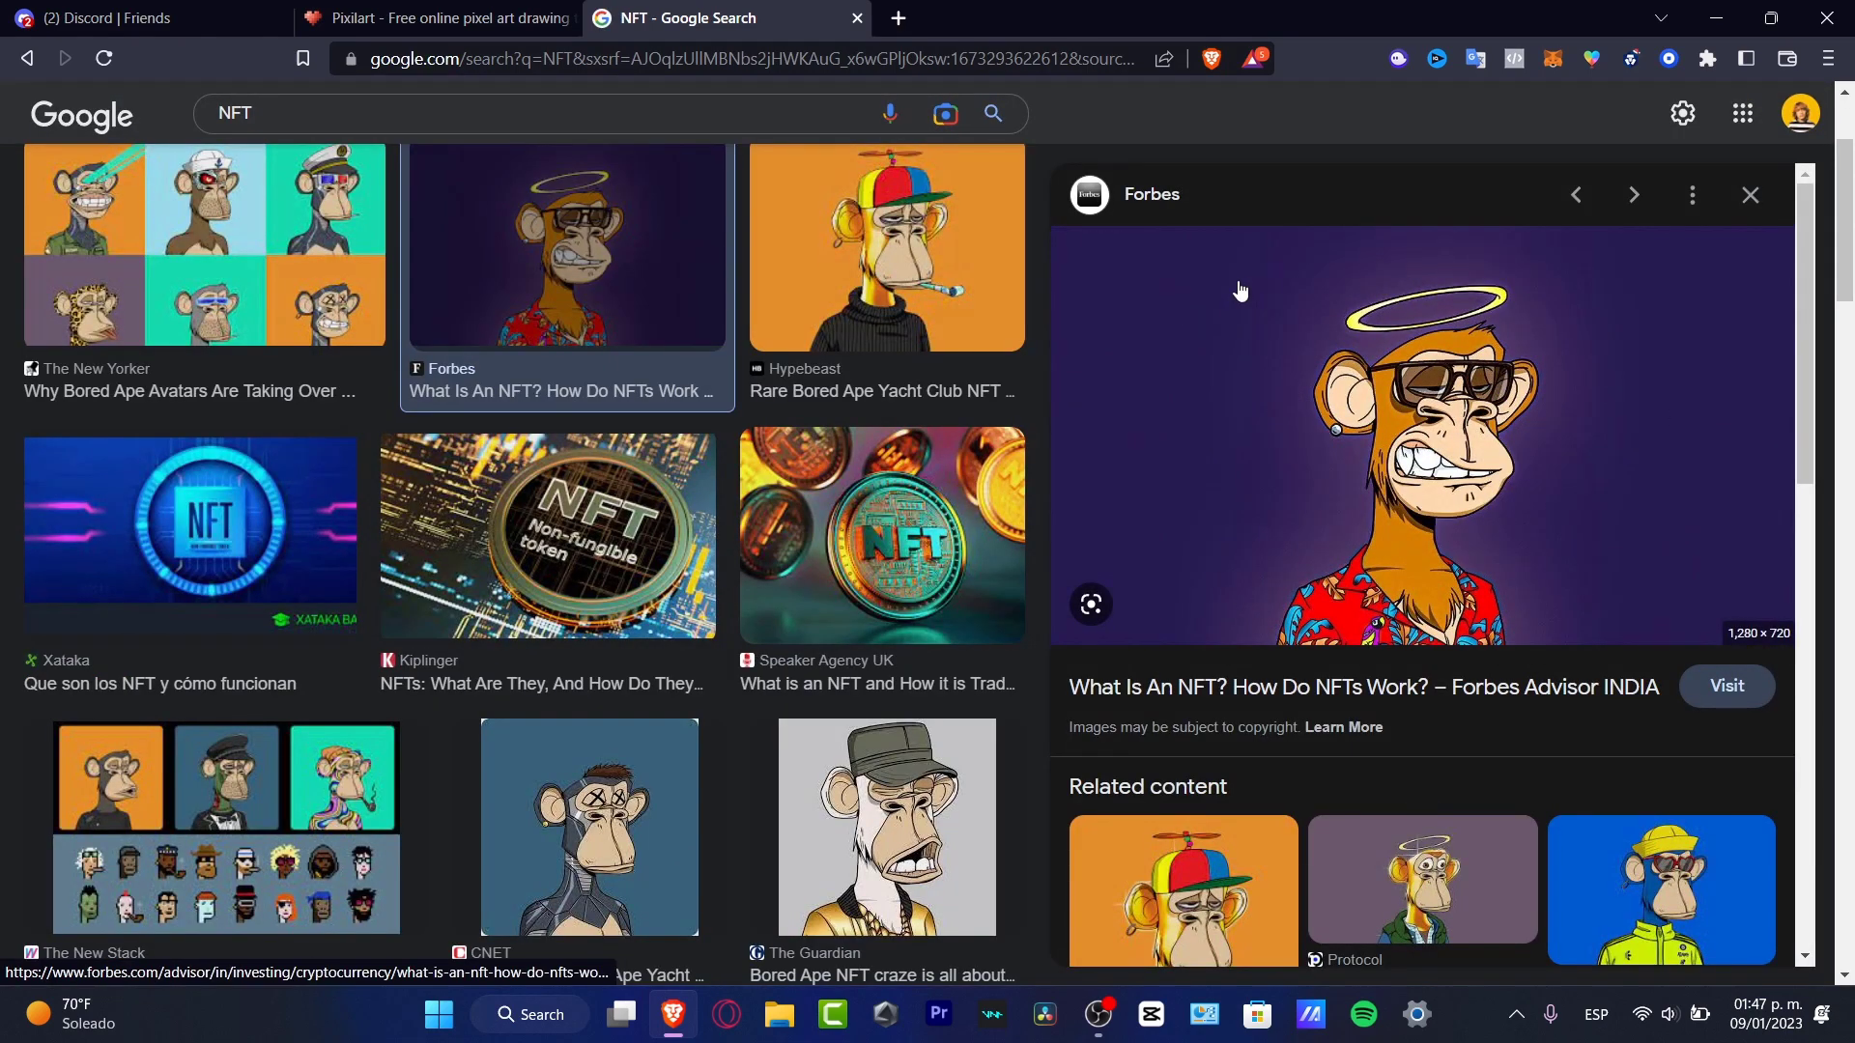
mouse_move(1298, 579)
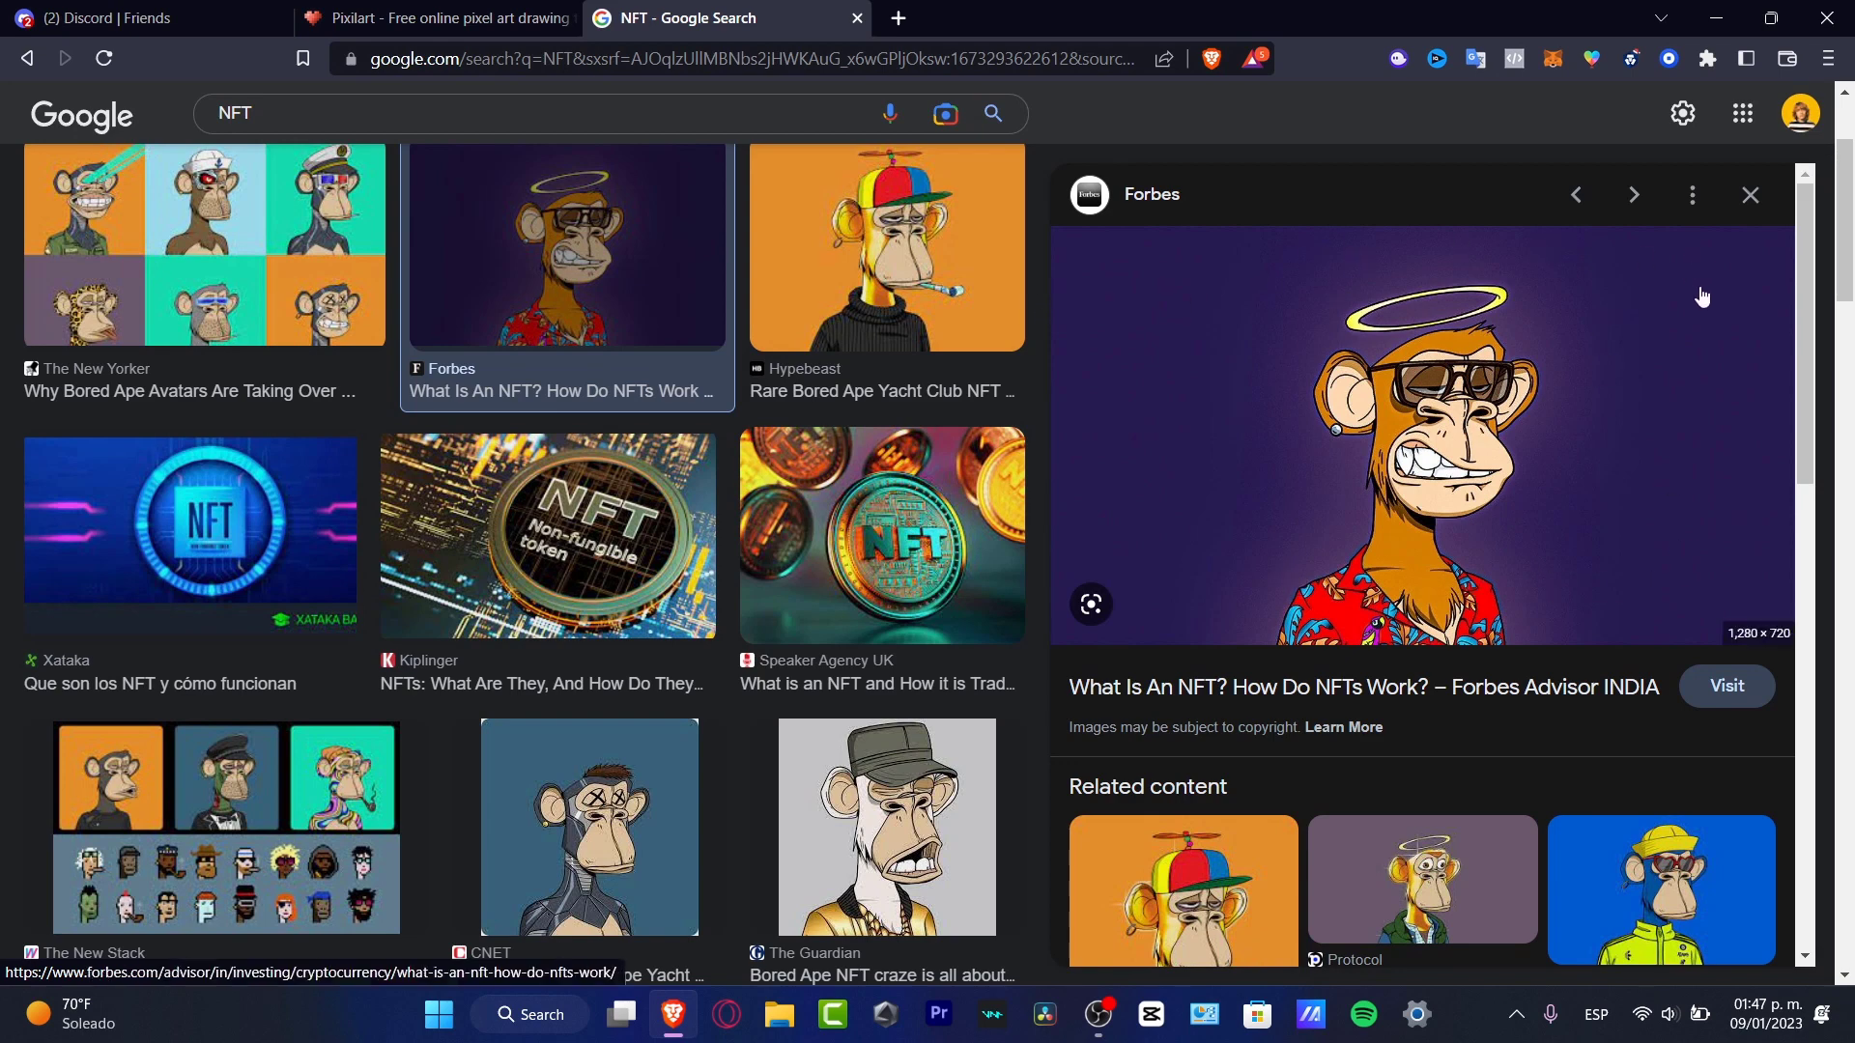
mouse_move(1107, 313)
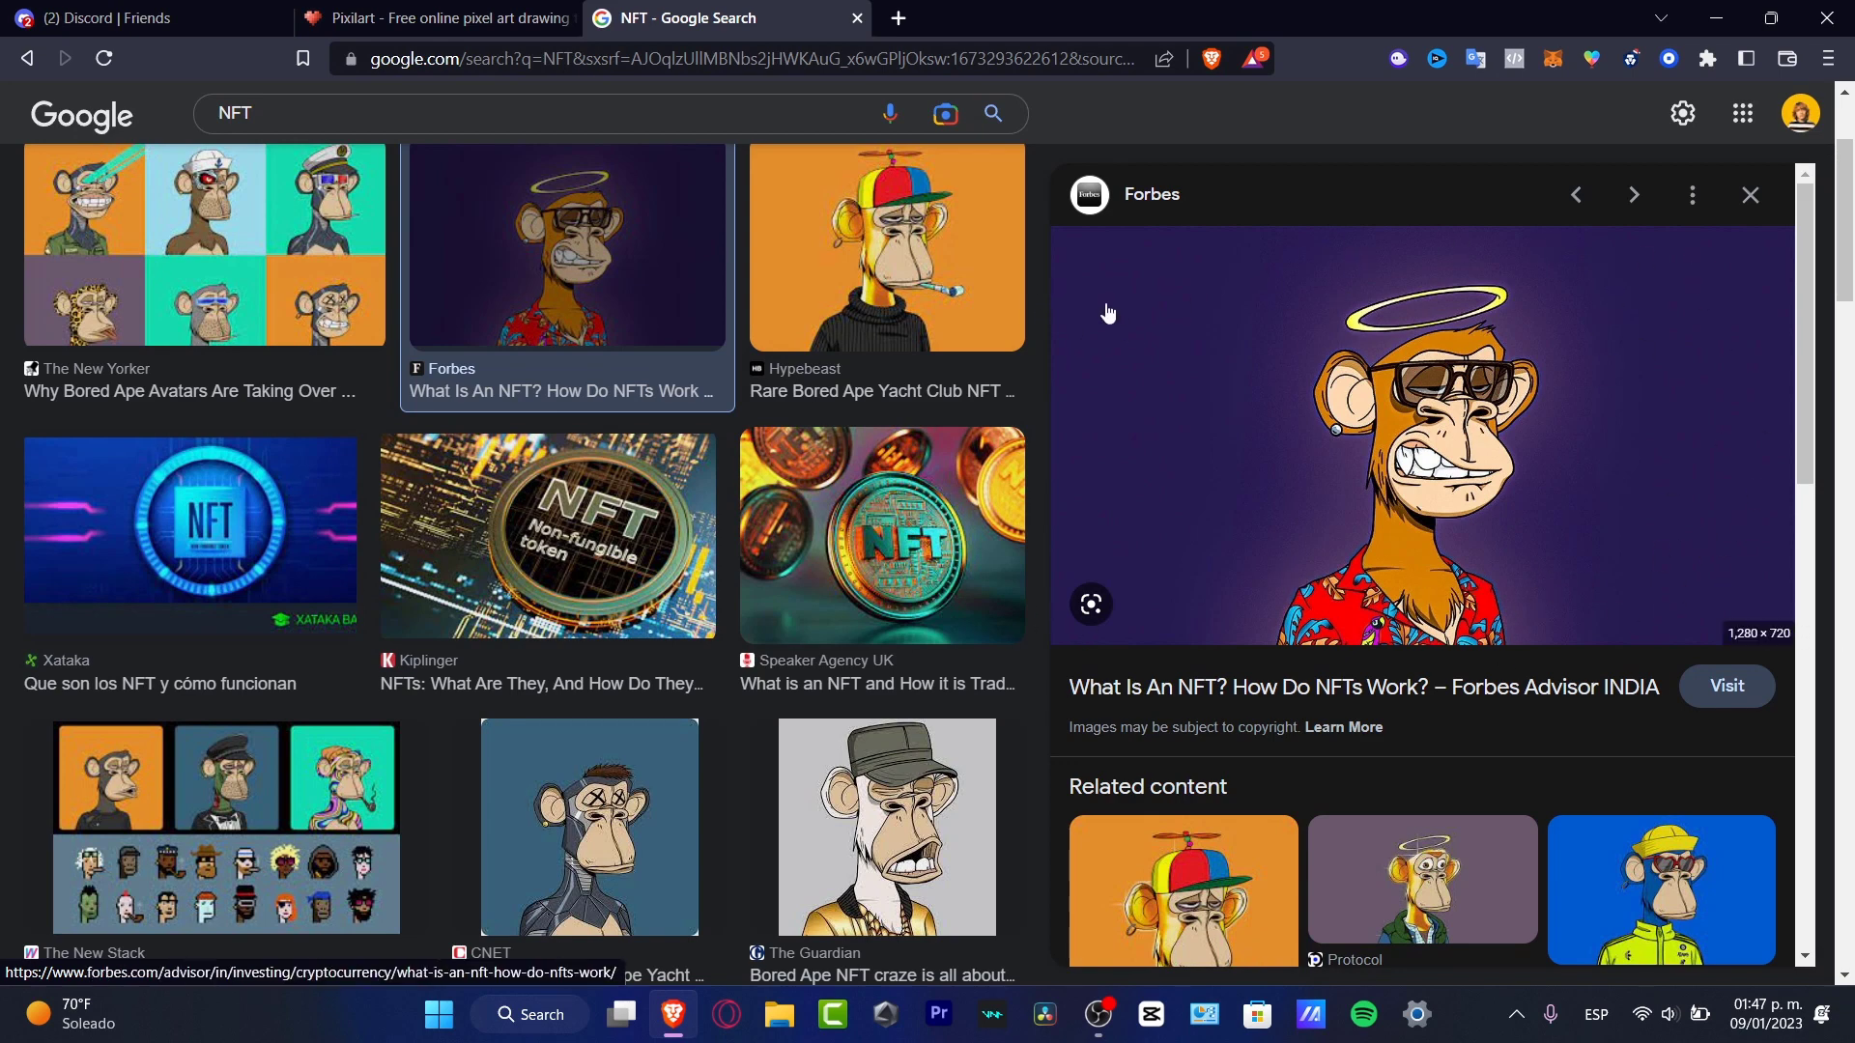
mouse_move(1503, 365)
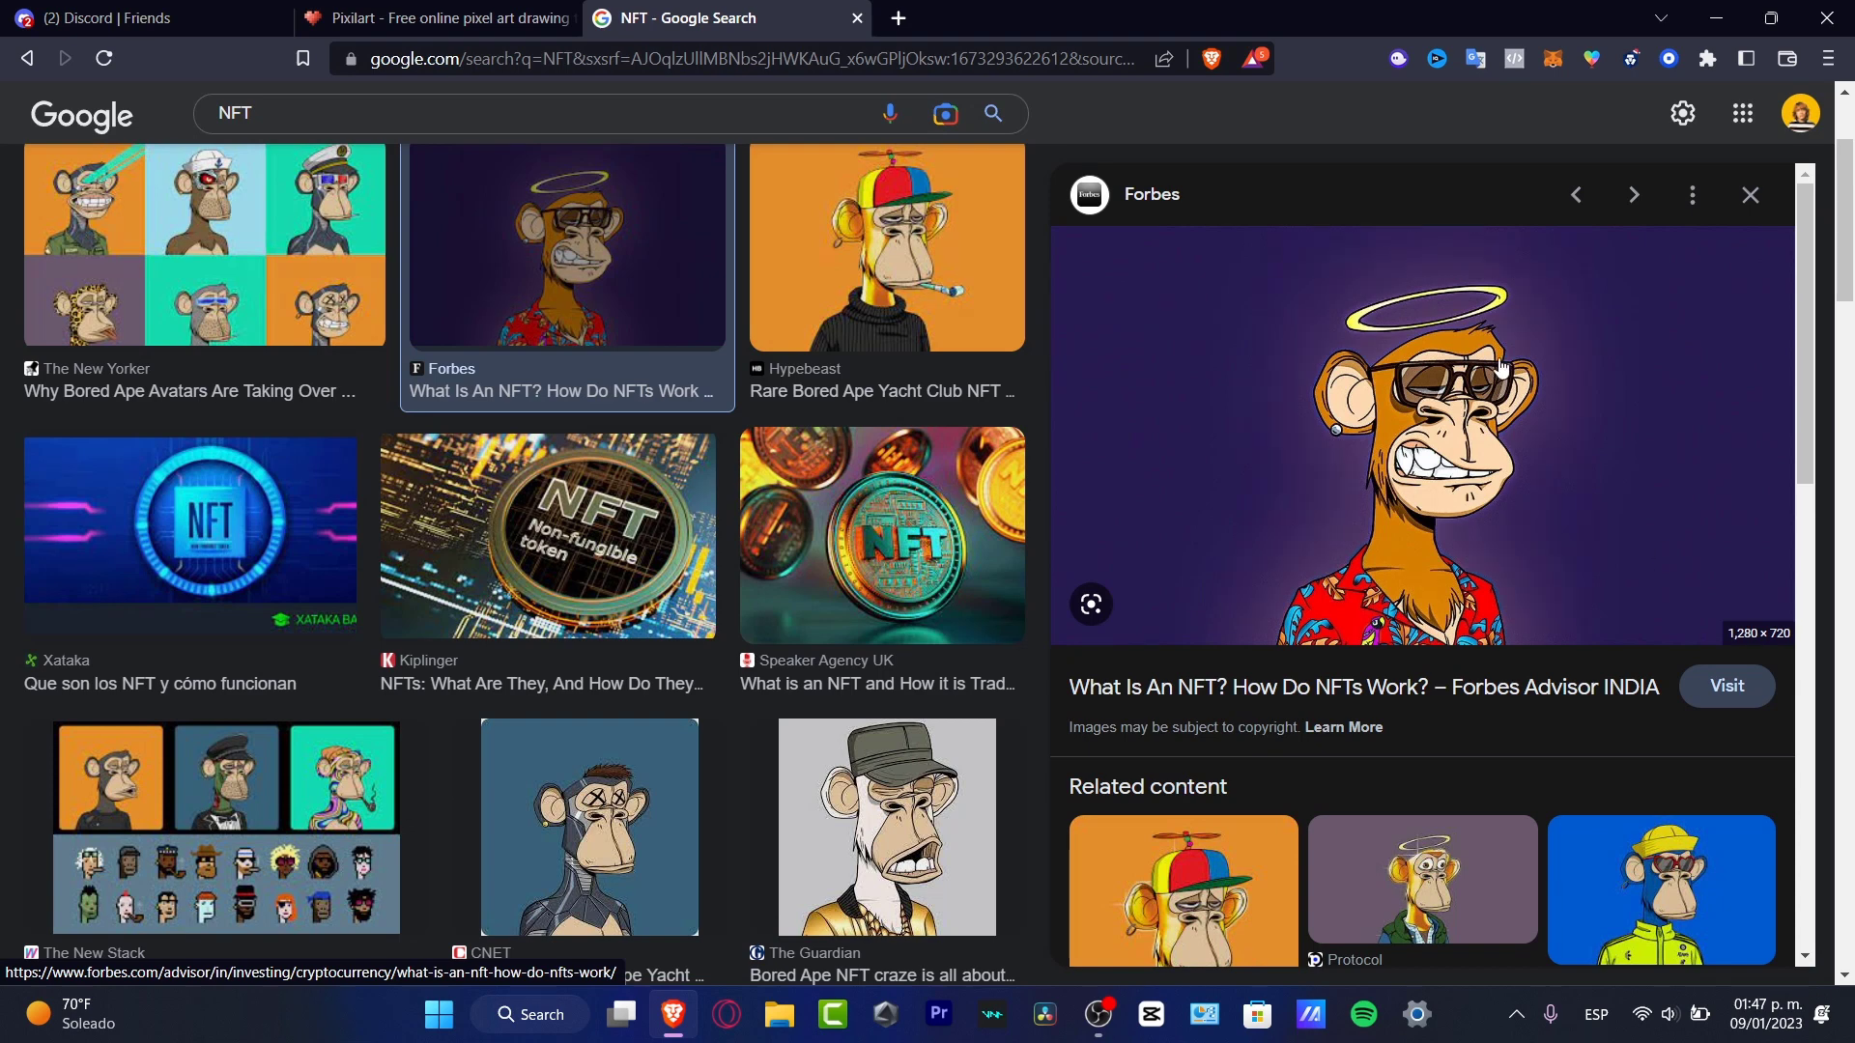
mouse_move(1582, 629)
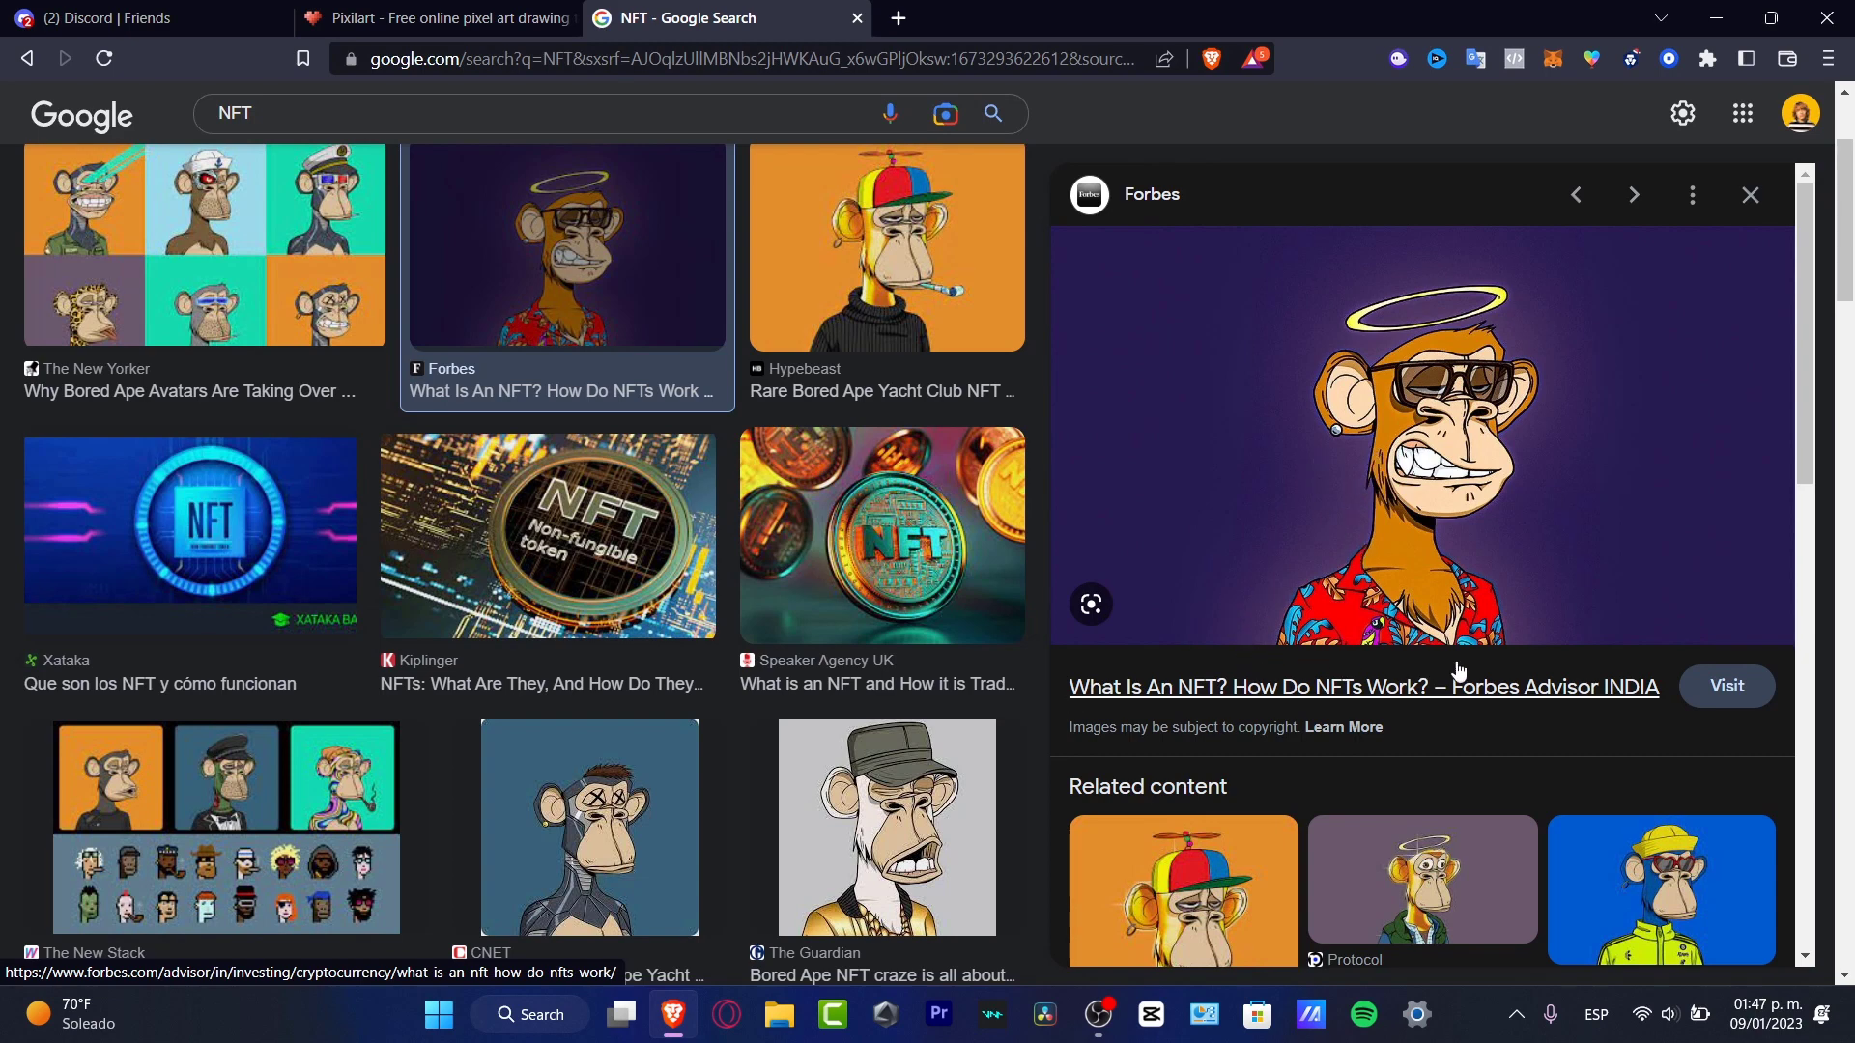
mouse_move(1476, 497)
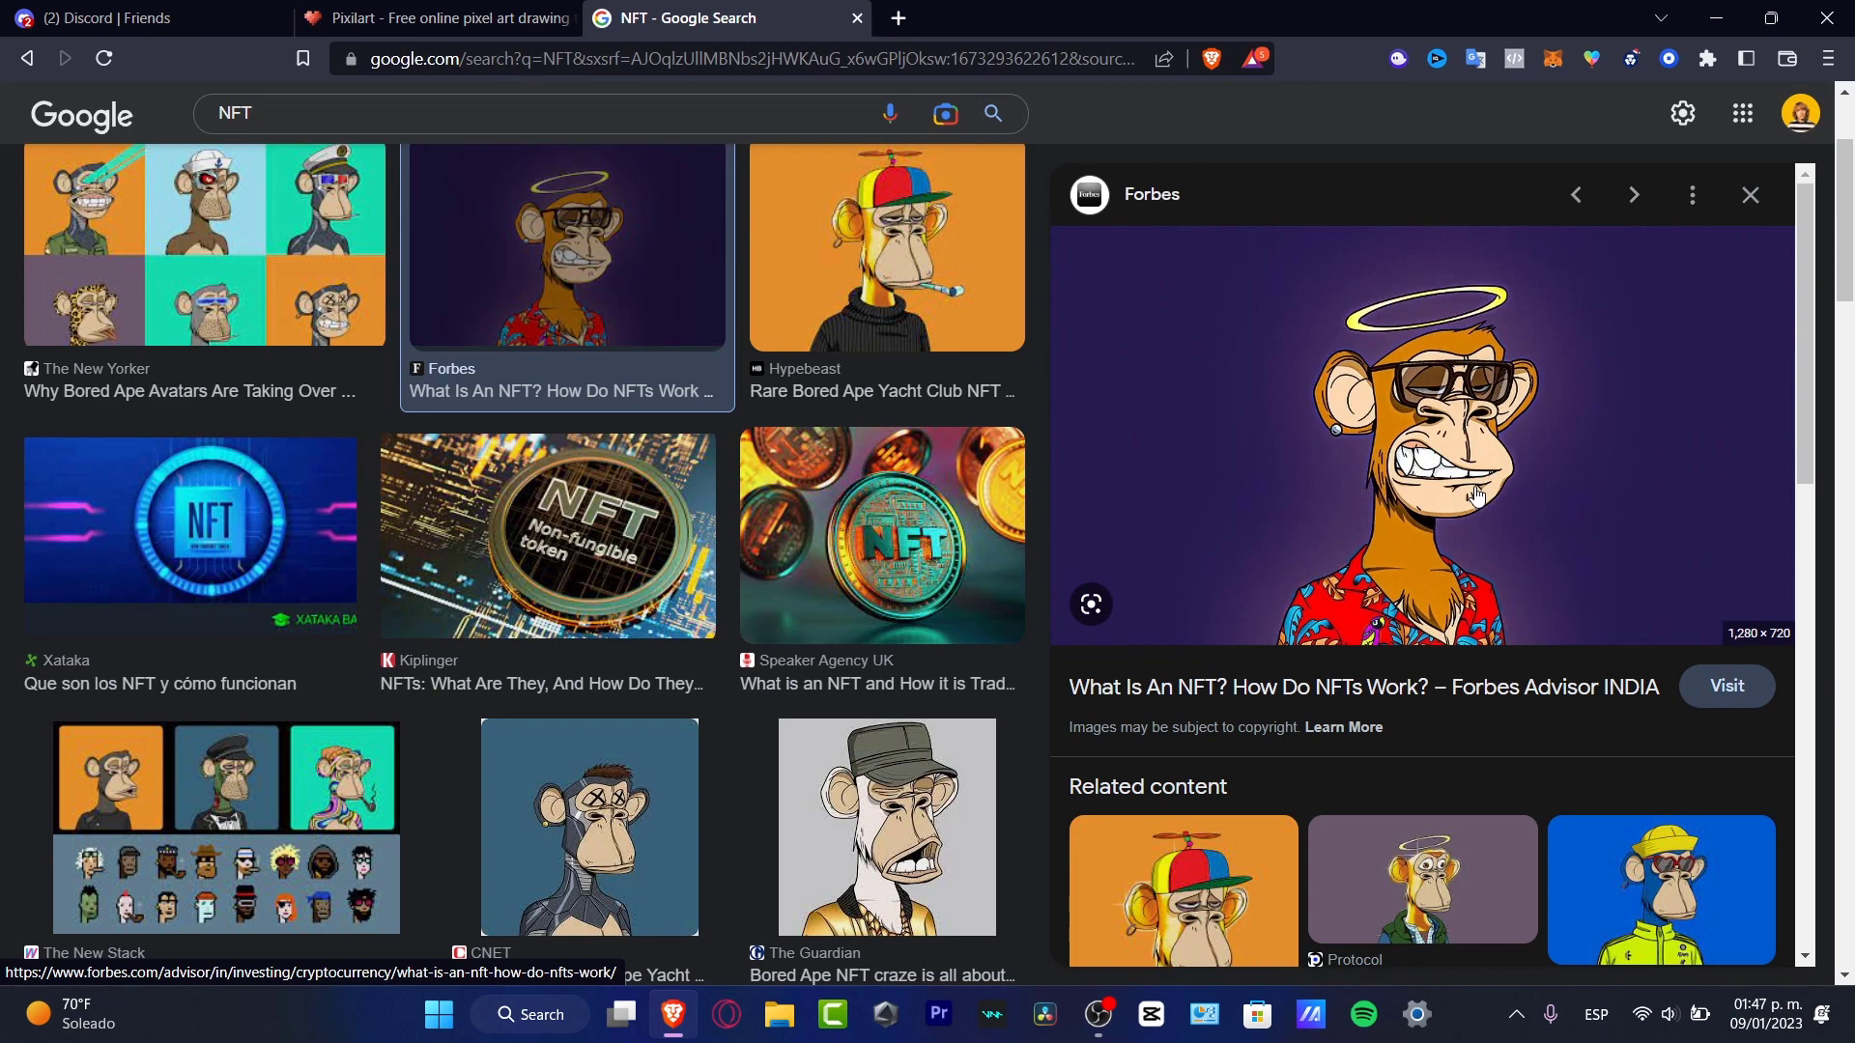
click(884, 245)
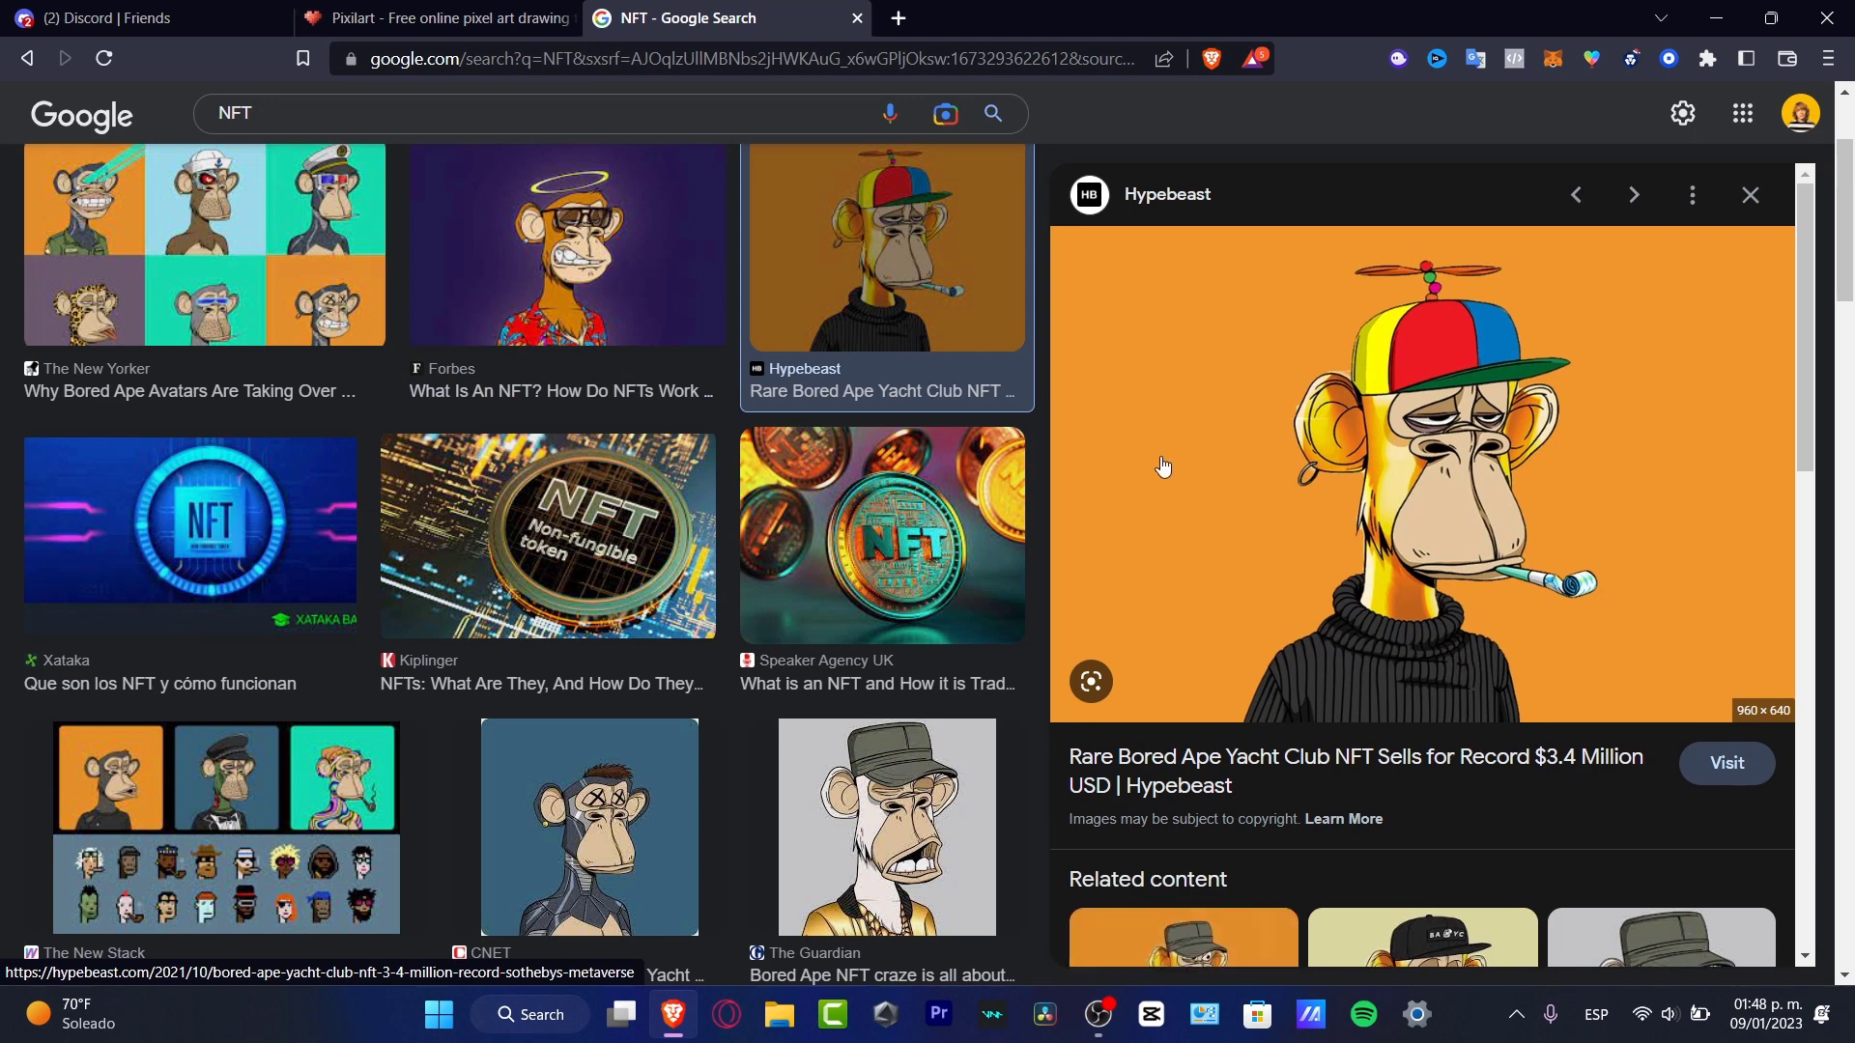
mouse_move(1246, 525)
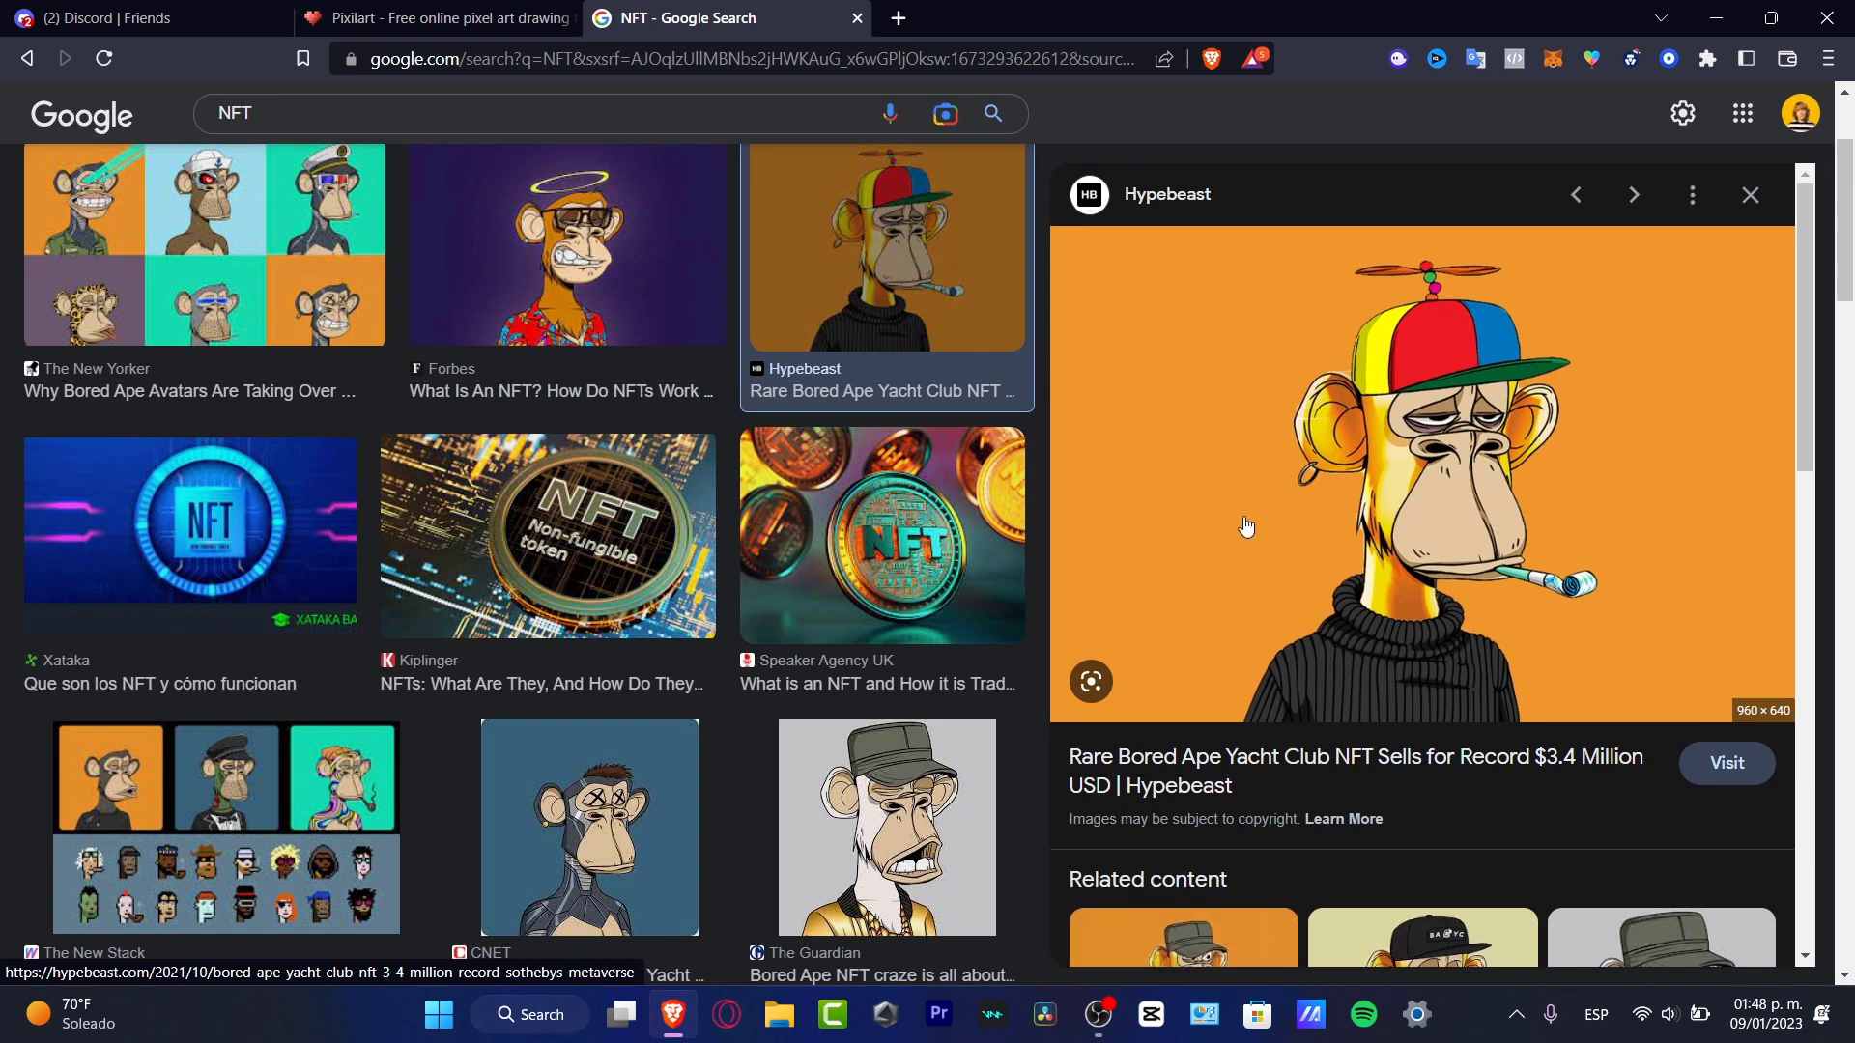
mouse_move(1173, 467)
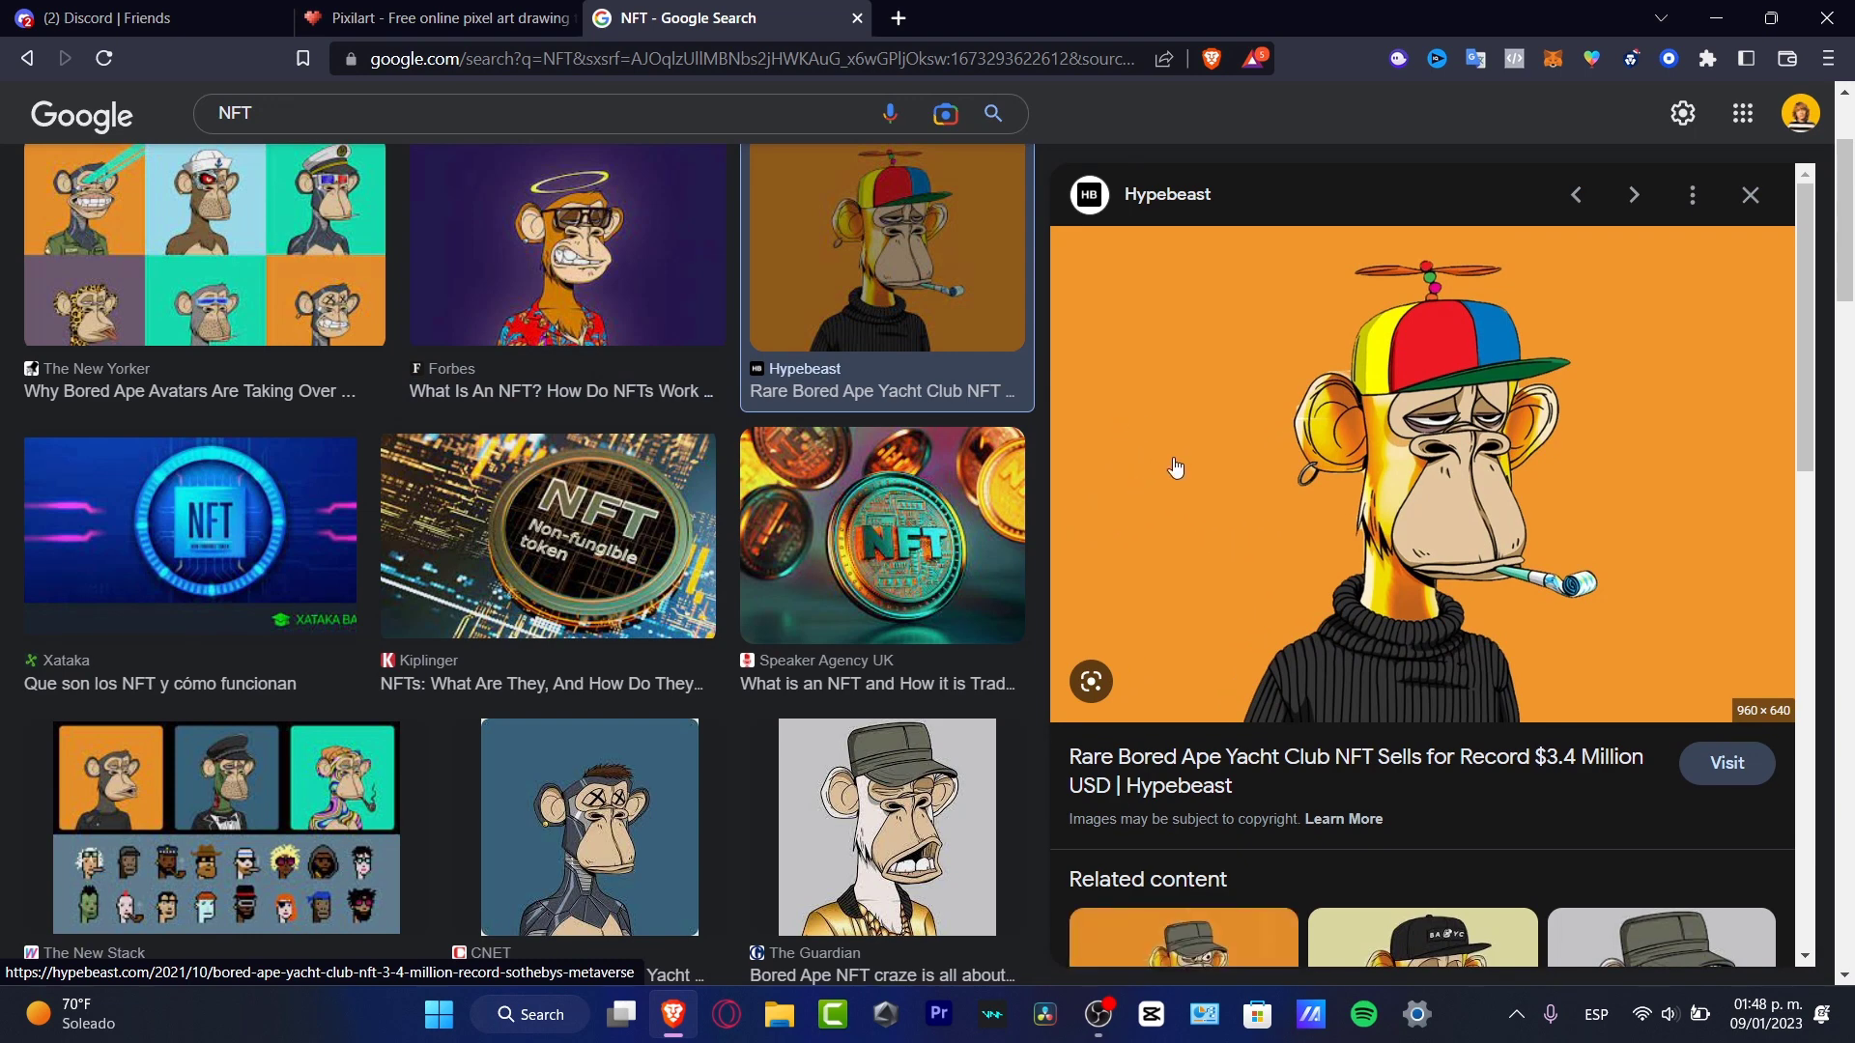
Step: Search Google for midjourney and go to the official midjourney.com site
click(141, 18)
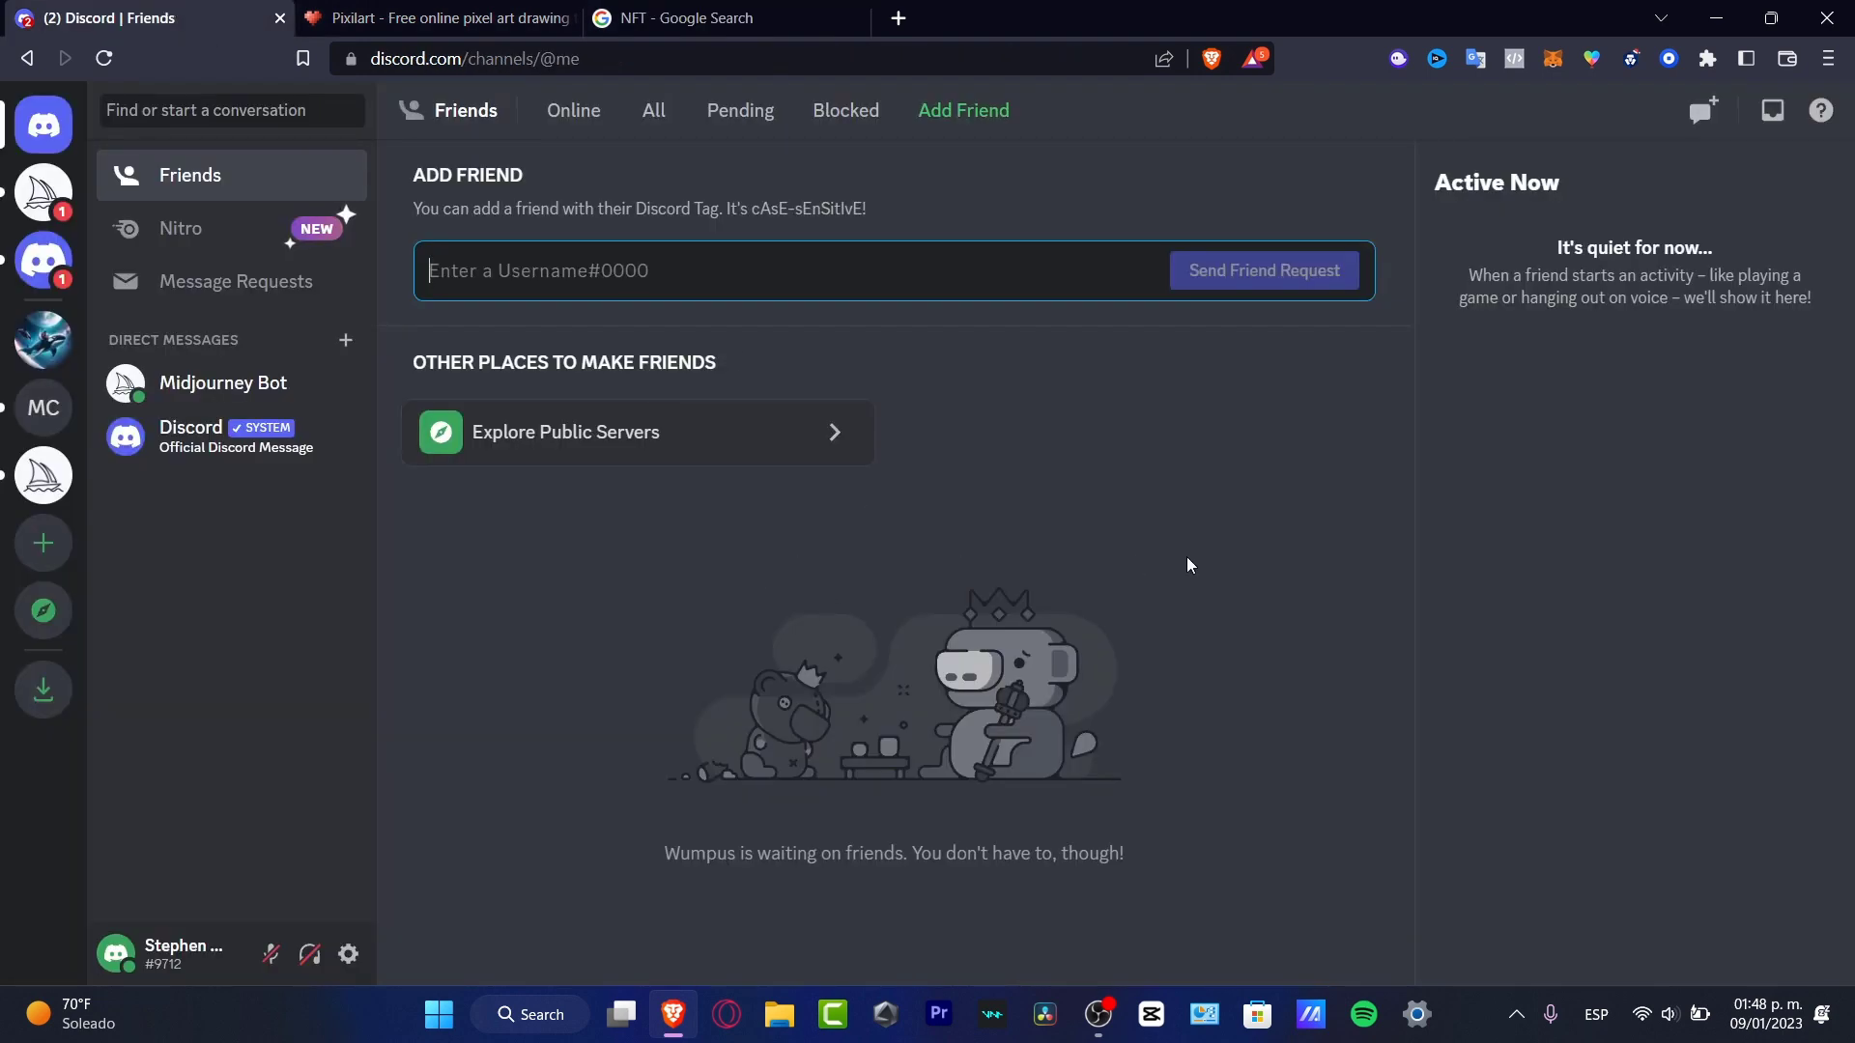
mouse_move(373, 276)
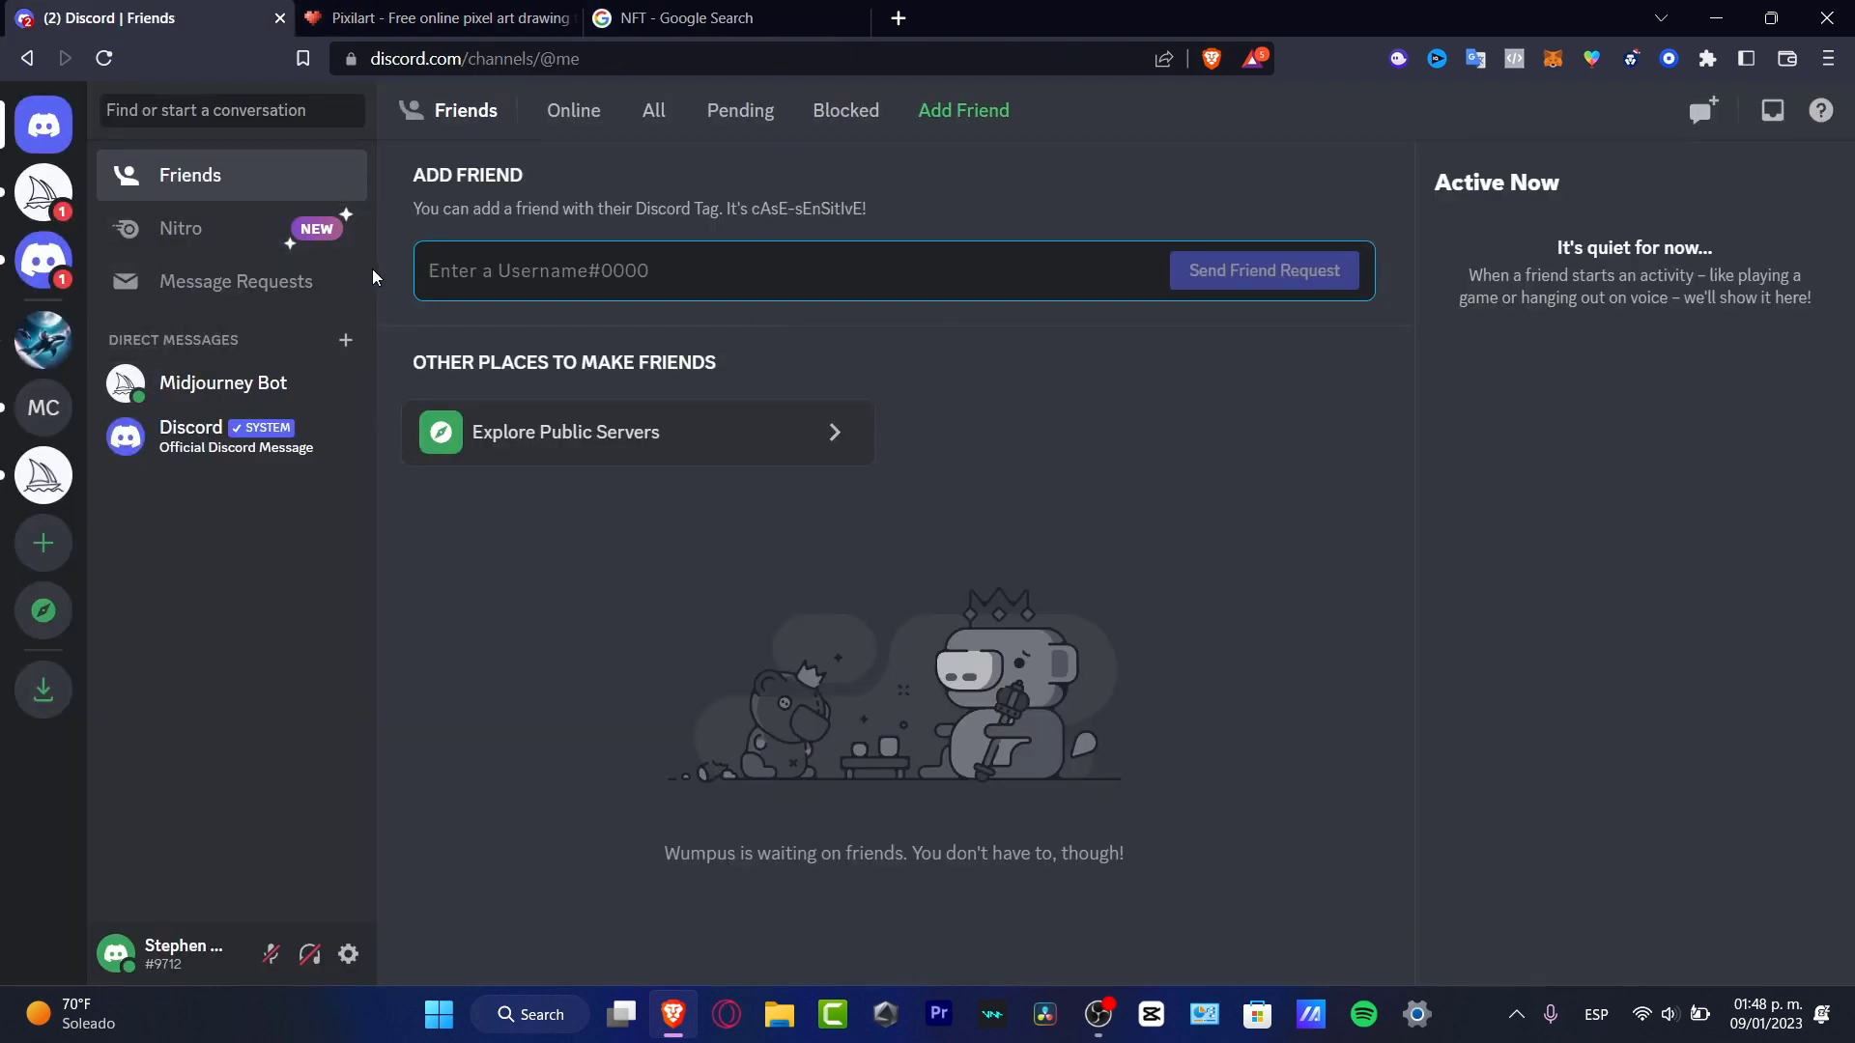
mouse_move(897, 18)
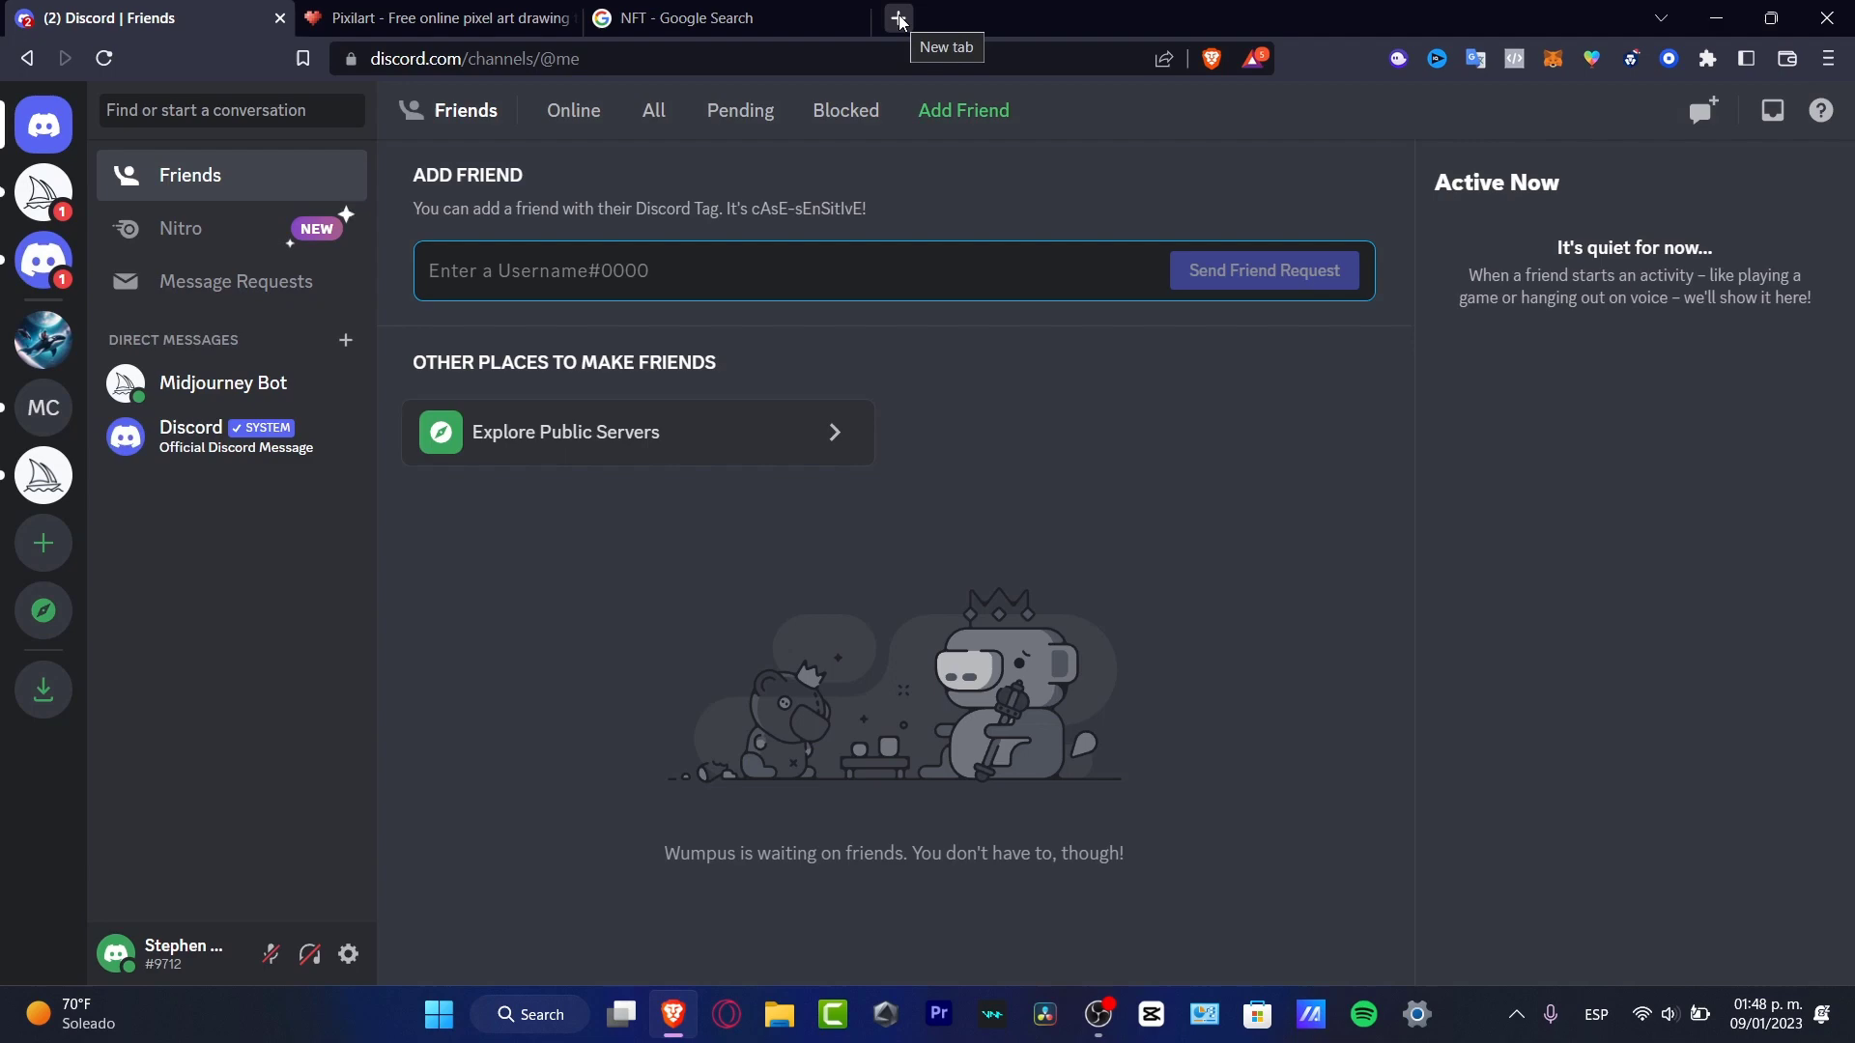
text(midoj)
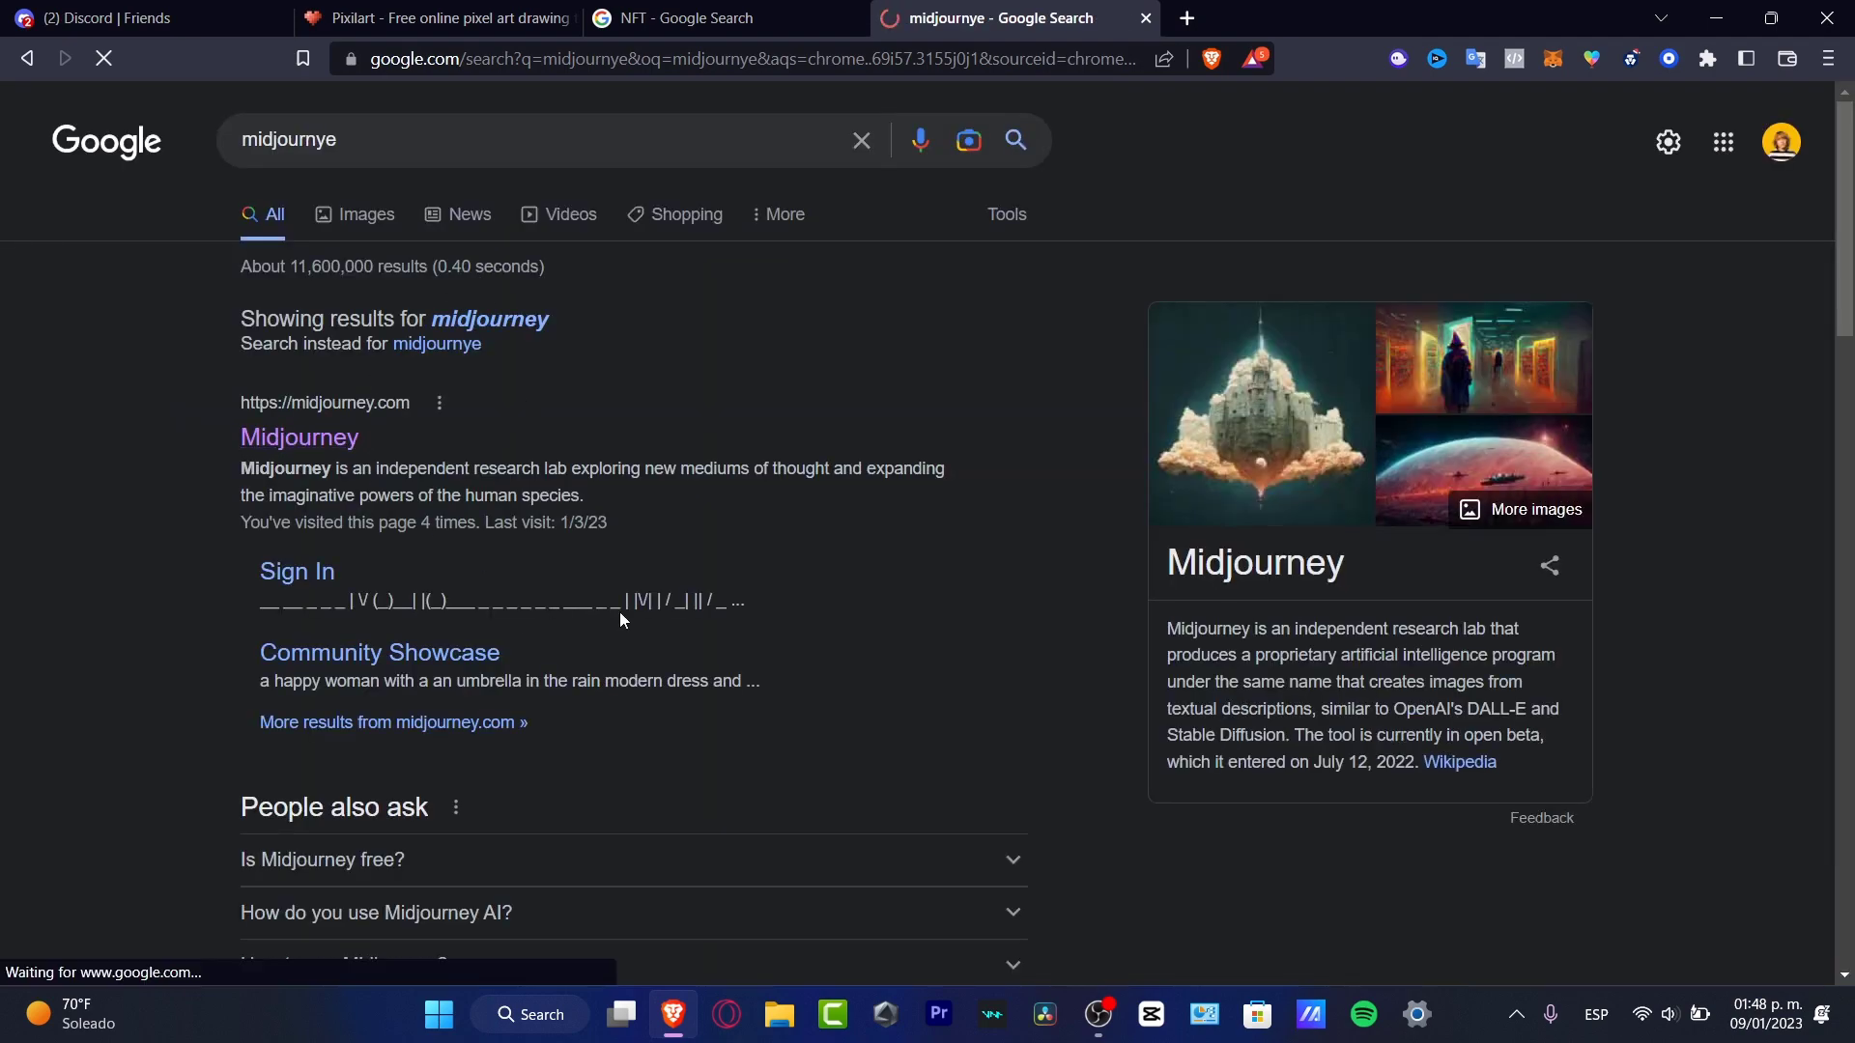
click(298, 437)
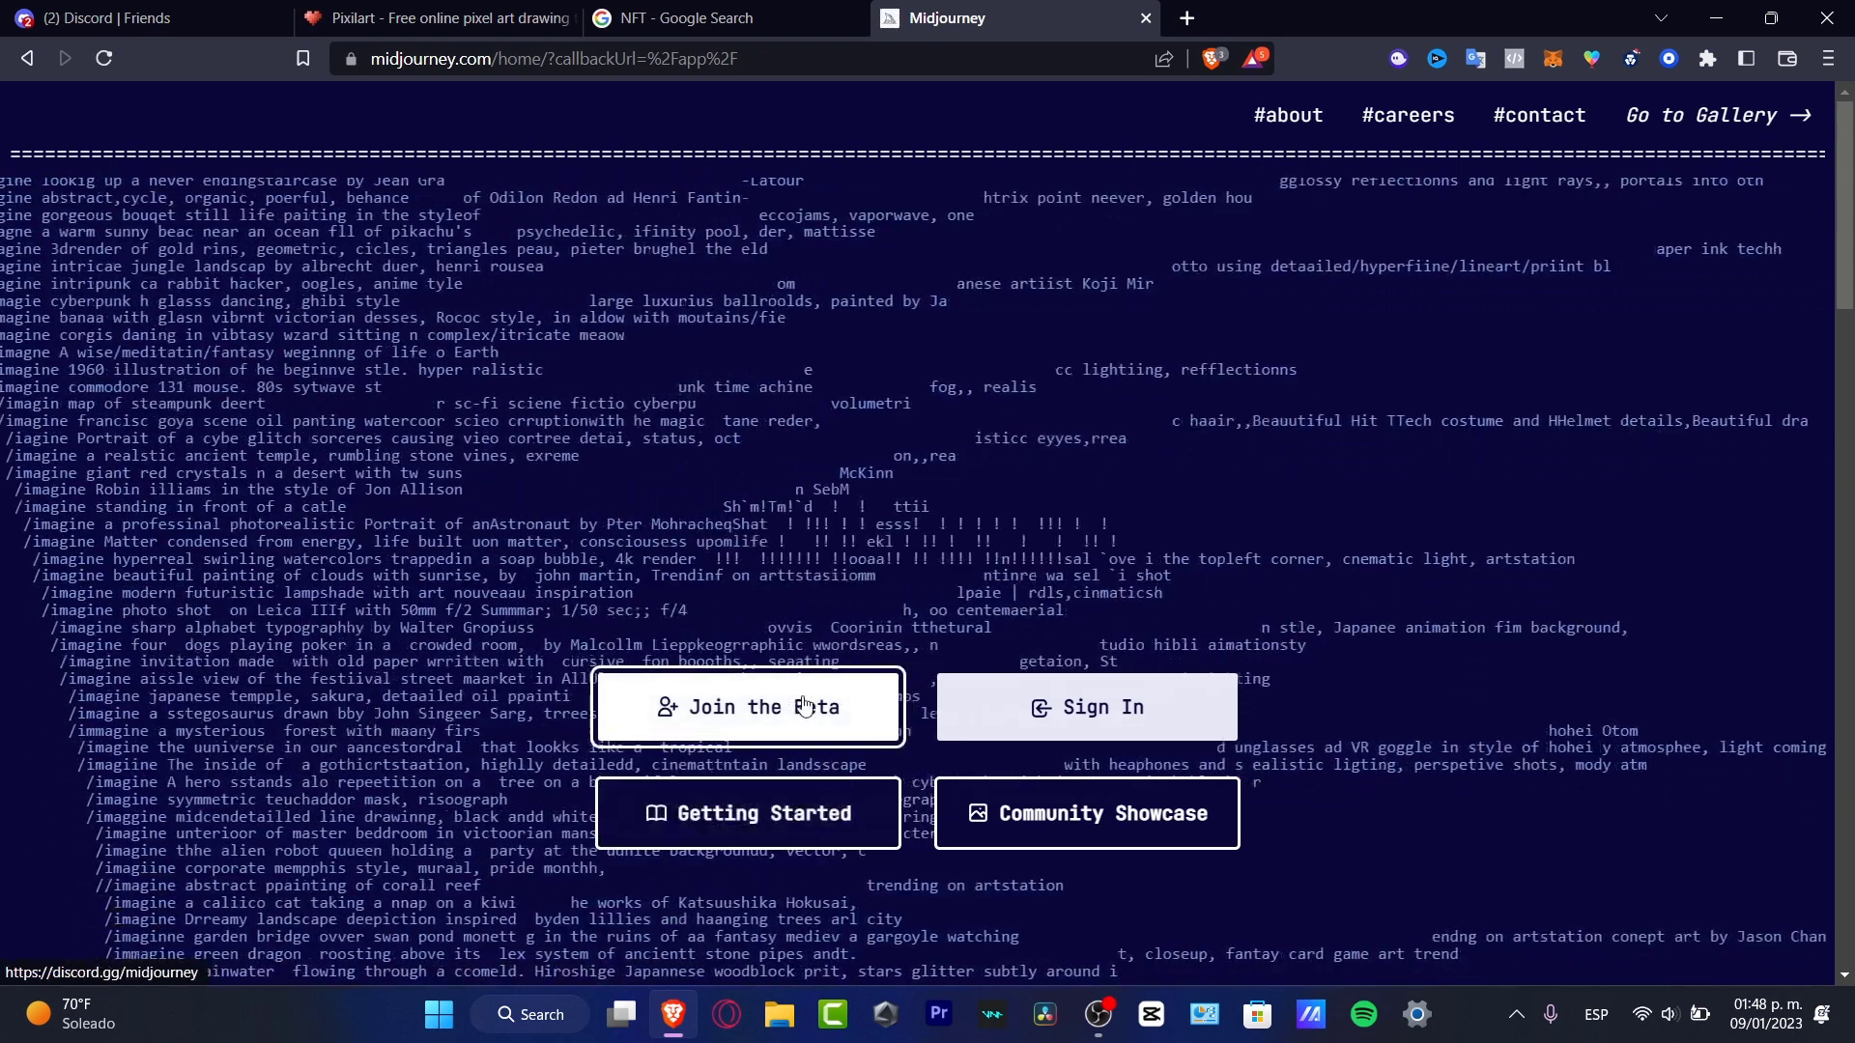
Step: Join the Midjourney beta, landing on the Midjourney Discord server home
click(748, 707)
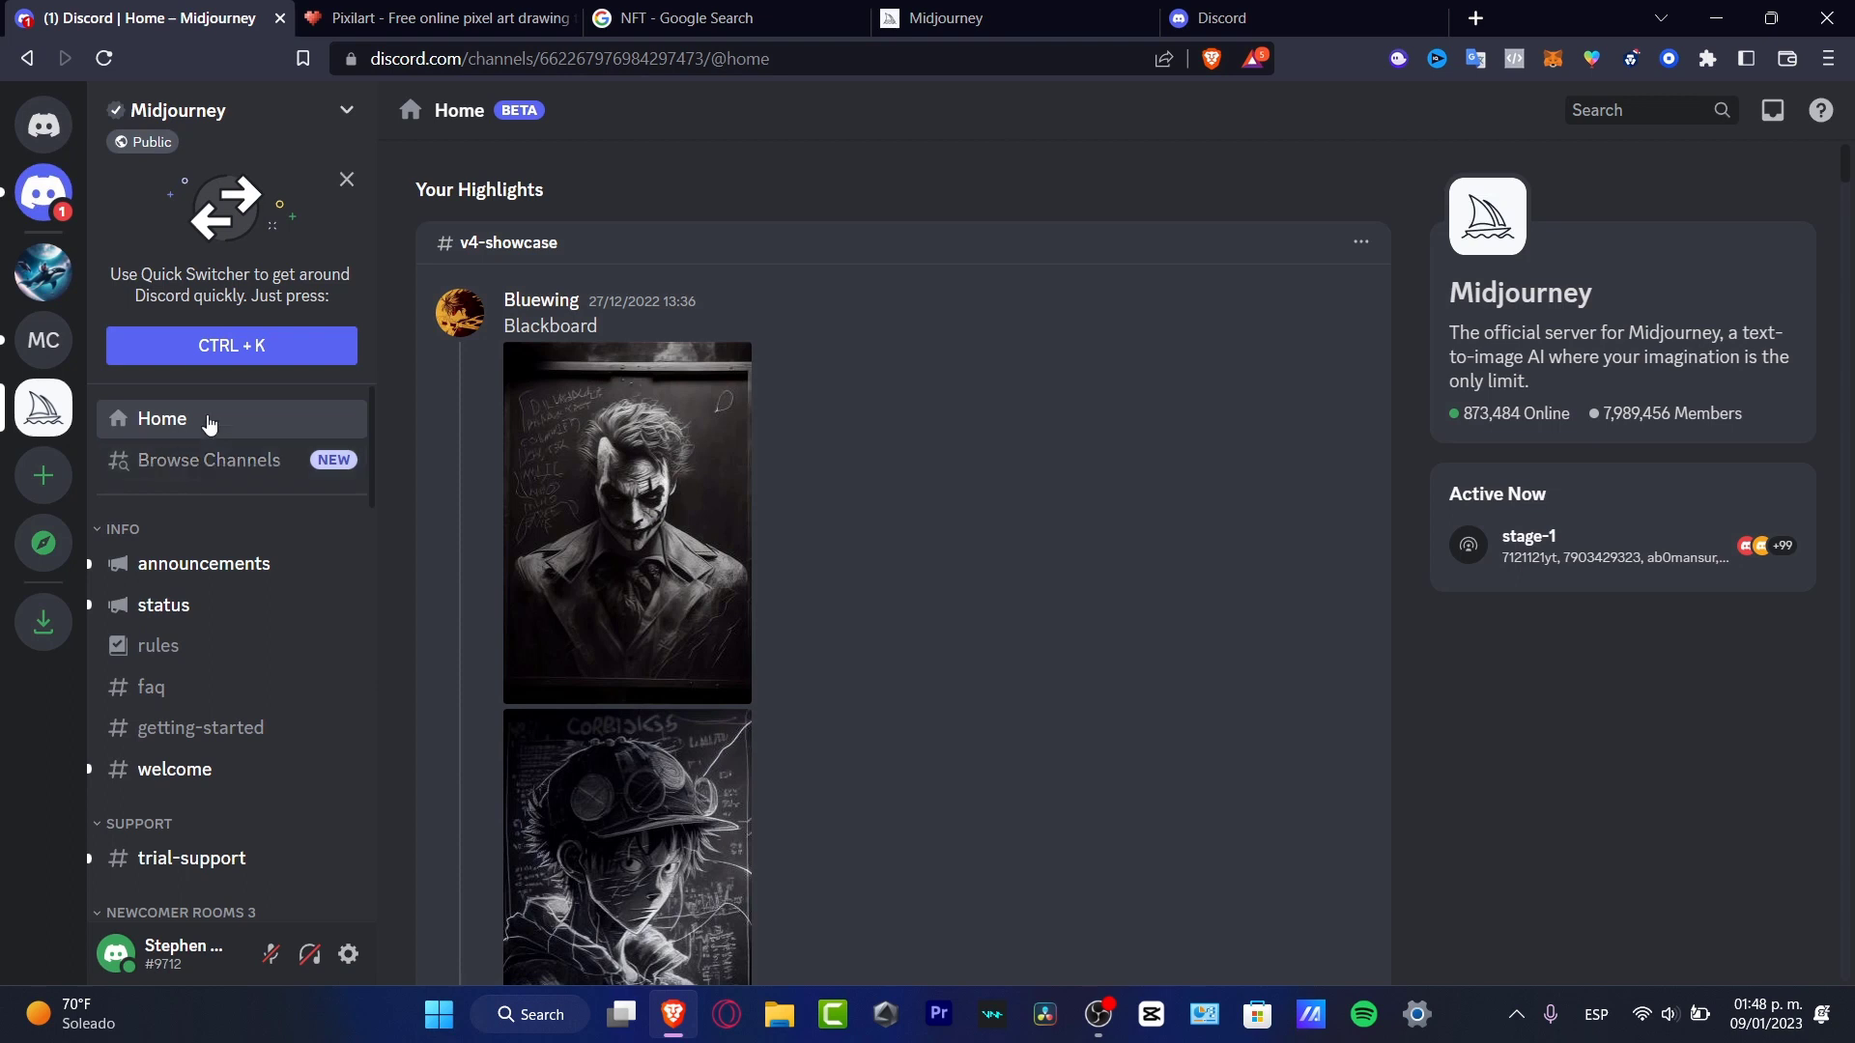
mouse_move(42, 272)
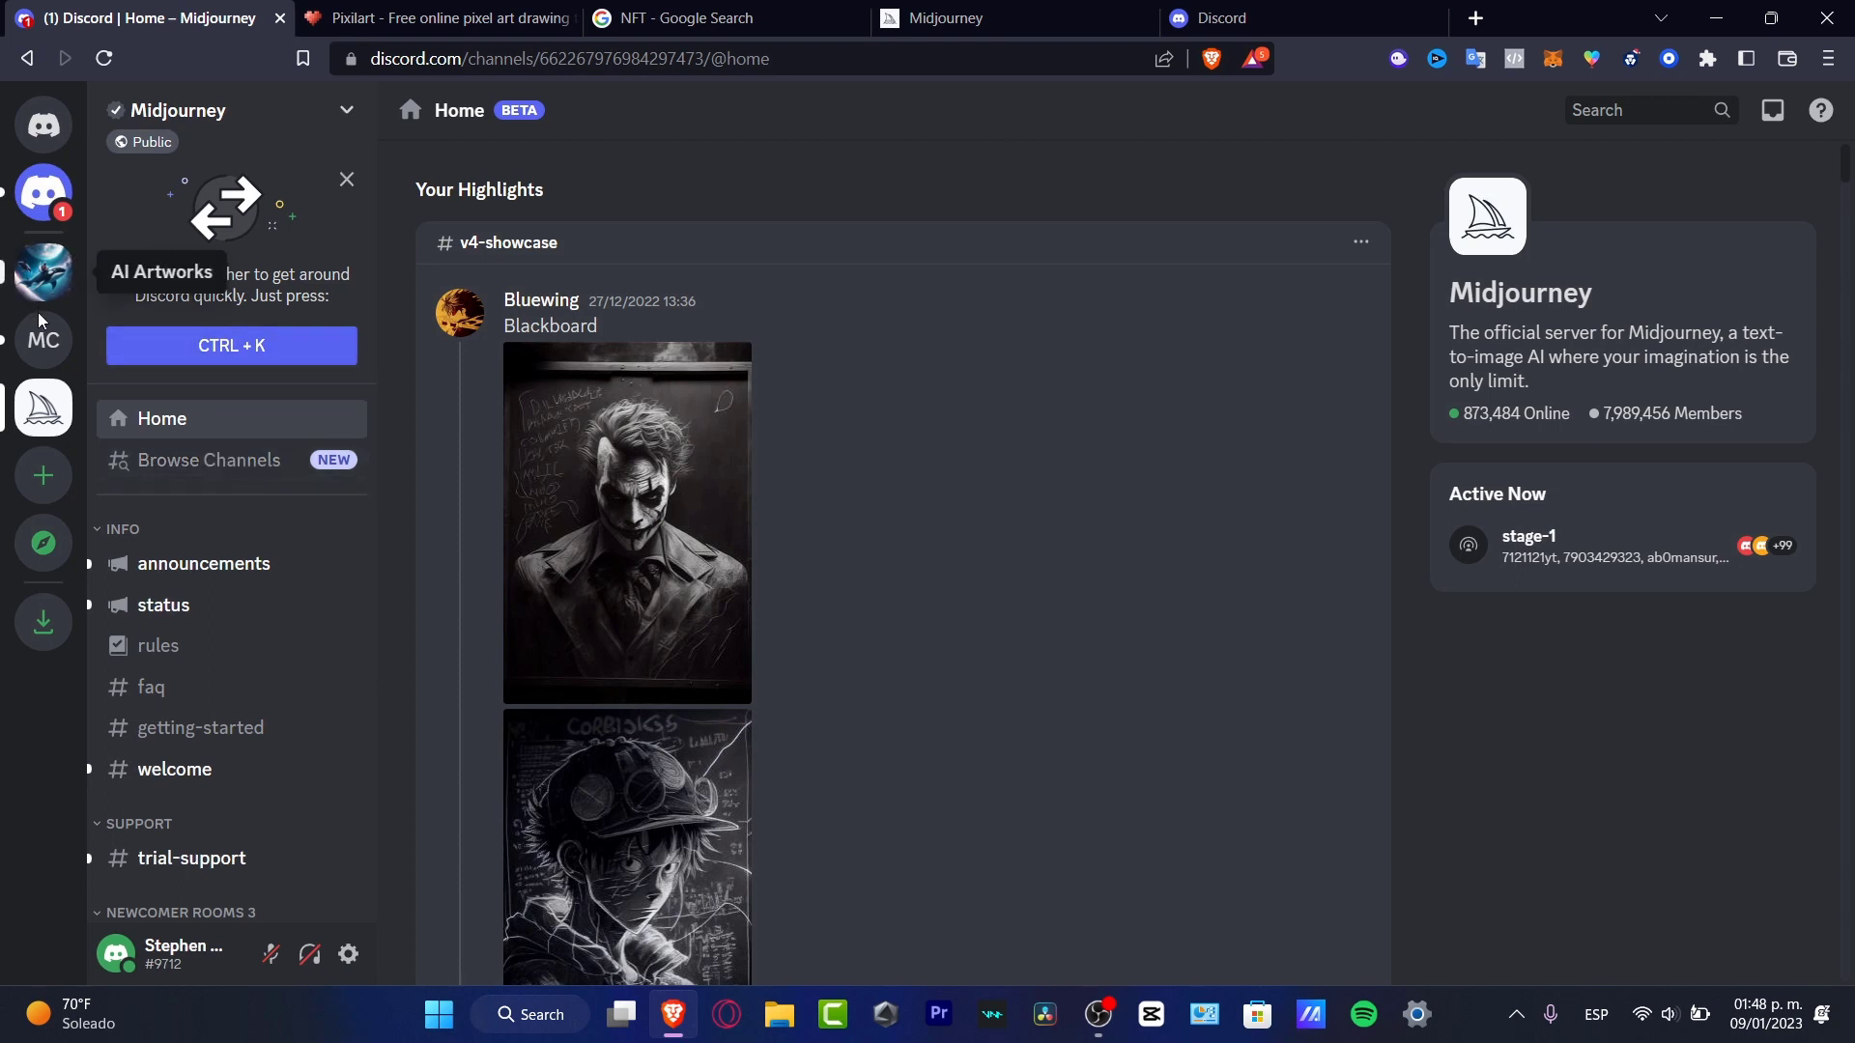
mouse_move(45, 281)
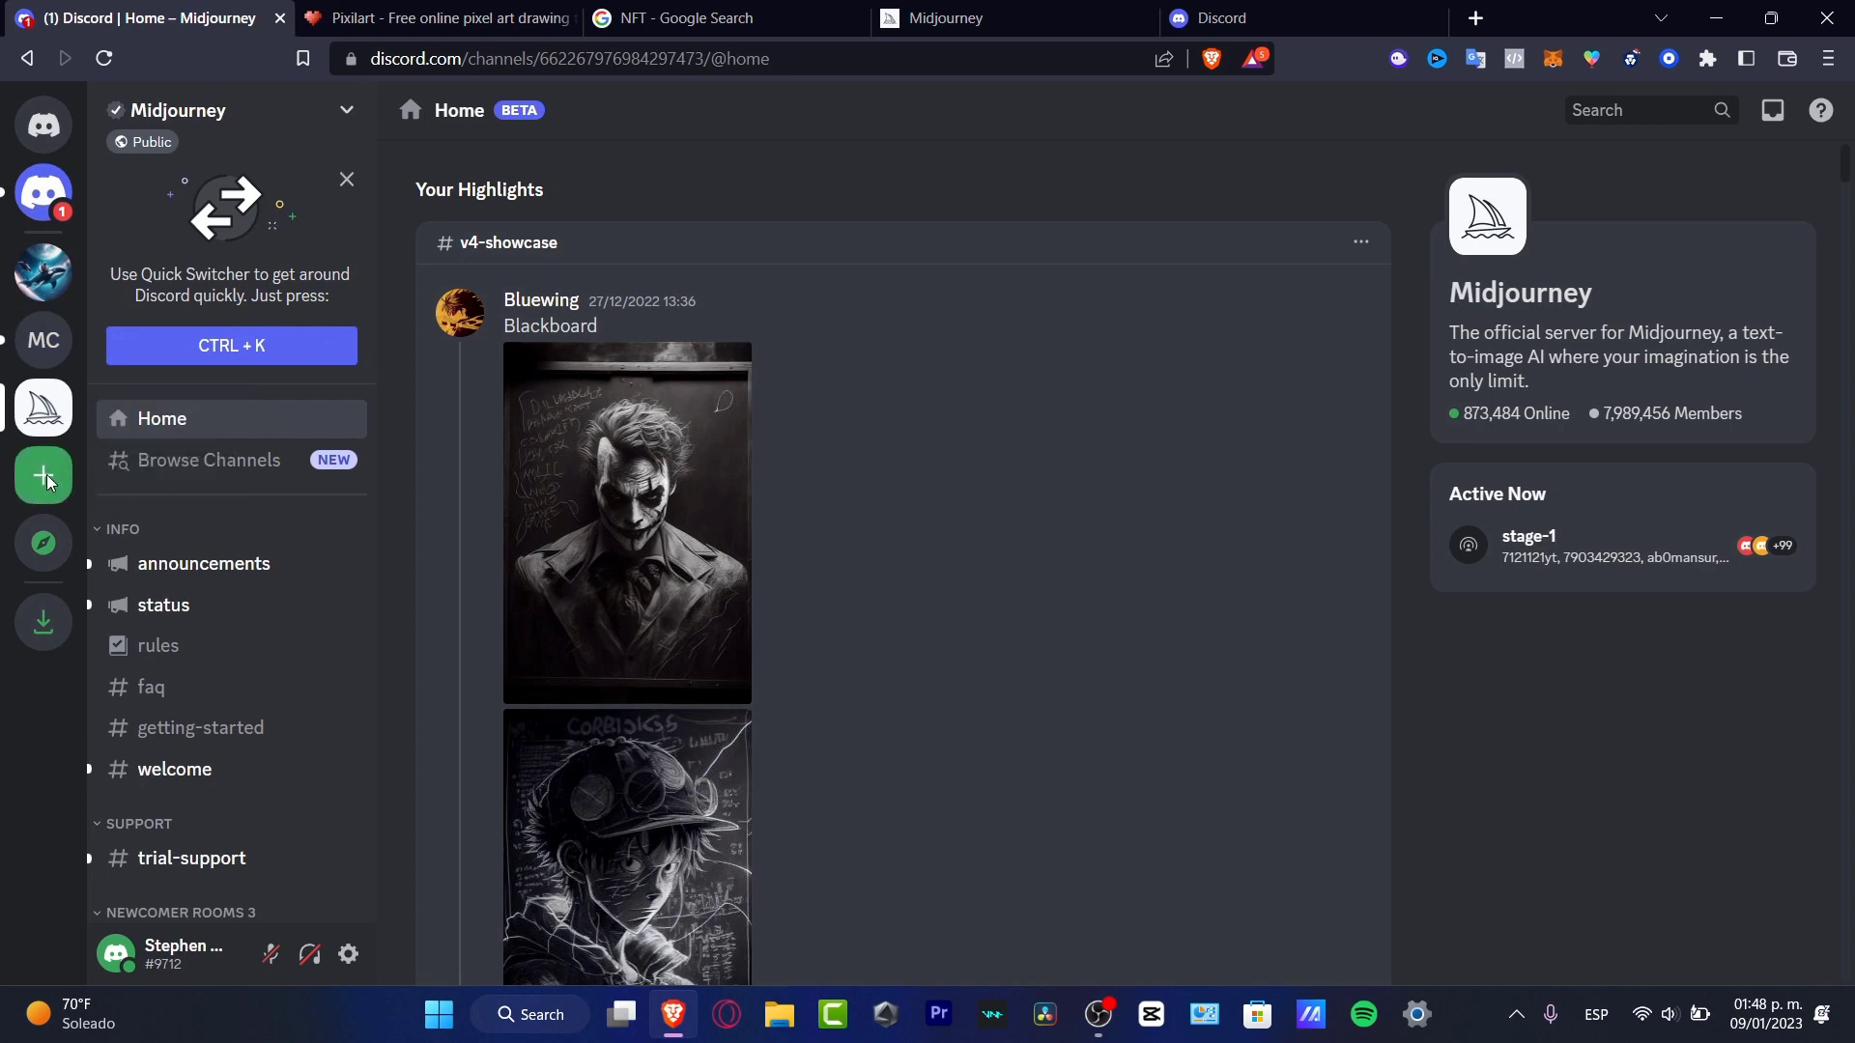
click(45, 475)
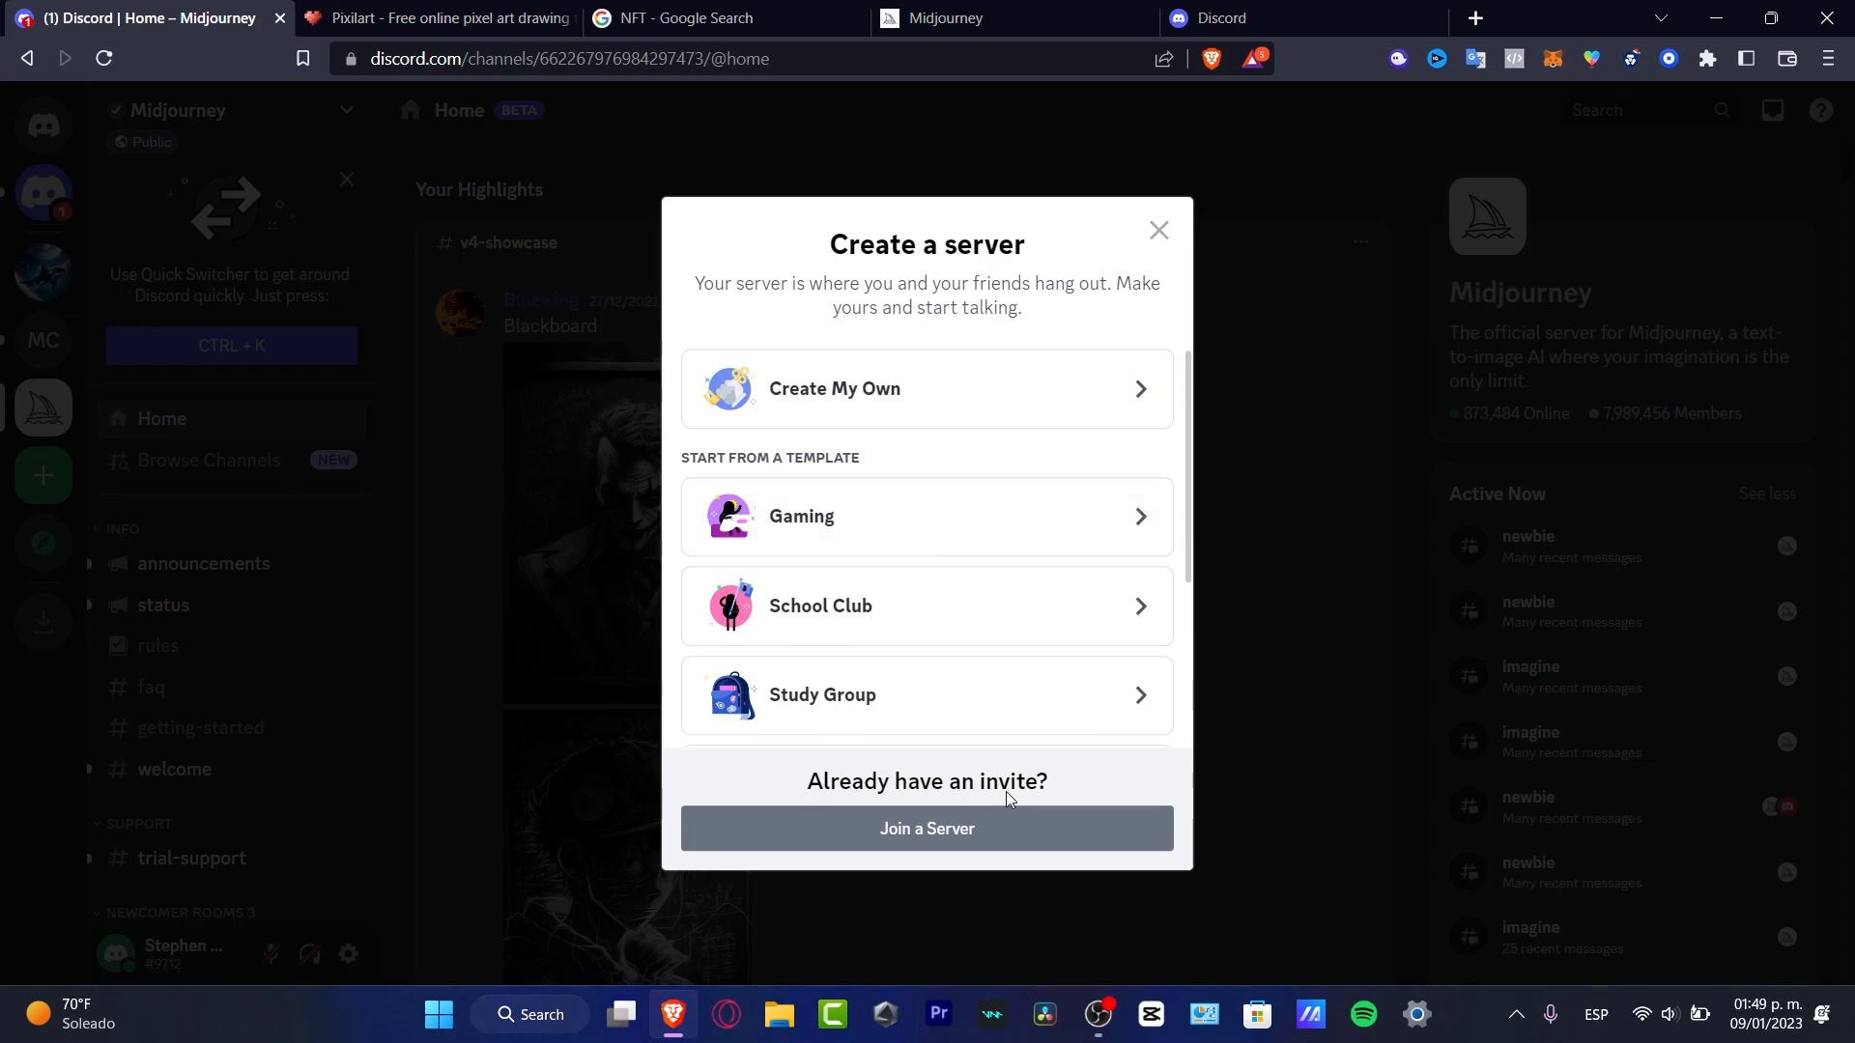
mouse_move(958, 470)
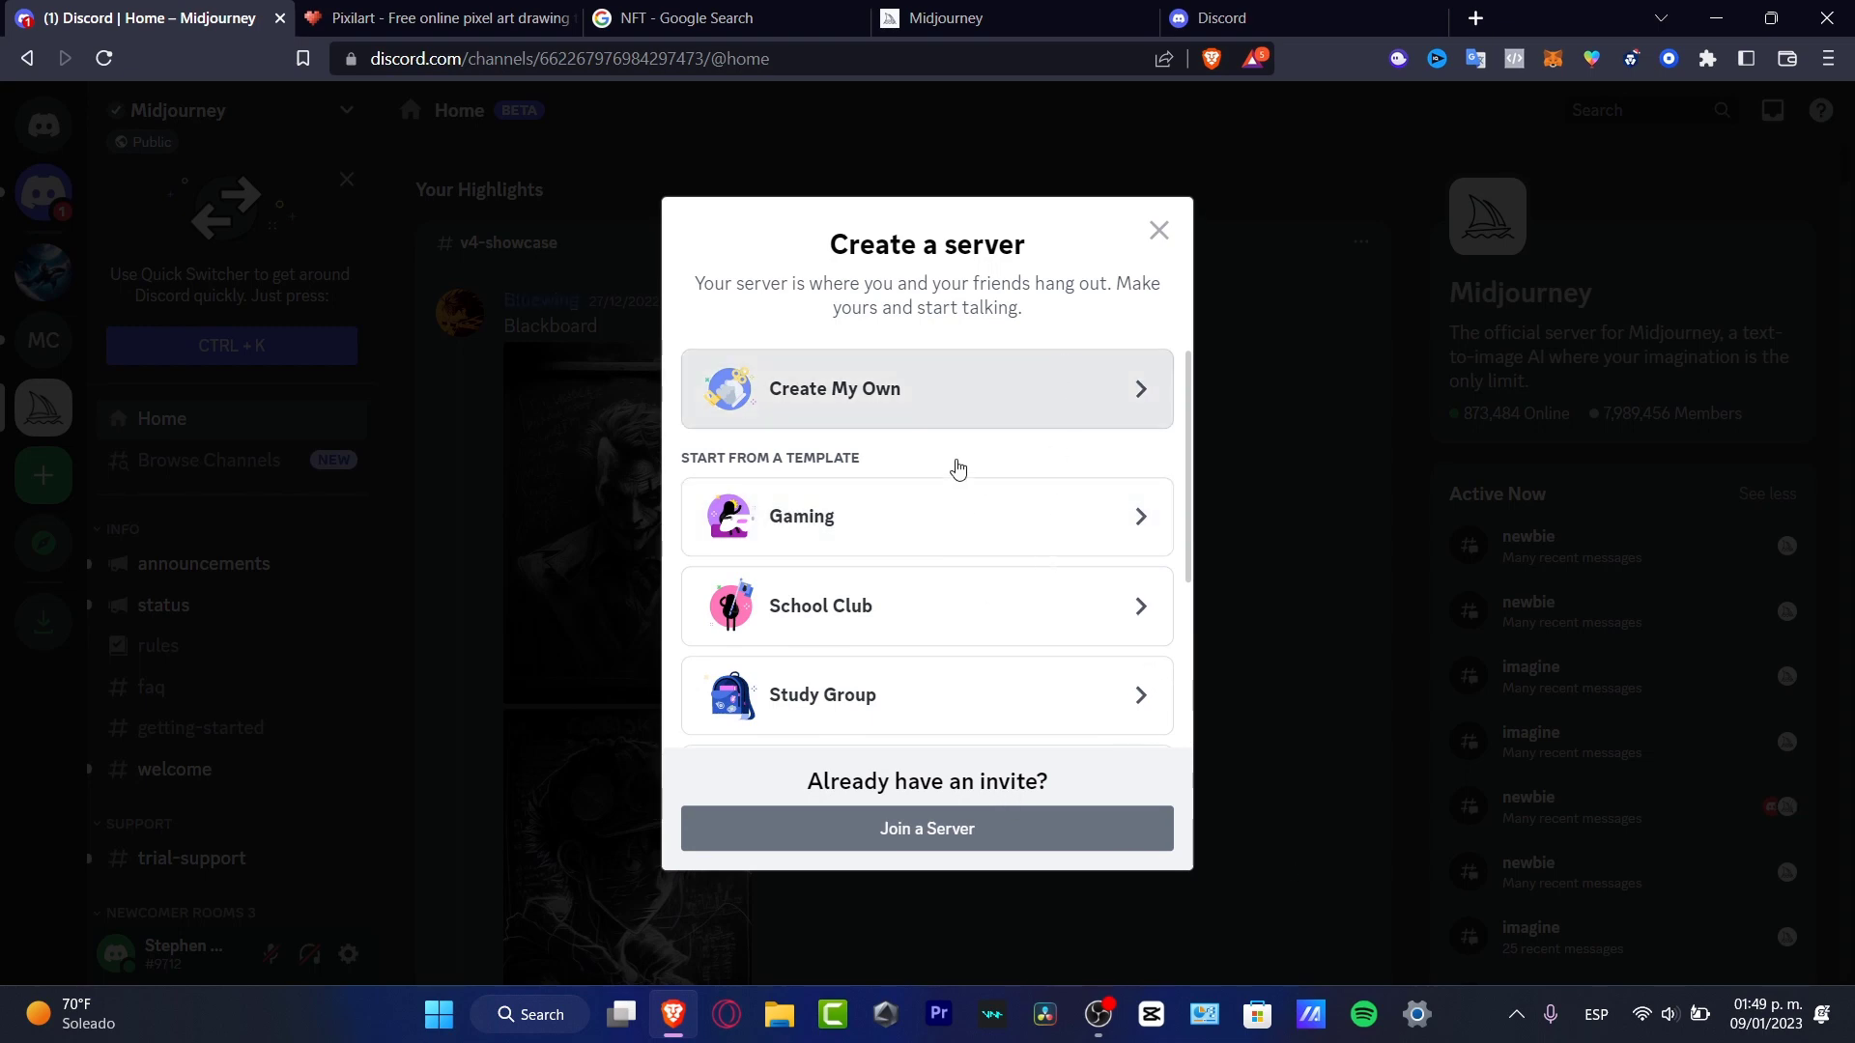
click(1157, 230)
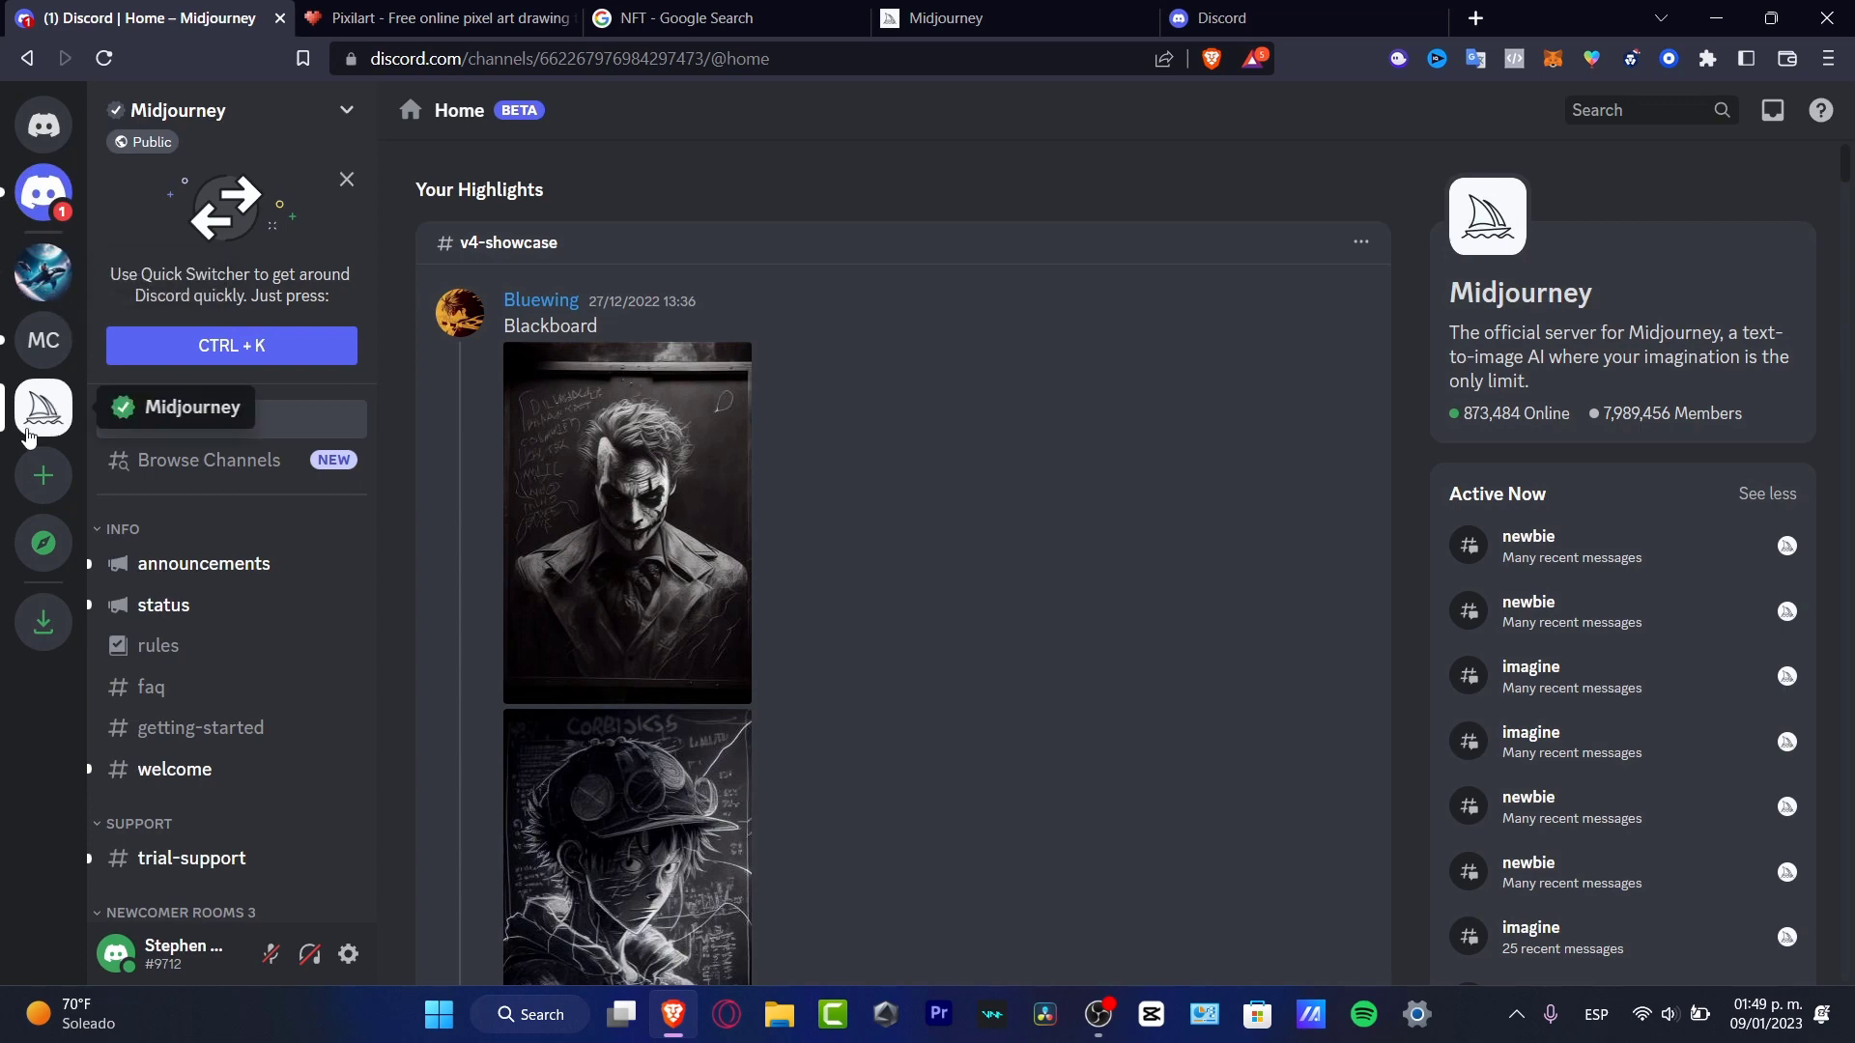
mouse_move(189, 556)
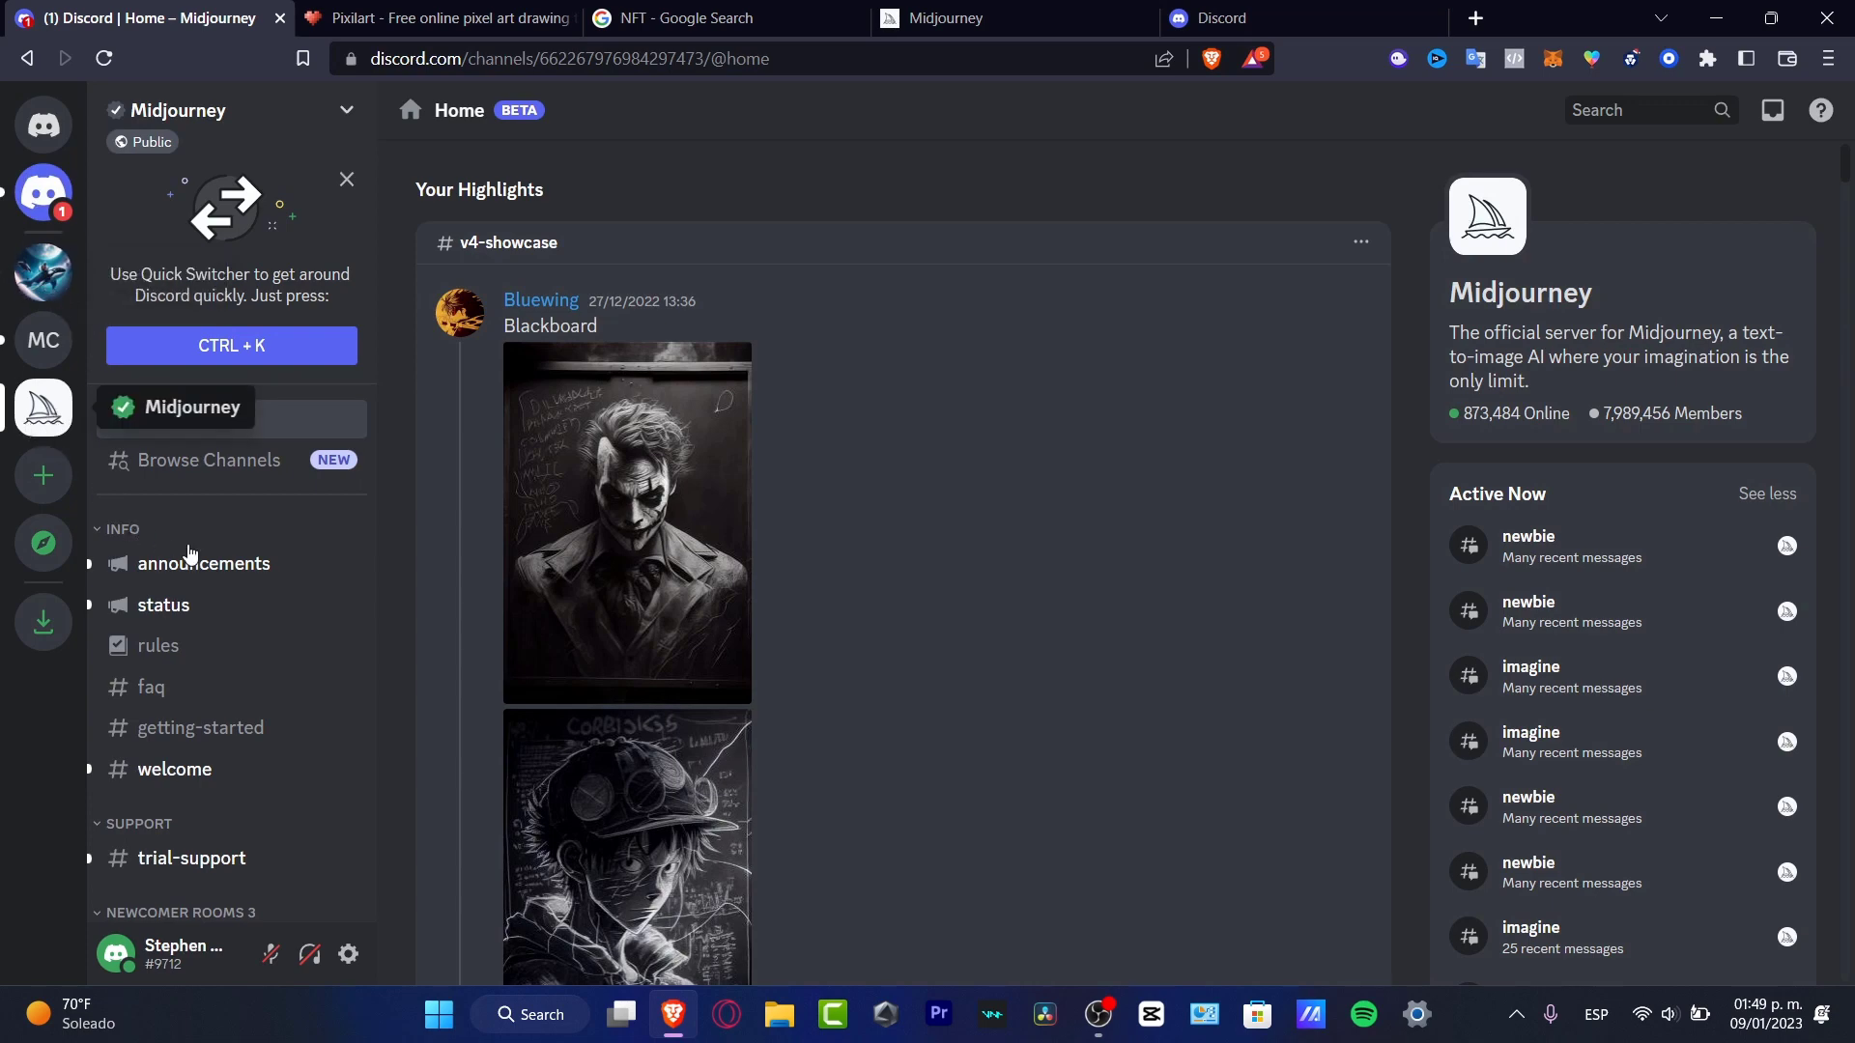
Step: Go to the newbies-131 channel showing Midjourney Bot's generated image grids
scroll(down, 3)
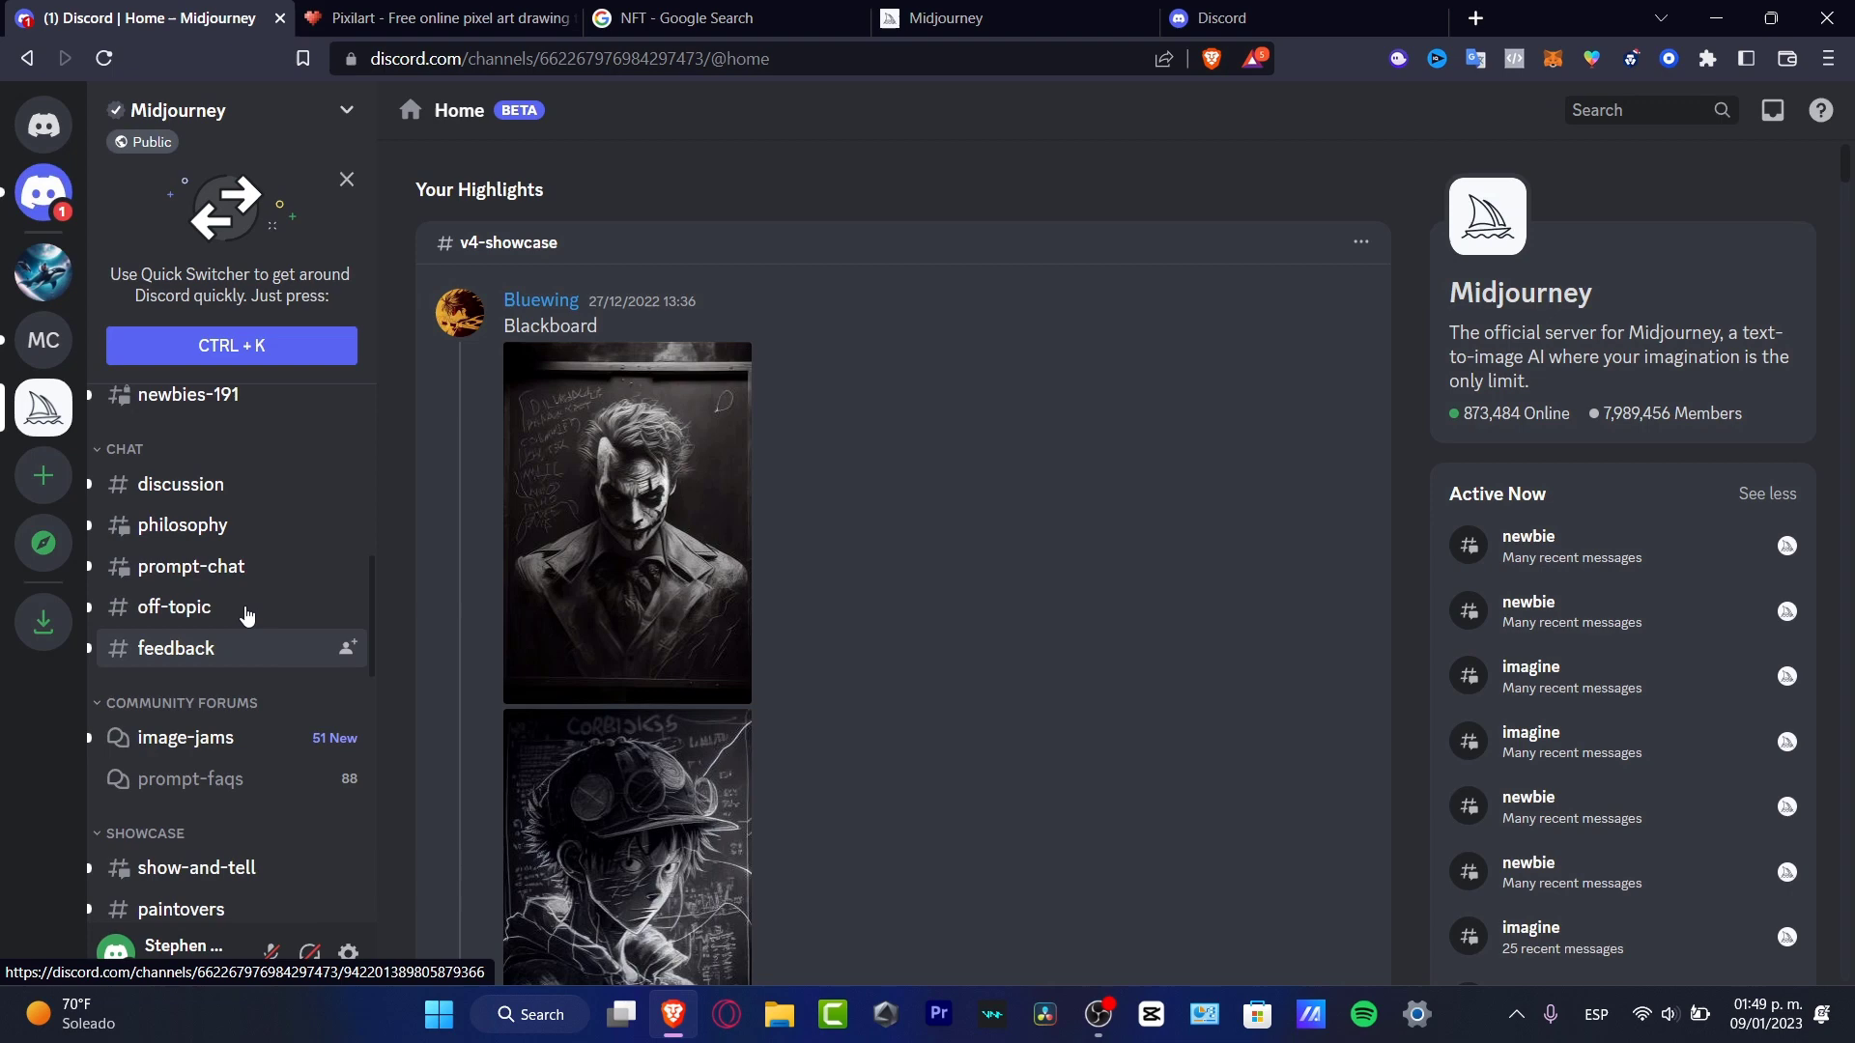
mouse_move(192, 566)
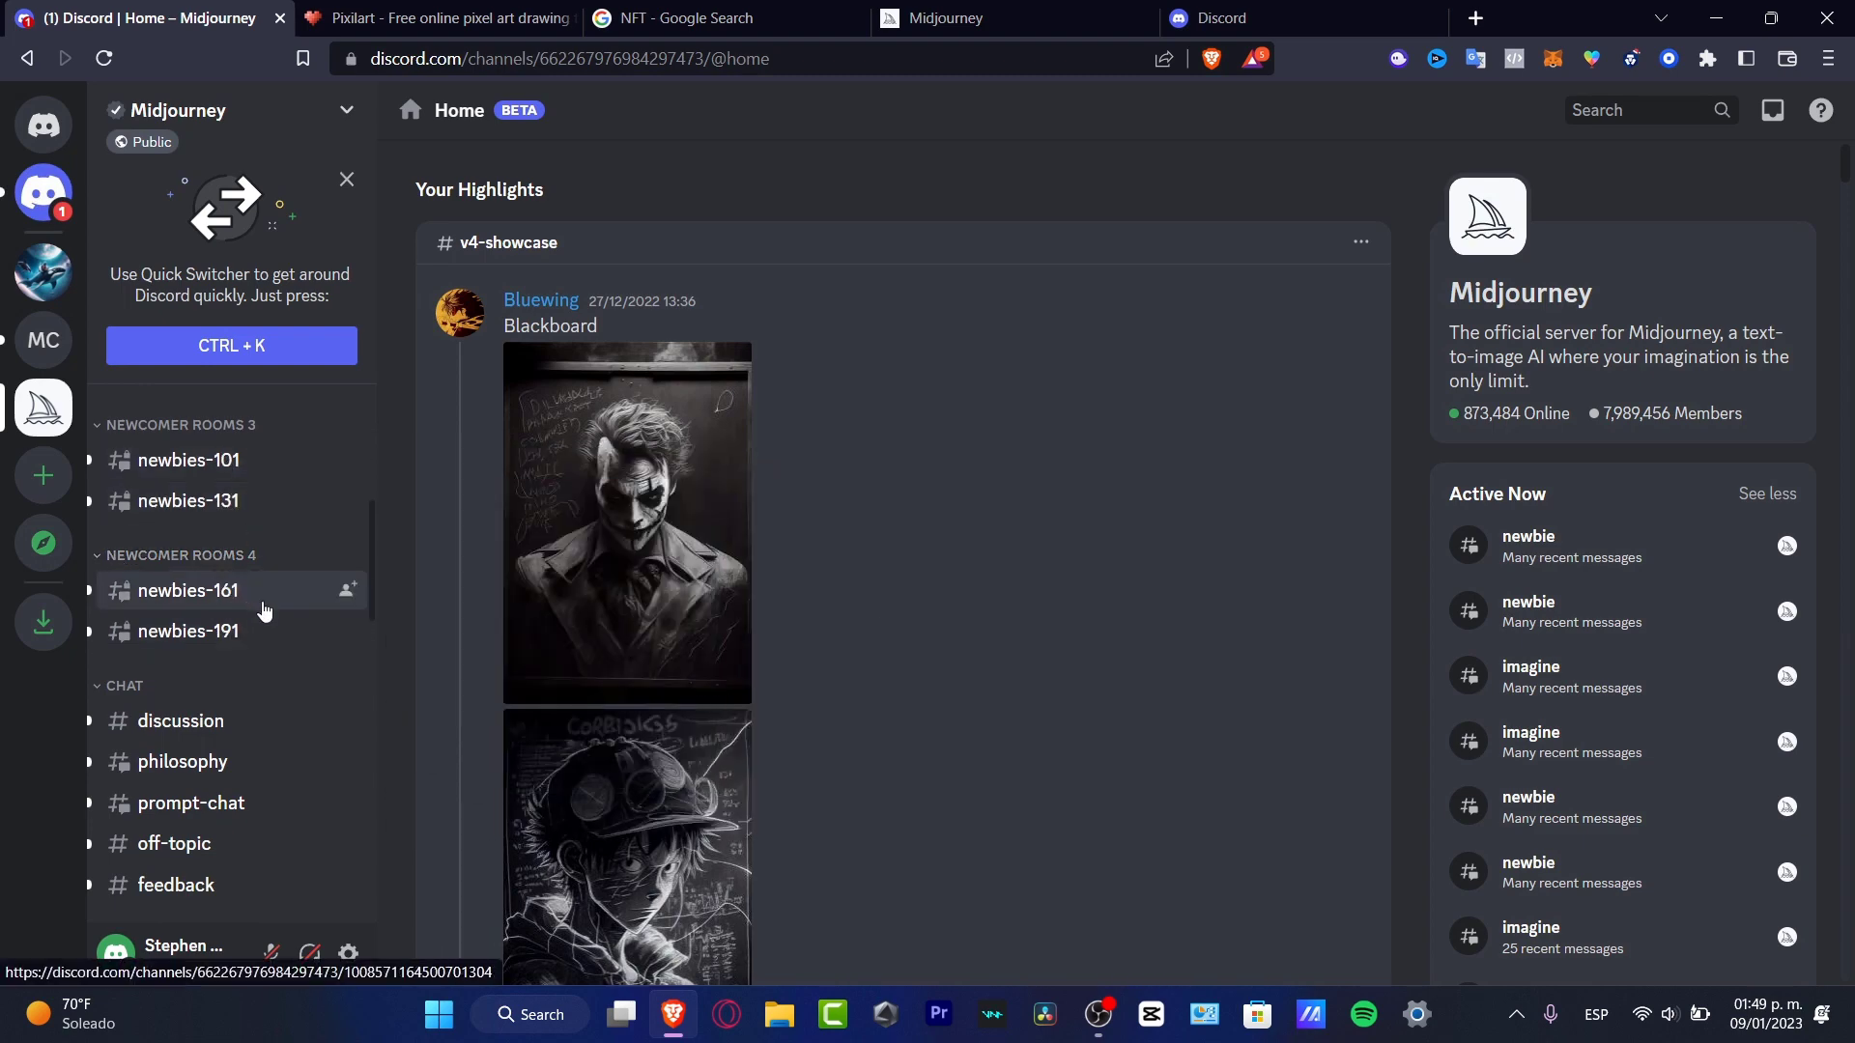
click(187, 500)
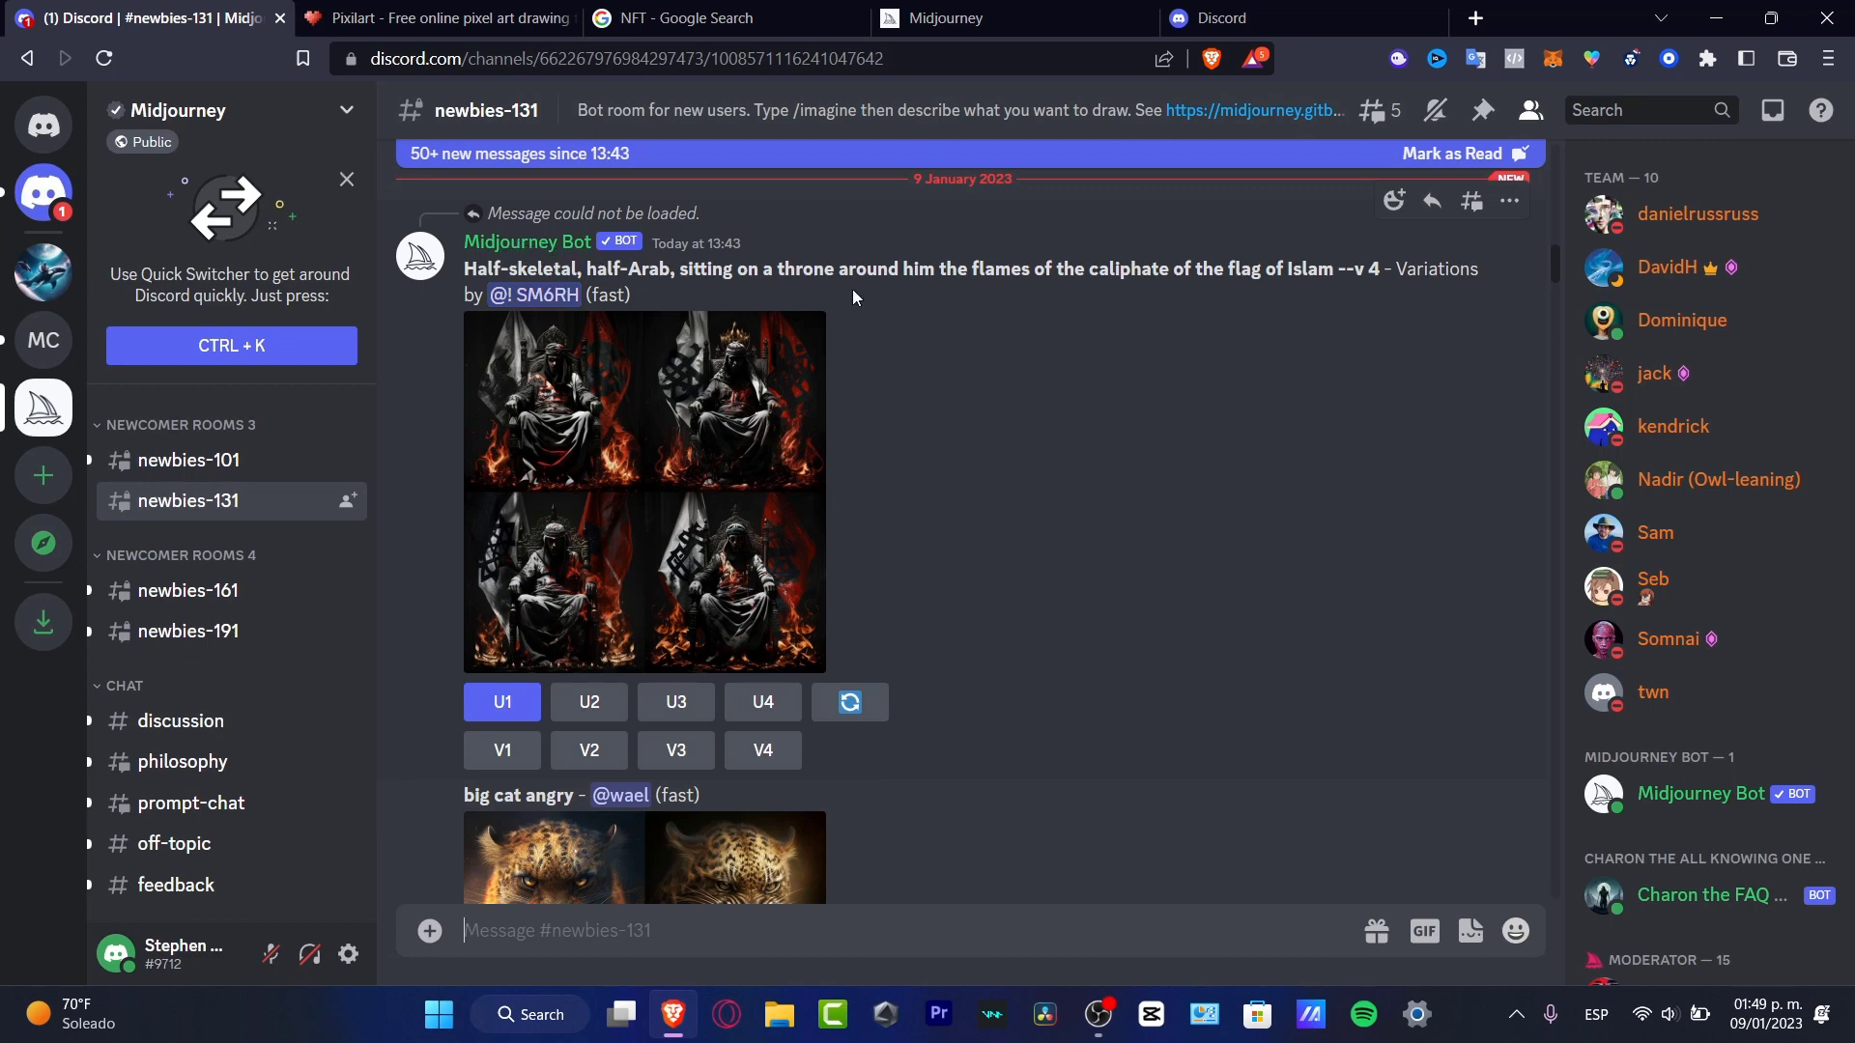
mouse_move(1528, 110)
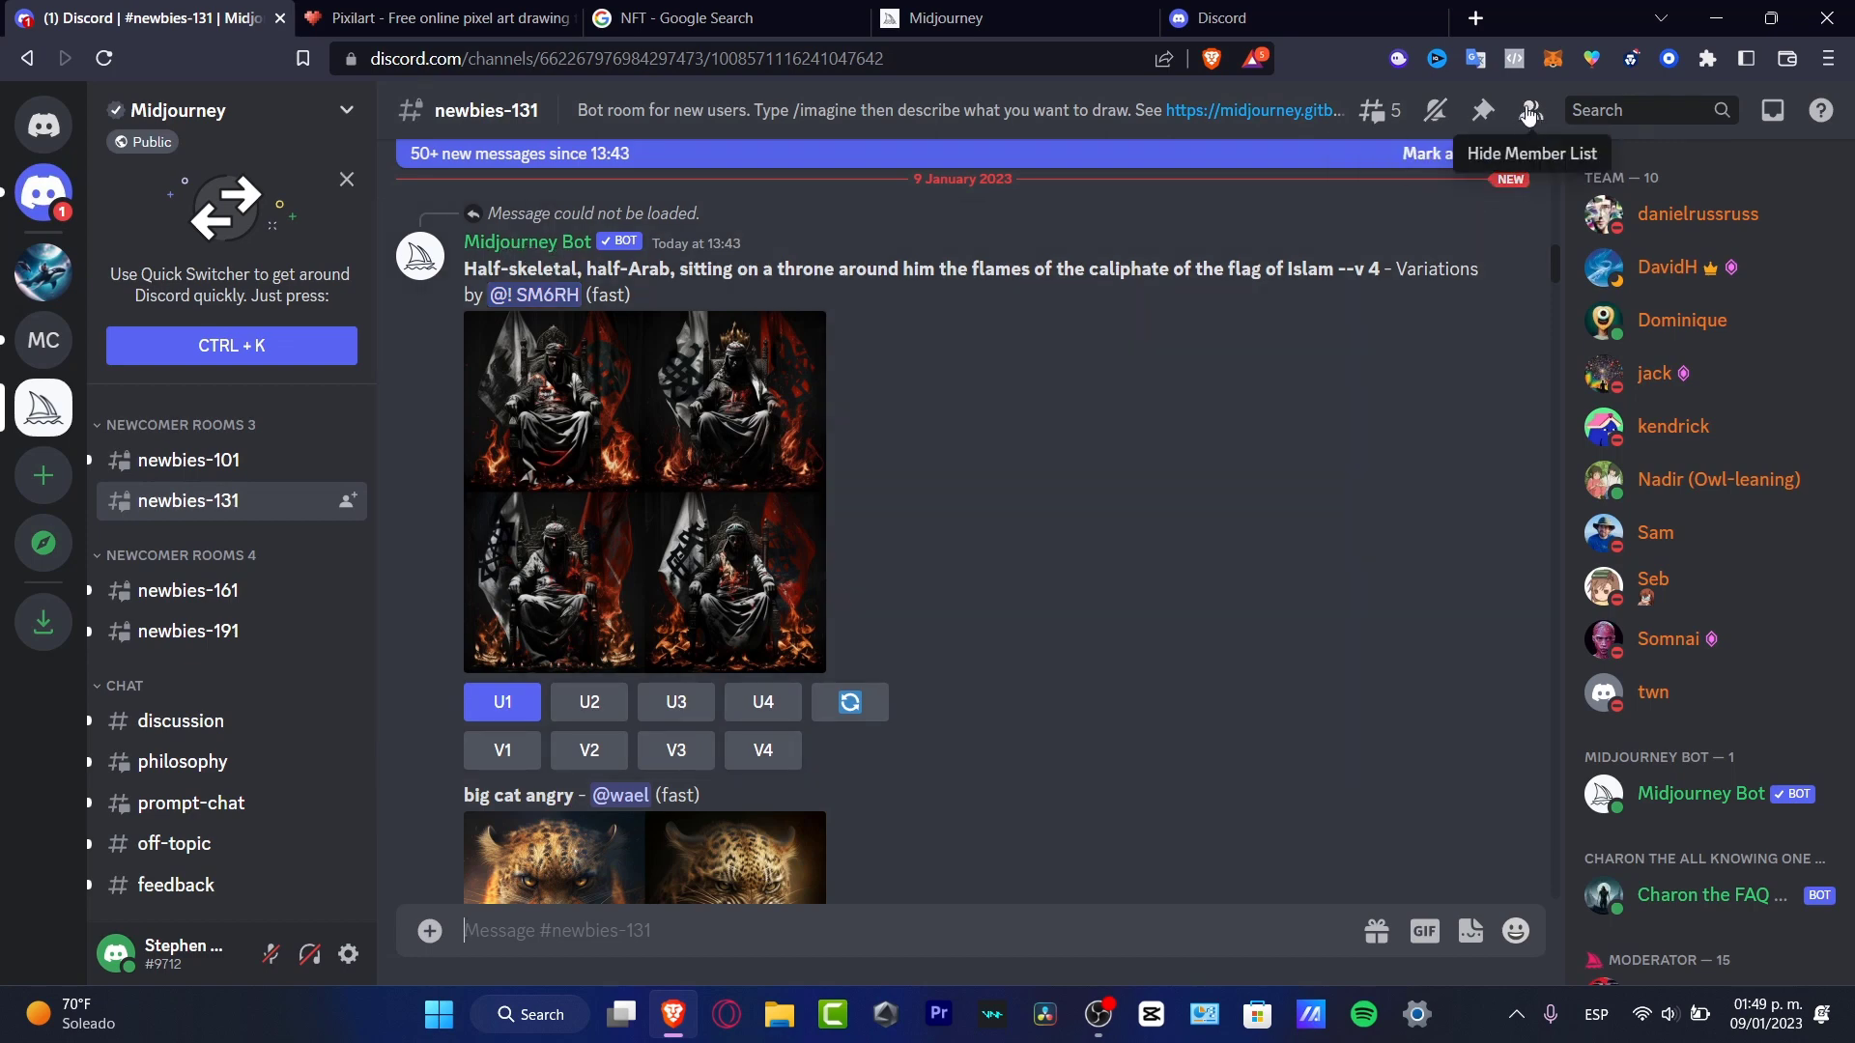
mouse_move(1700, 794)
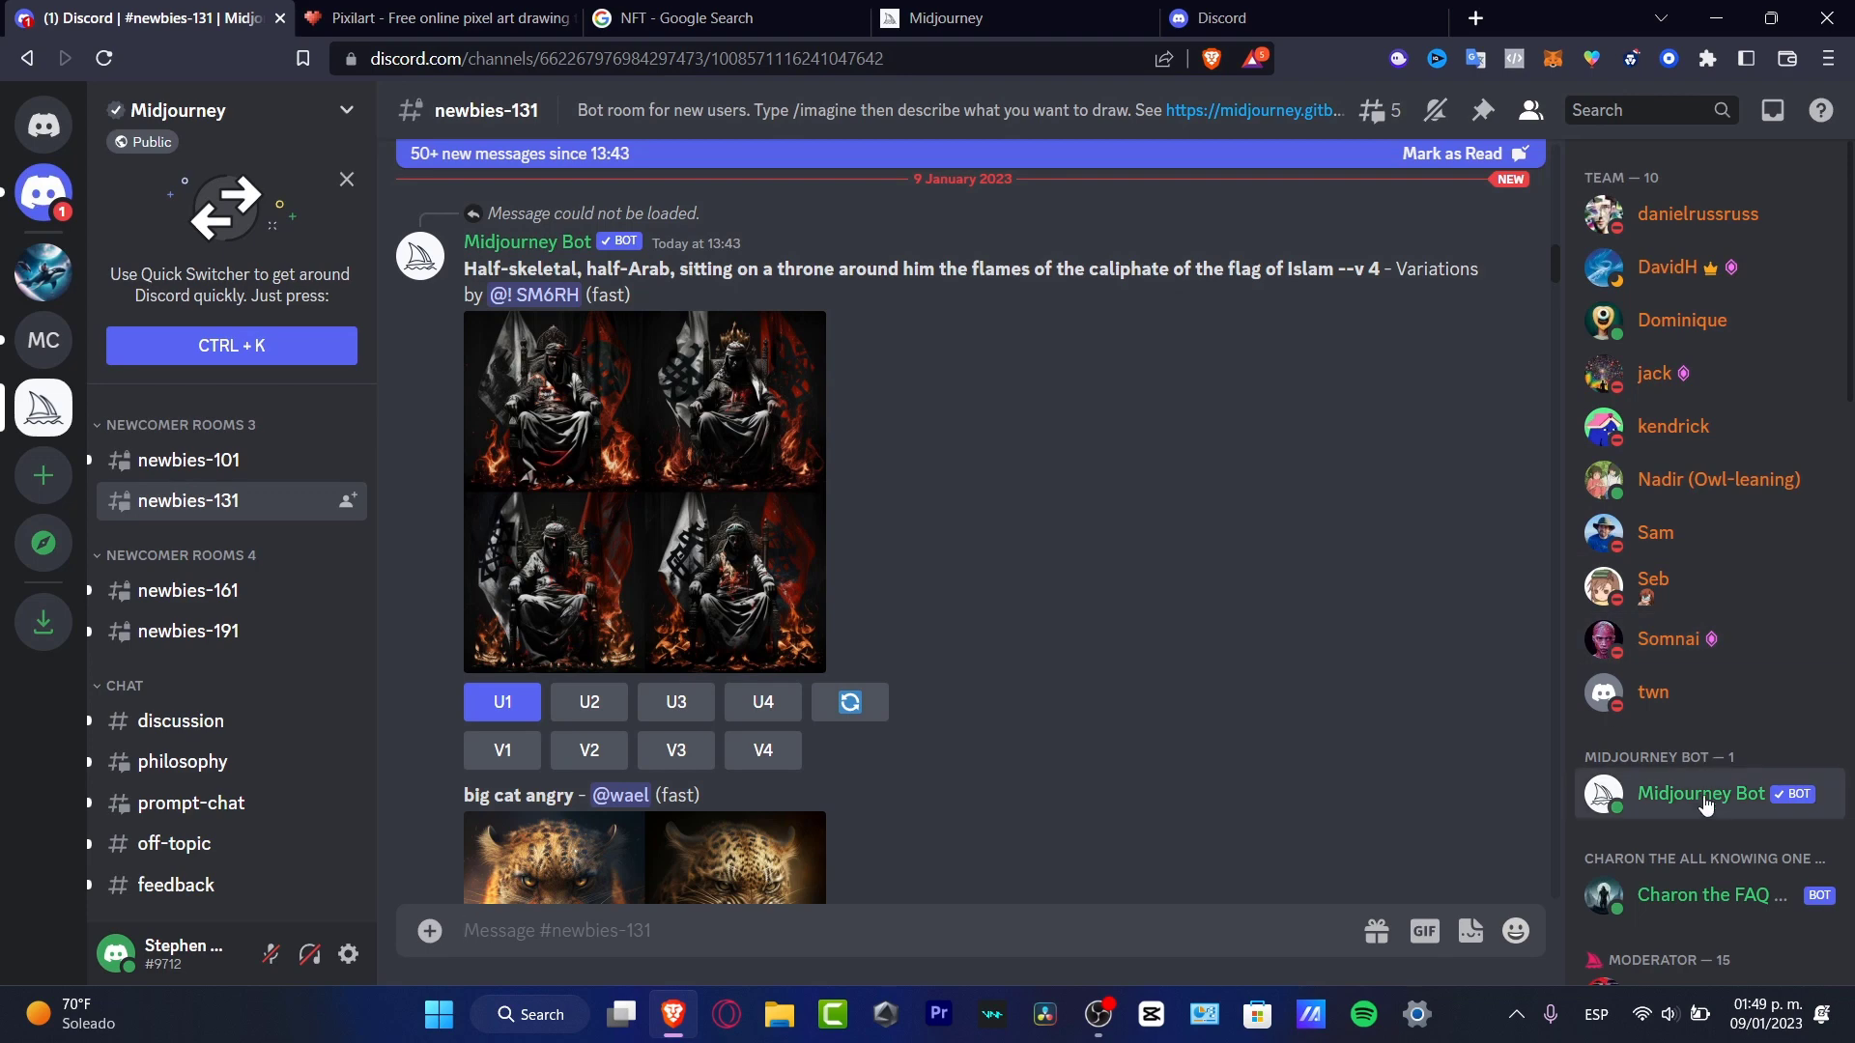
Step: Start adding Midjourney Bot to a server from its profile, then switch to the AI Artworks server
click(1700, 792)
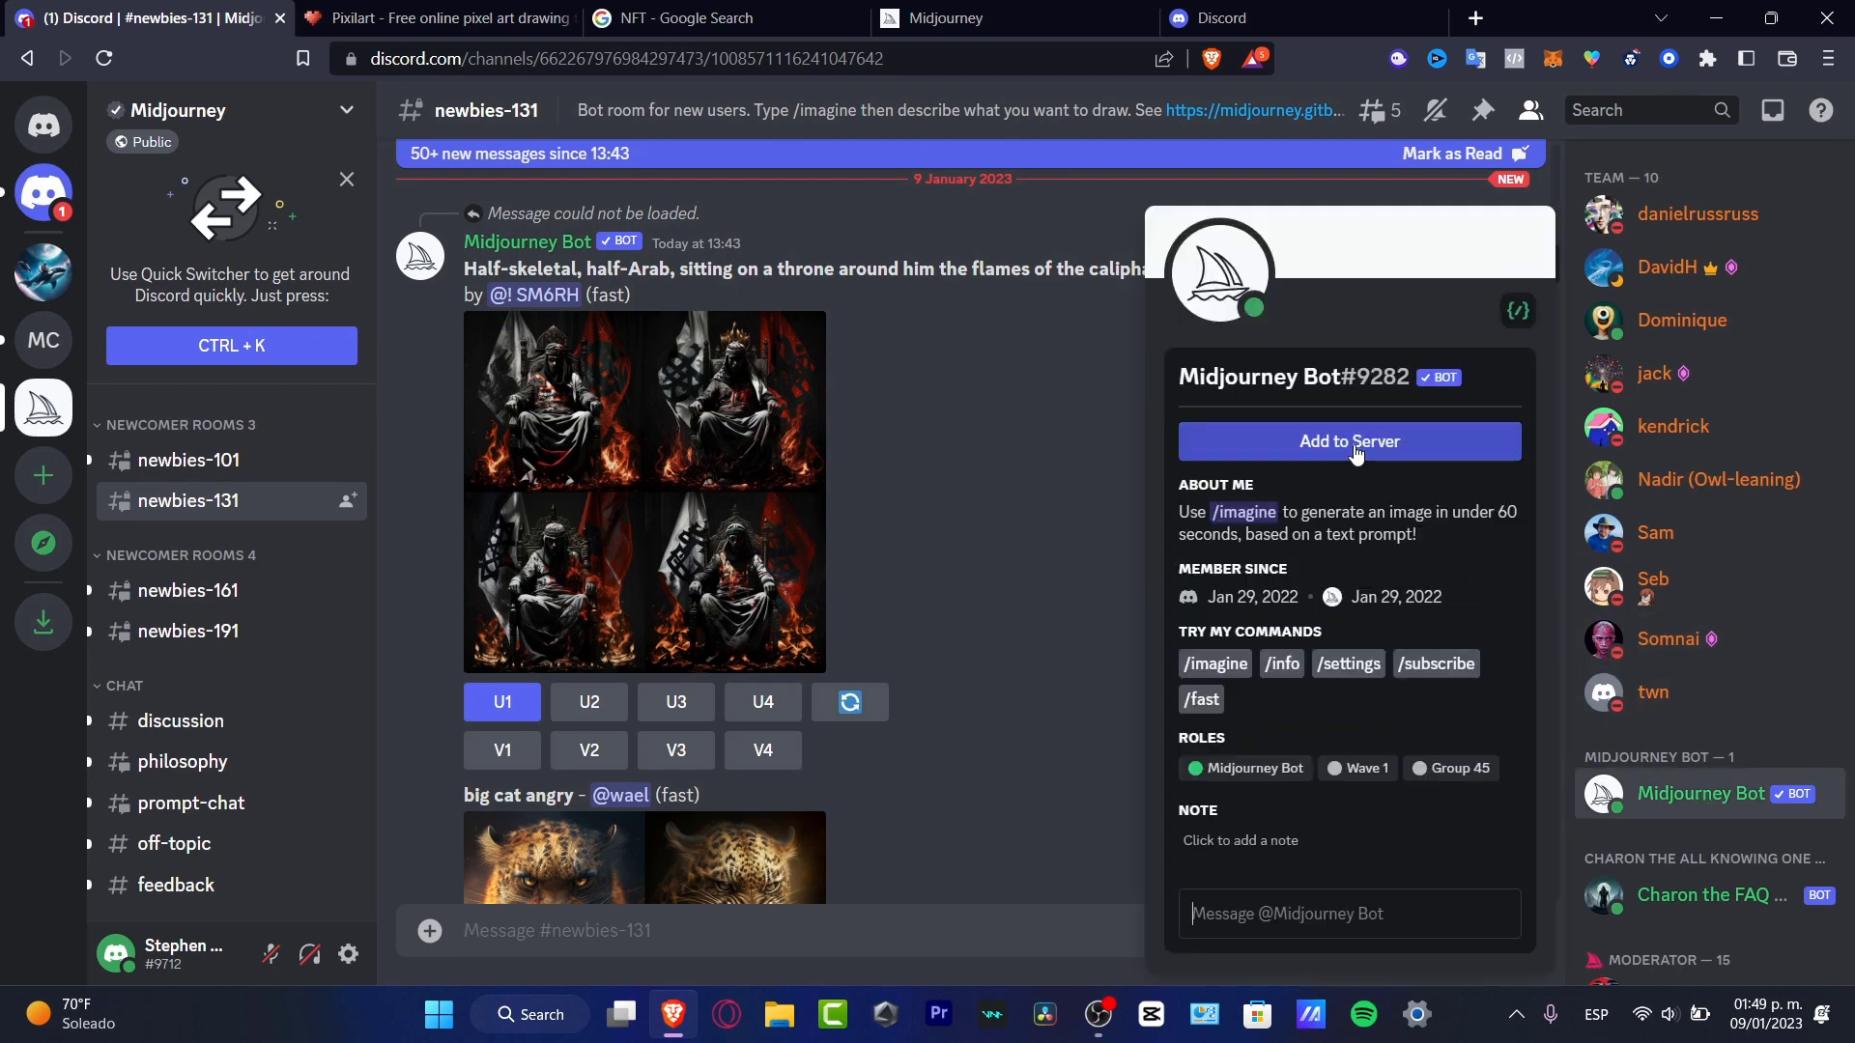
click(1347, 441)
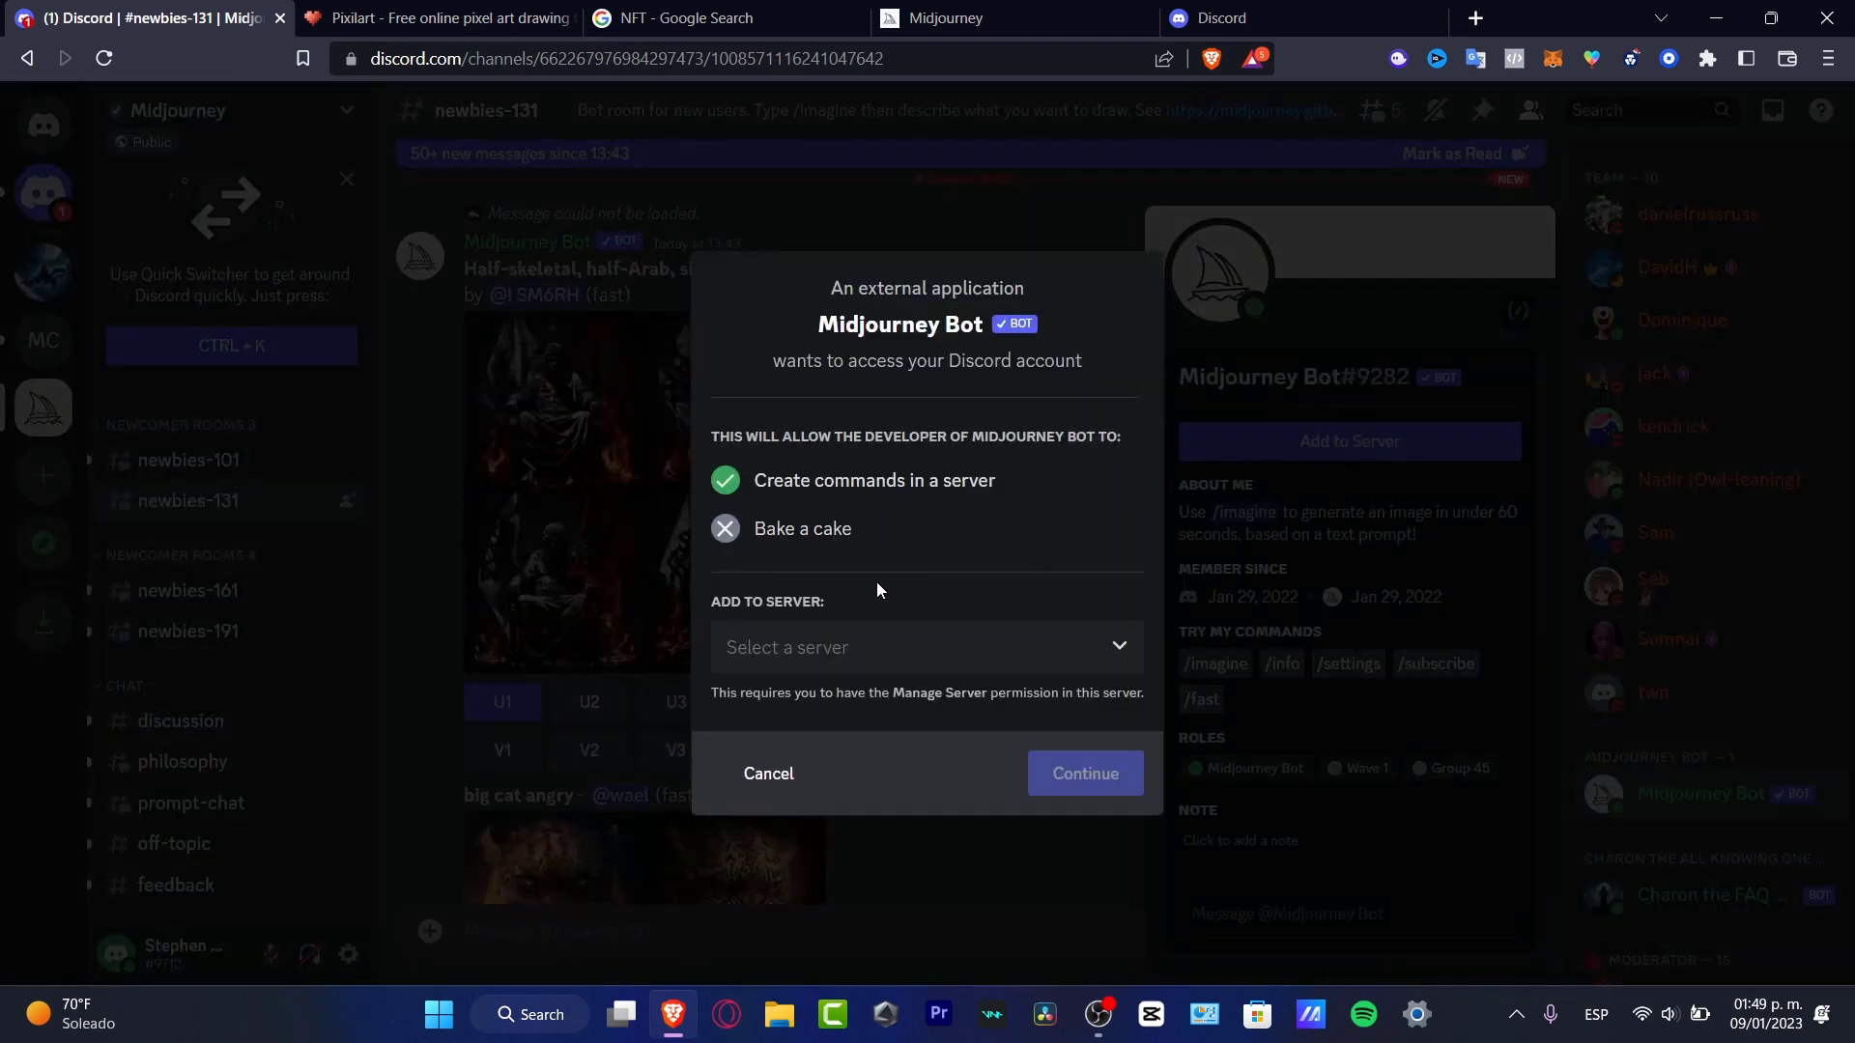
click(925, 647)
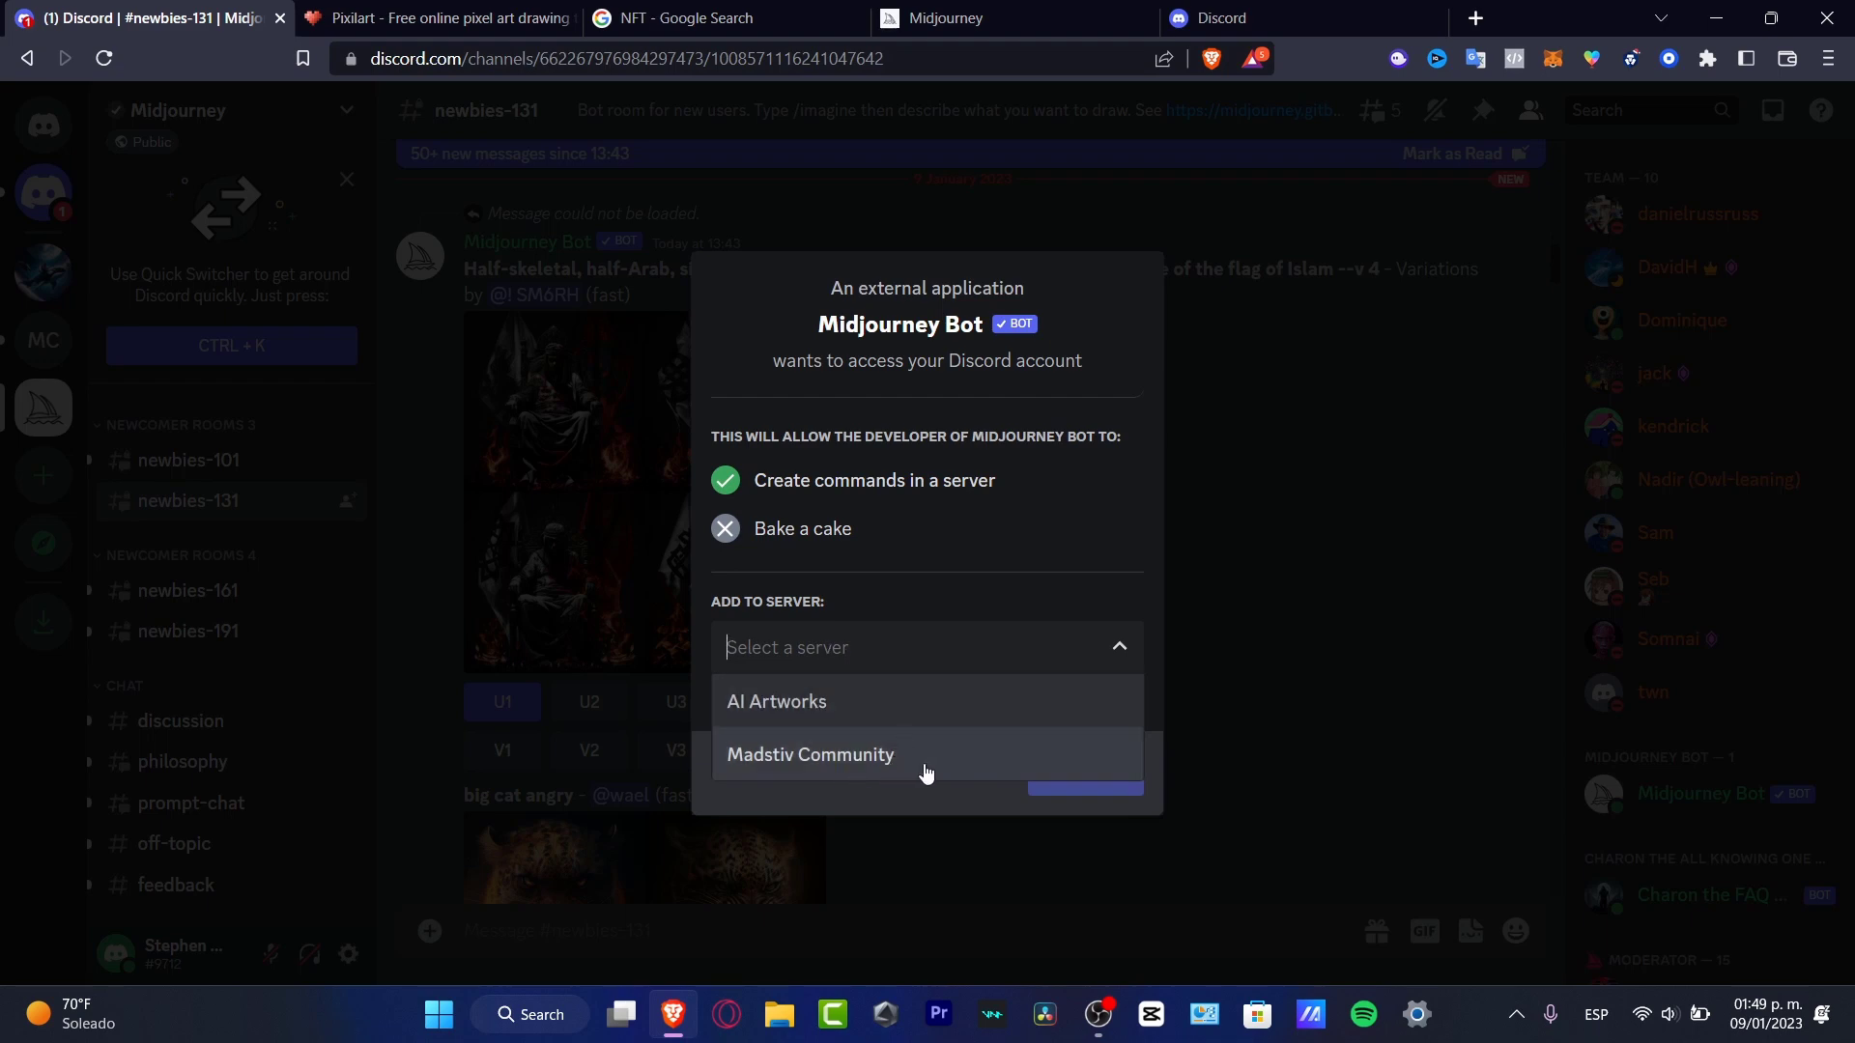
click(810, 755)
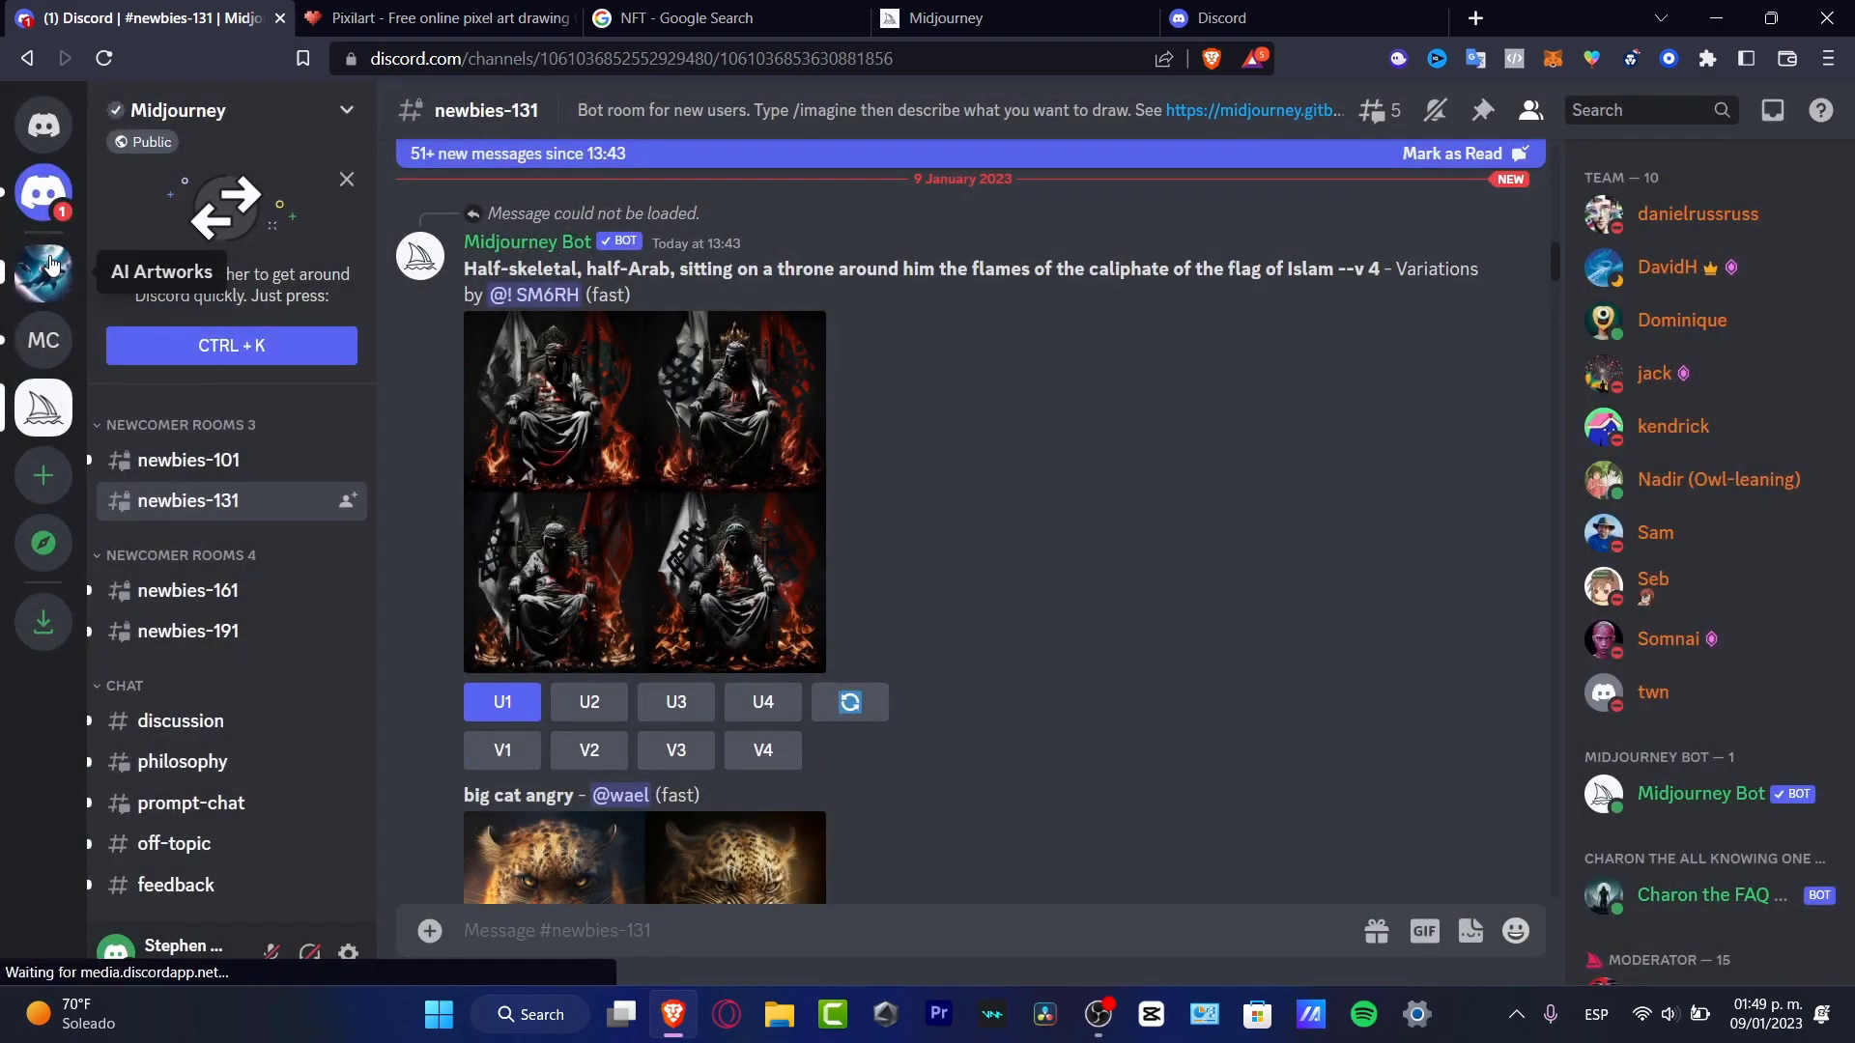
click(42, 272)
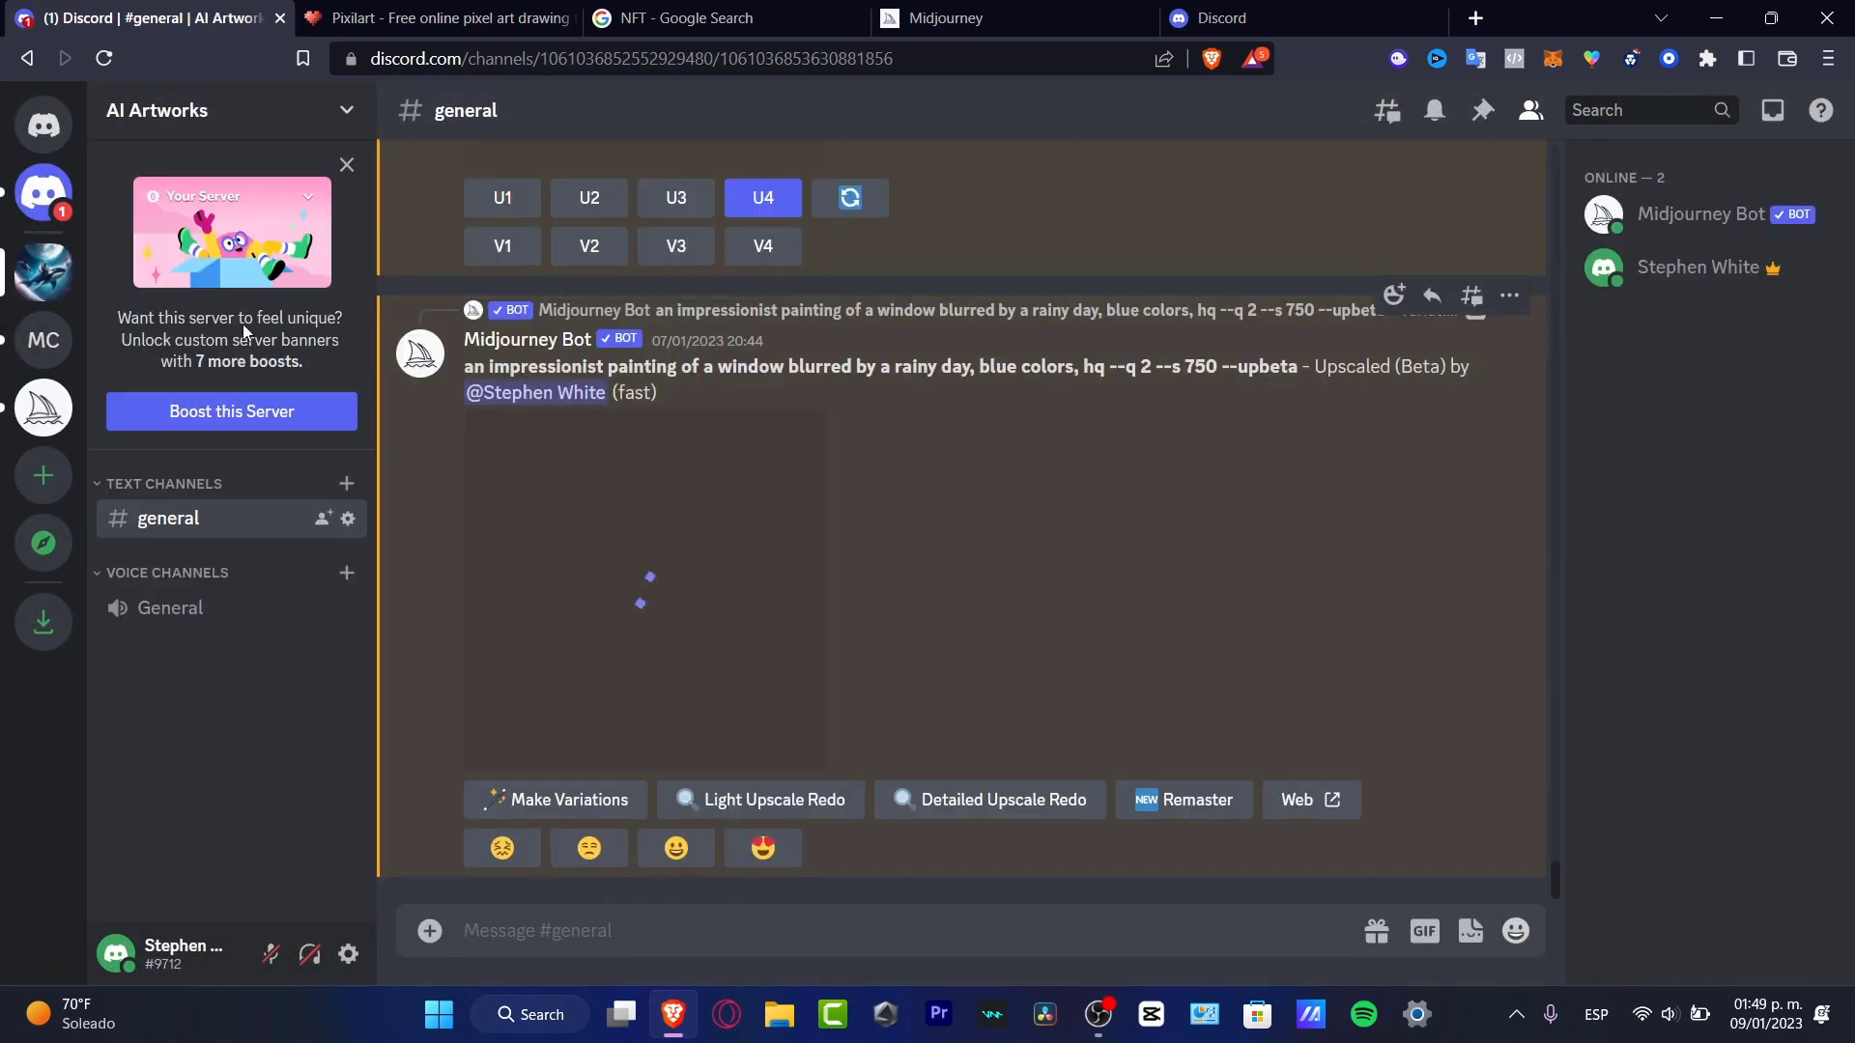
Step: Start a Midjourney /imagine command in the AI Artworks #general message box
scroll(down, 3)
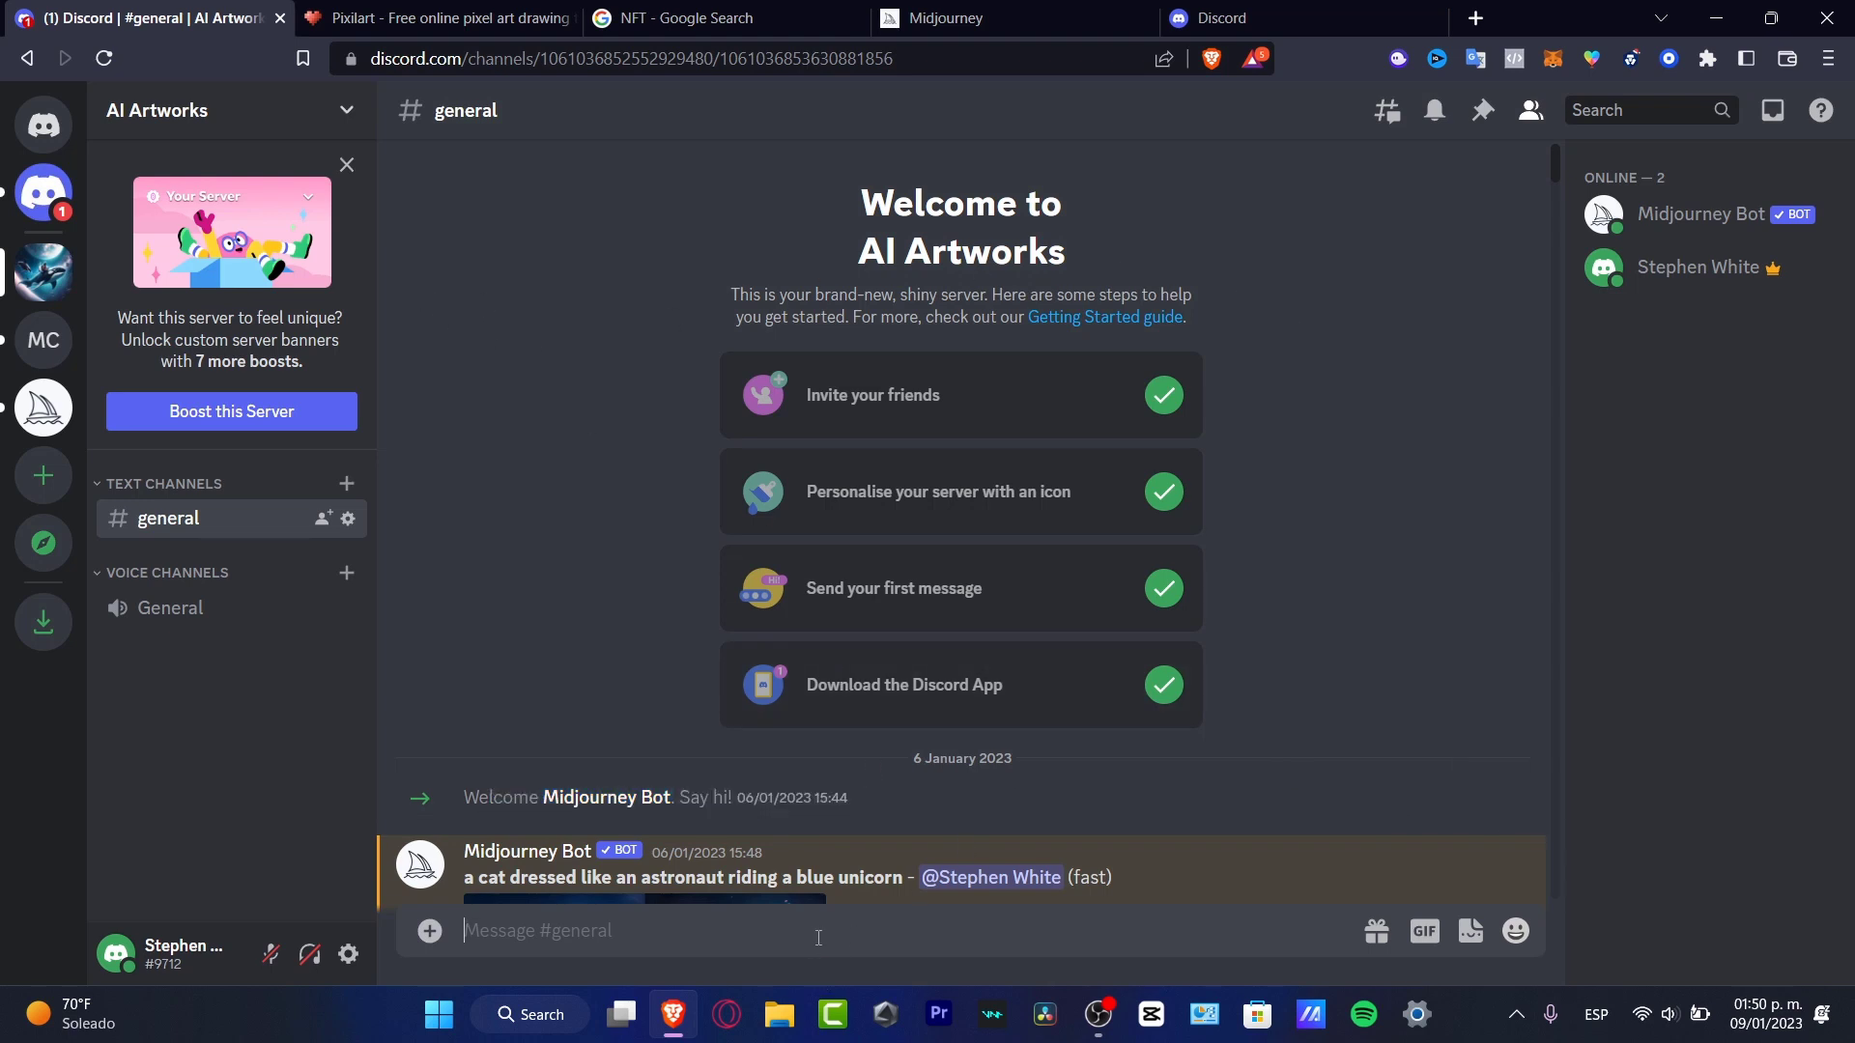
text(/)
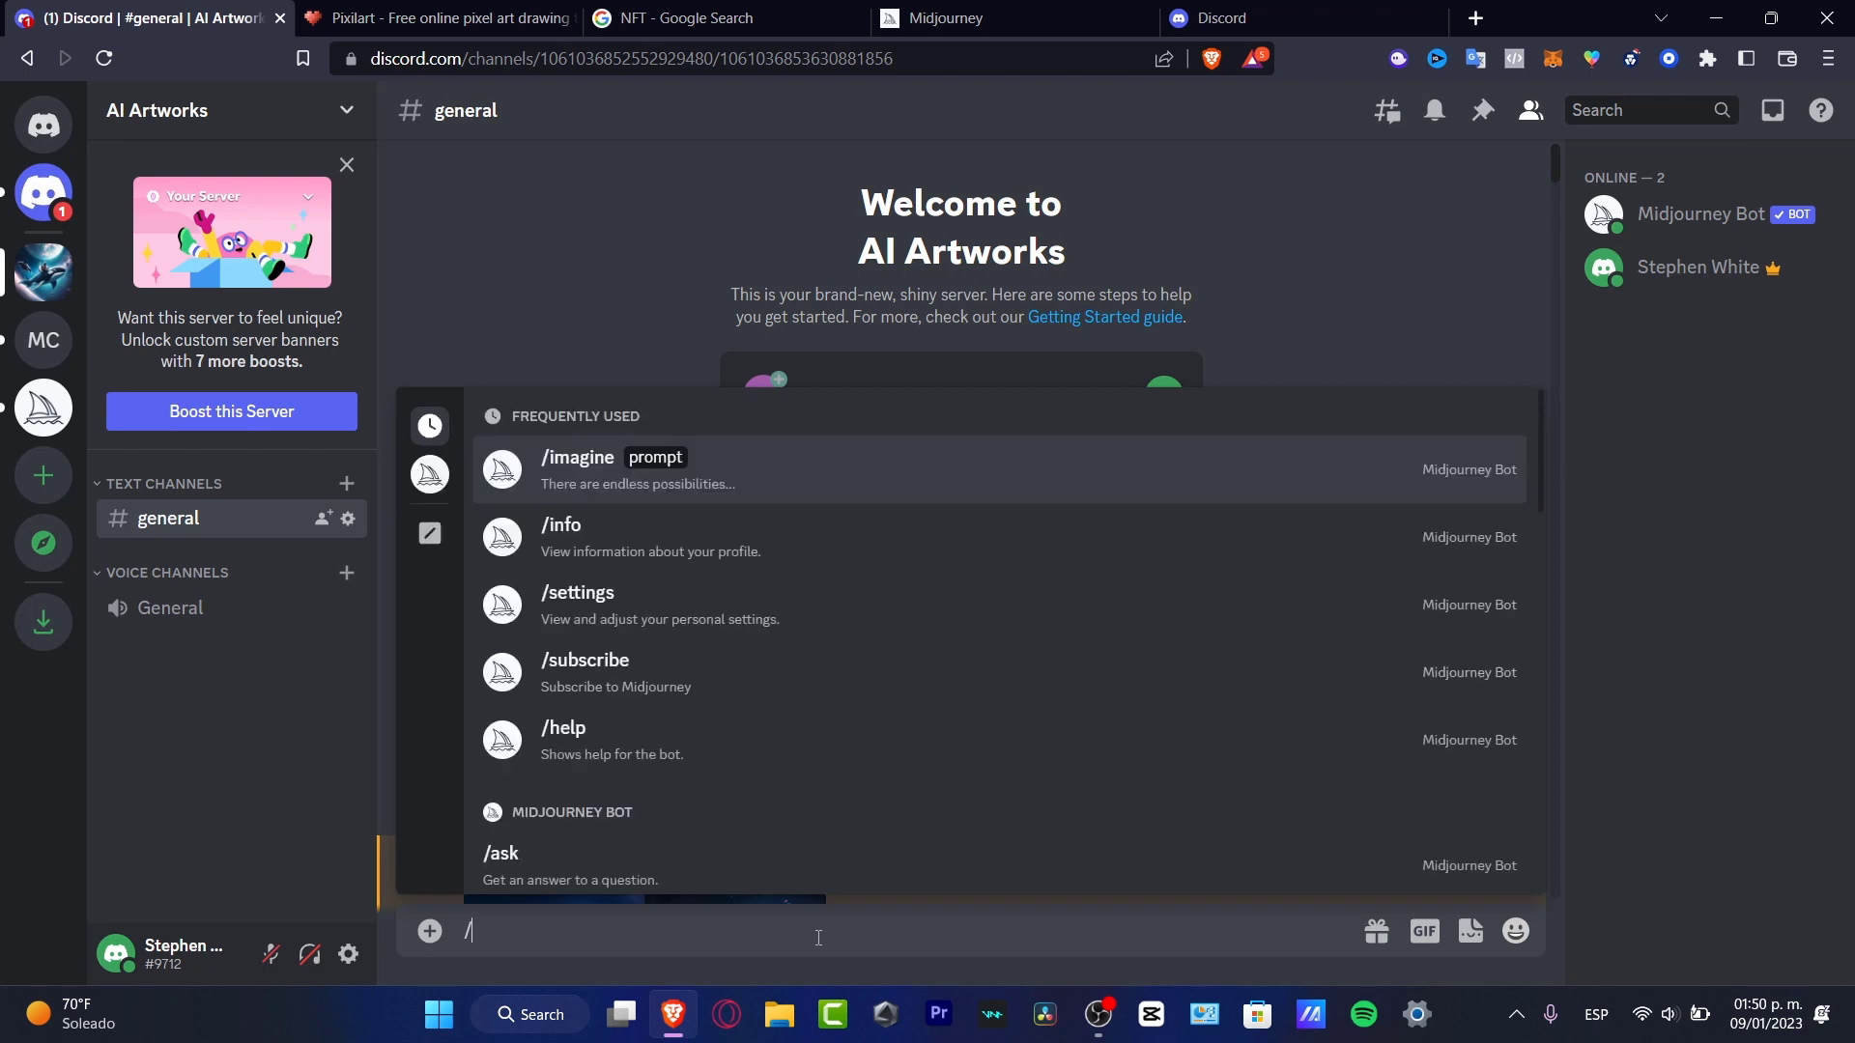
mouse_move(429, 478)
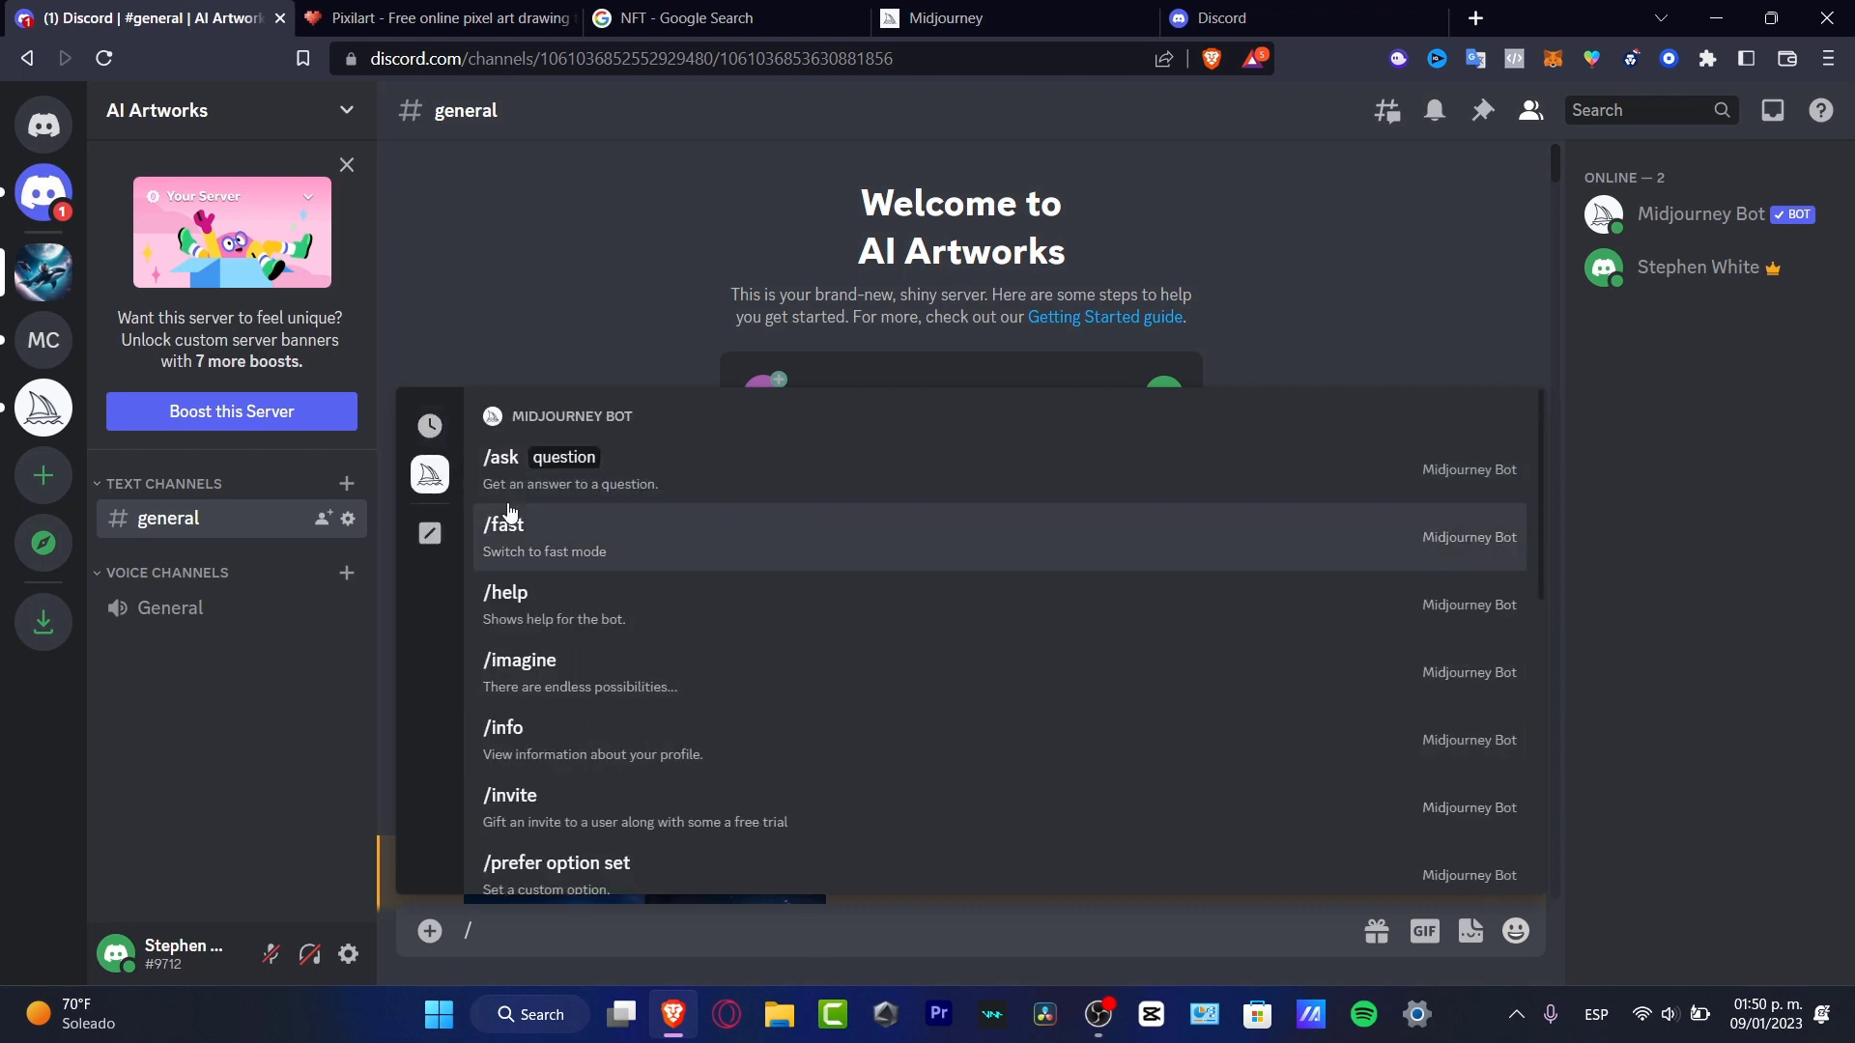
mouse_move(792, 602)
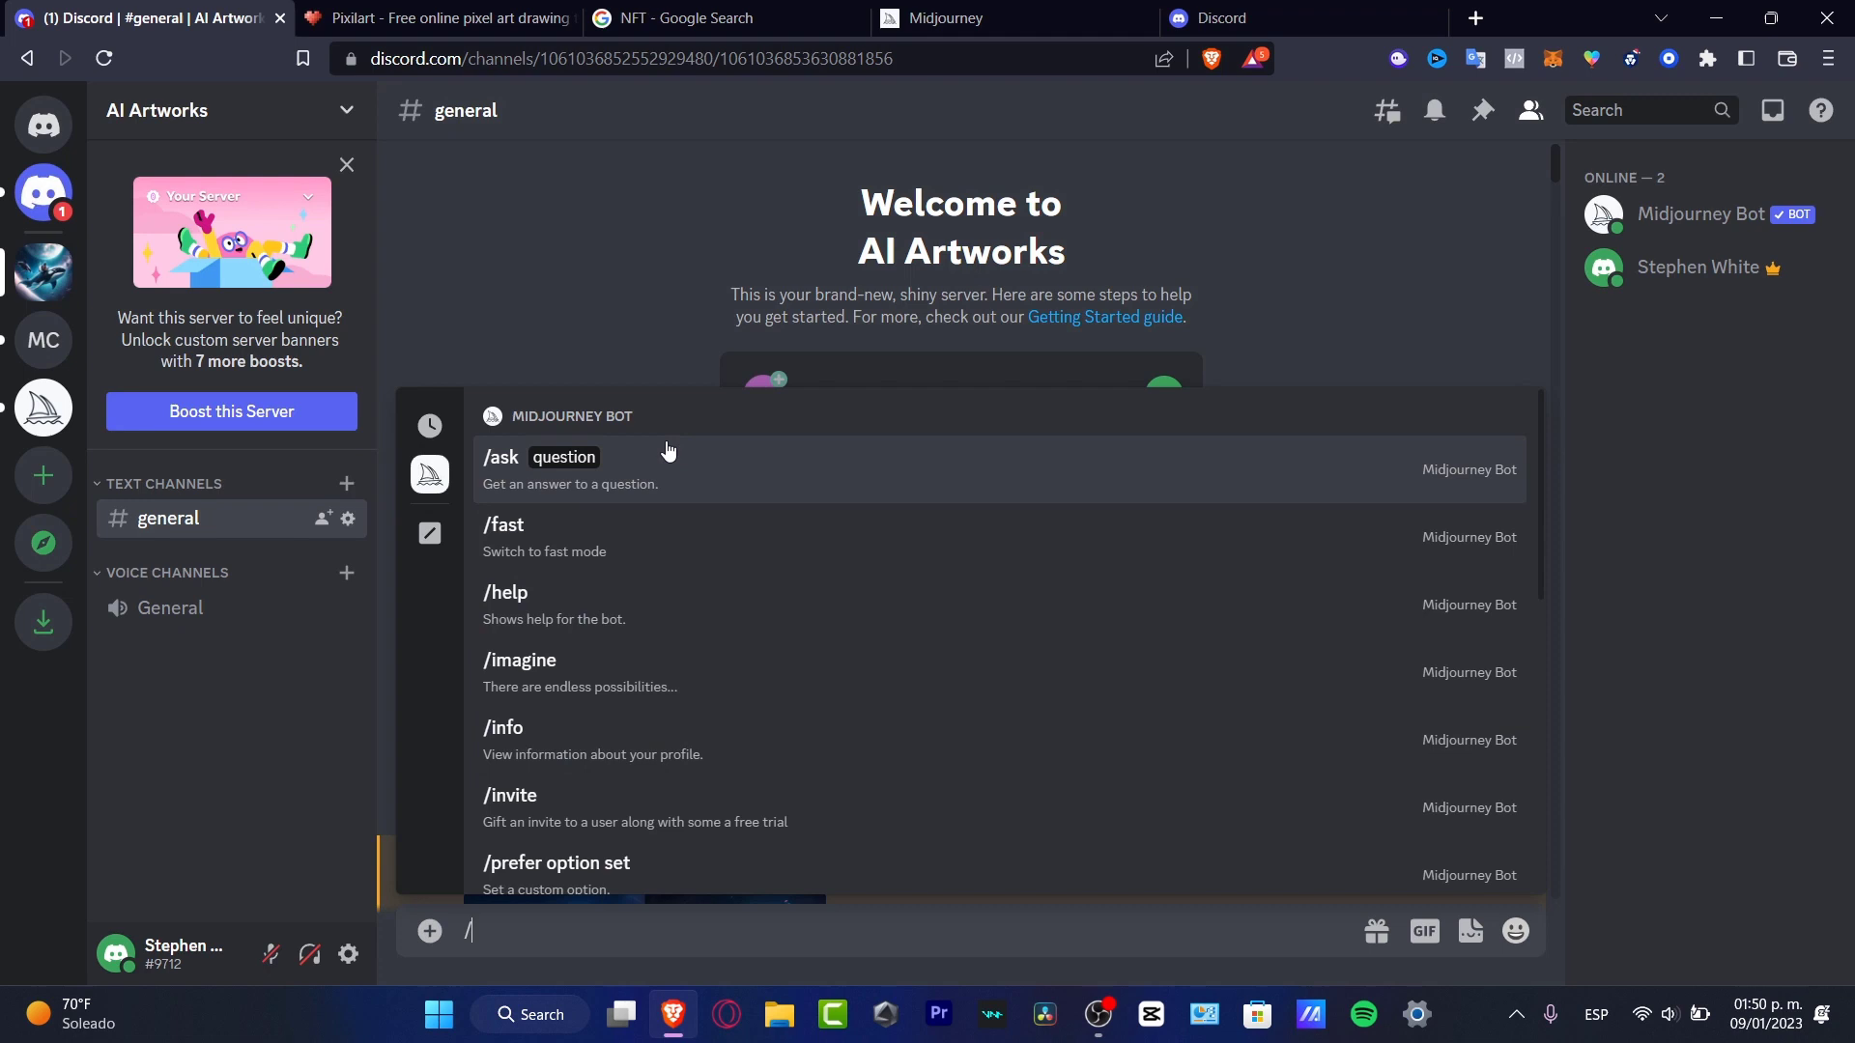
mouse_move(628, 477)
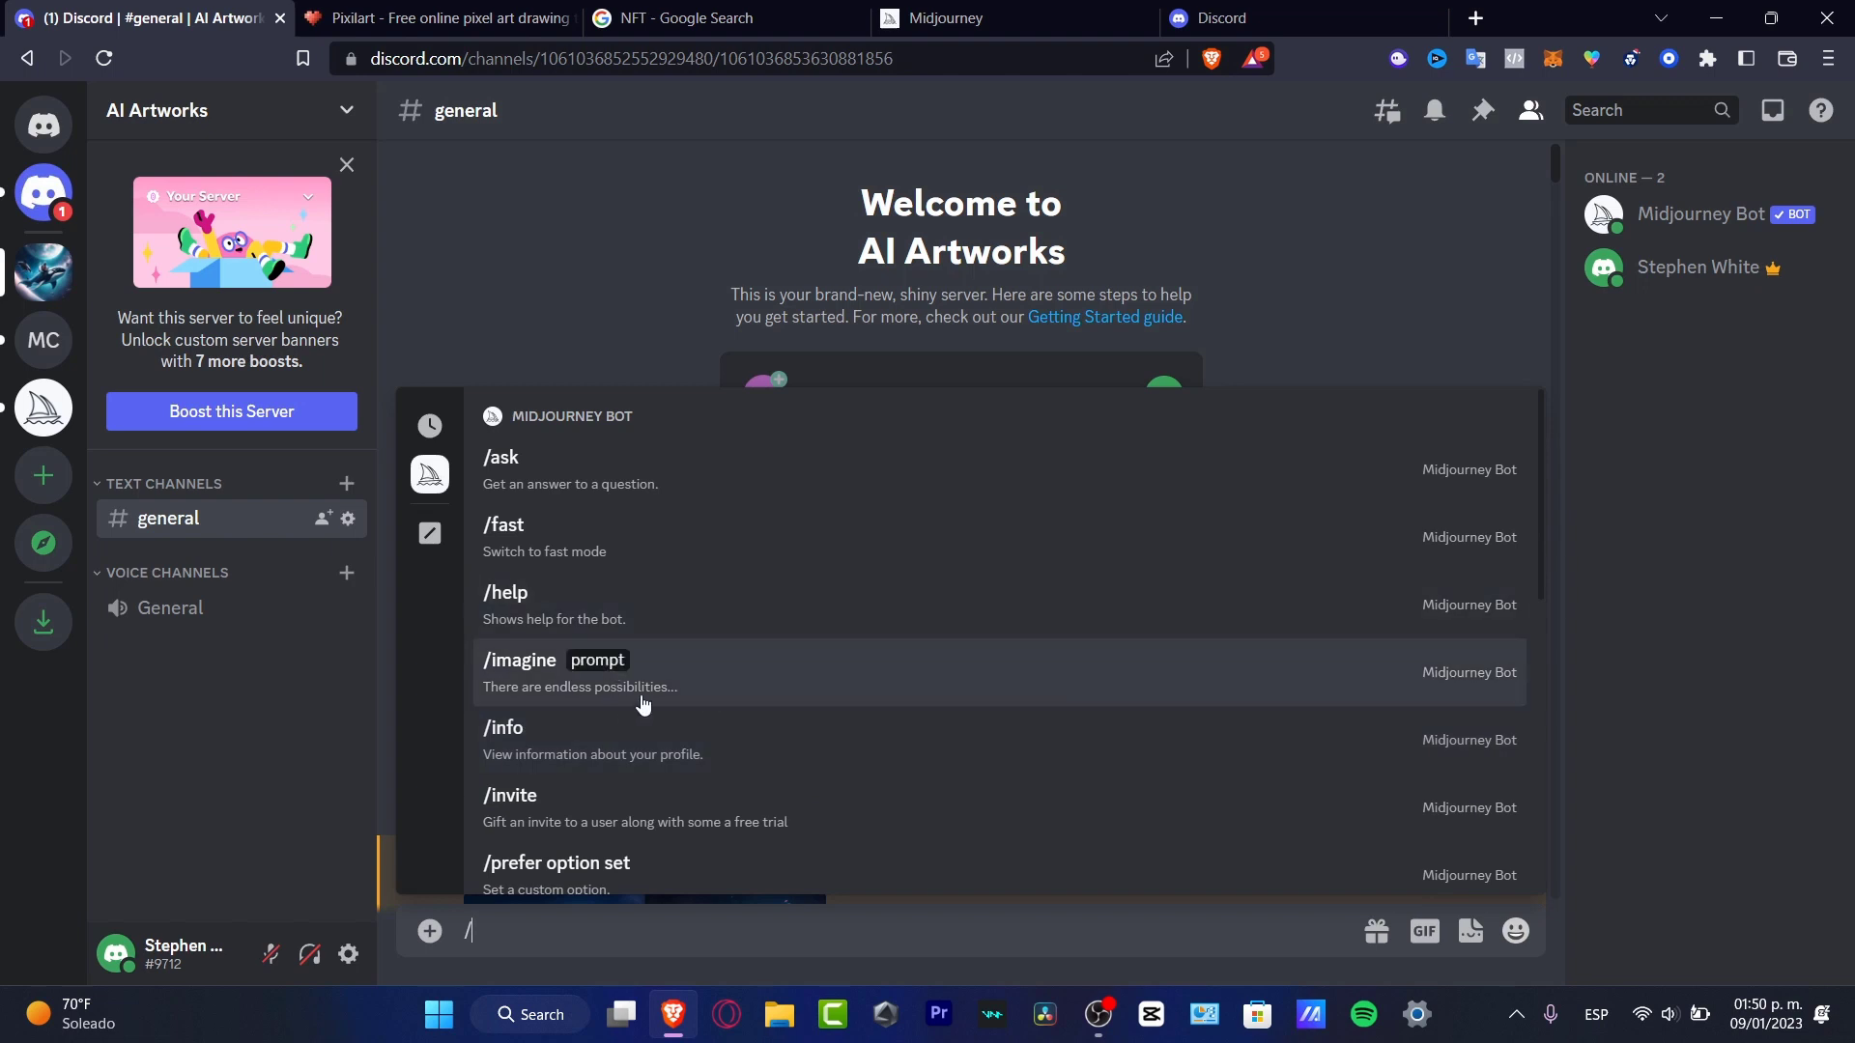
mouse_move(514, 707)
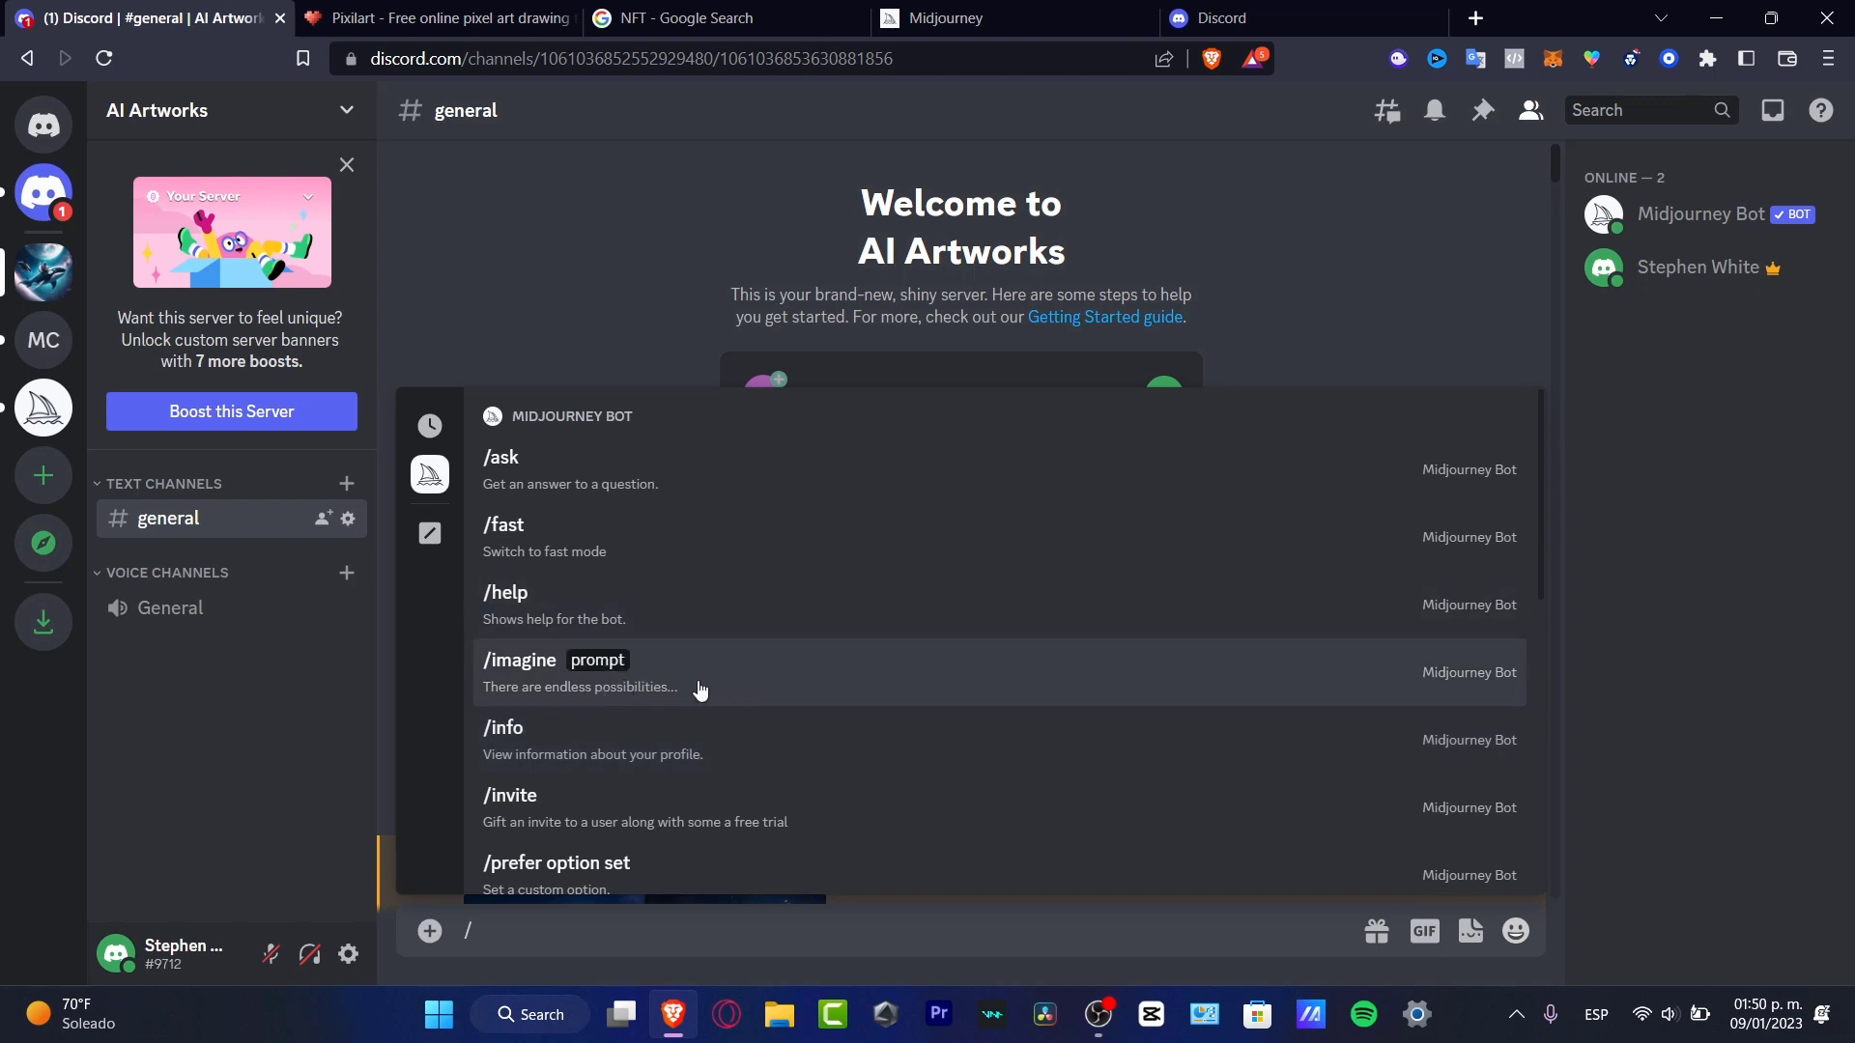
click(520, 672)
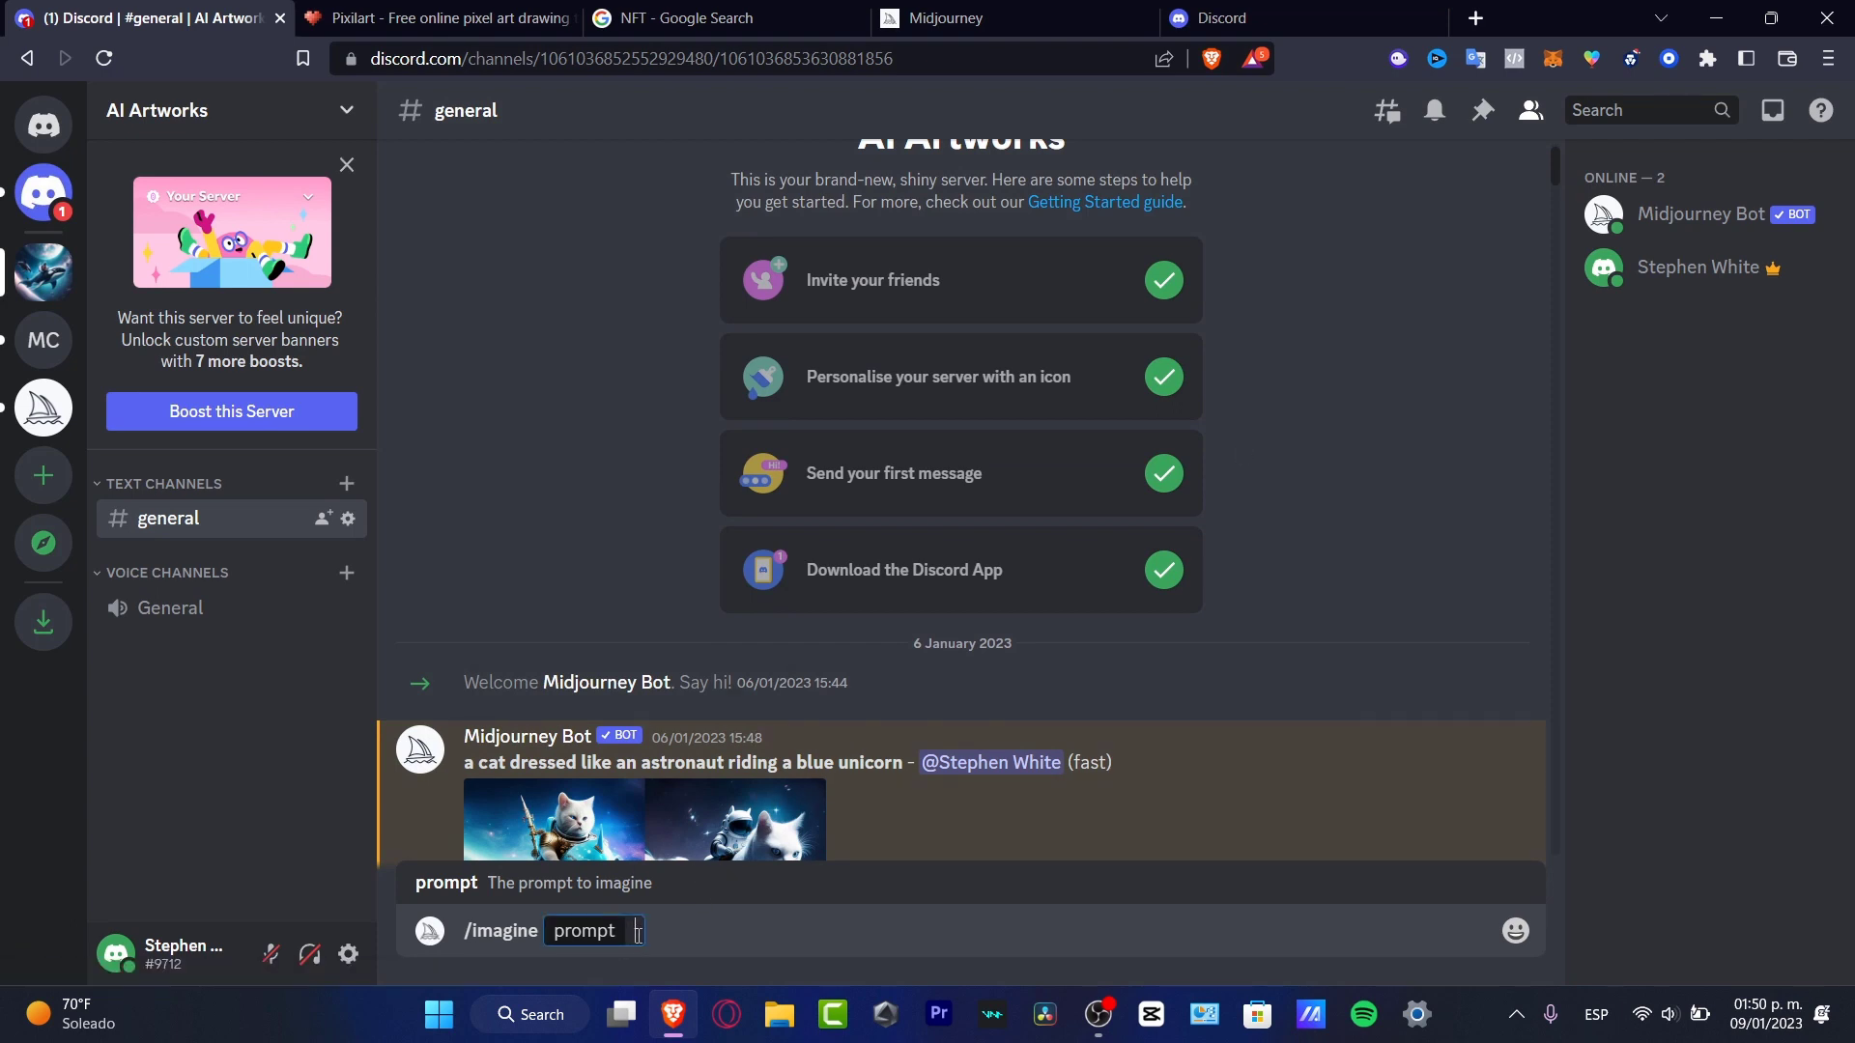
Step: Enter partial prompt "a cat dreeese" and enlarge the earlier astronaut-cat unicorn grid
text(a cat dre)
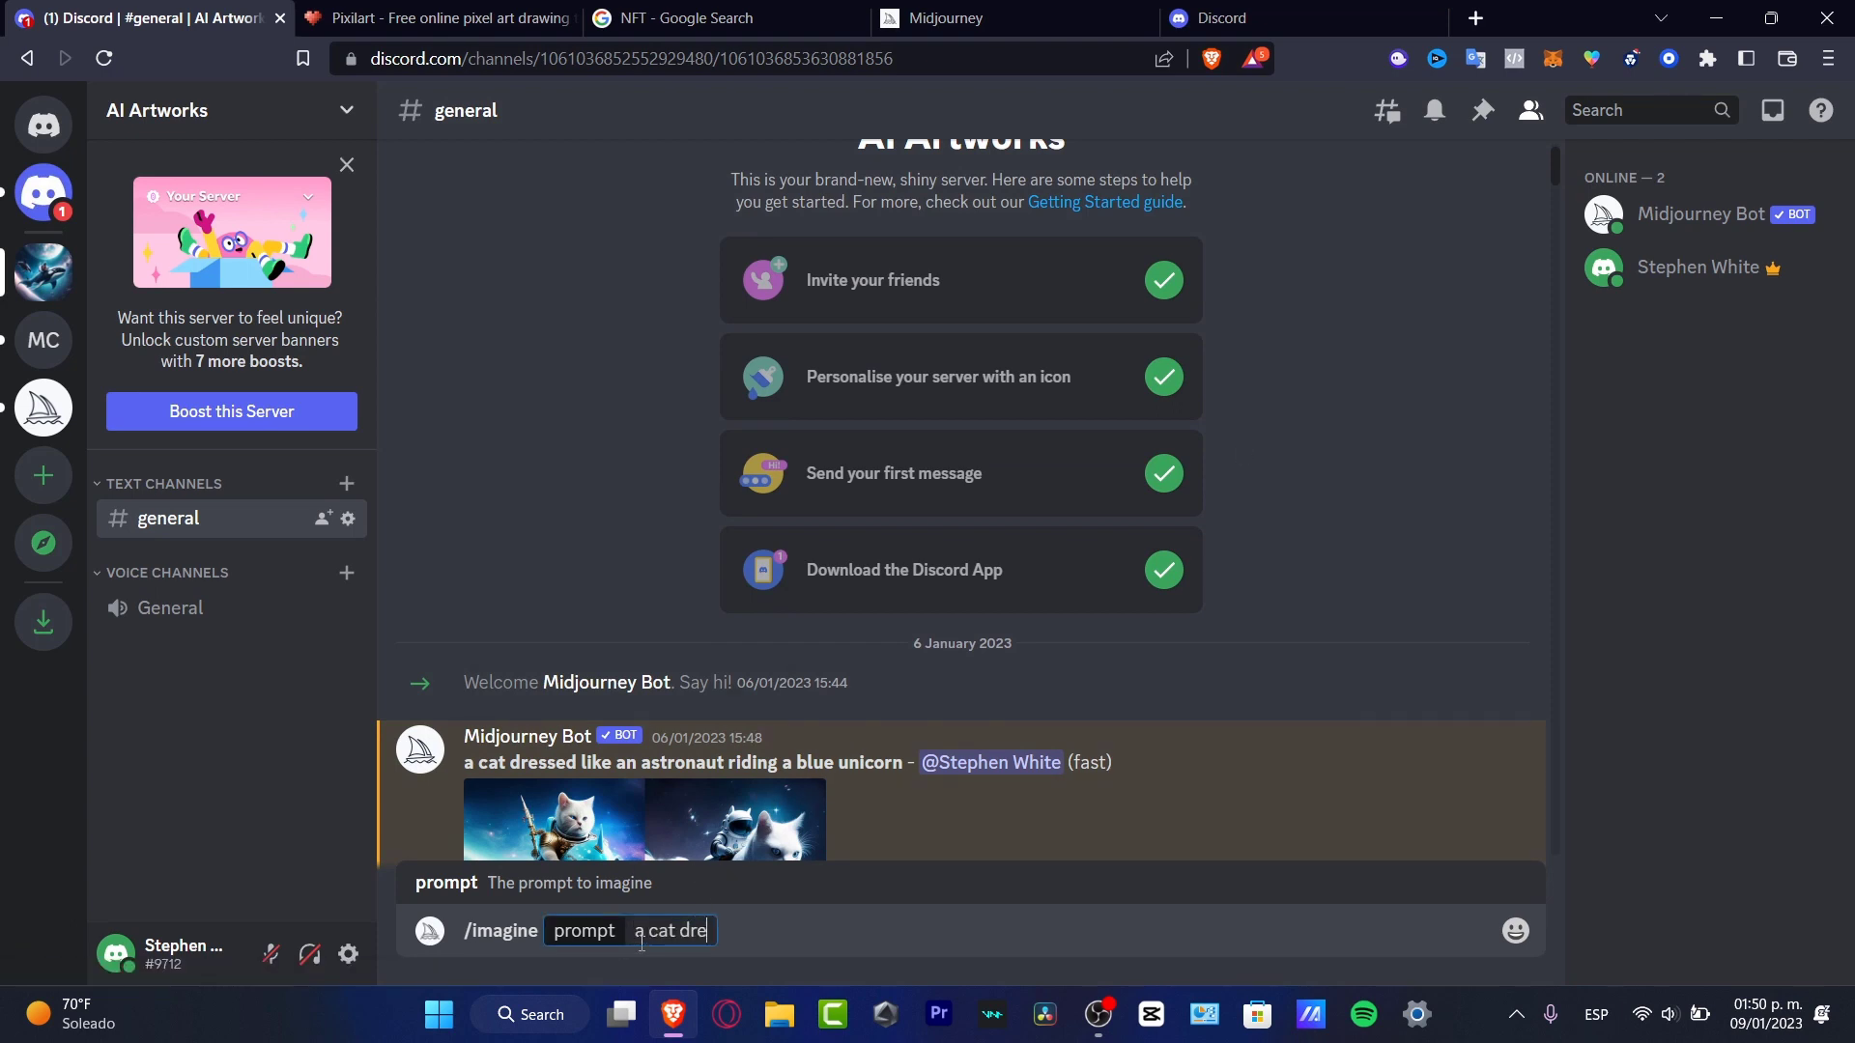
text(eese)
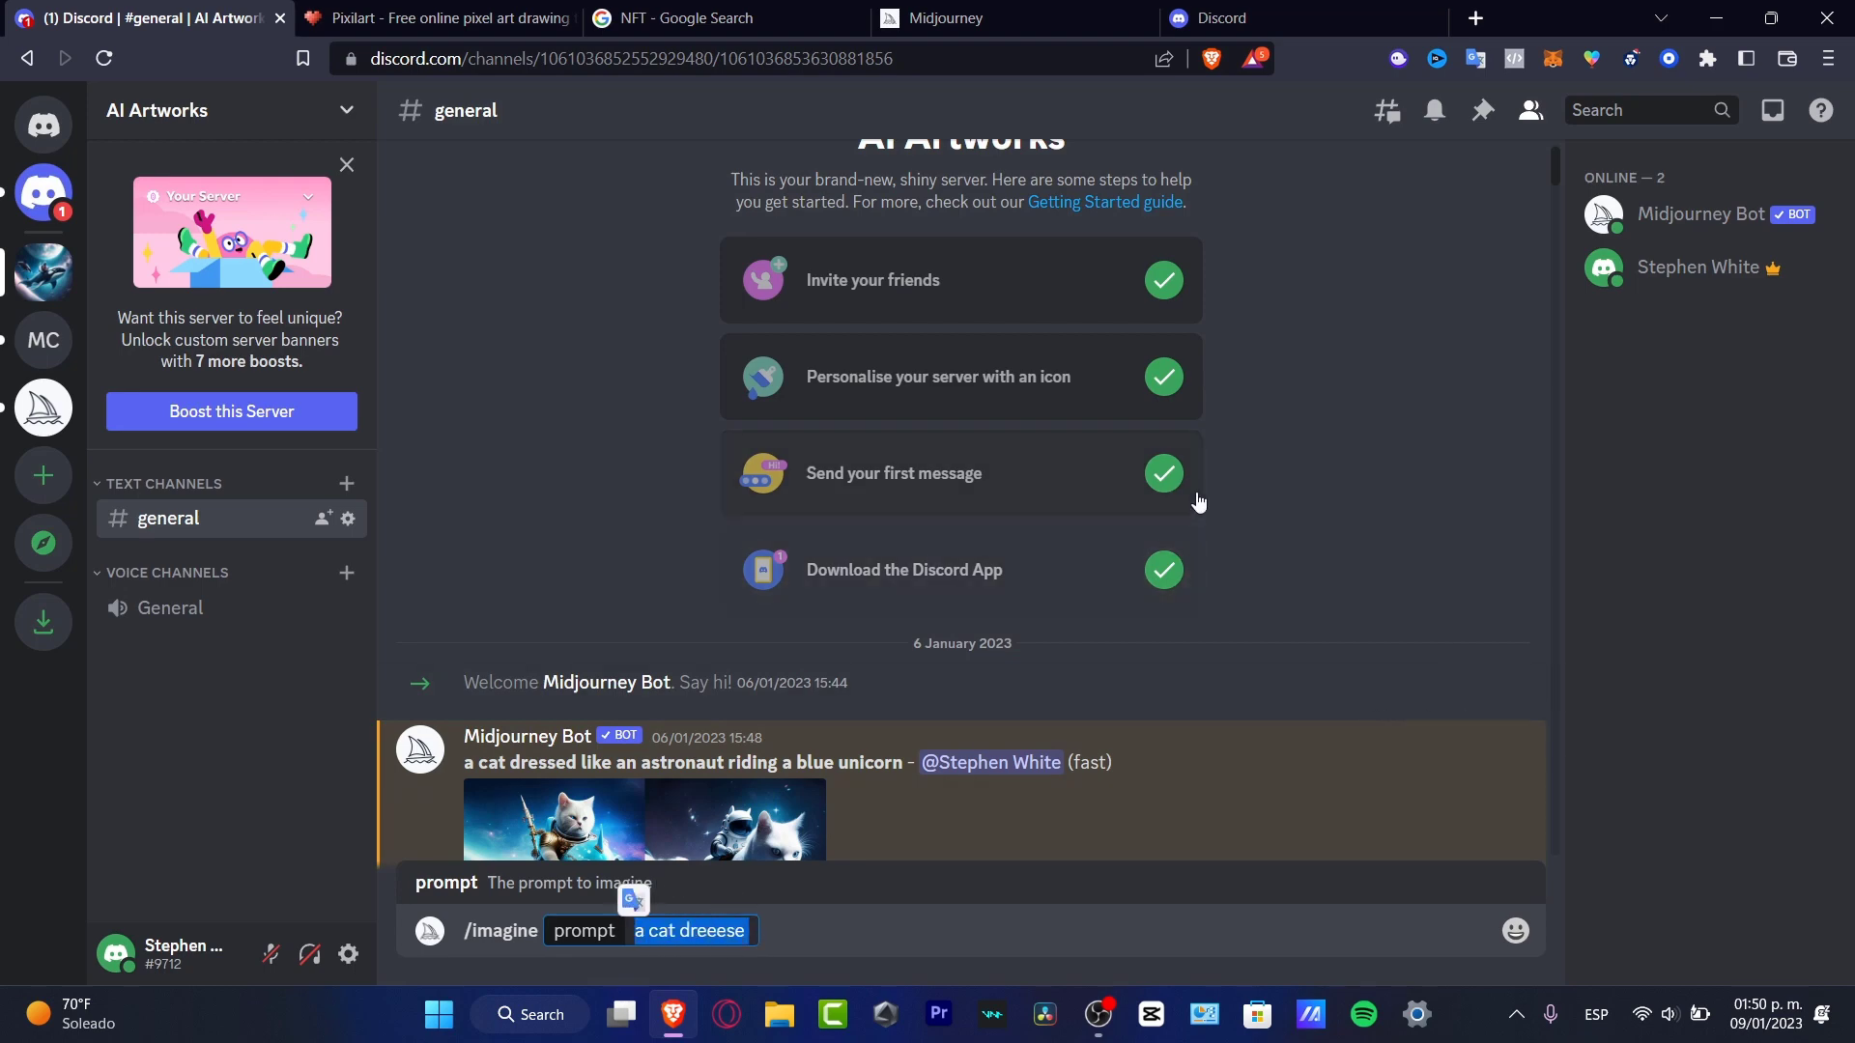
click(642, 825)
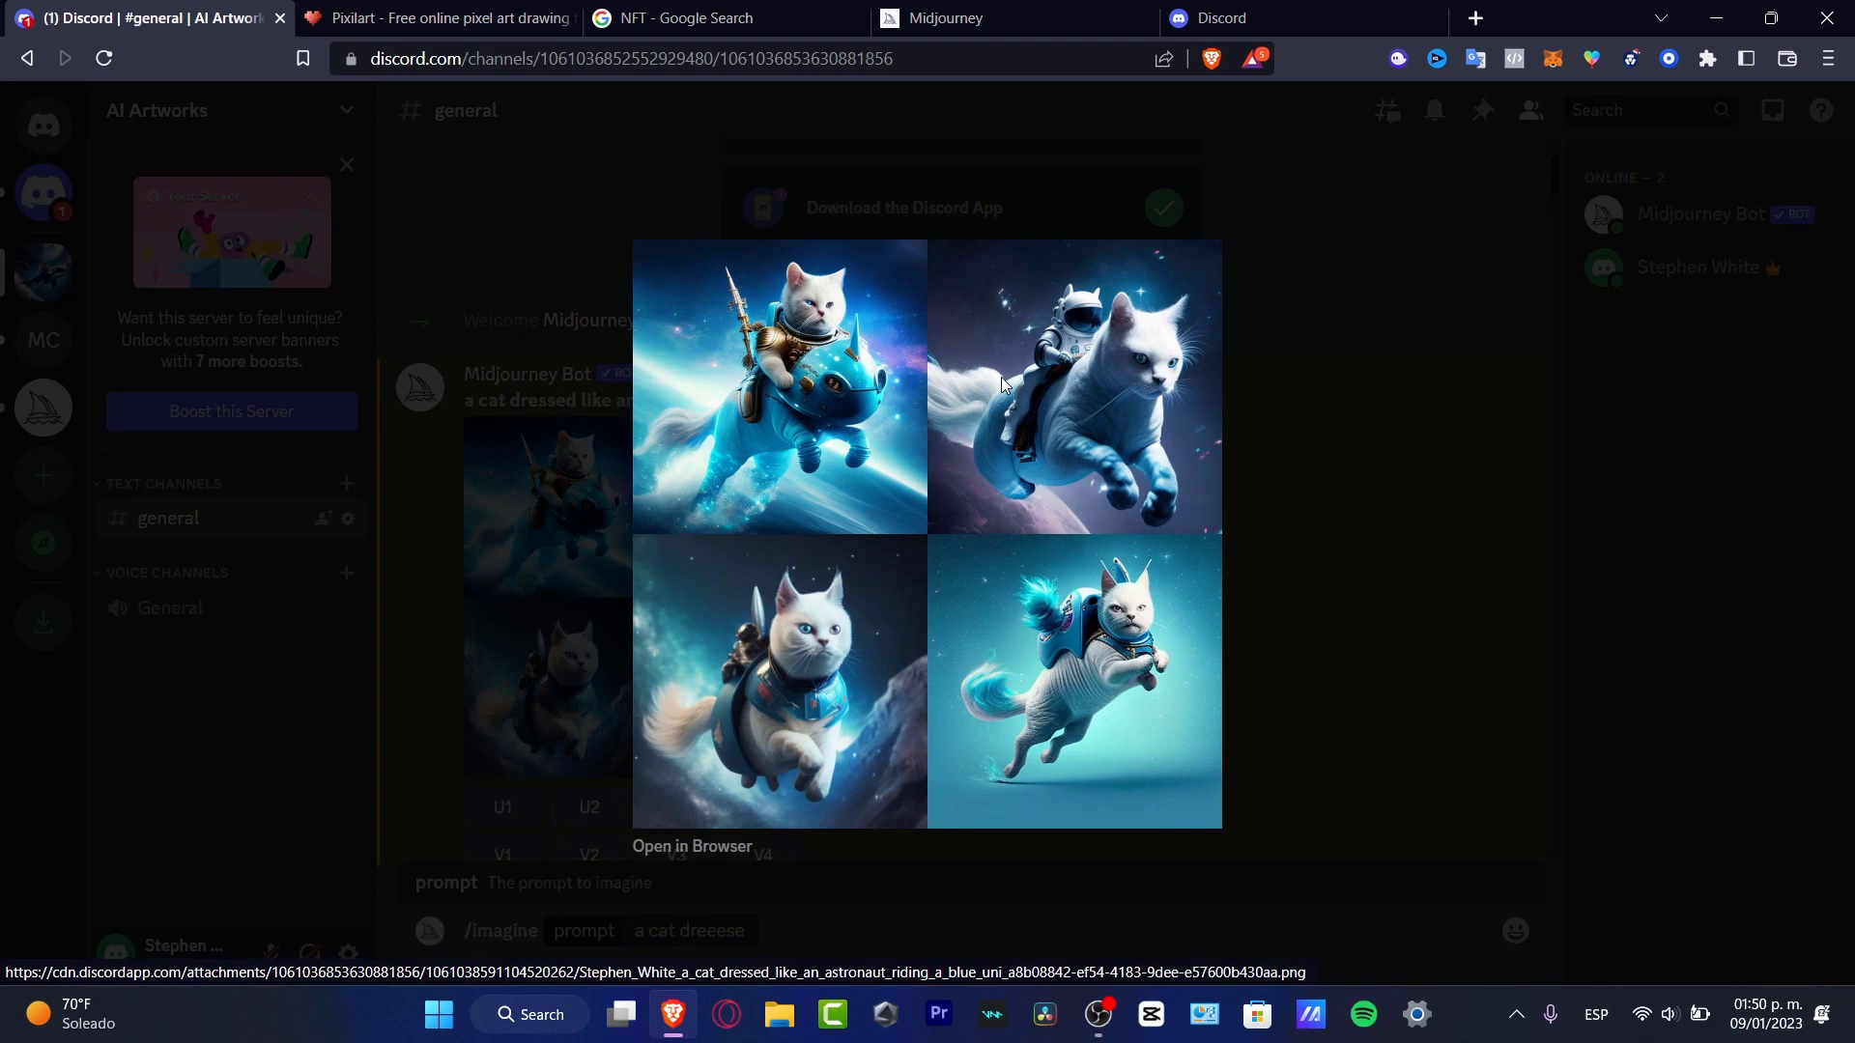
mouse_move(825, 498)
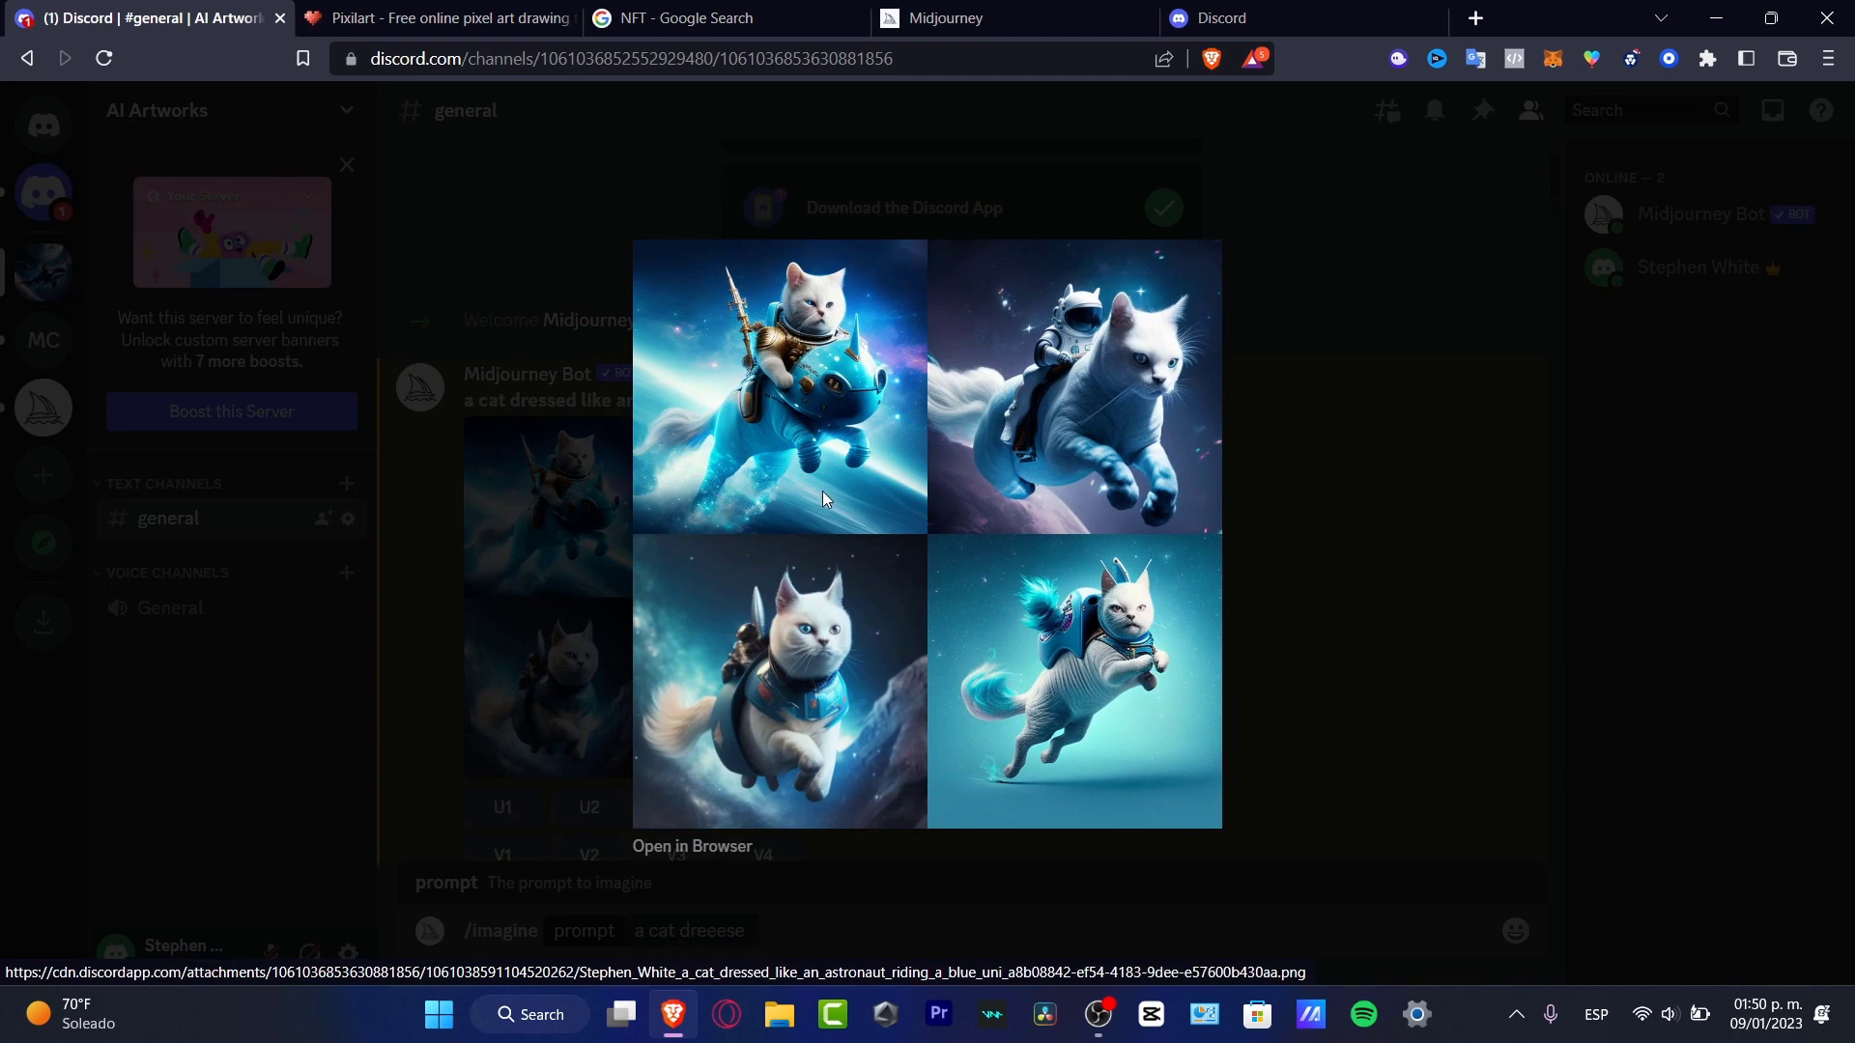
mouse_move(731, 608)
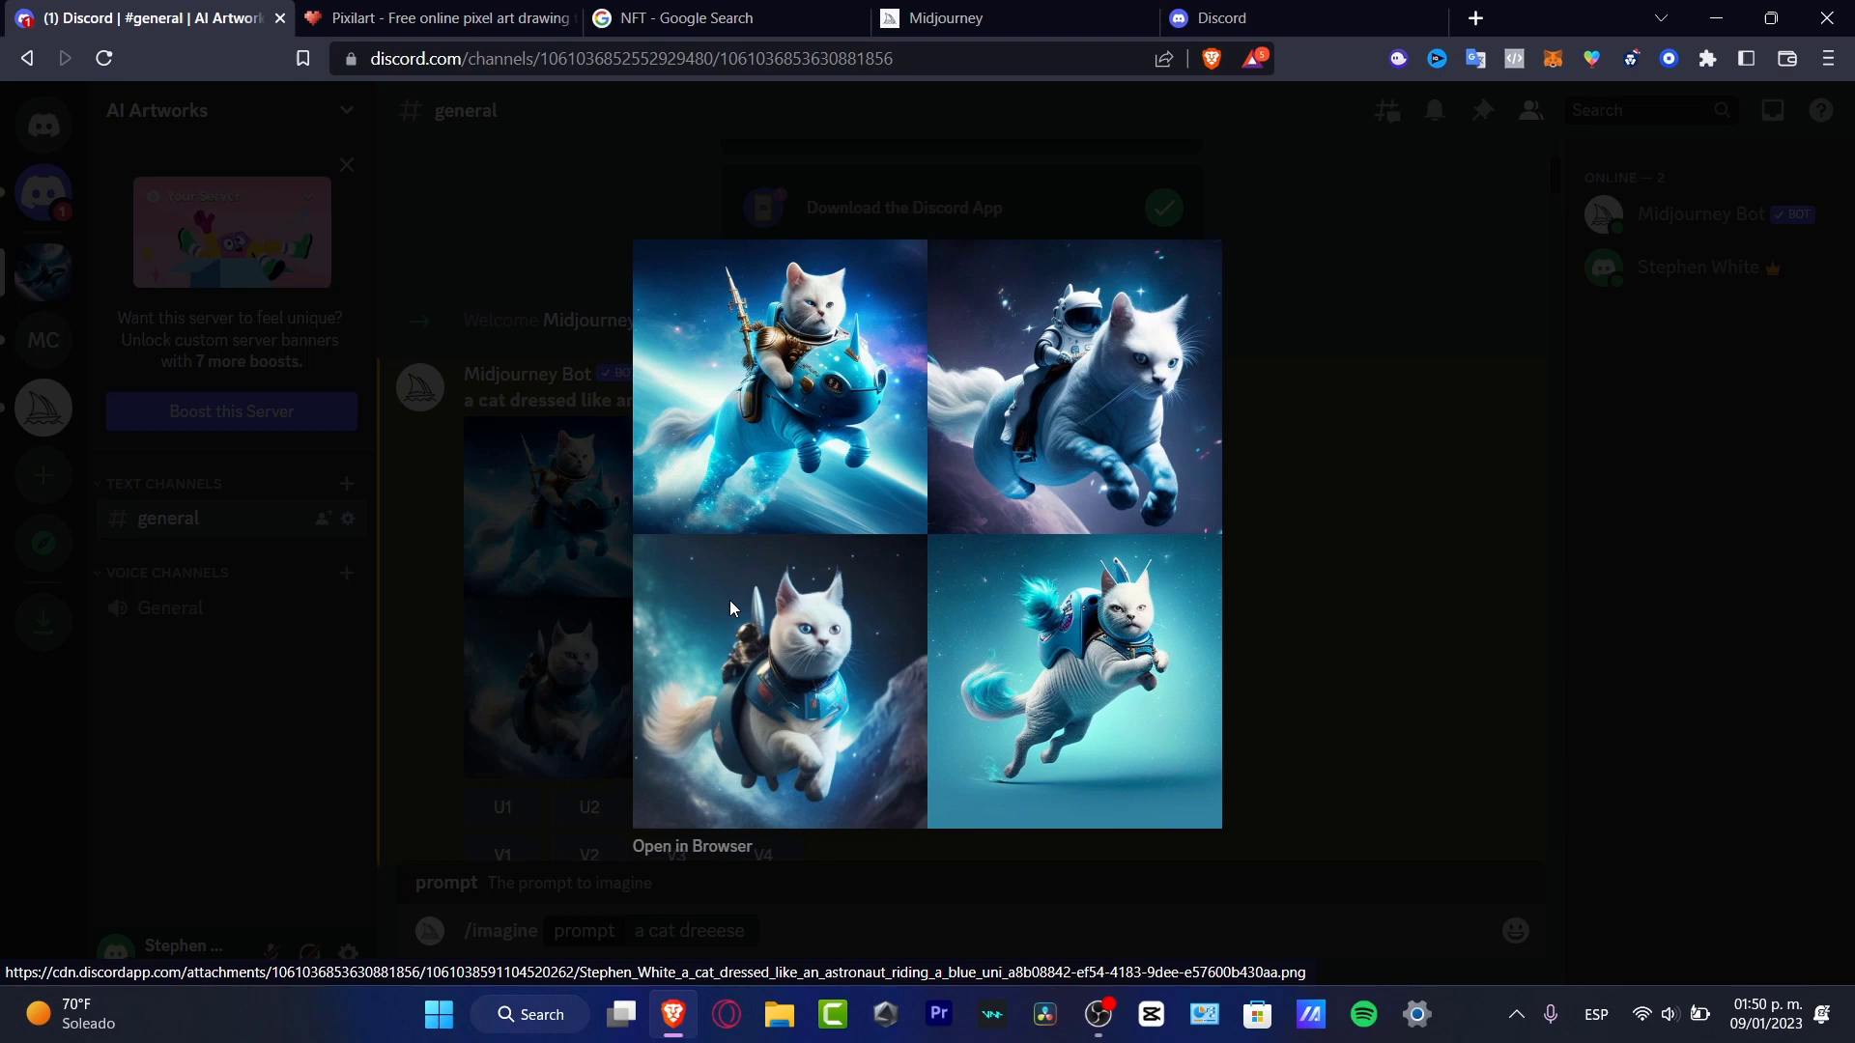
mouse_move(1039, 403)
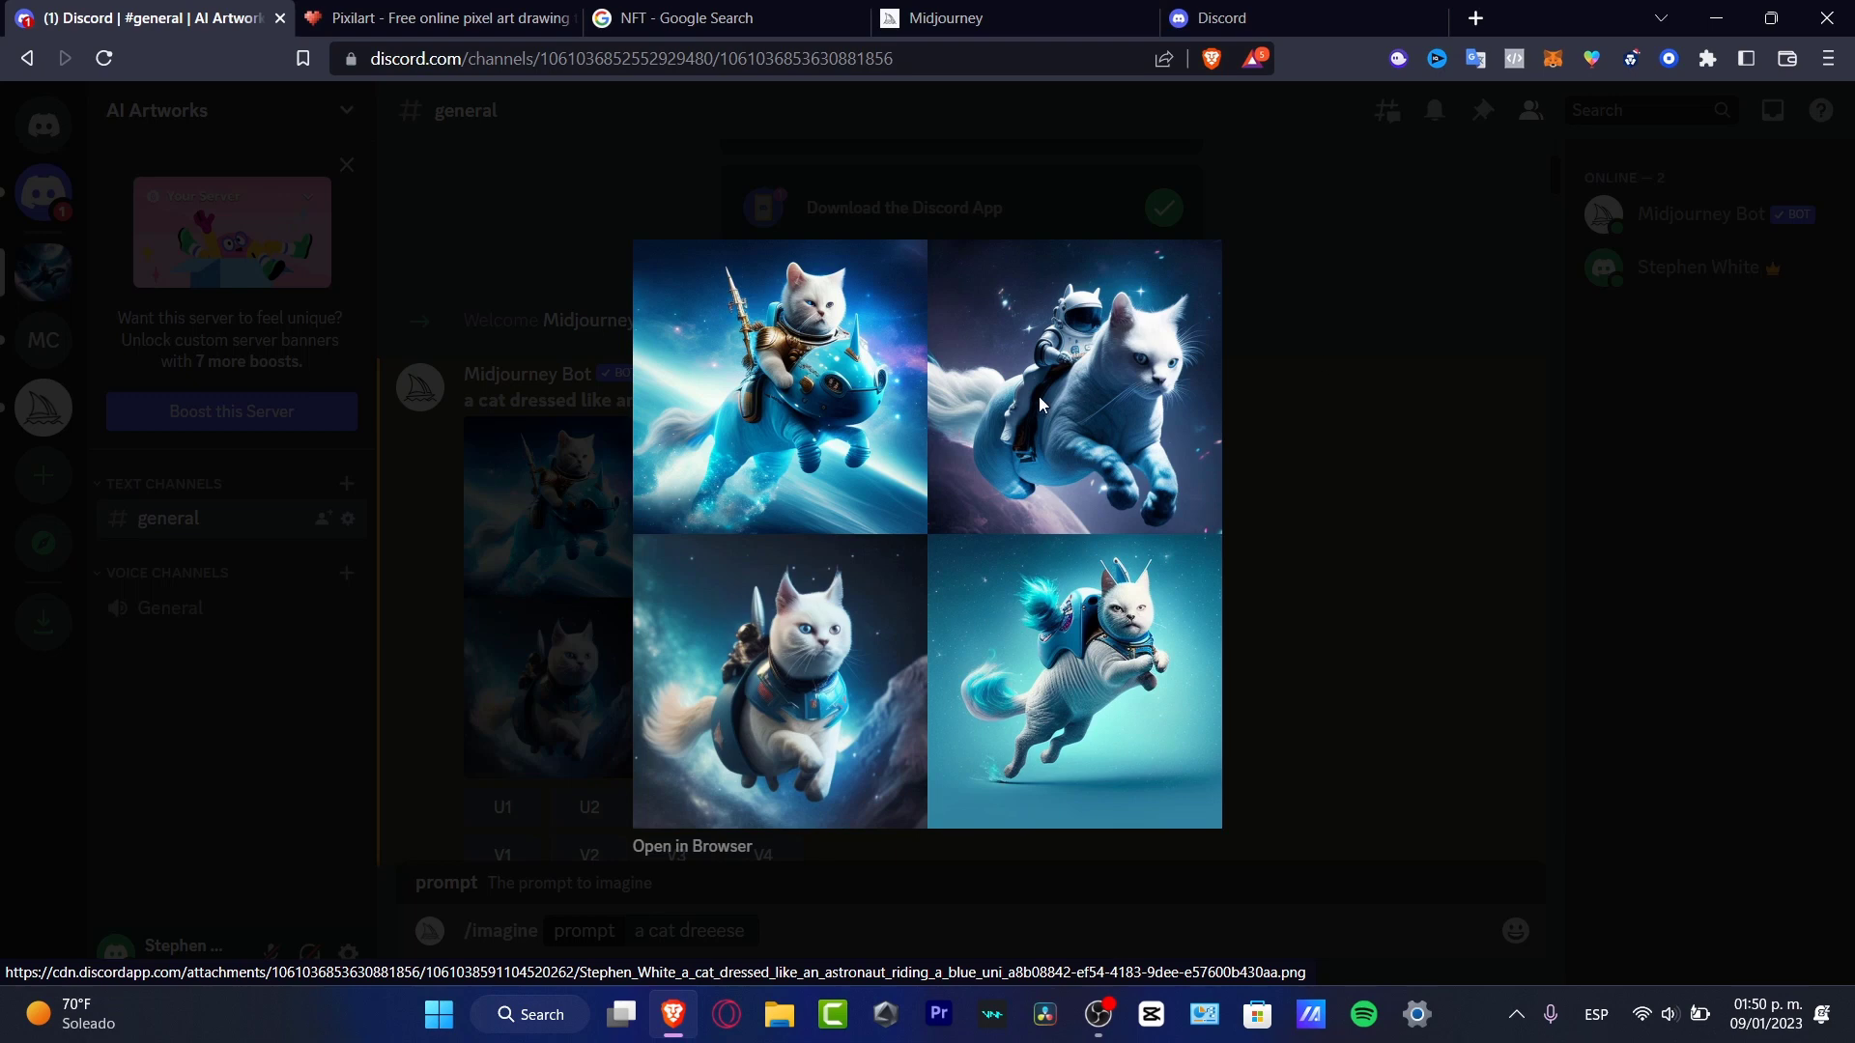
mouse_move(1229, 438)
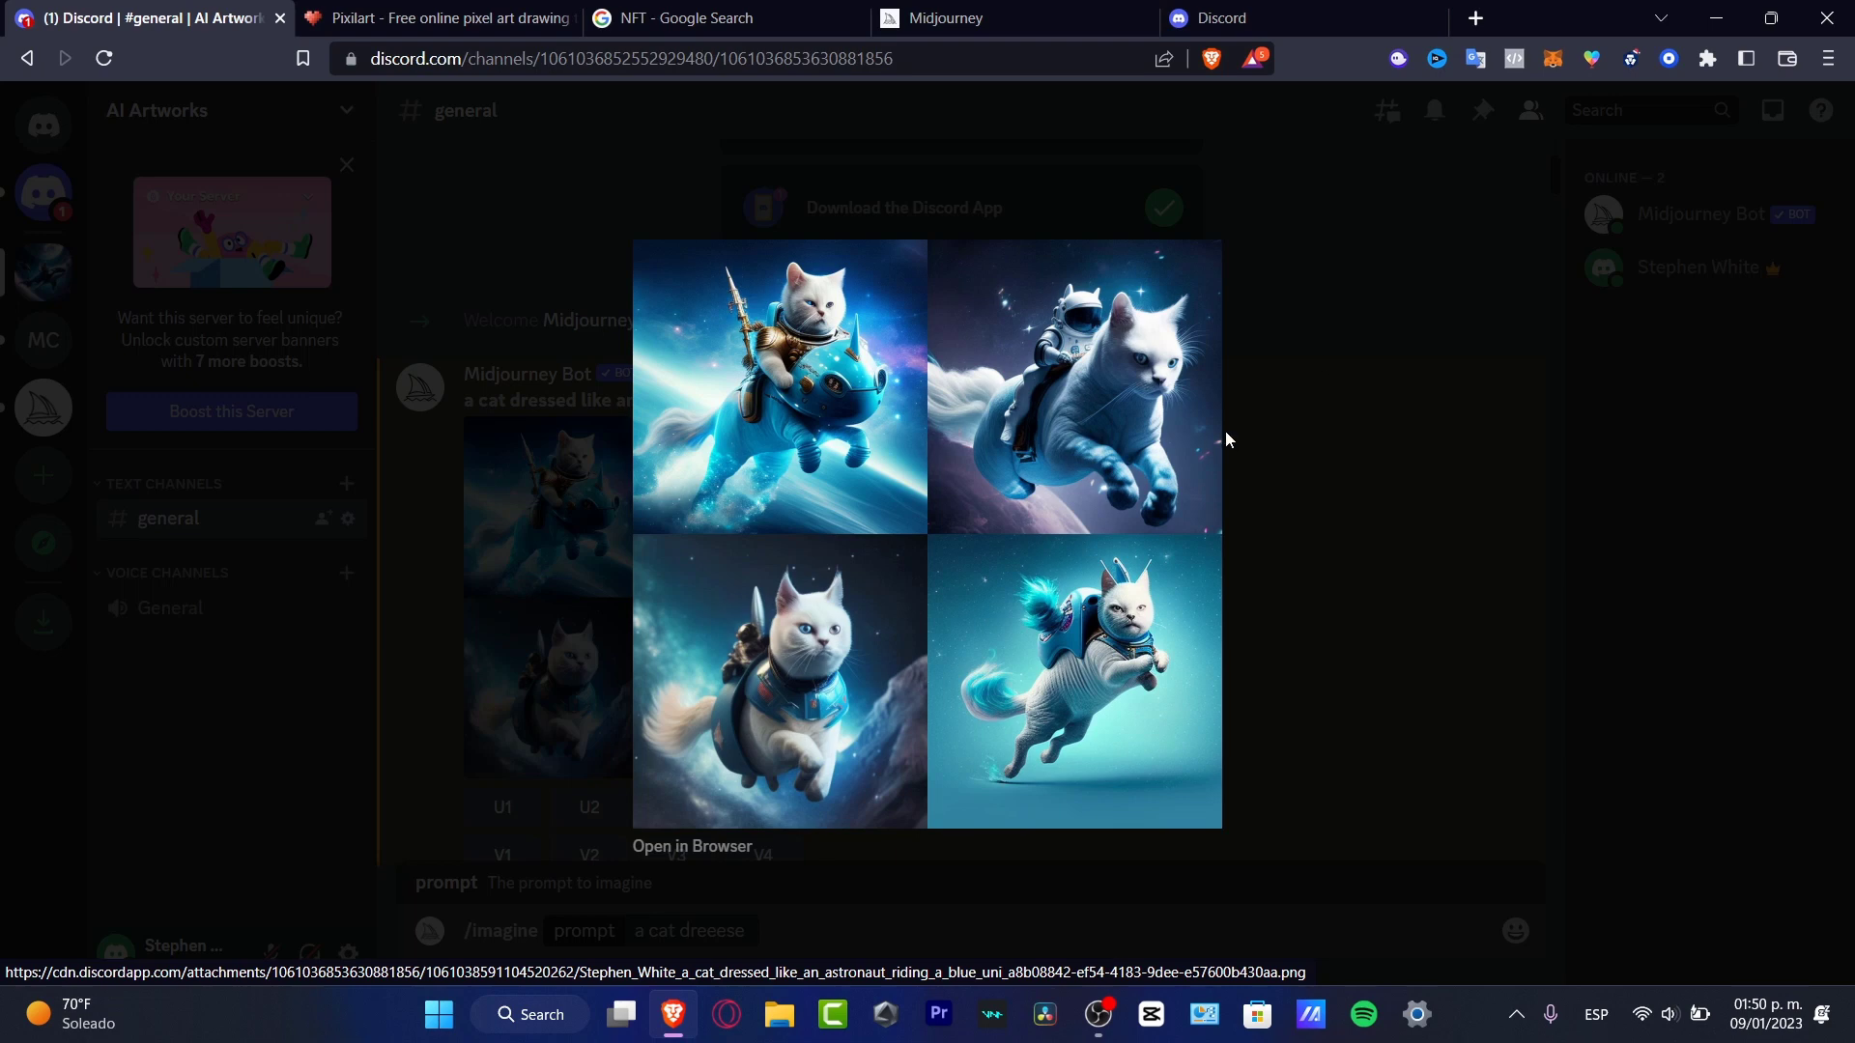
mouse_move(1406, 533)
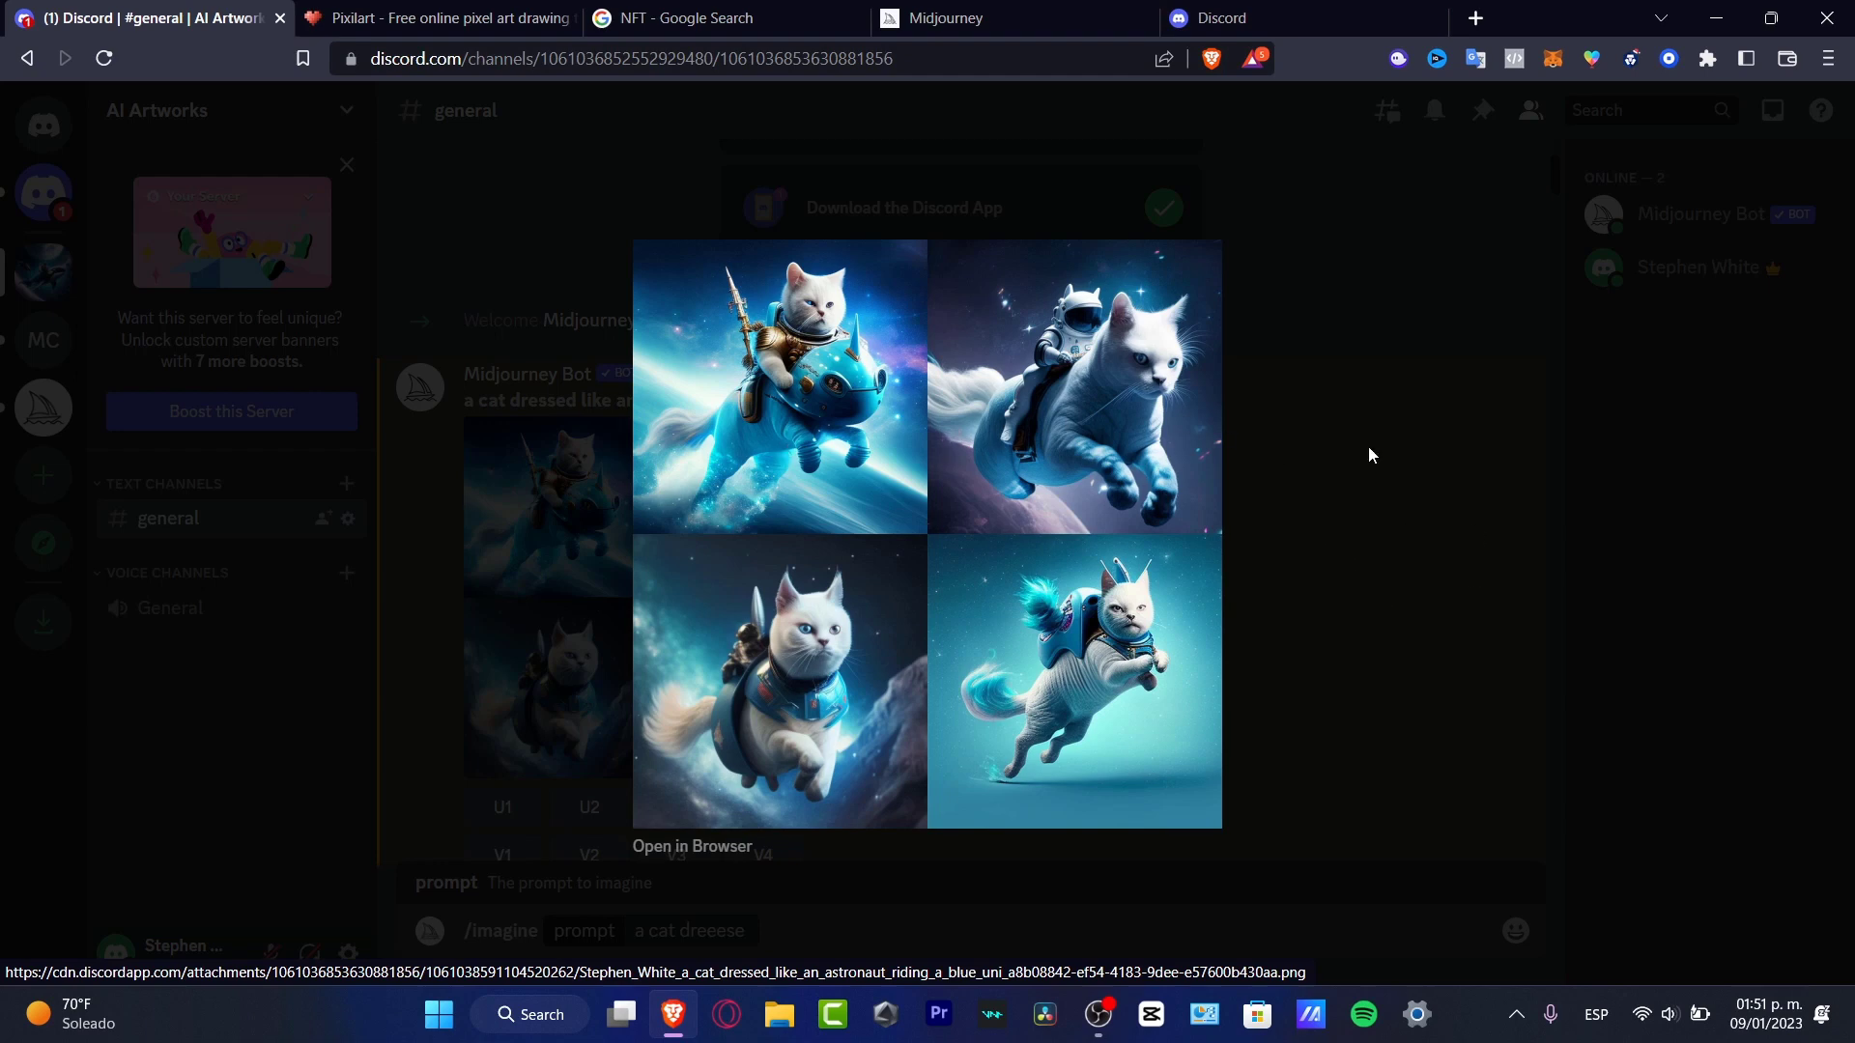
Step: Close the enlarged astronaut cat image preview, returning to #general
click(1369, 456)
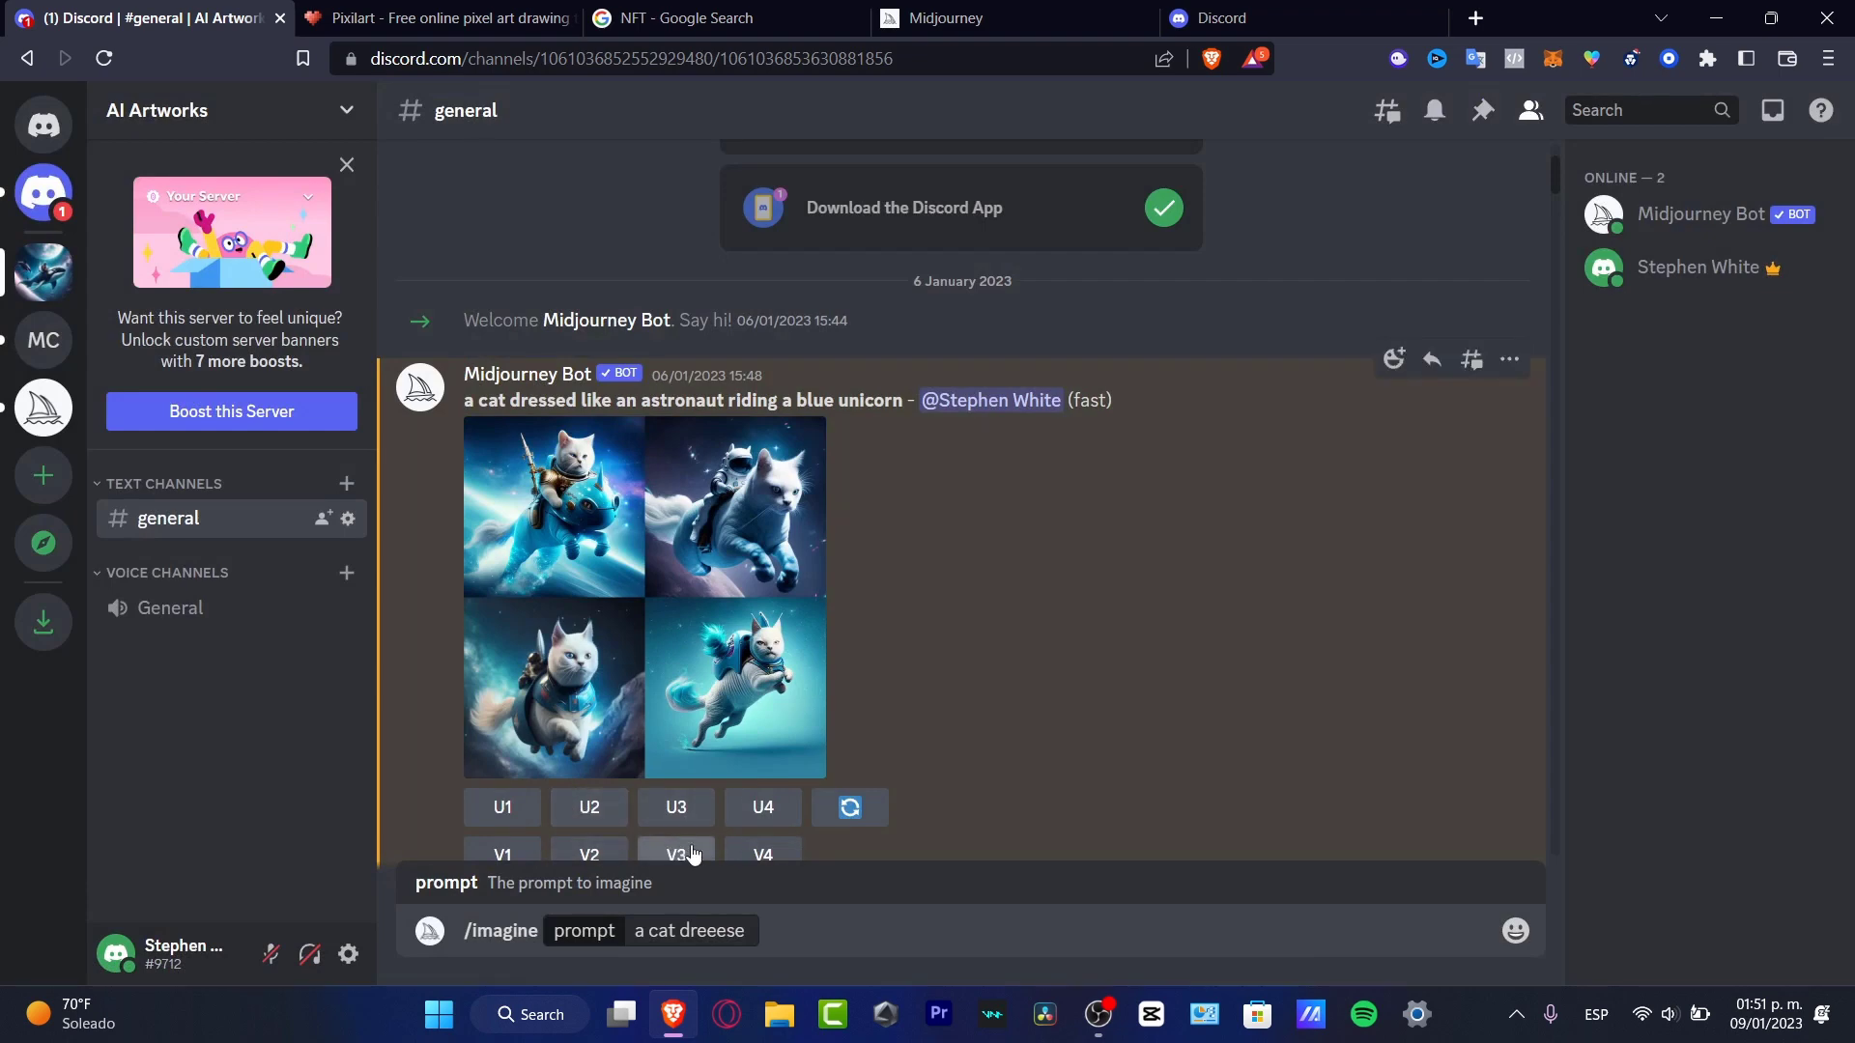
mouse_move(1559, 180)
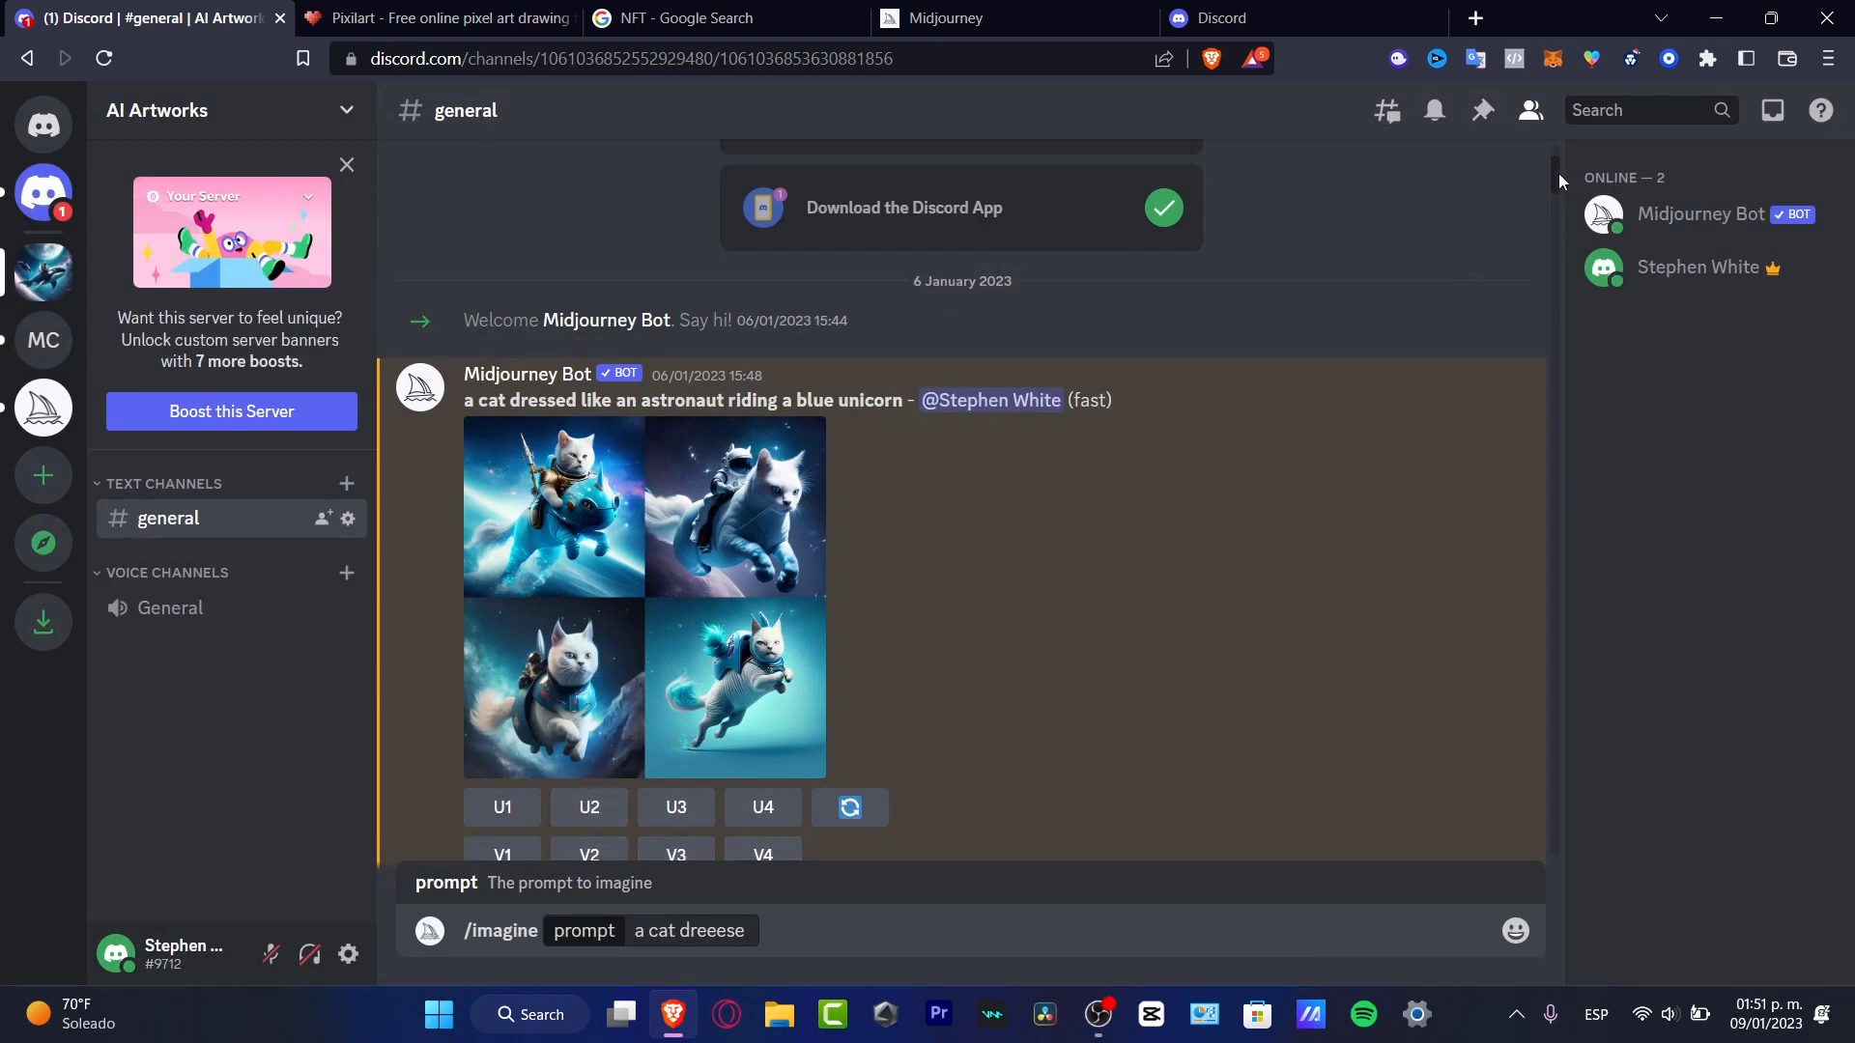
Step: Scroll the channel to the generated cat-riding-a-unicorn image grid
scroll(down, 3)
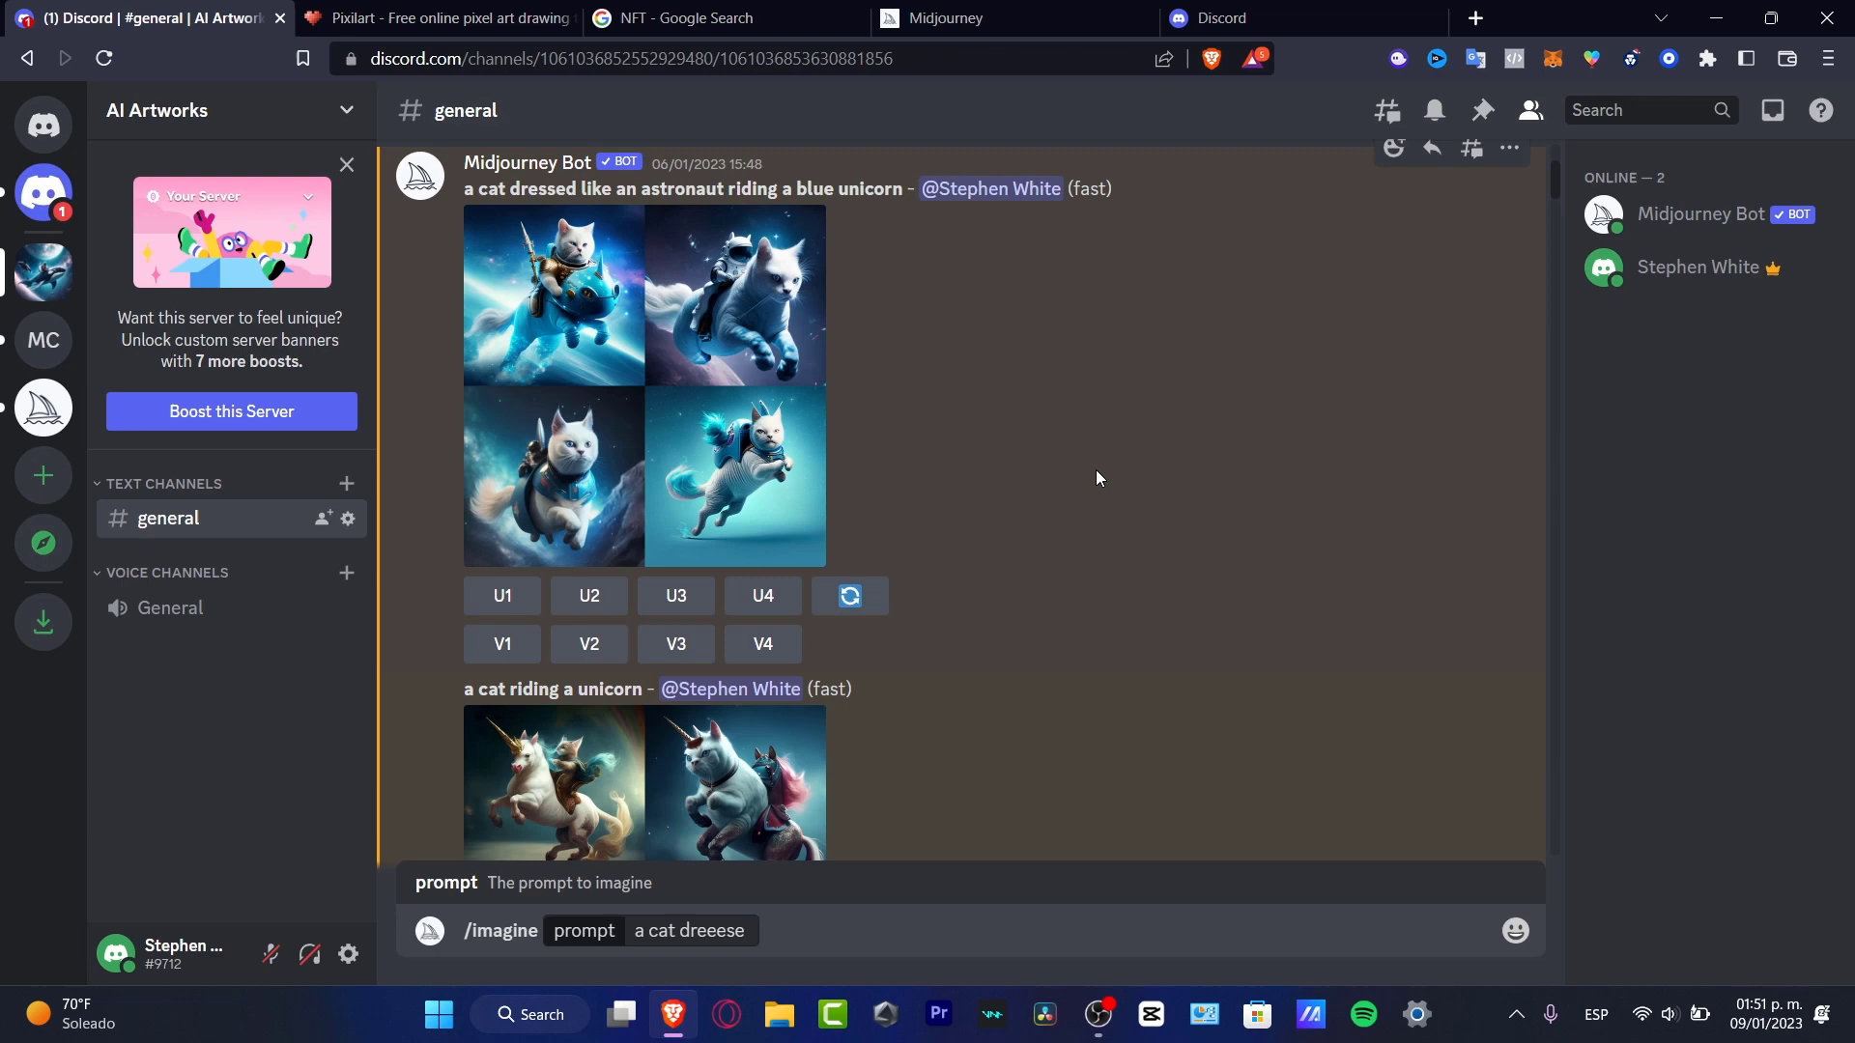
mouse_move(750, 568)
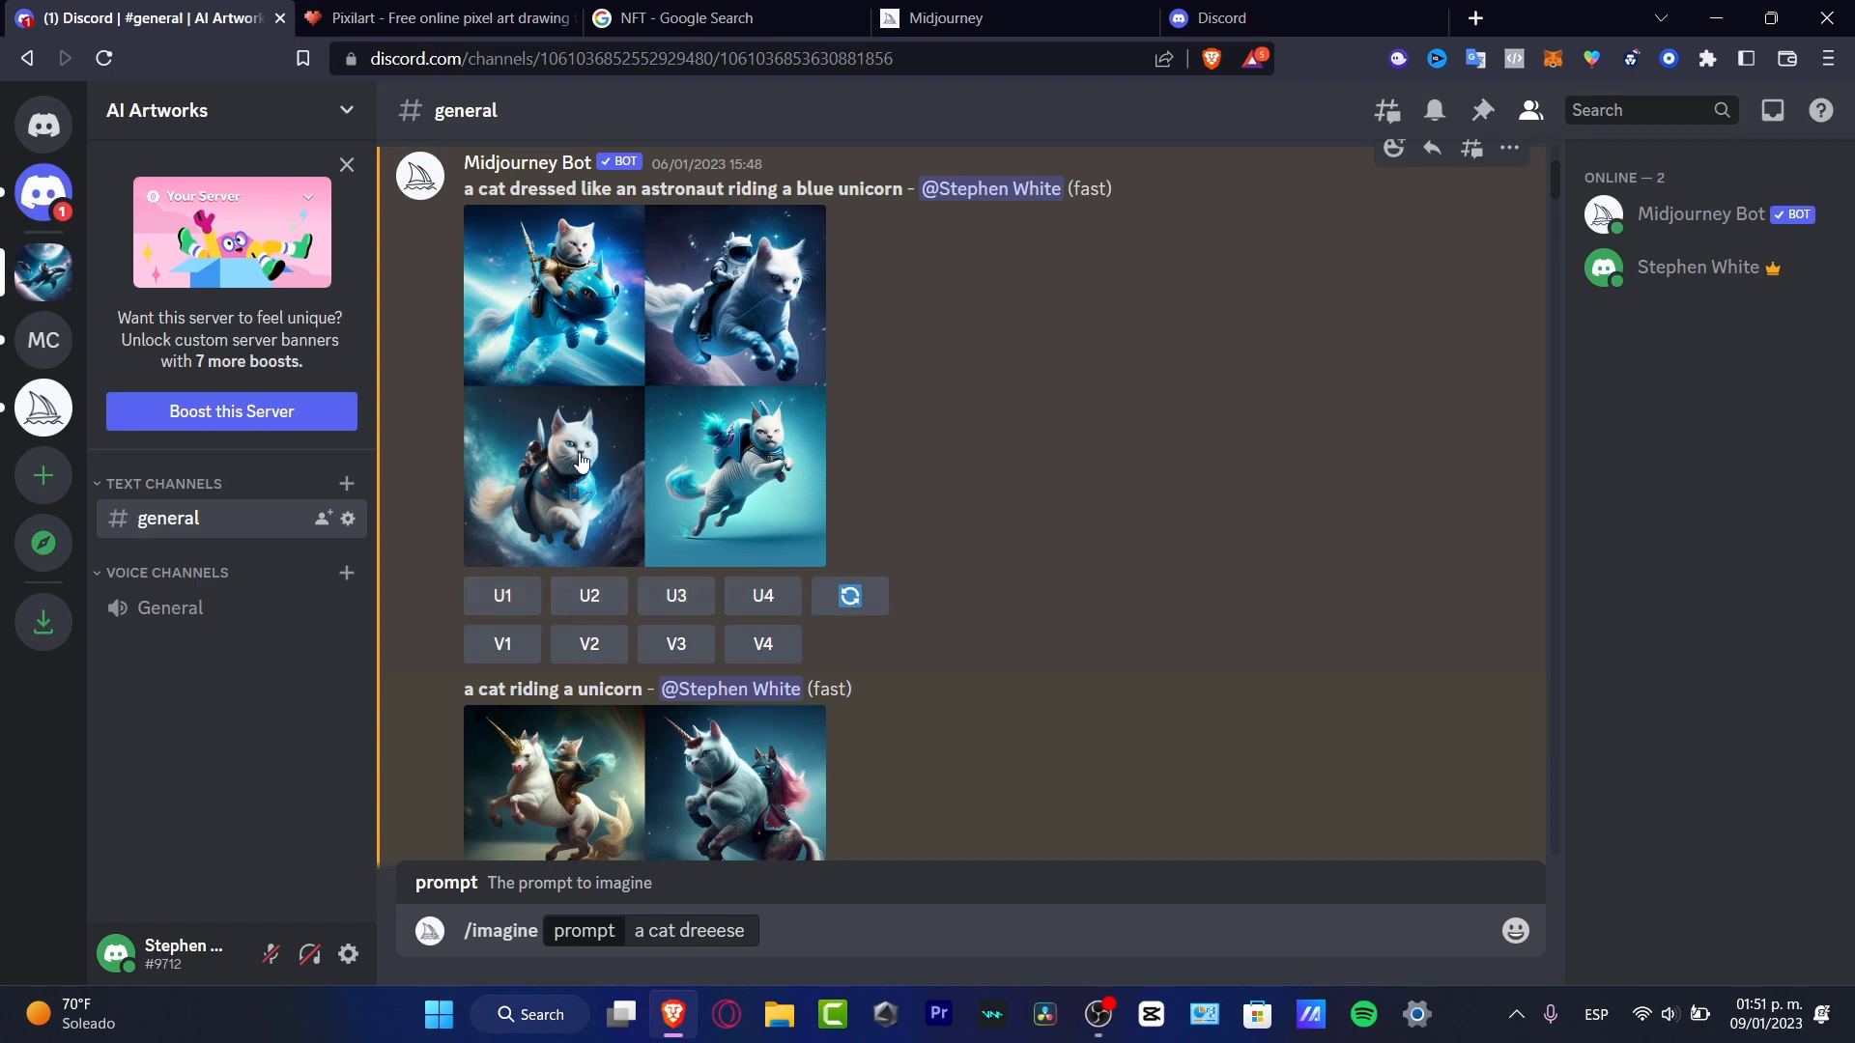
mouse_move(742, 340)
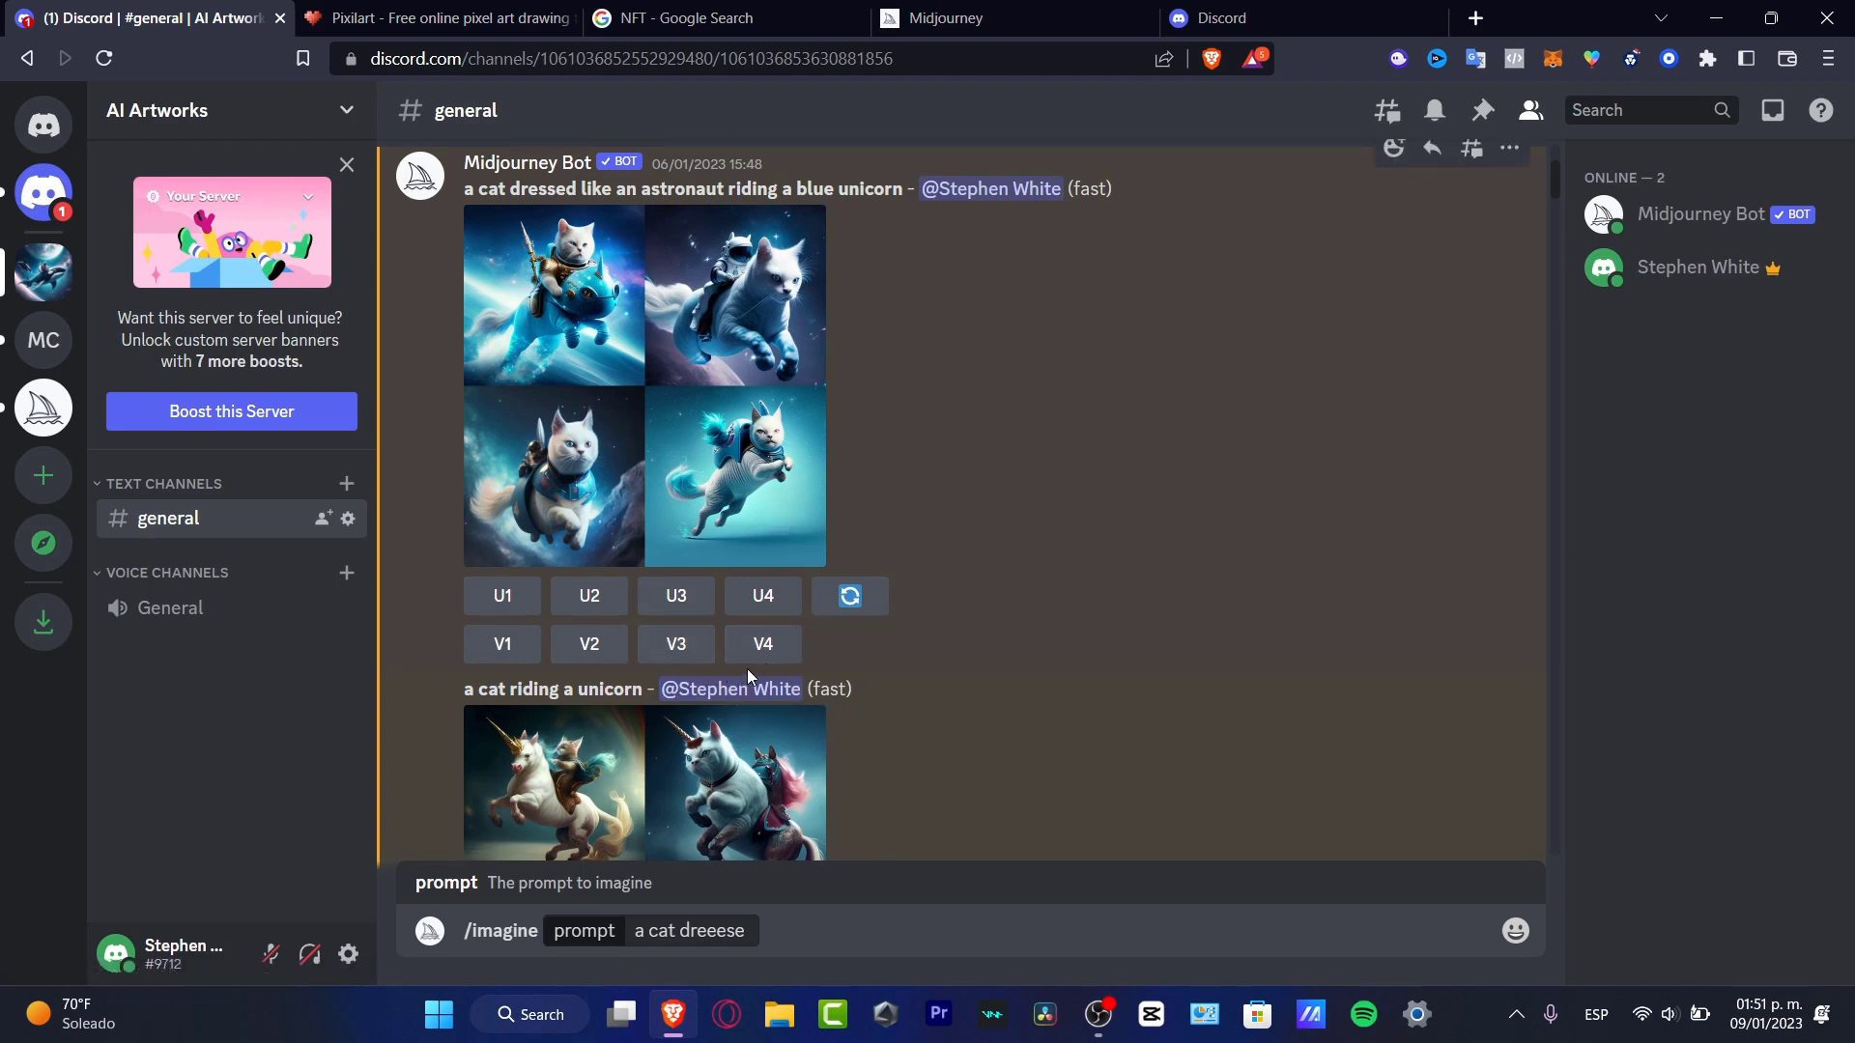
mouse_move(816, 518)
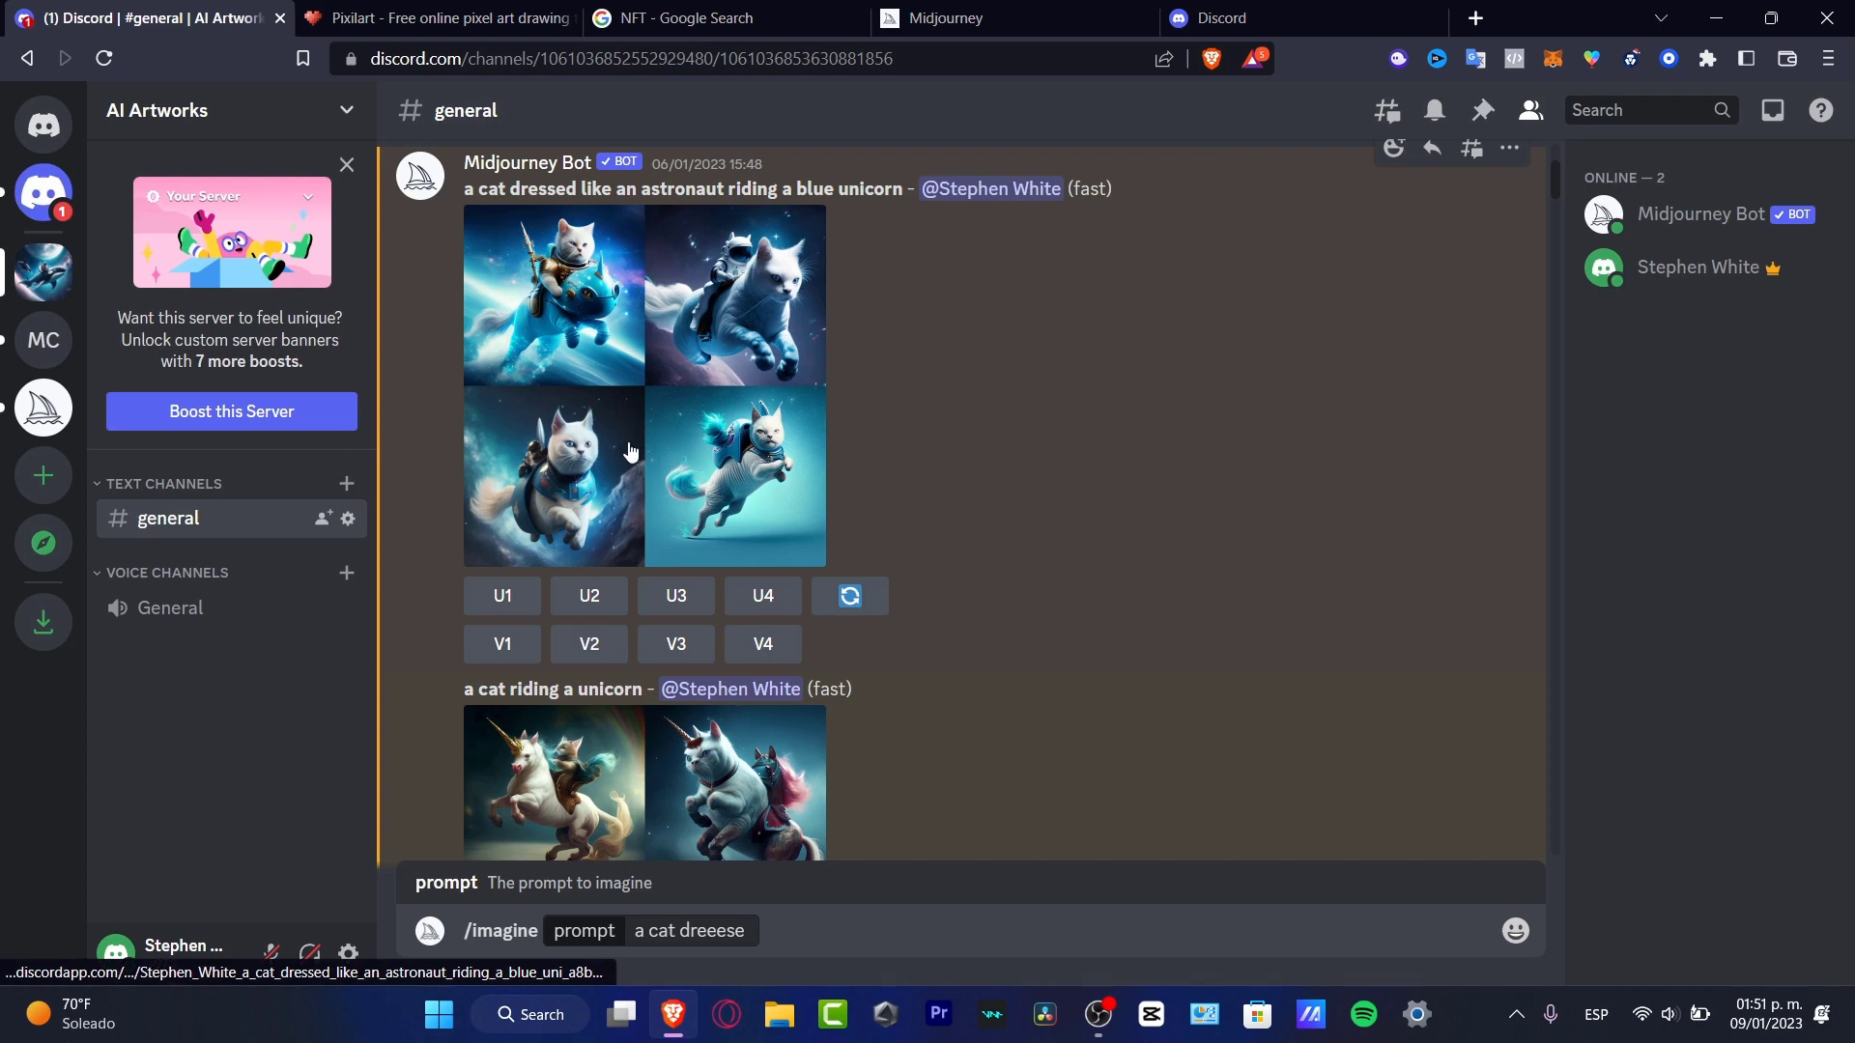
mouse_move(761, 250)
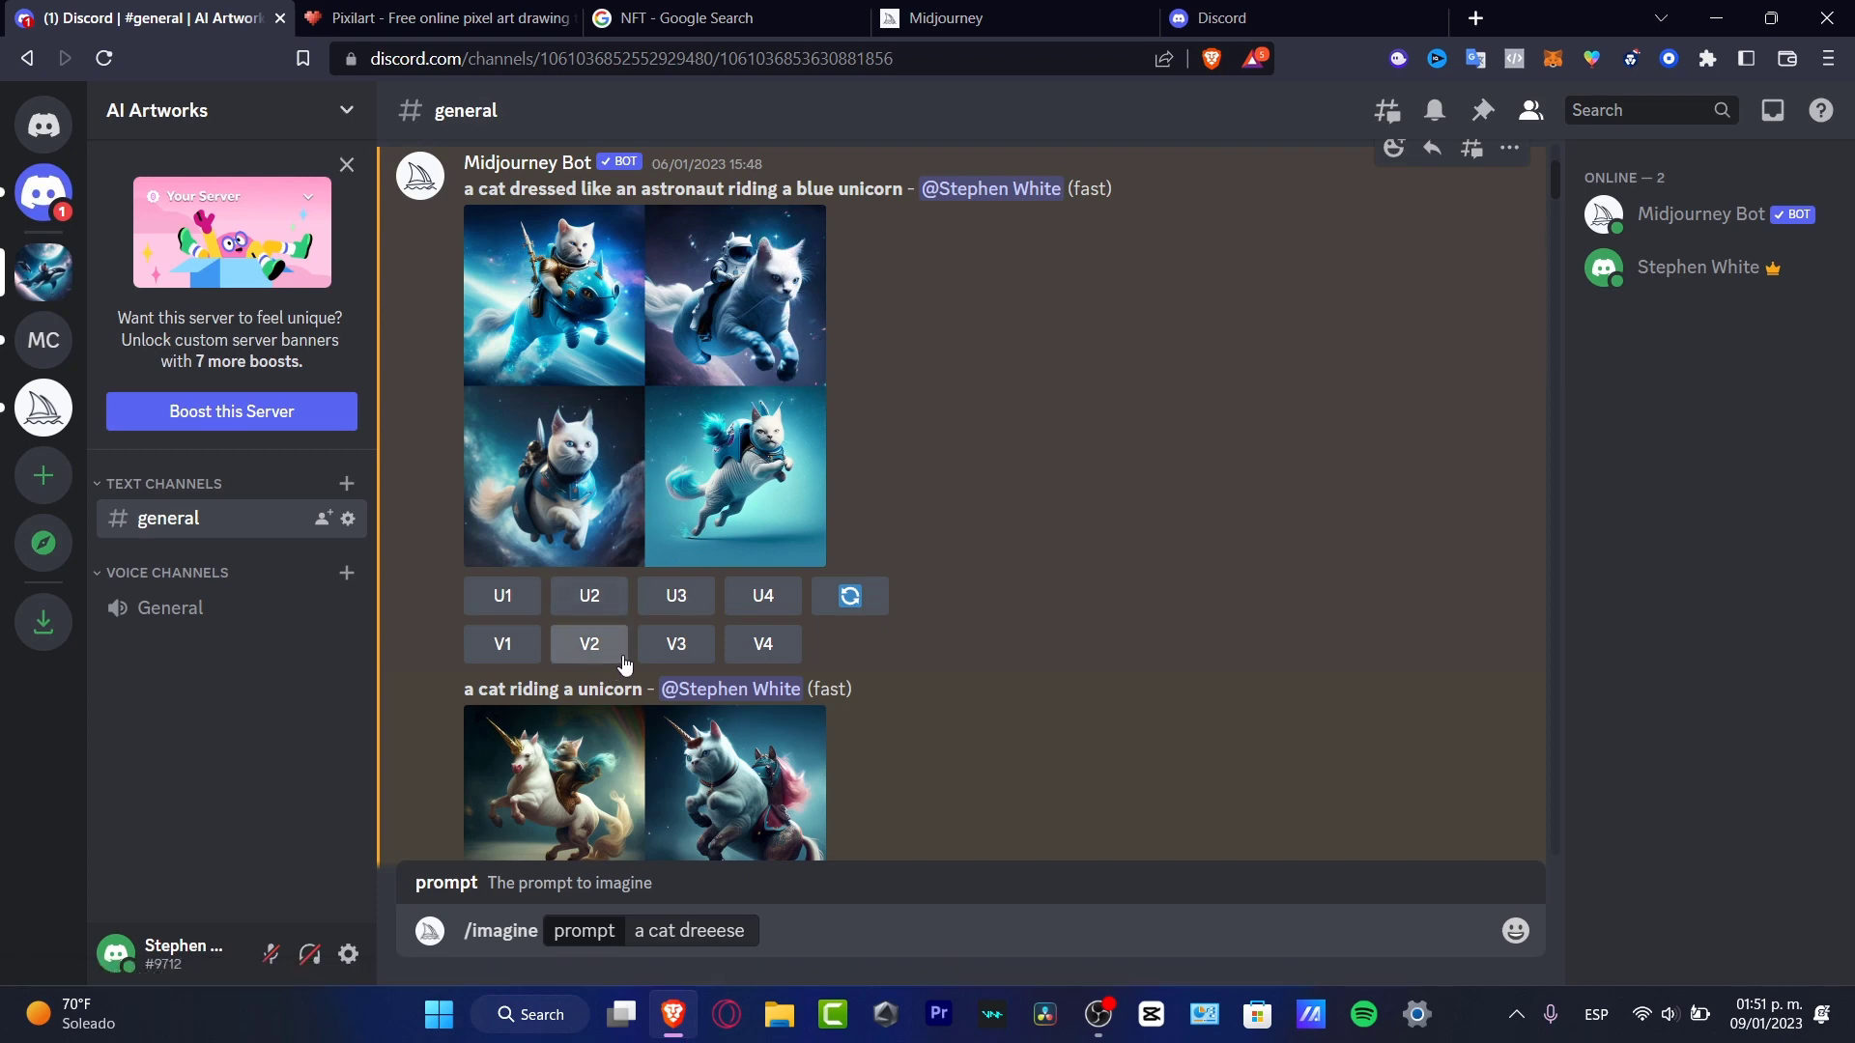
mouse_move(603, 657)
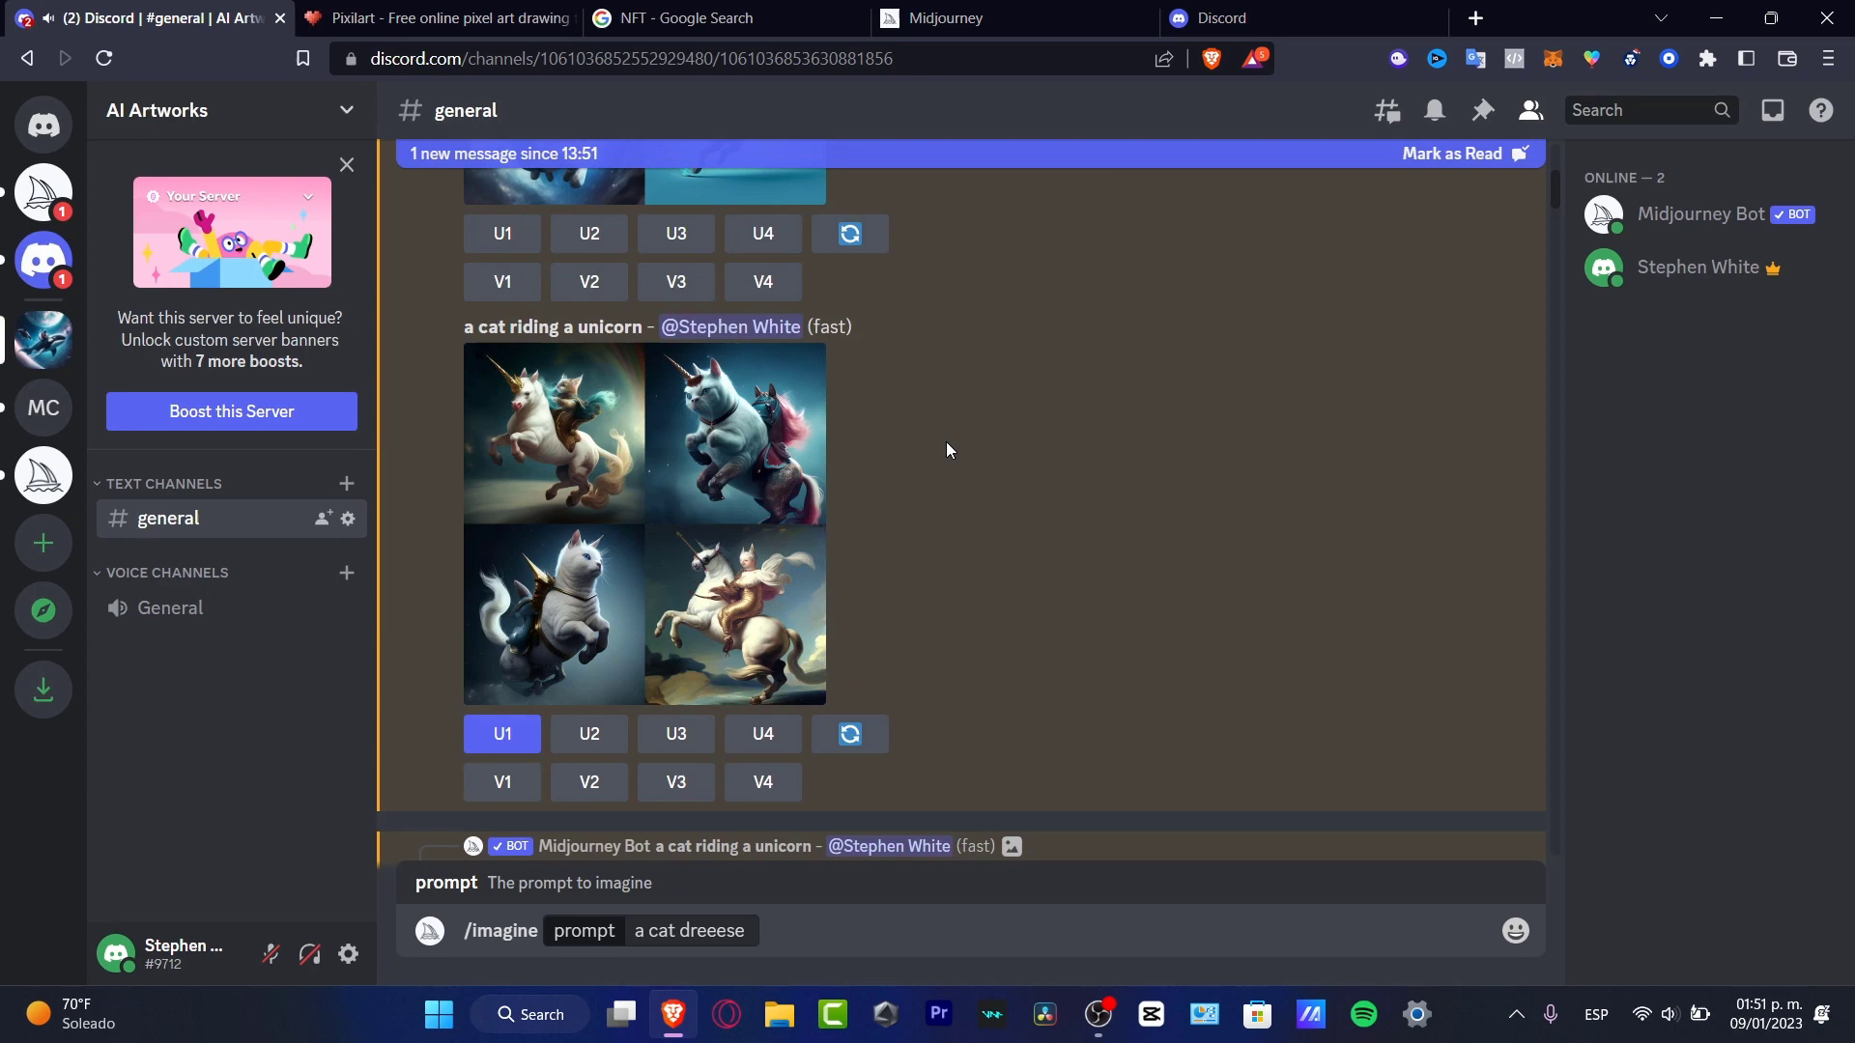
mouse_move(899, 355)
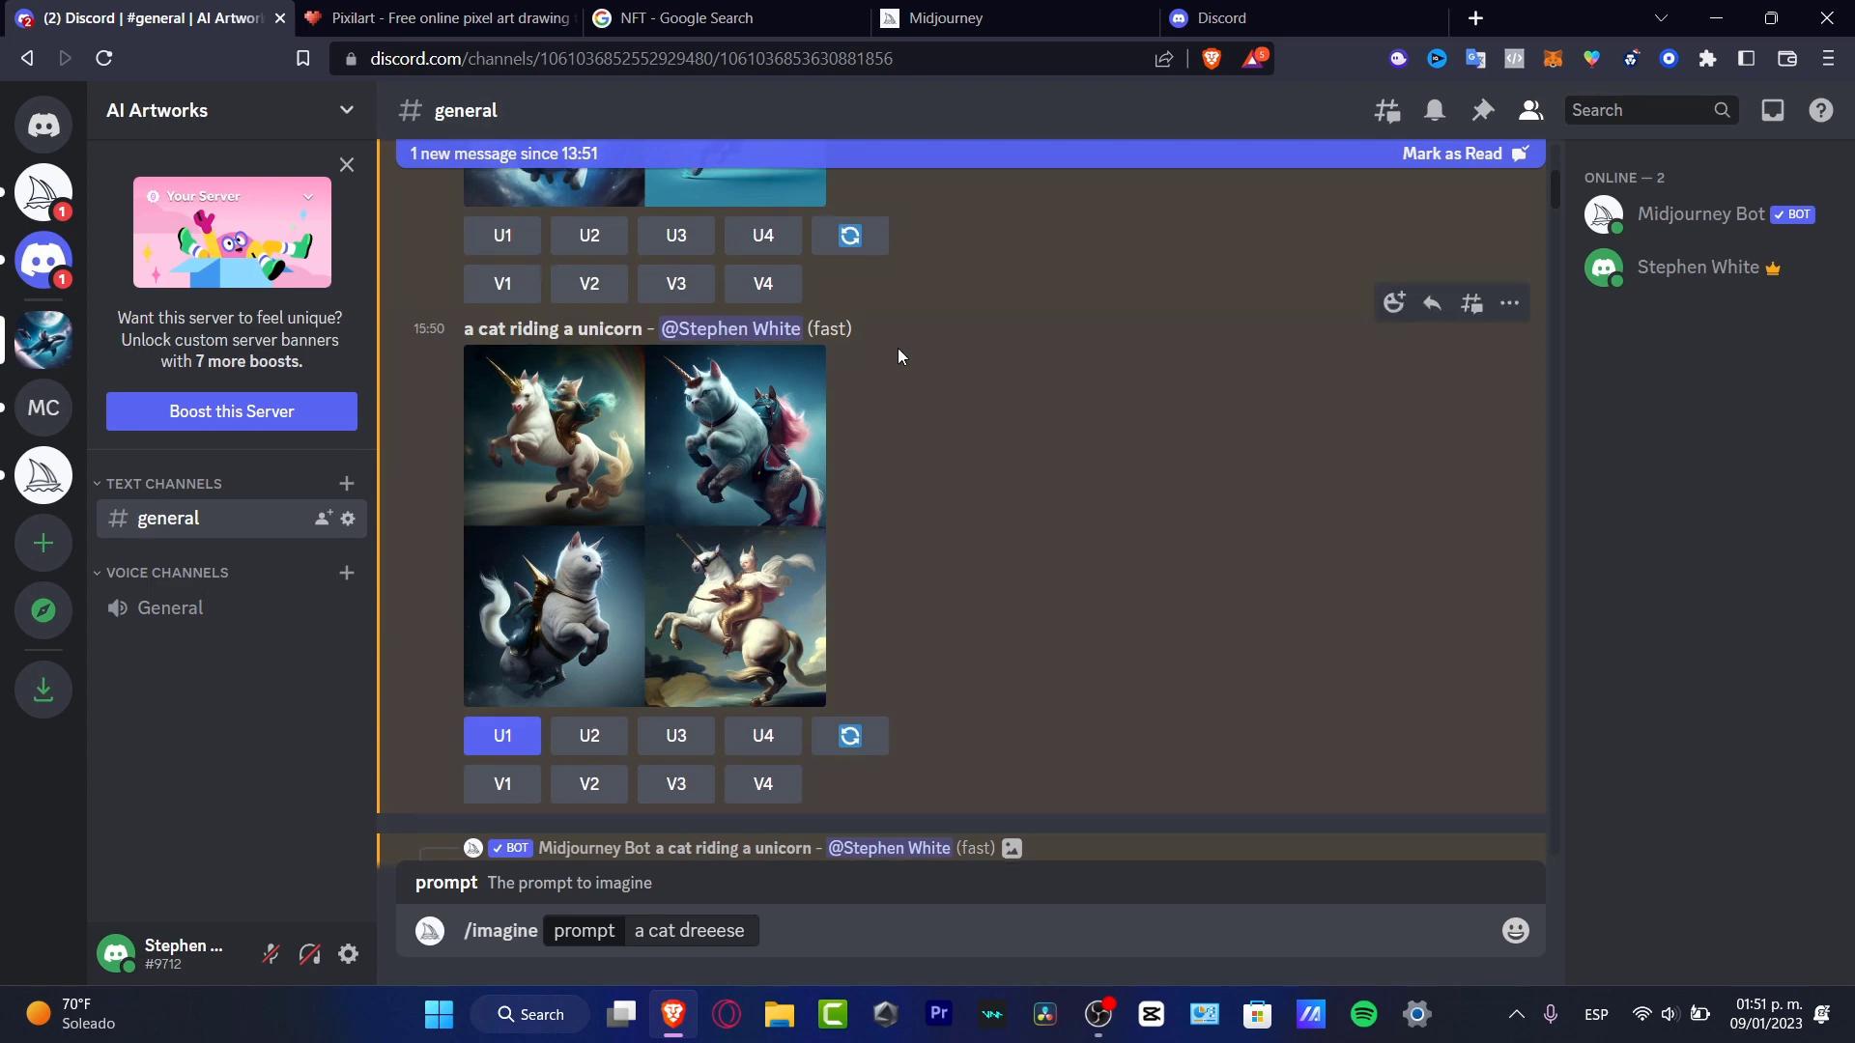
scroll(up, 3)
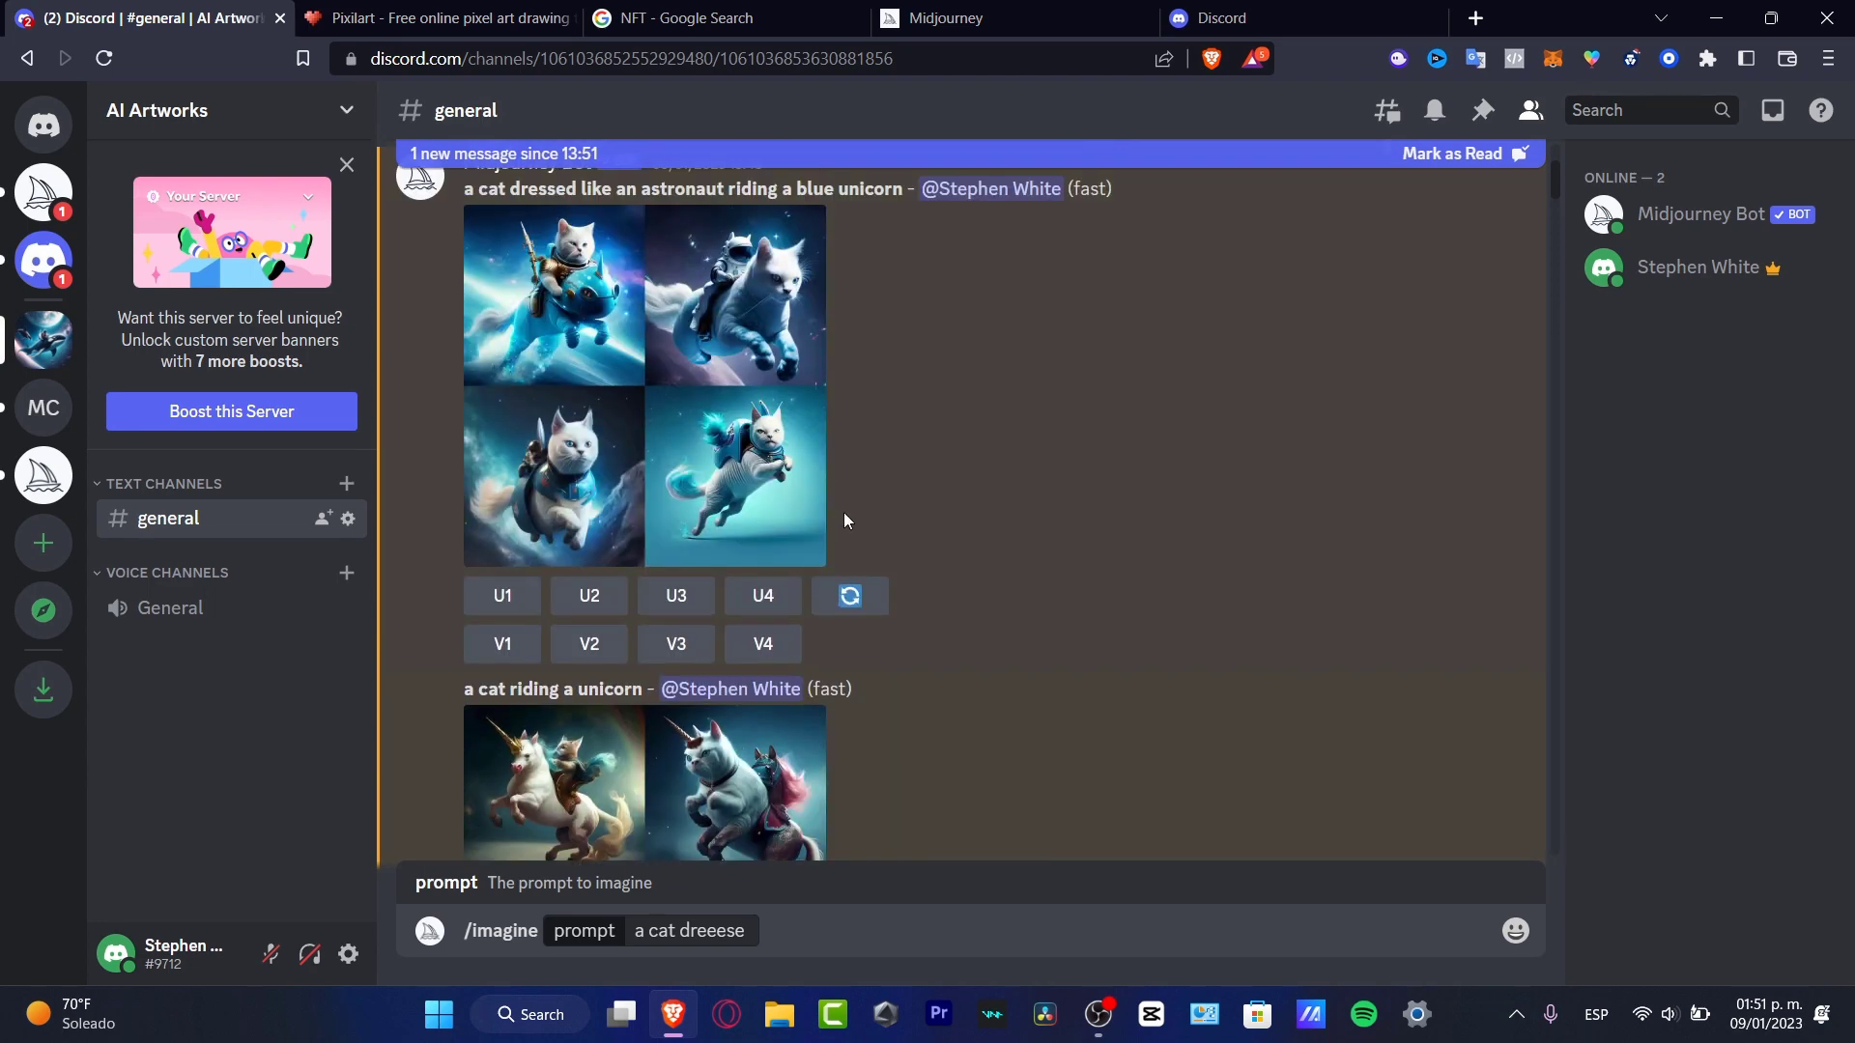
mouse_move(1192, 496)
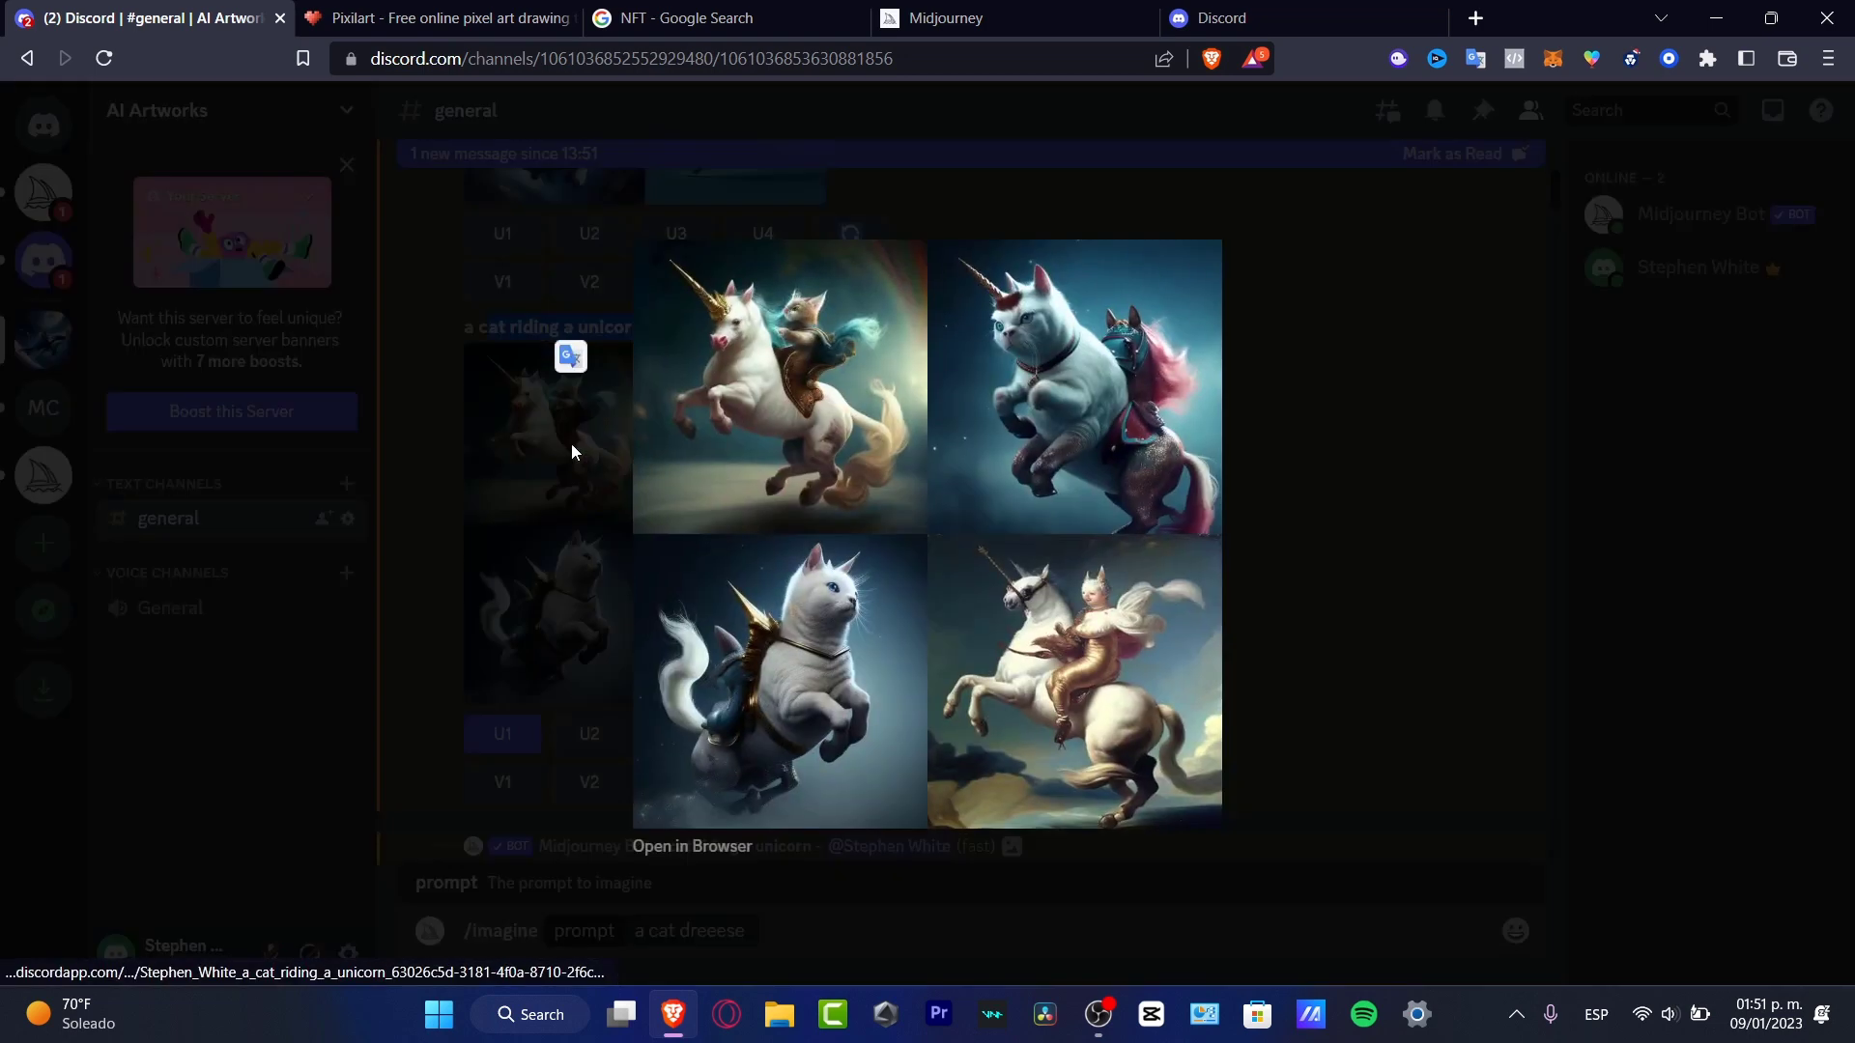
mouse_move(792, 756)
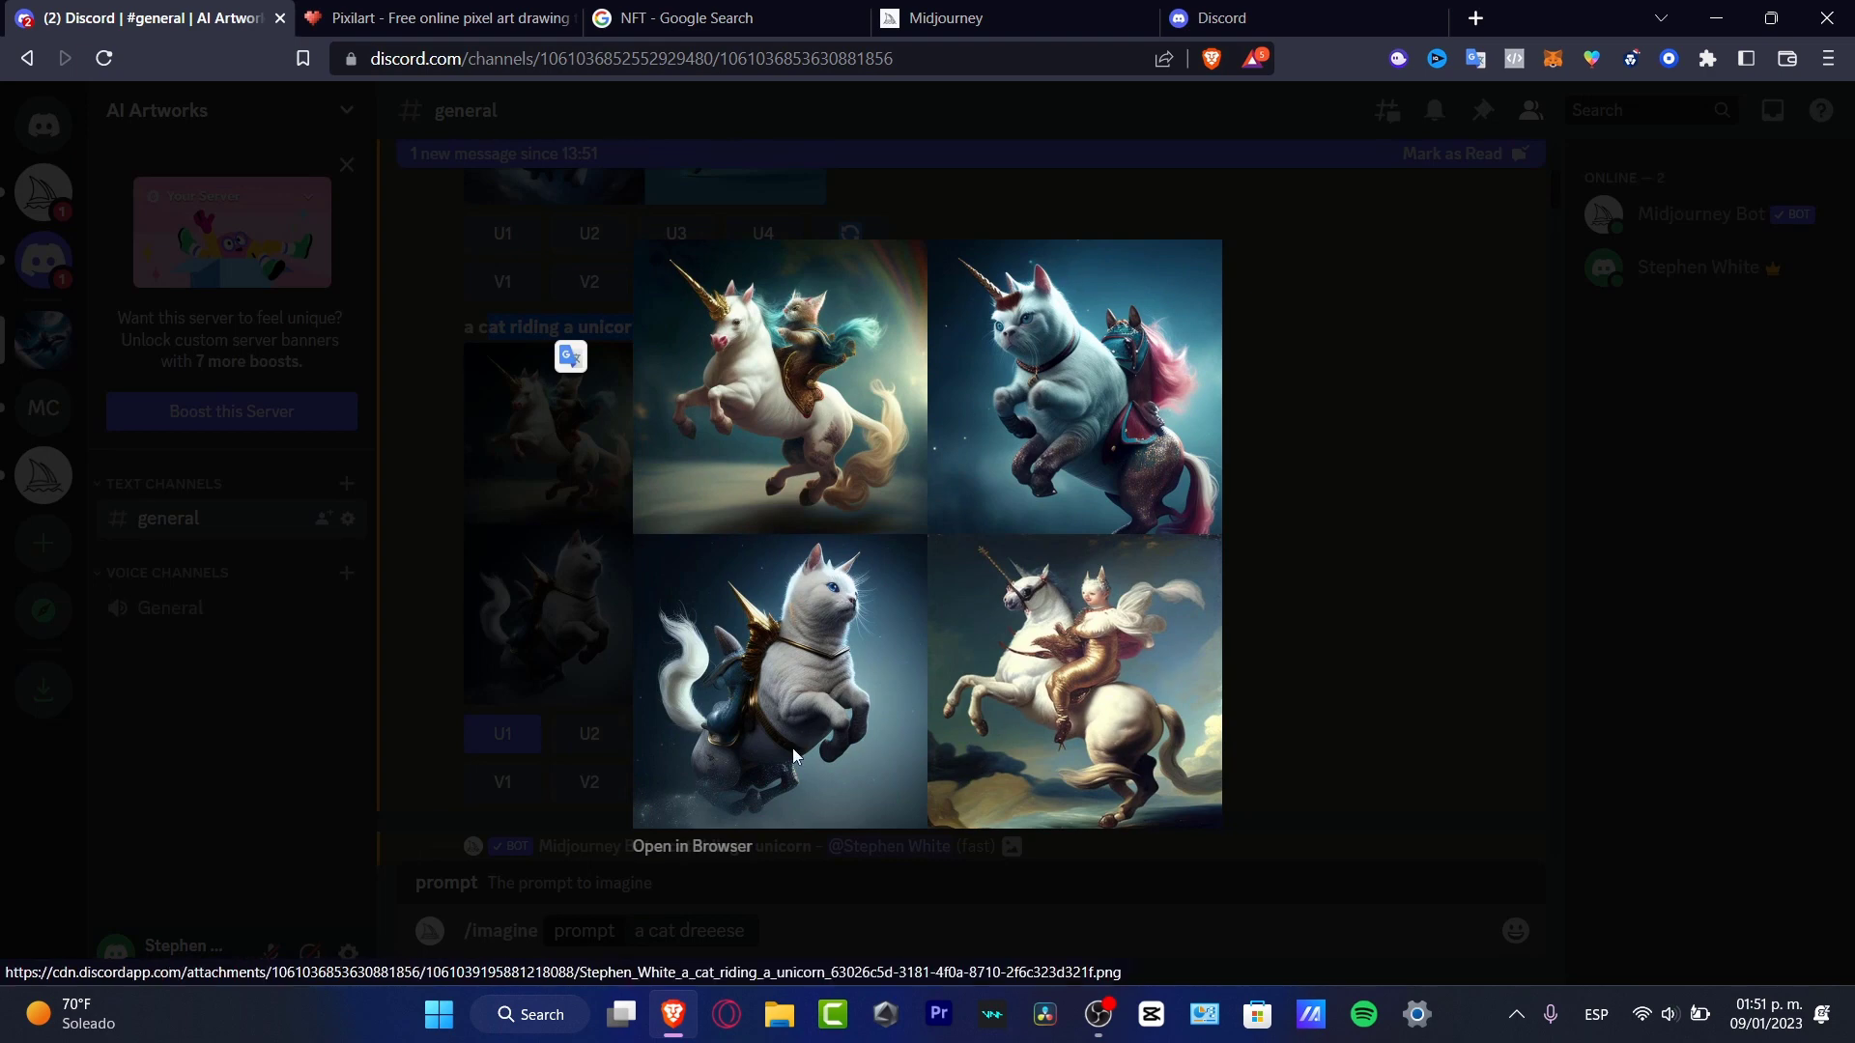
mouse_move(1356, 494)
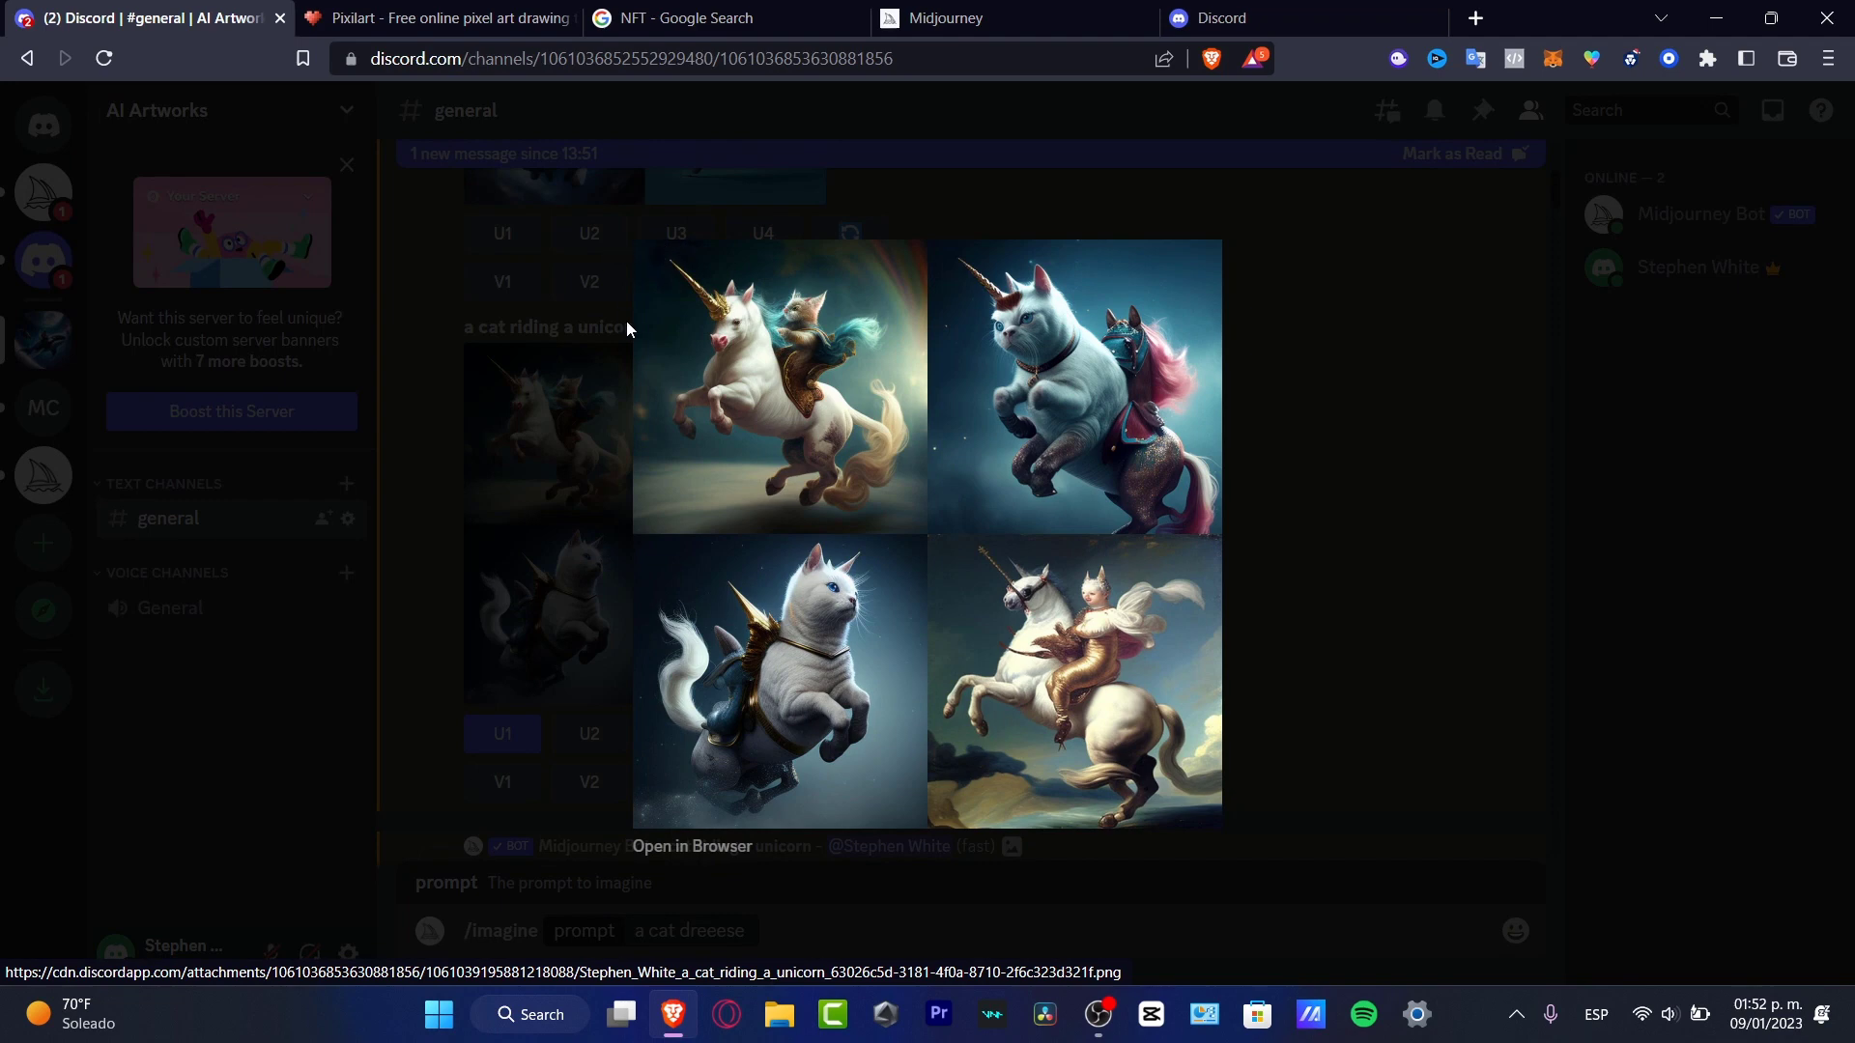
mouse_move(775, 309)
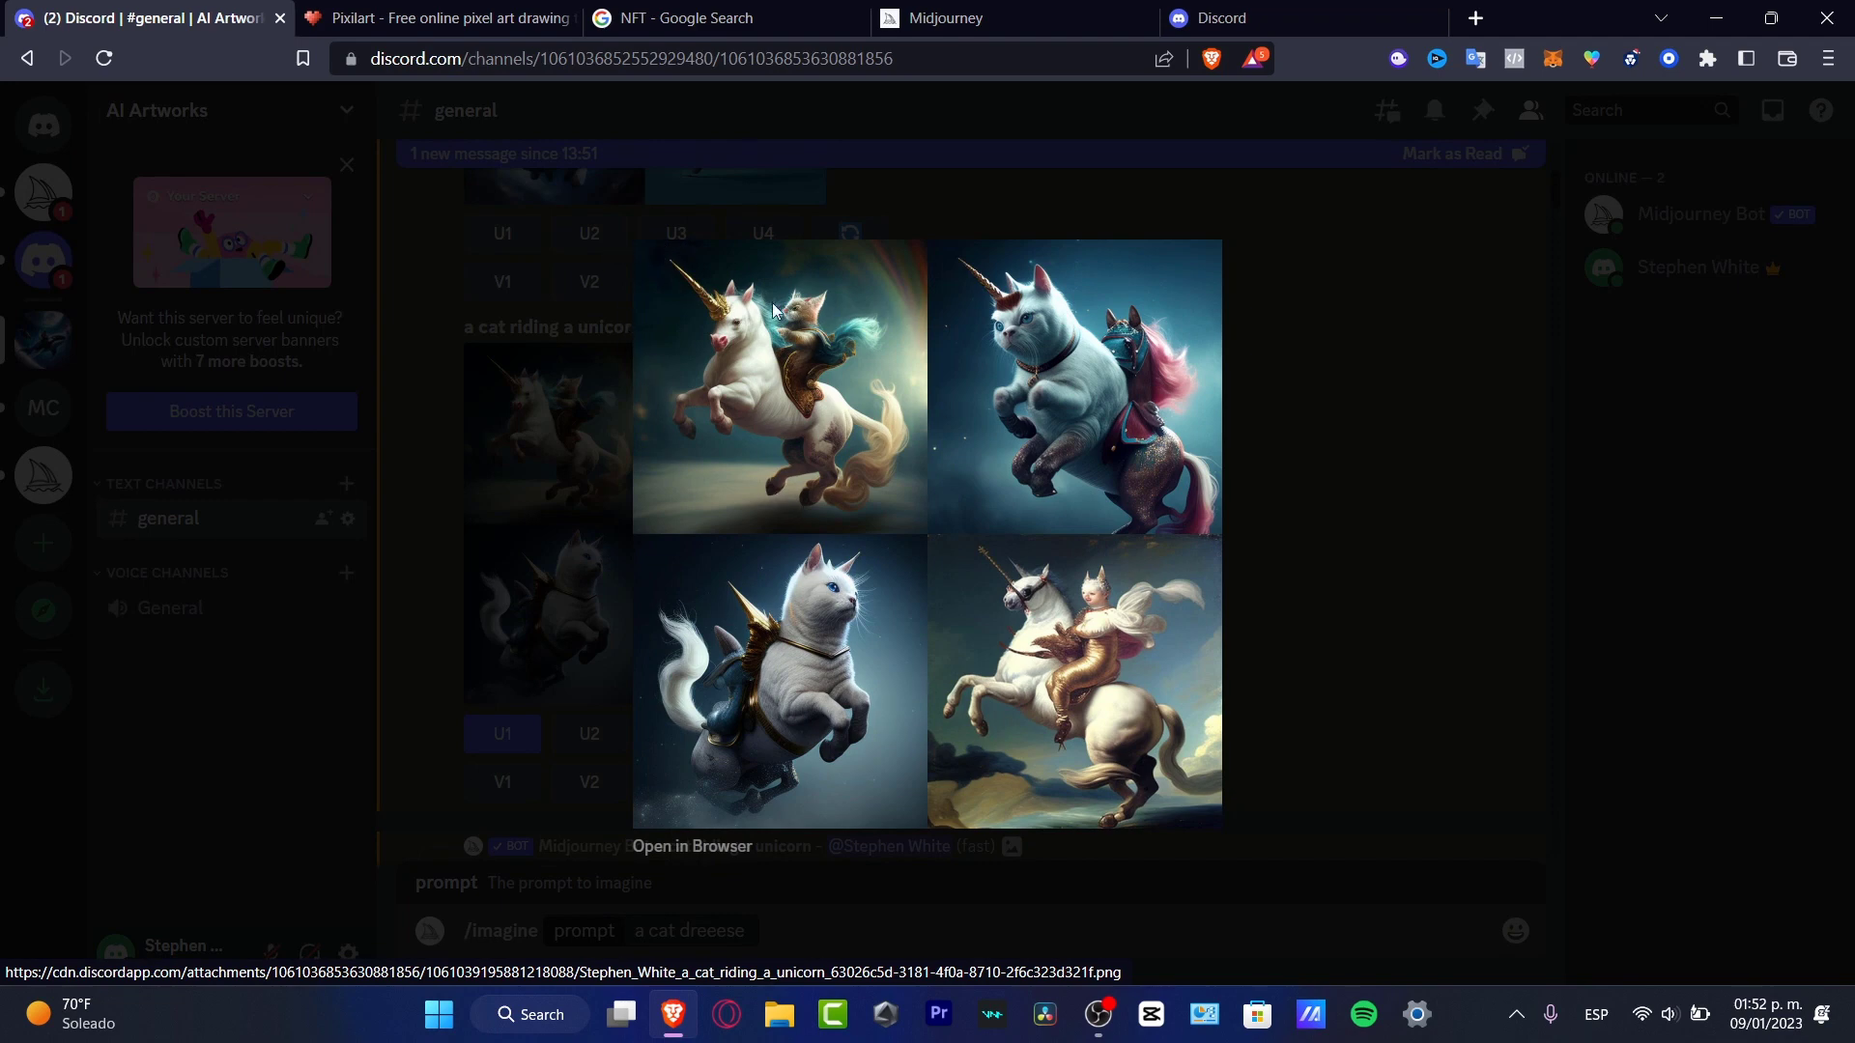
mouse_move(1287, 493)
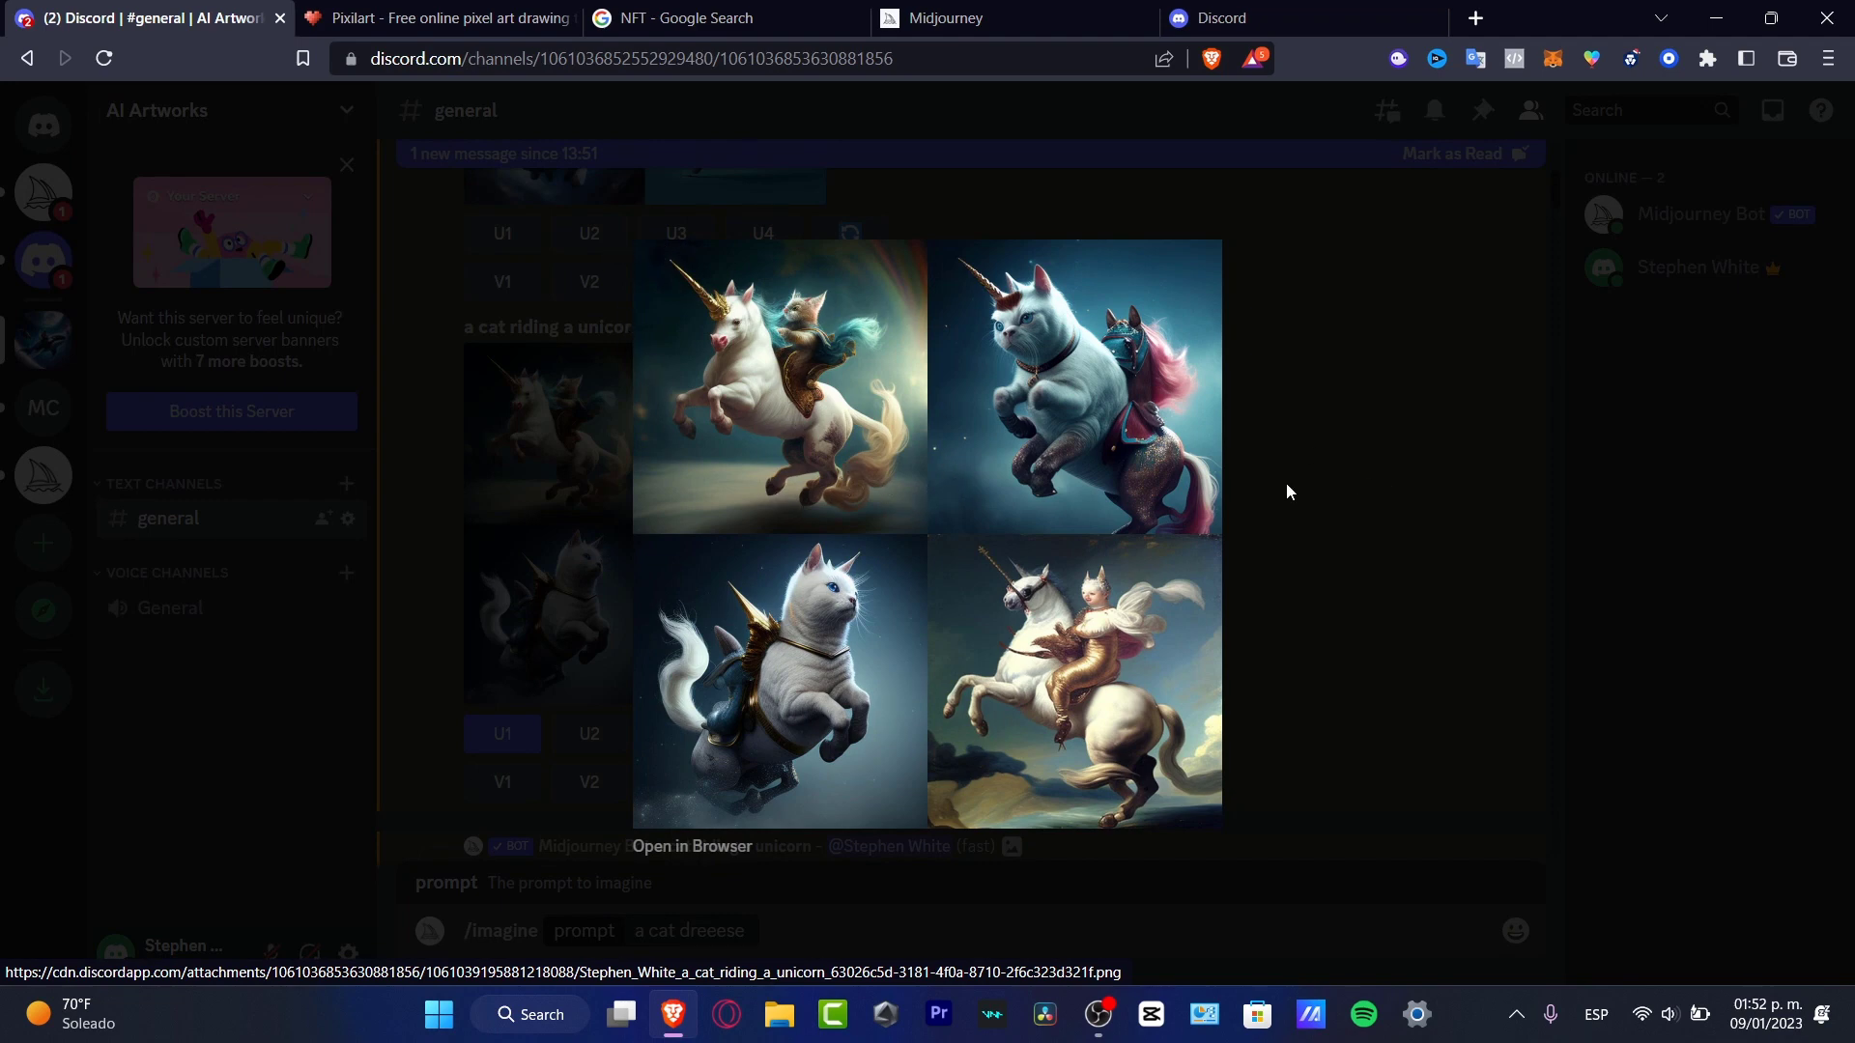
Step: Request the U1 upscale of the cat-riding-unicorn grid and enlarge the upscaled result
click(503, 734)
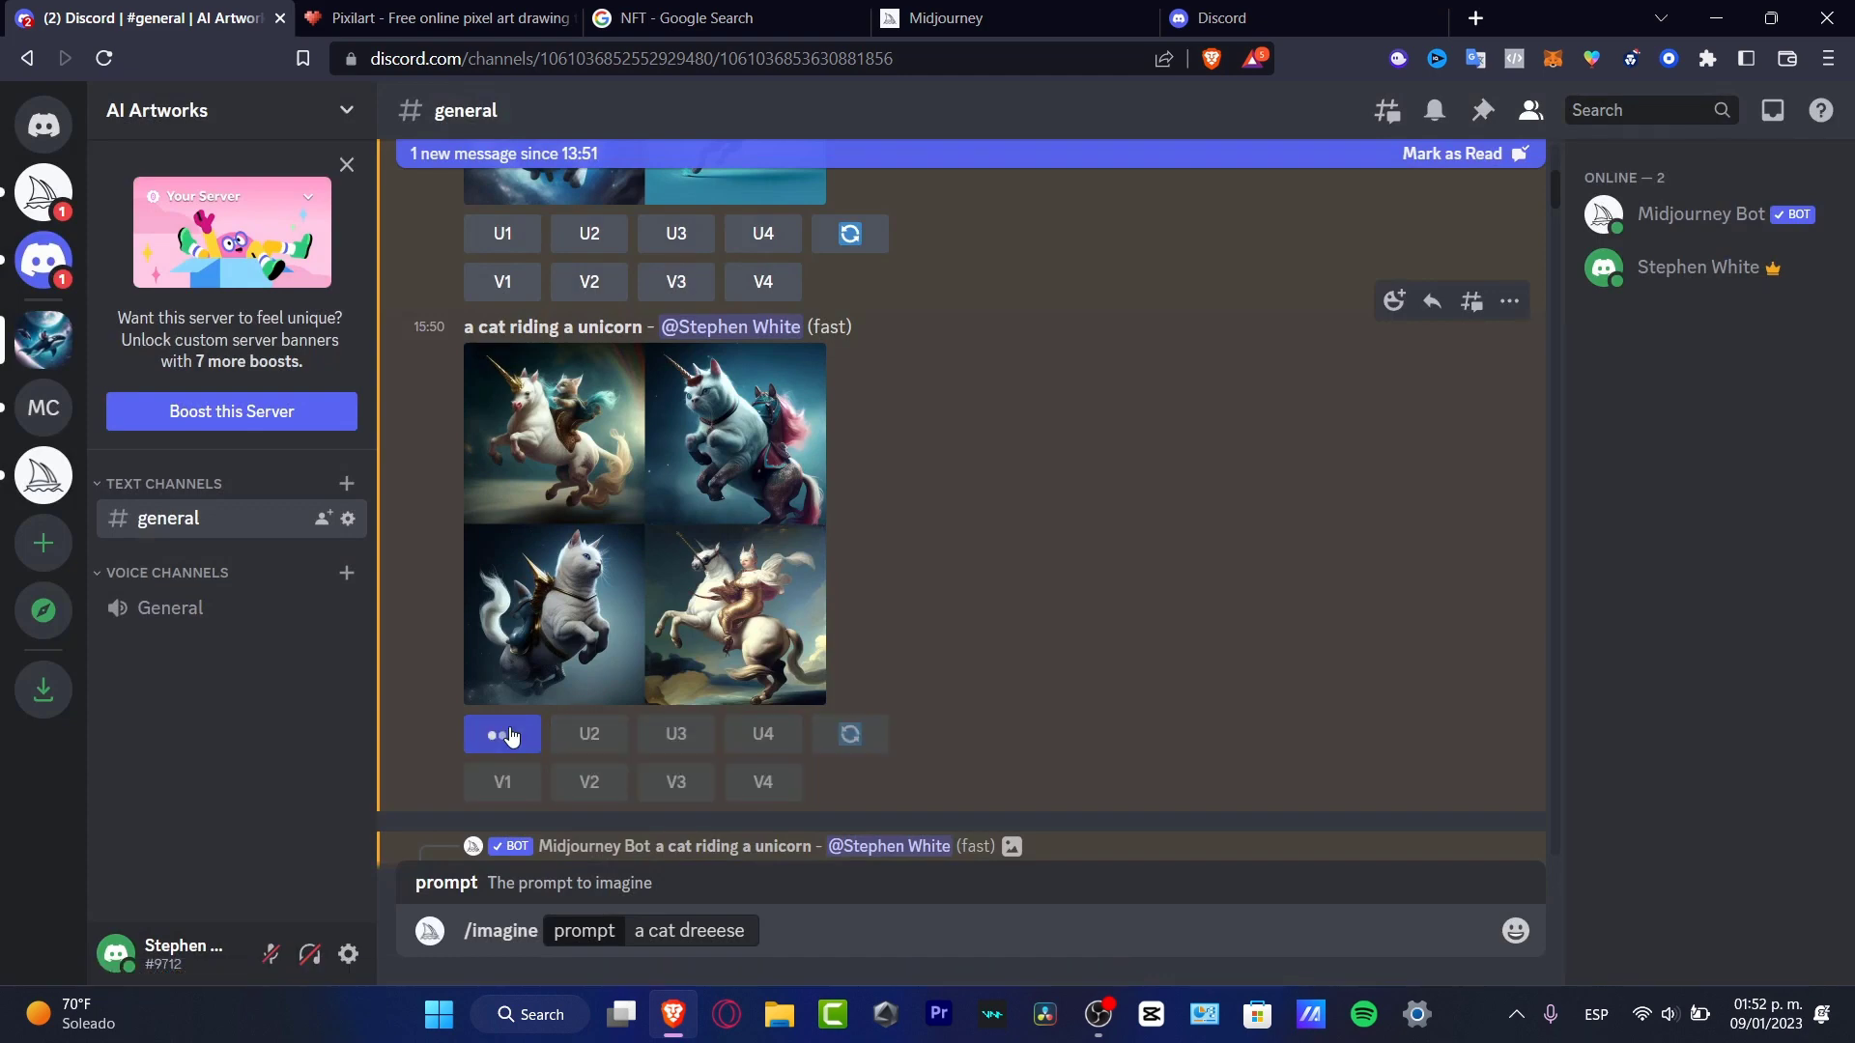
click(502, 734)
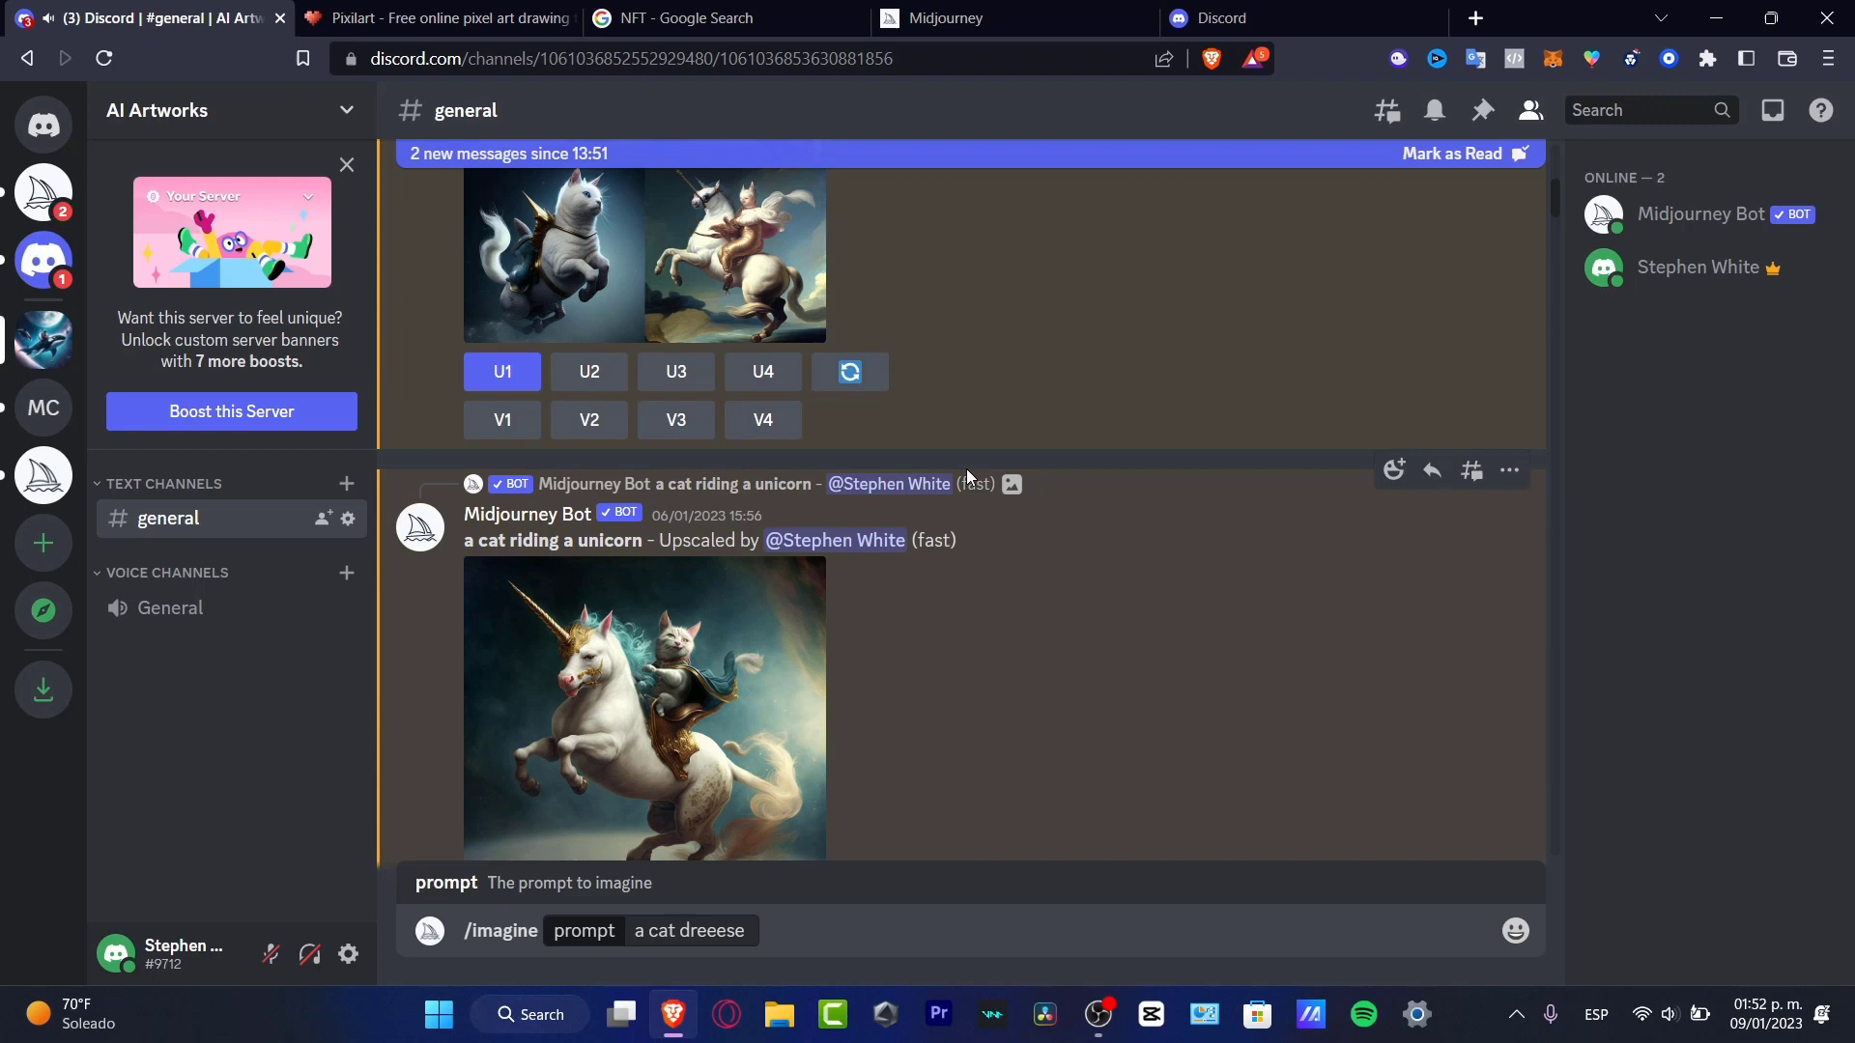
click(645, 707)
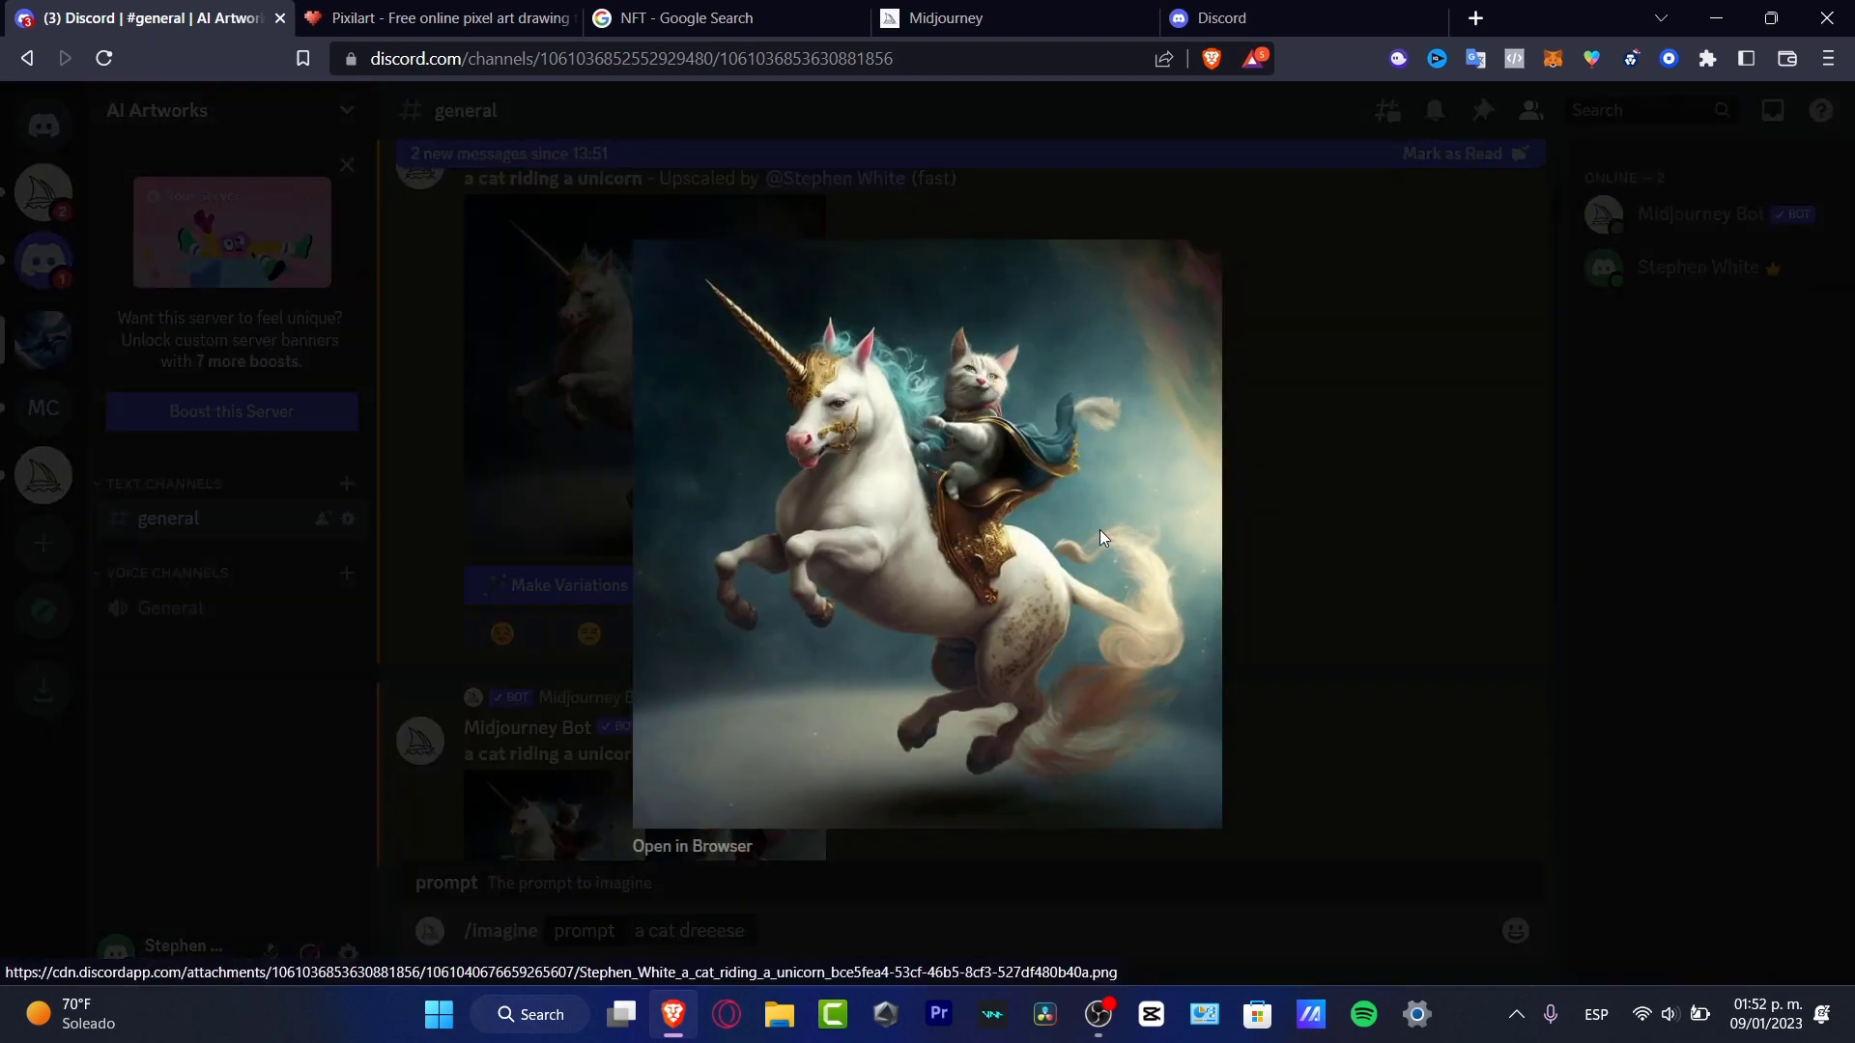
mouse_move(757, 276)
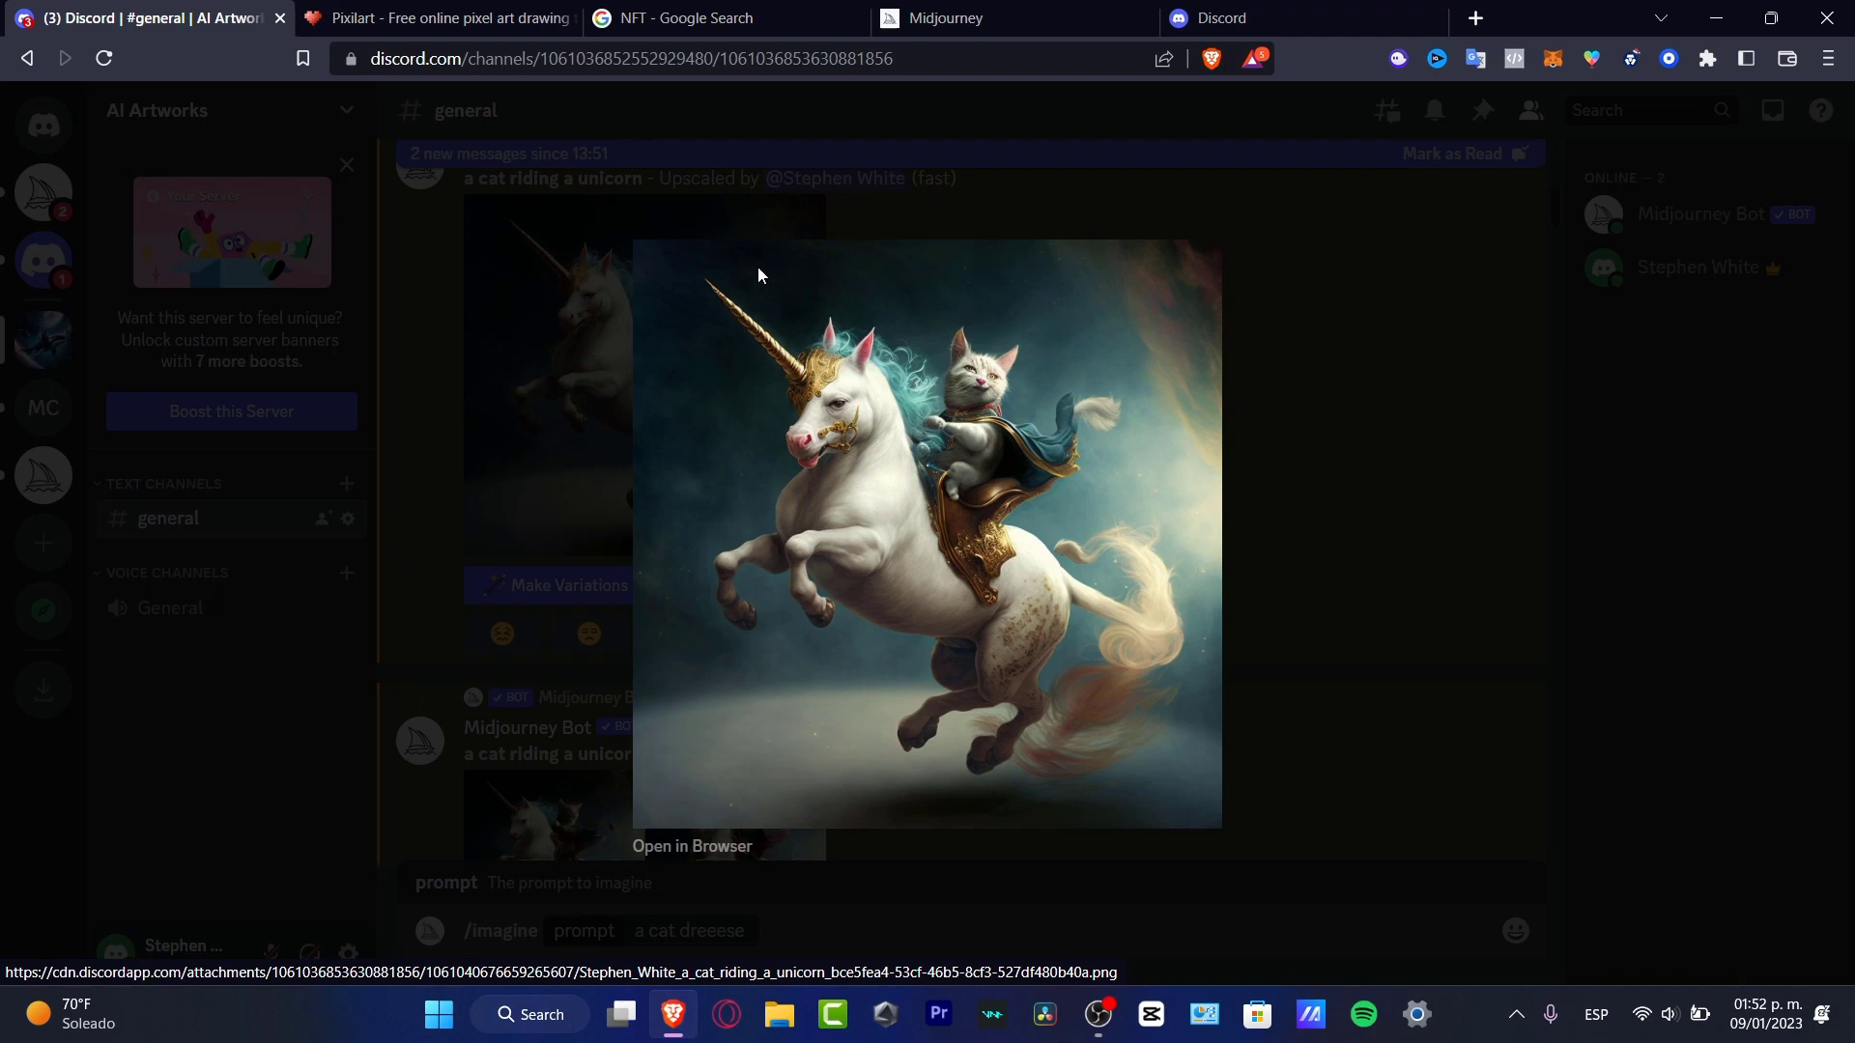
mouse_move(742, 514)
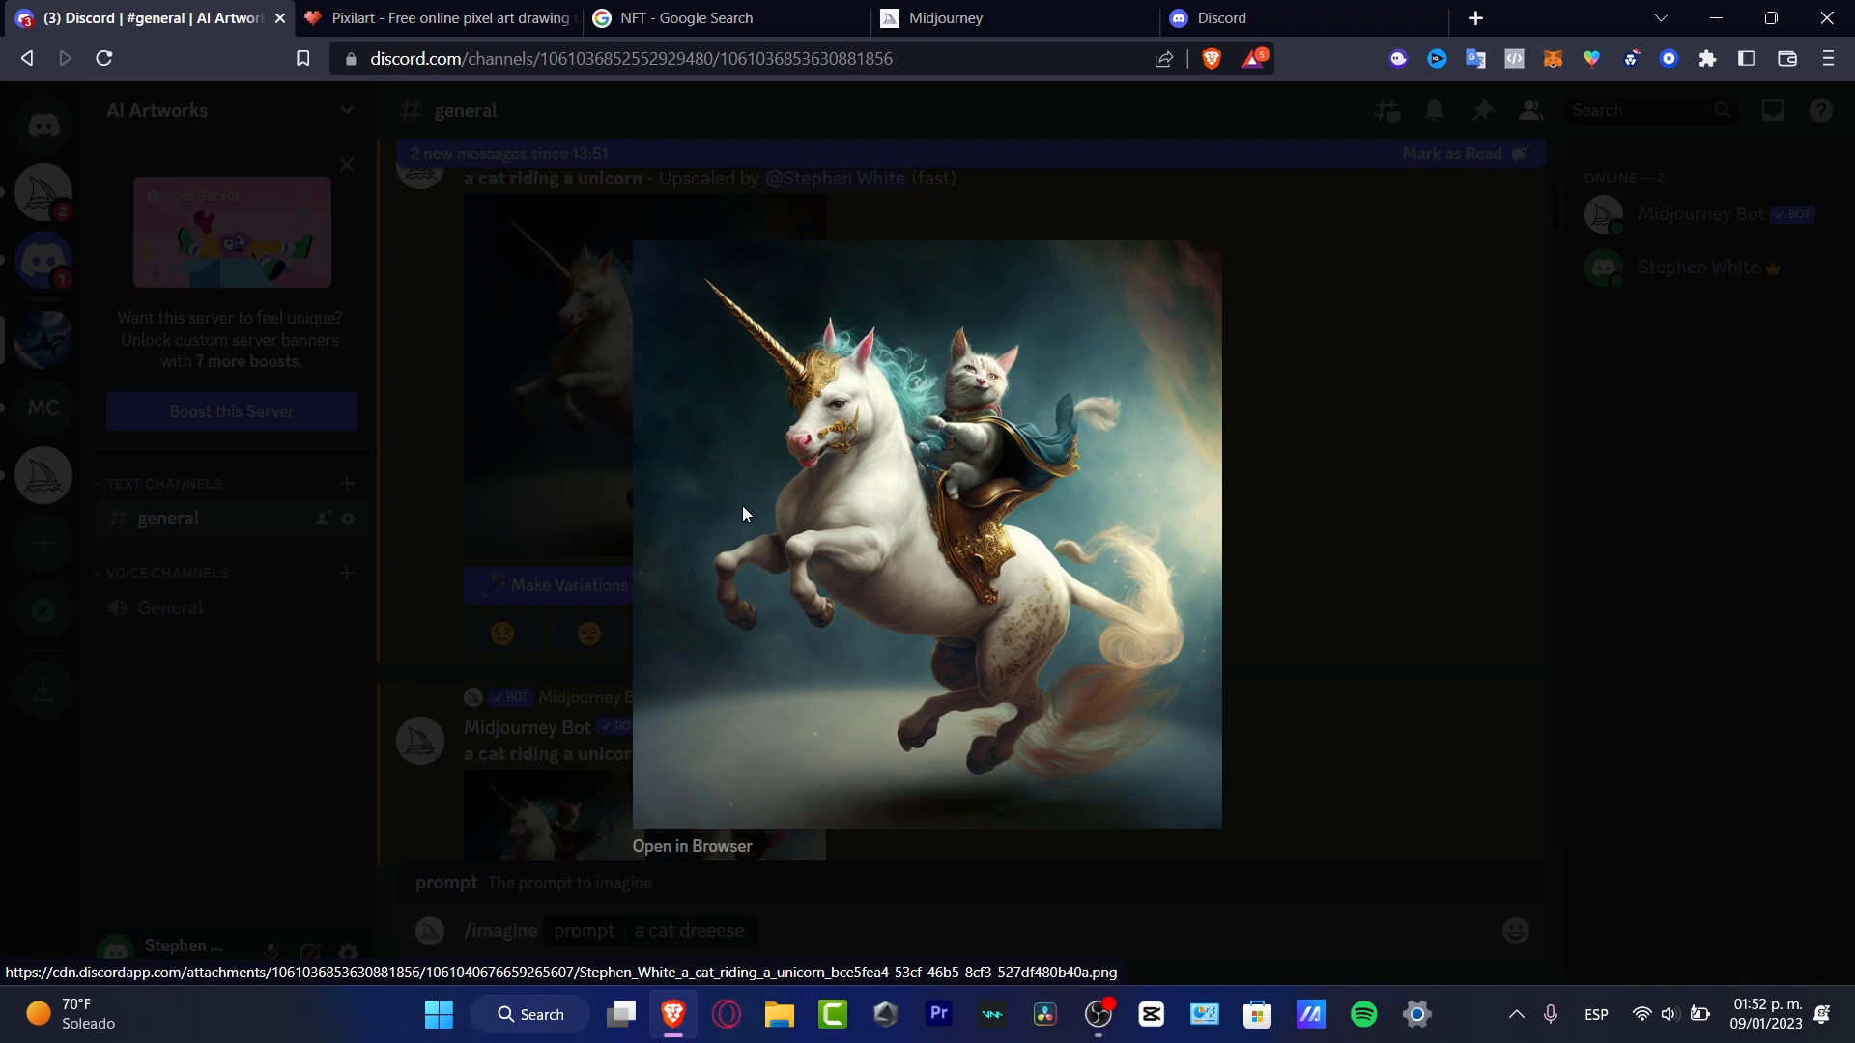
mouse_move(672, 502)
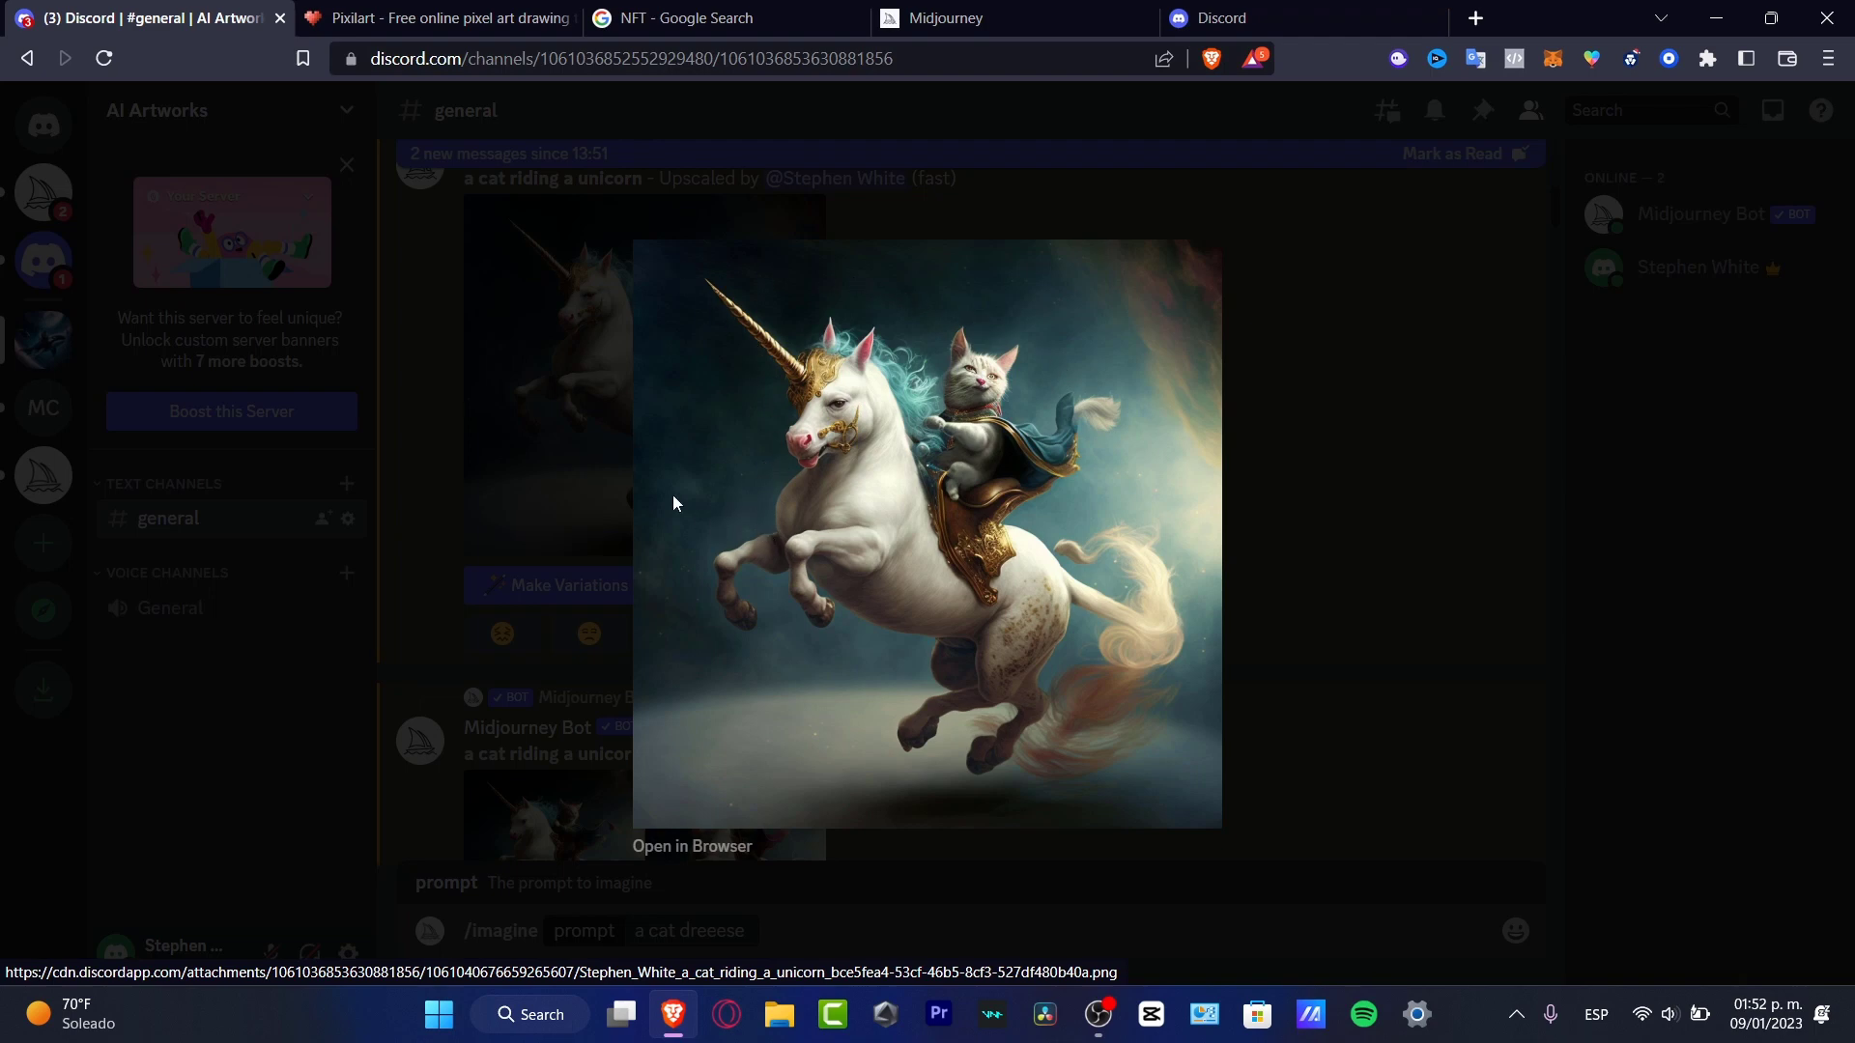
mouse_move(978, 497)
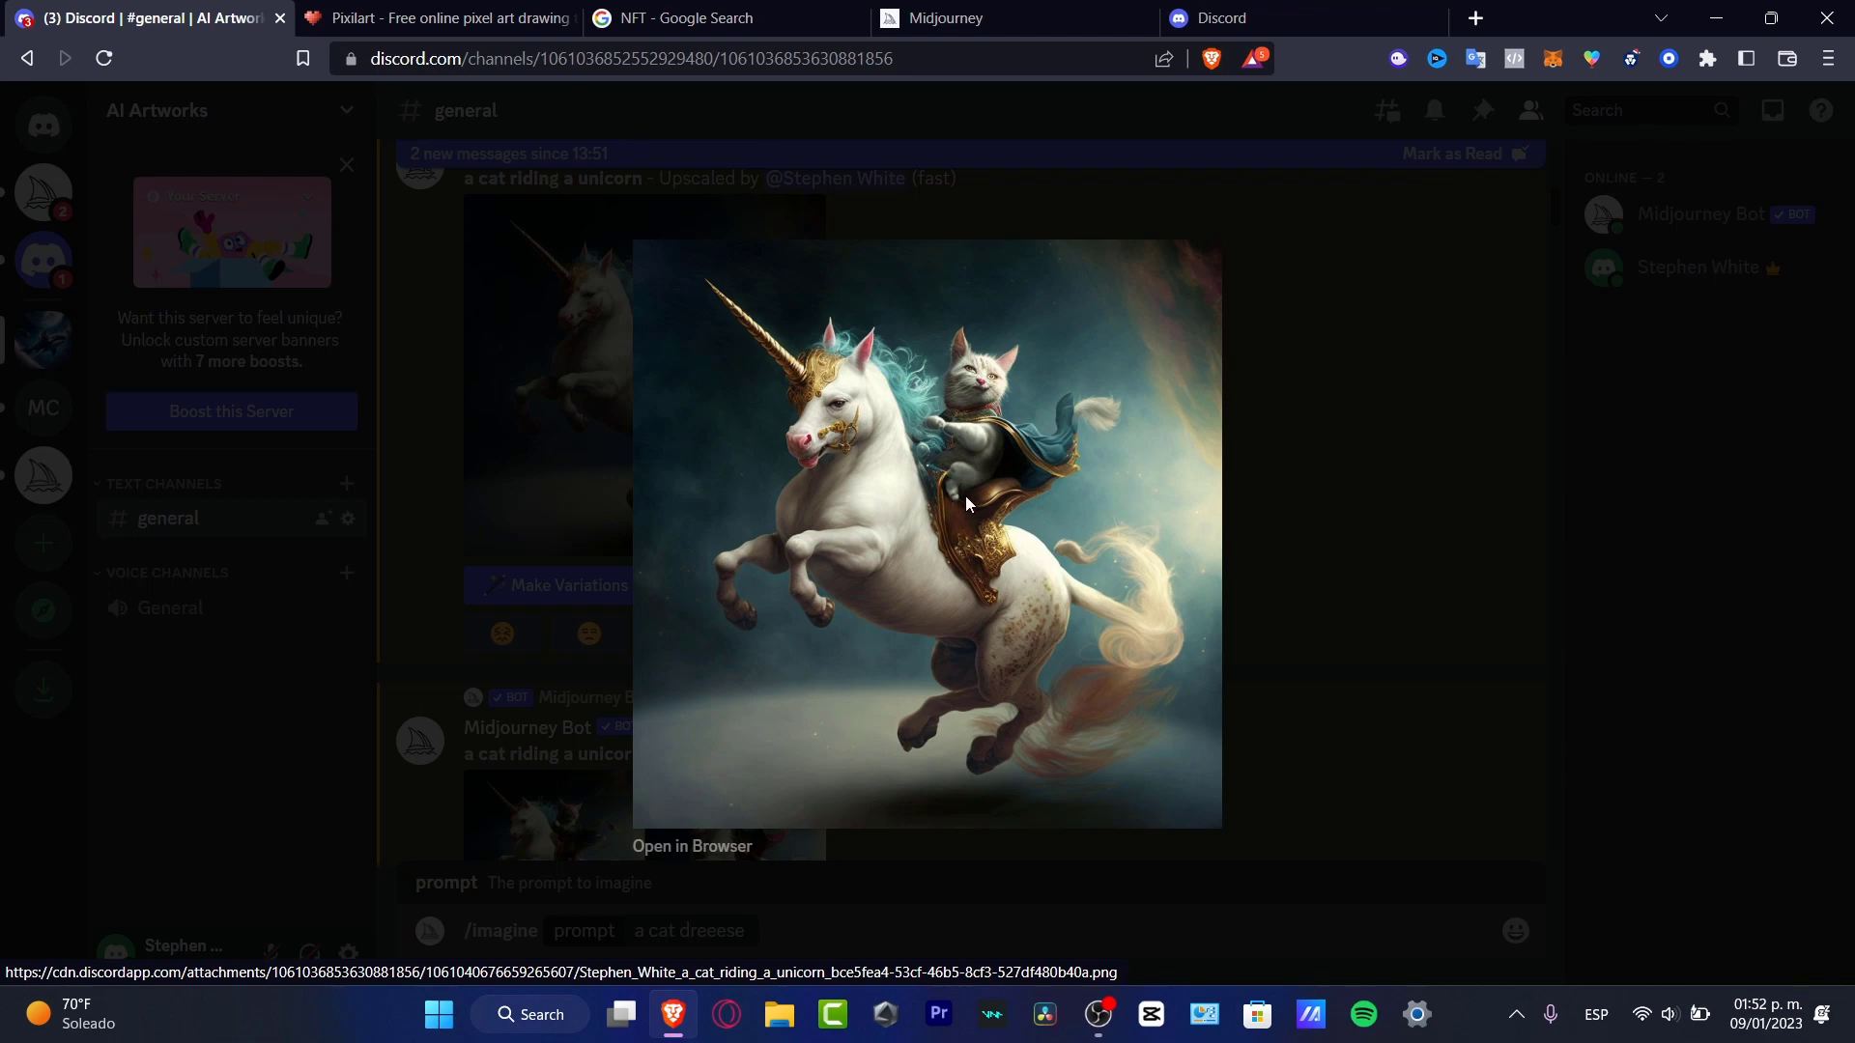
mouse_move(1035, 510)
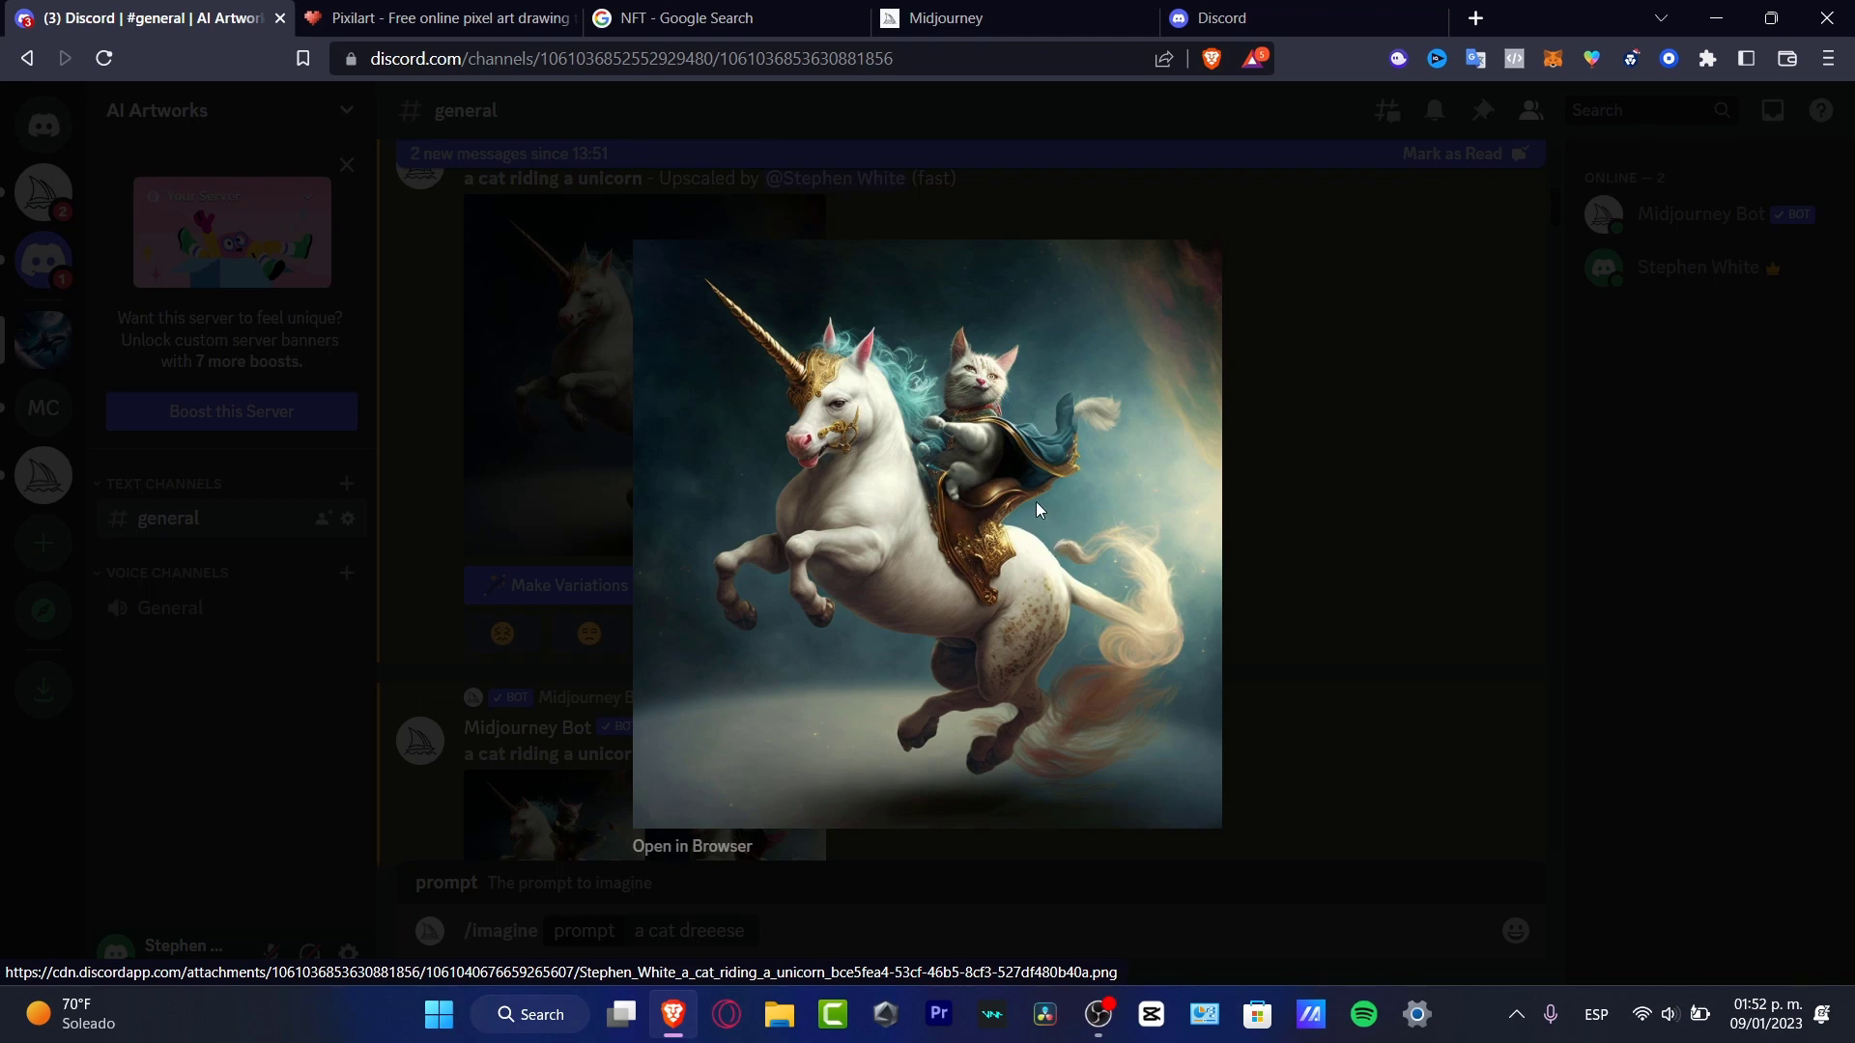
mouse_move(1113, 387)
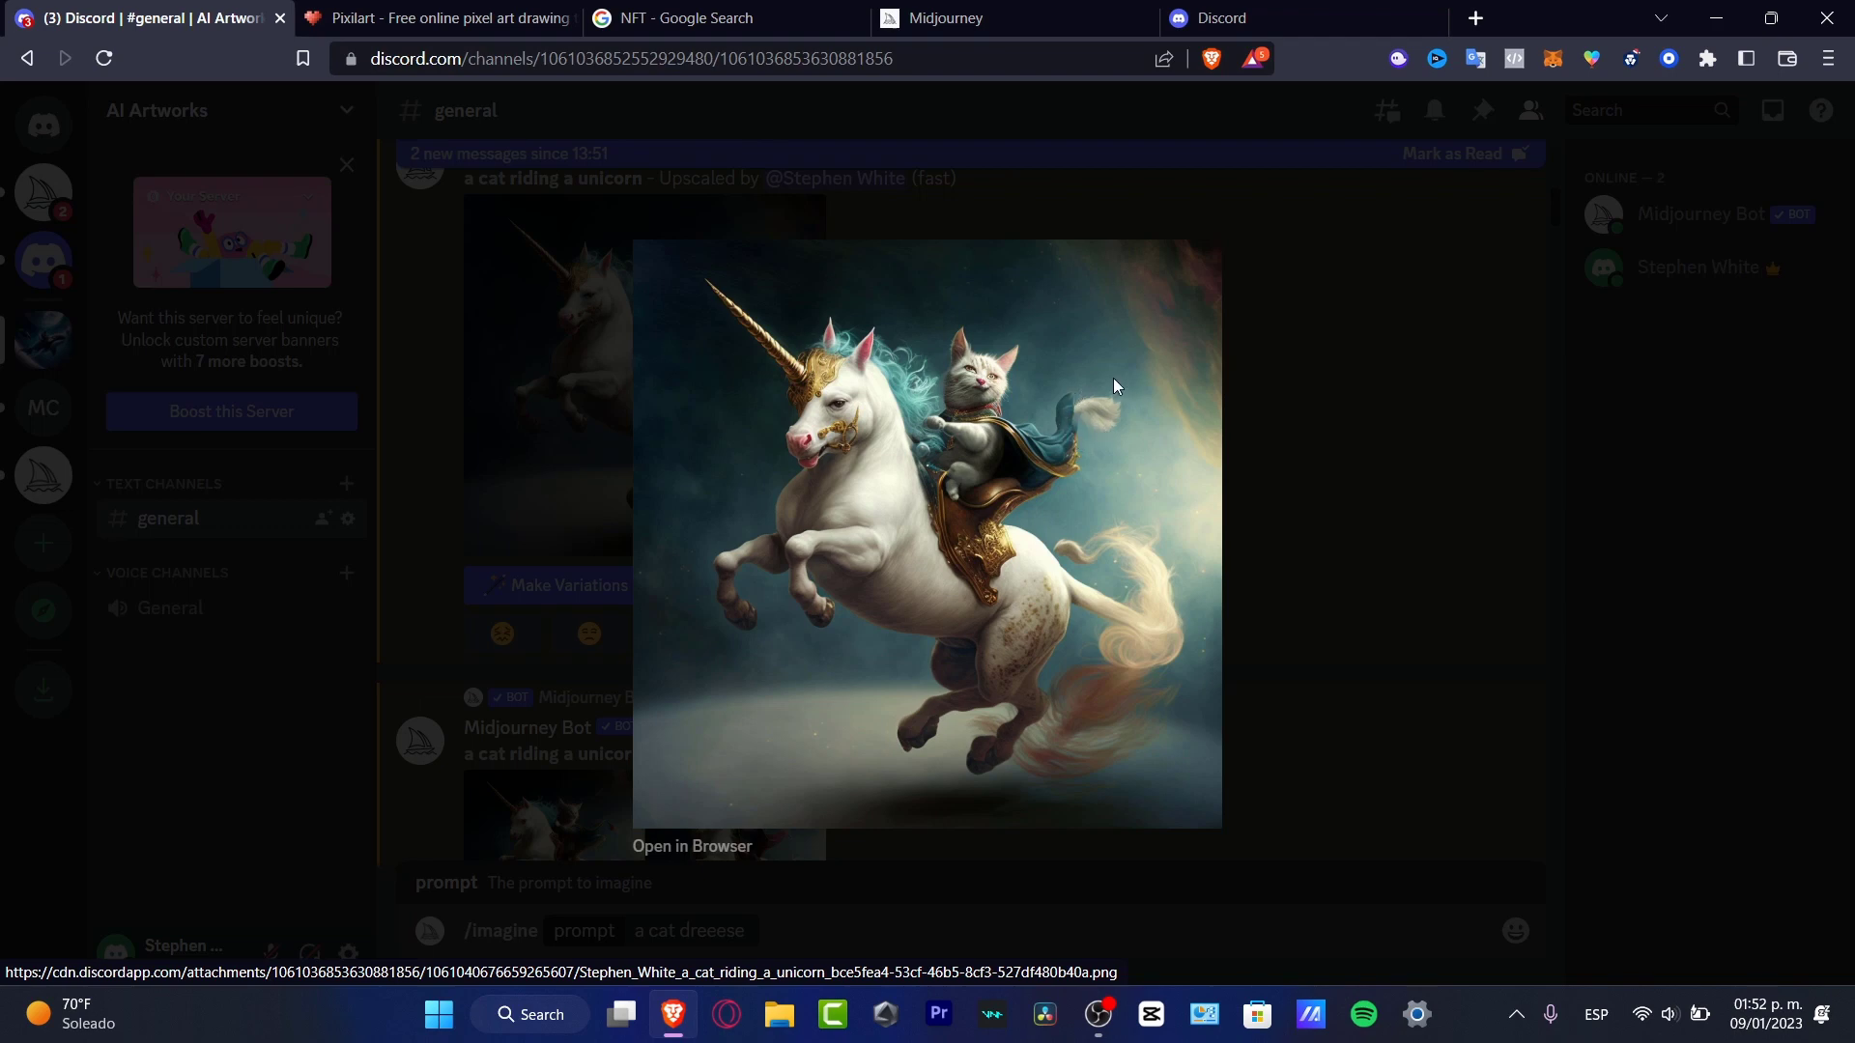
mouse_move(971, 365)
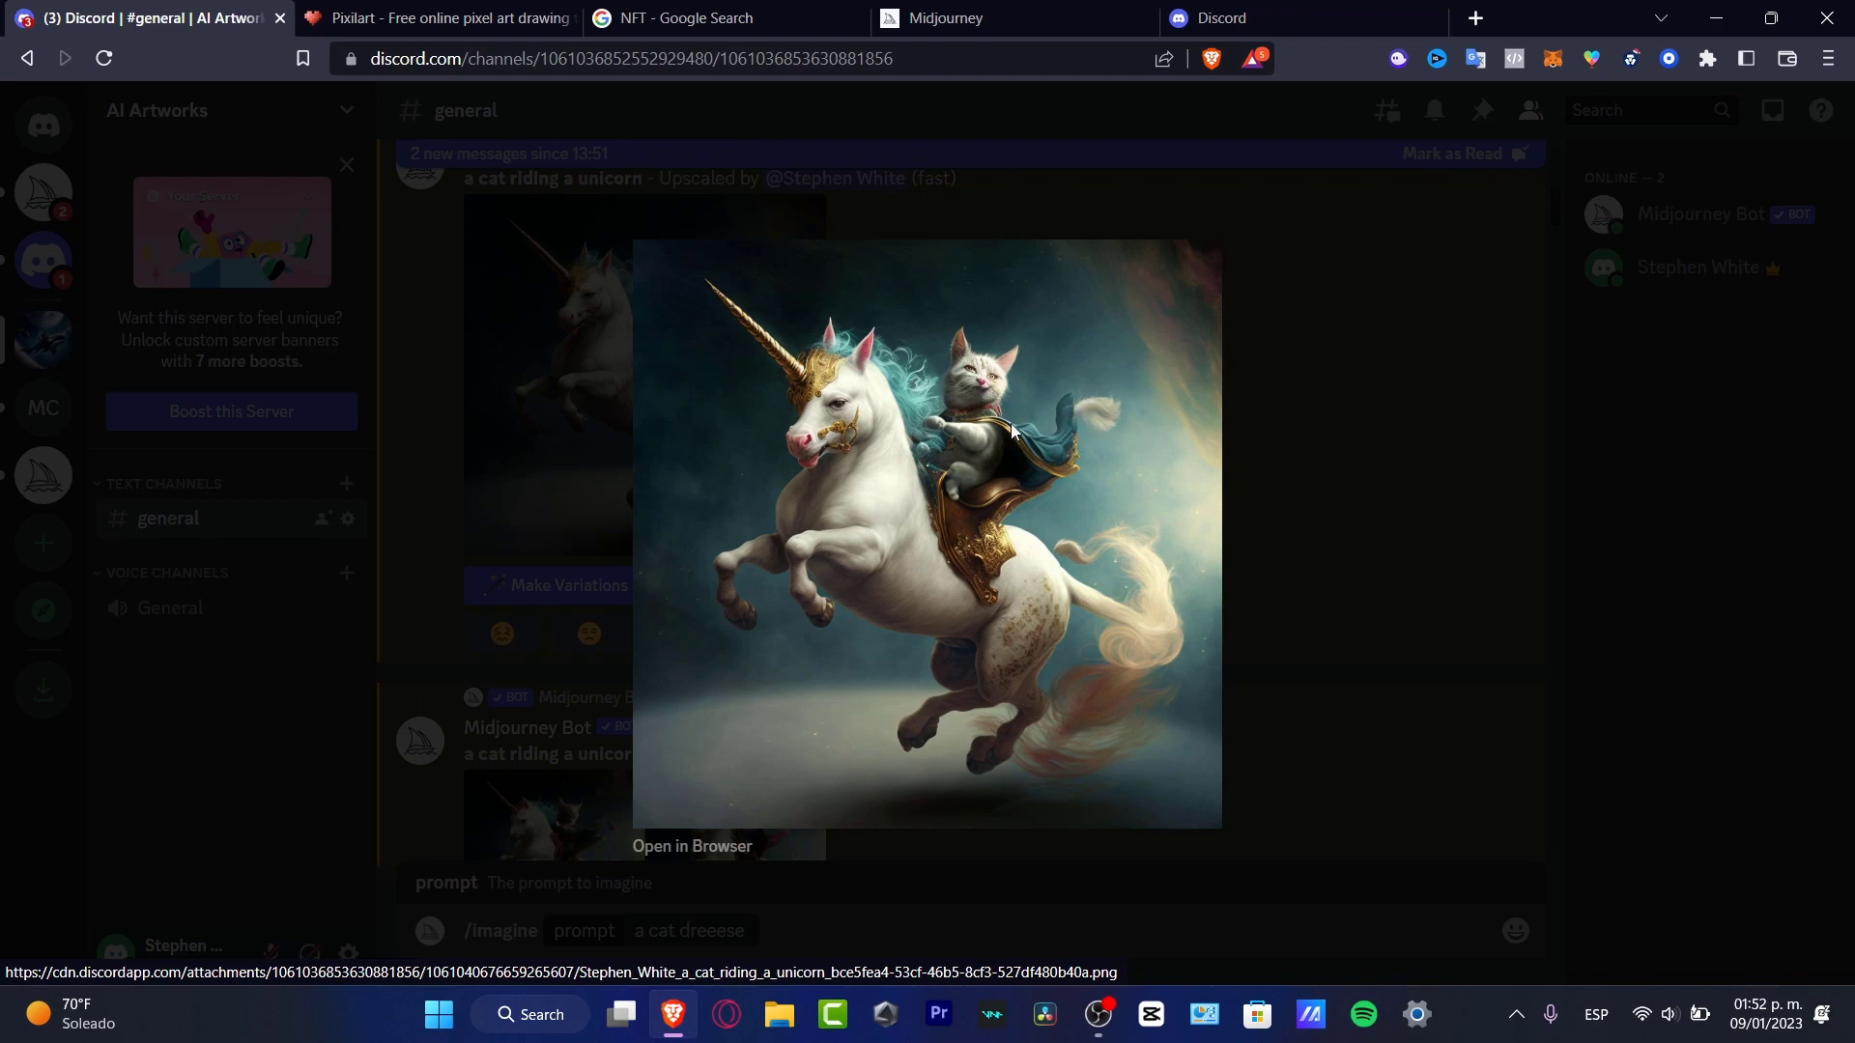
mouse_move(1035, 503)
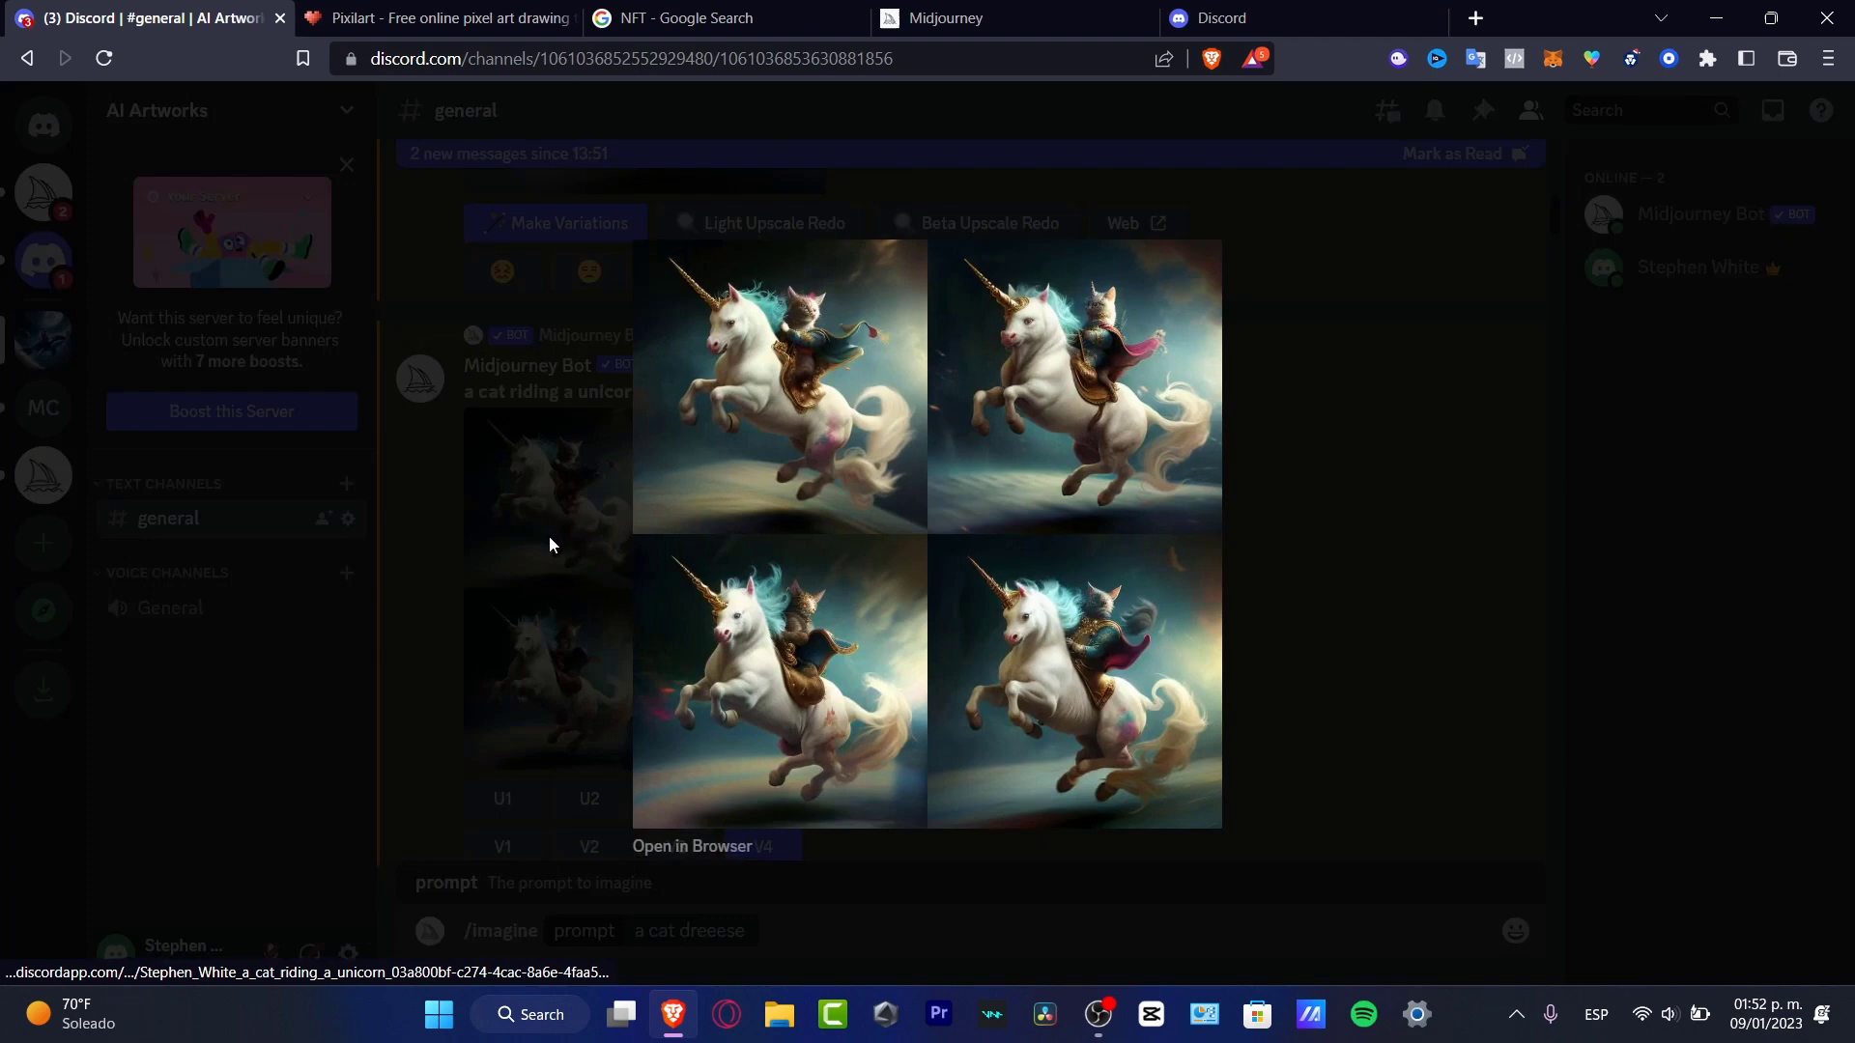
mouse_move(694, 499)
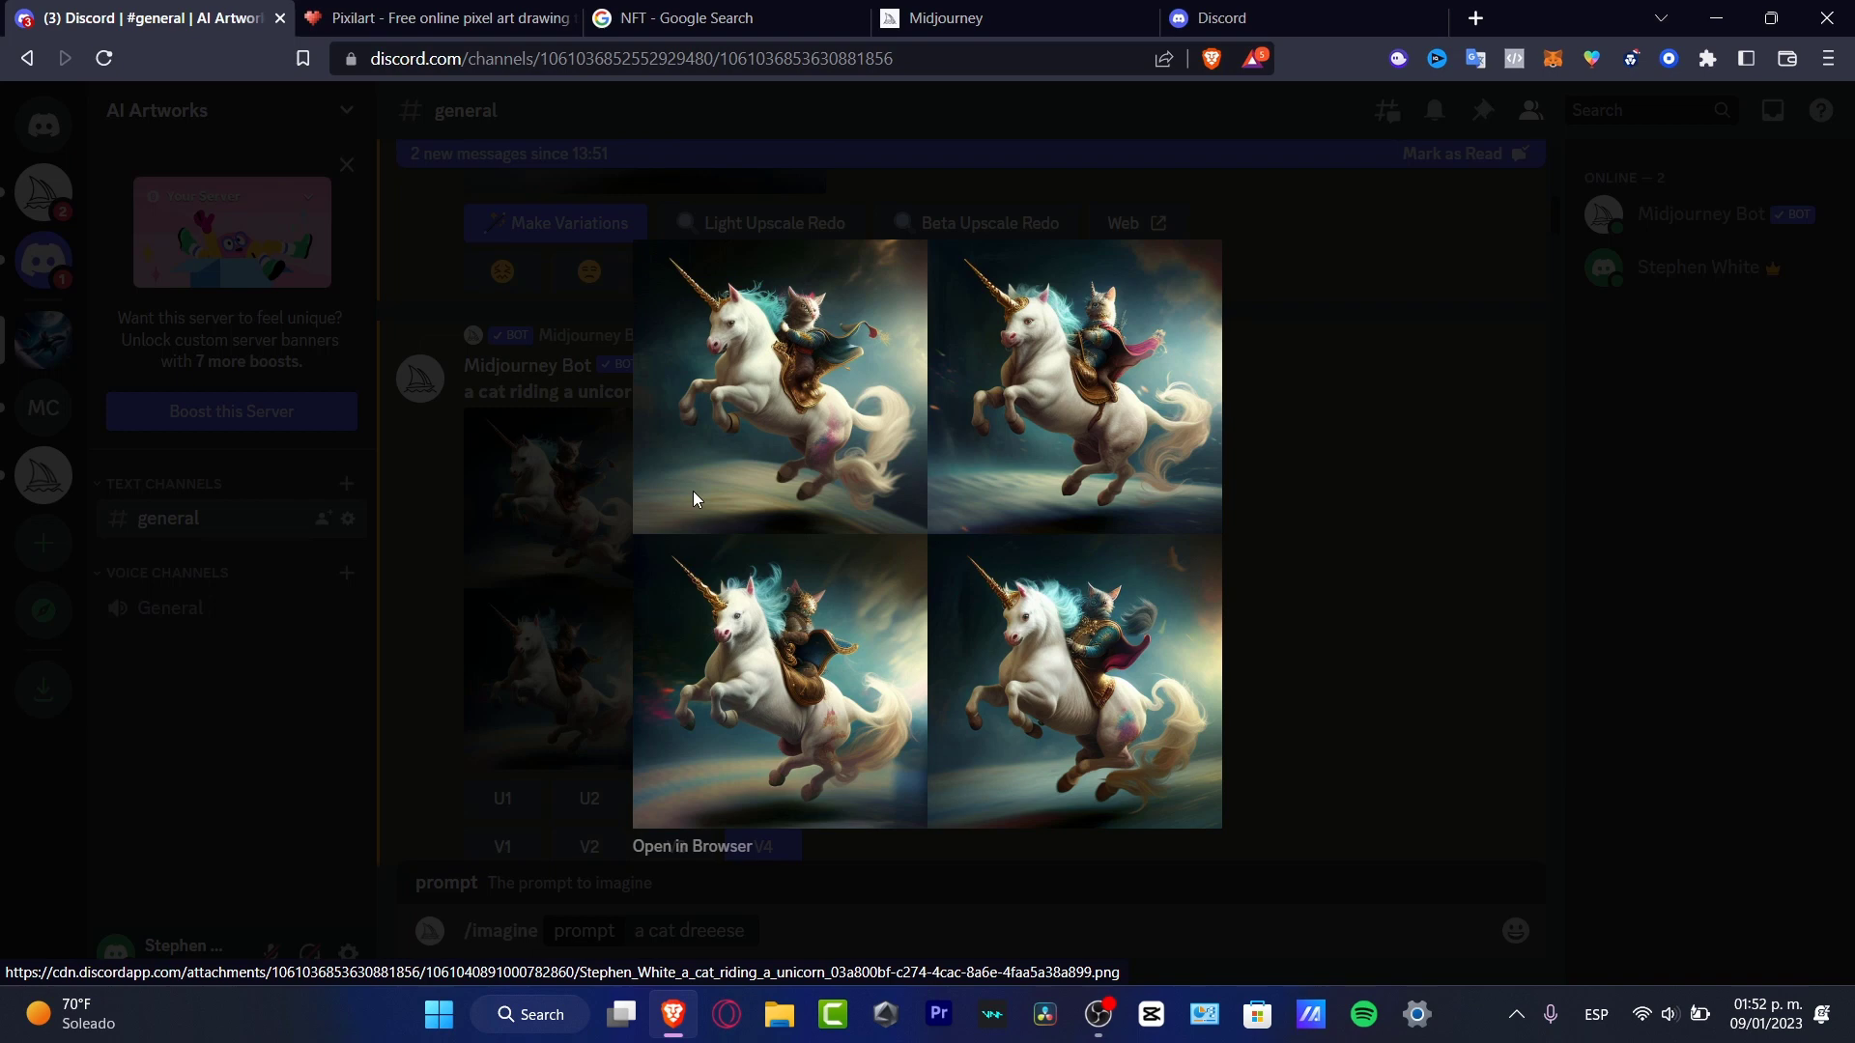
mouse_move(834, 584)
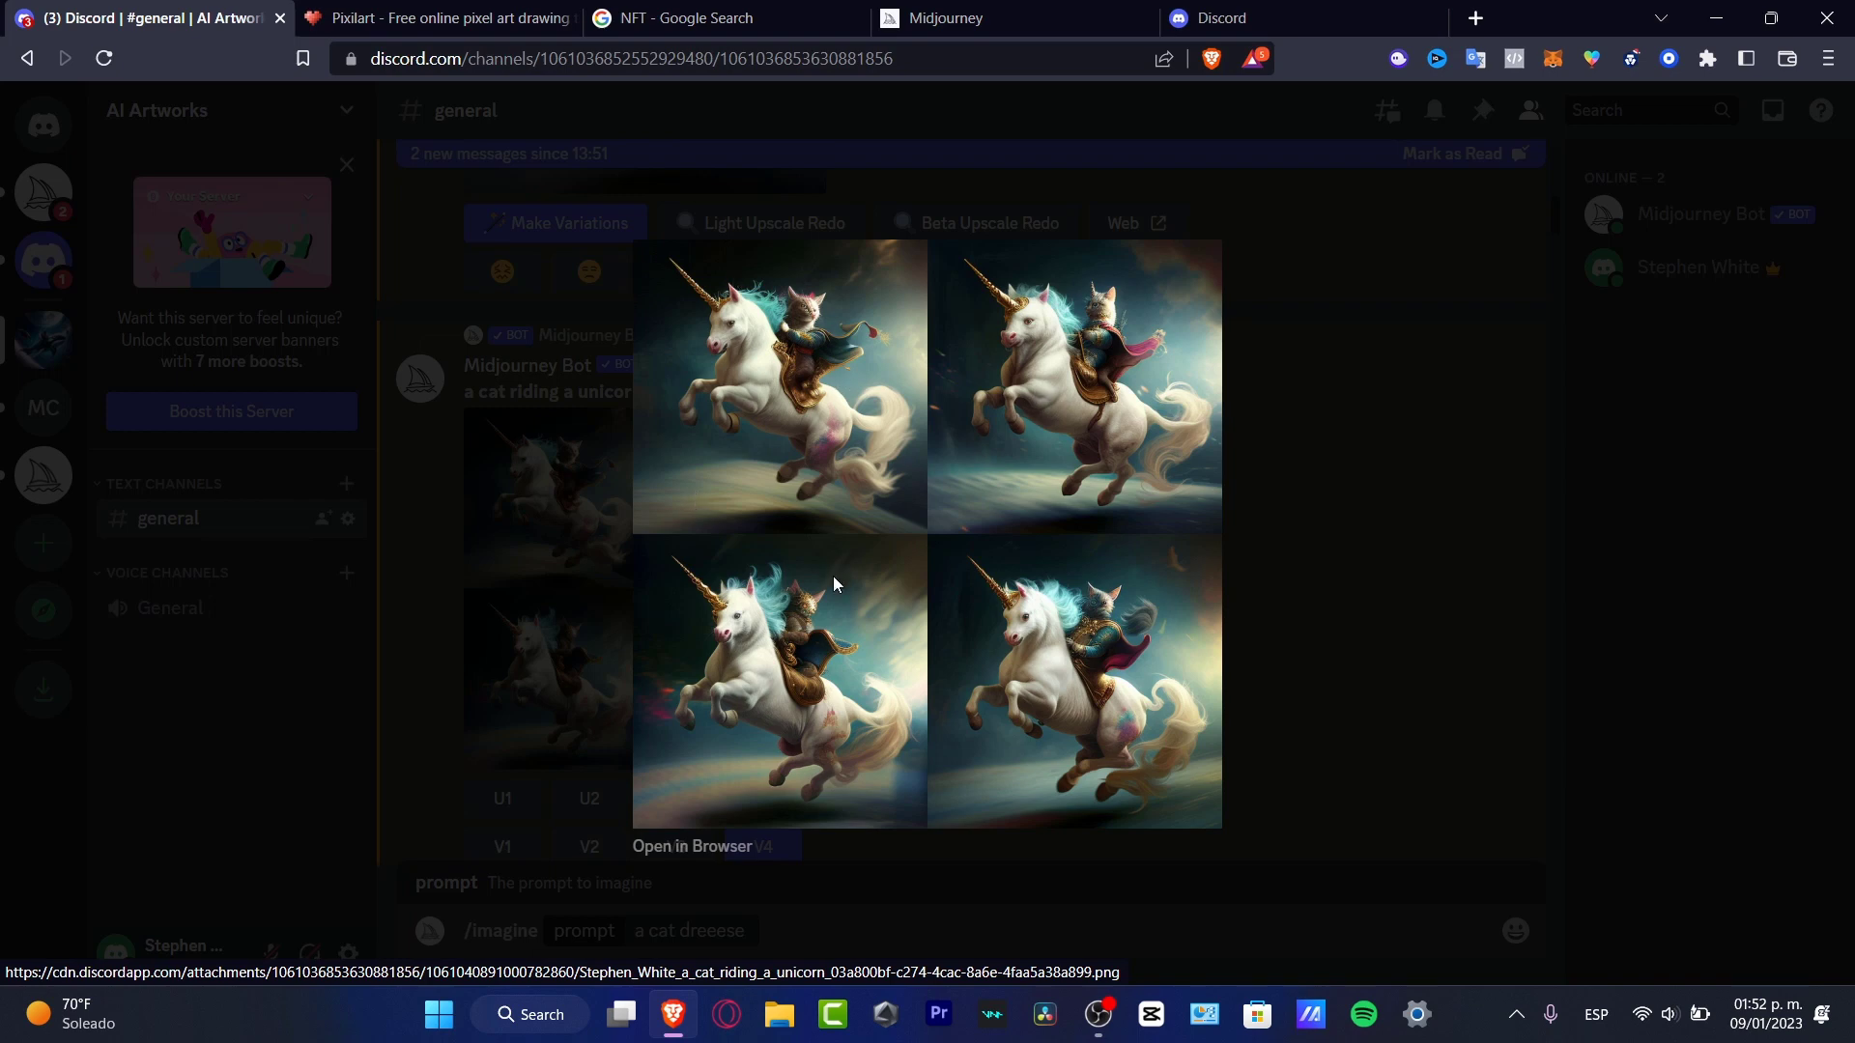
mouse_move(981, 637)
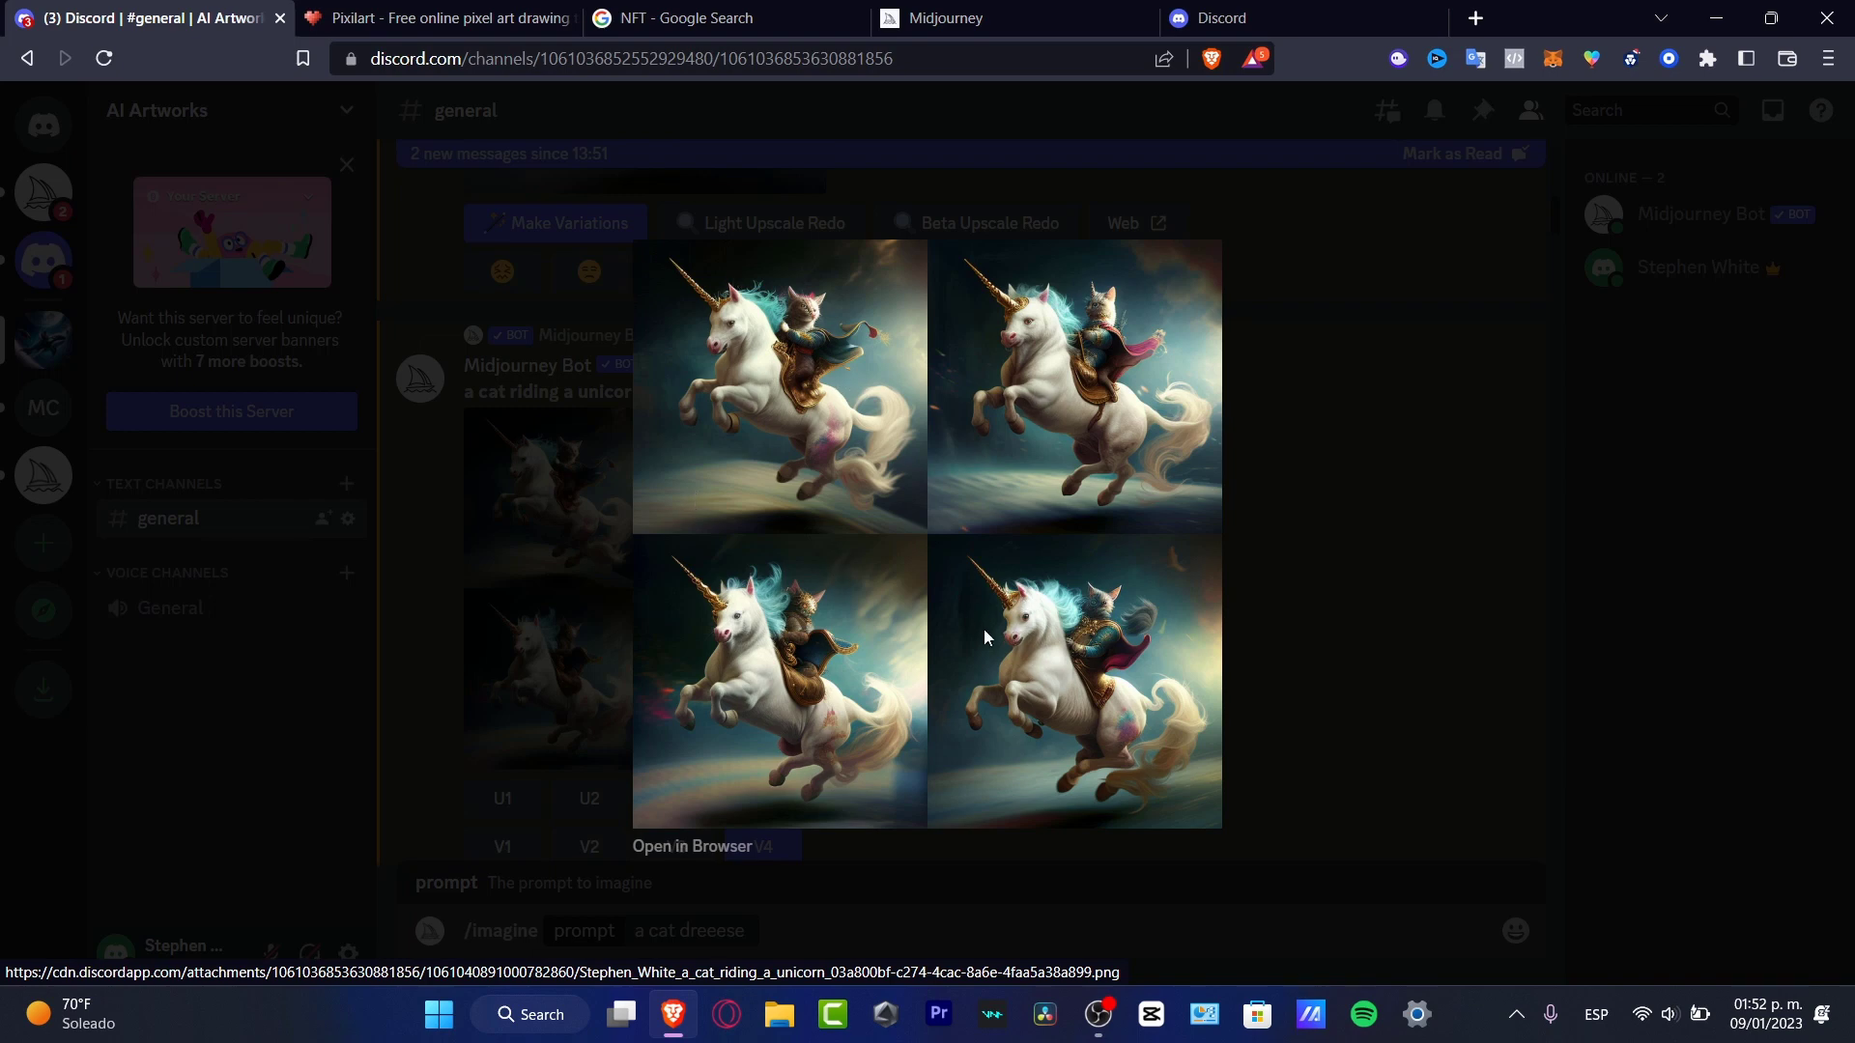
mouse_move(1159, 633)
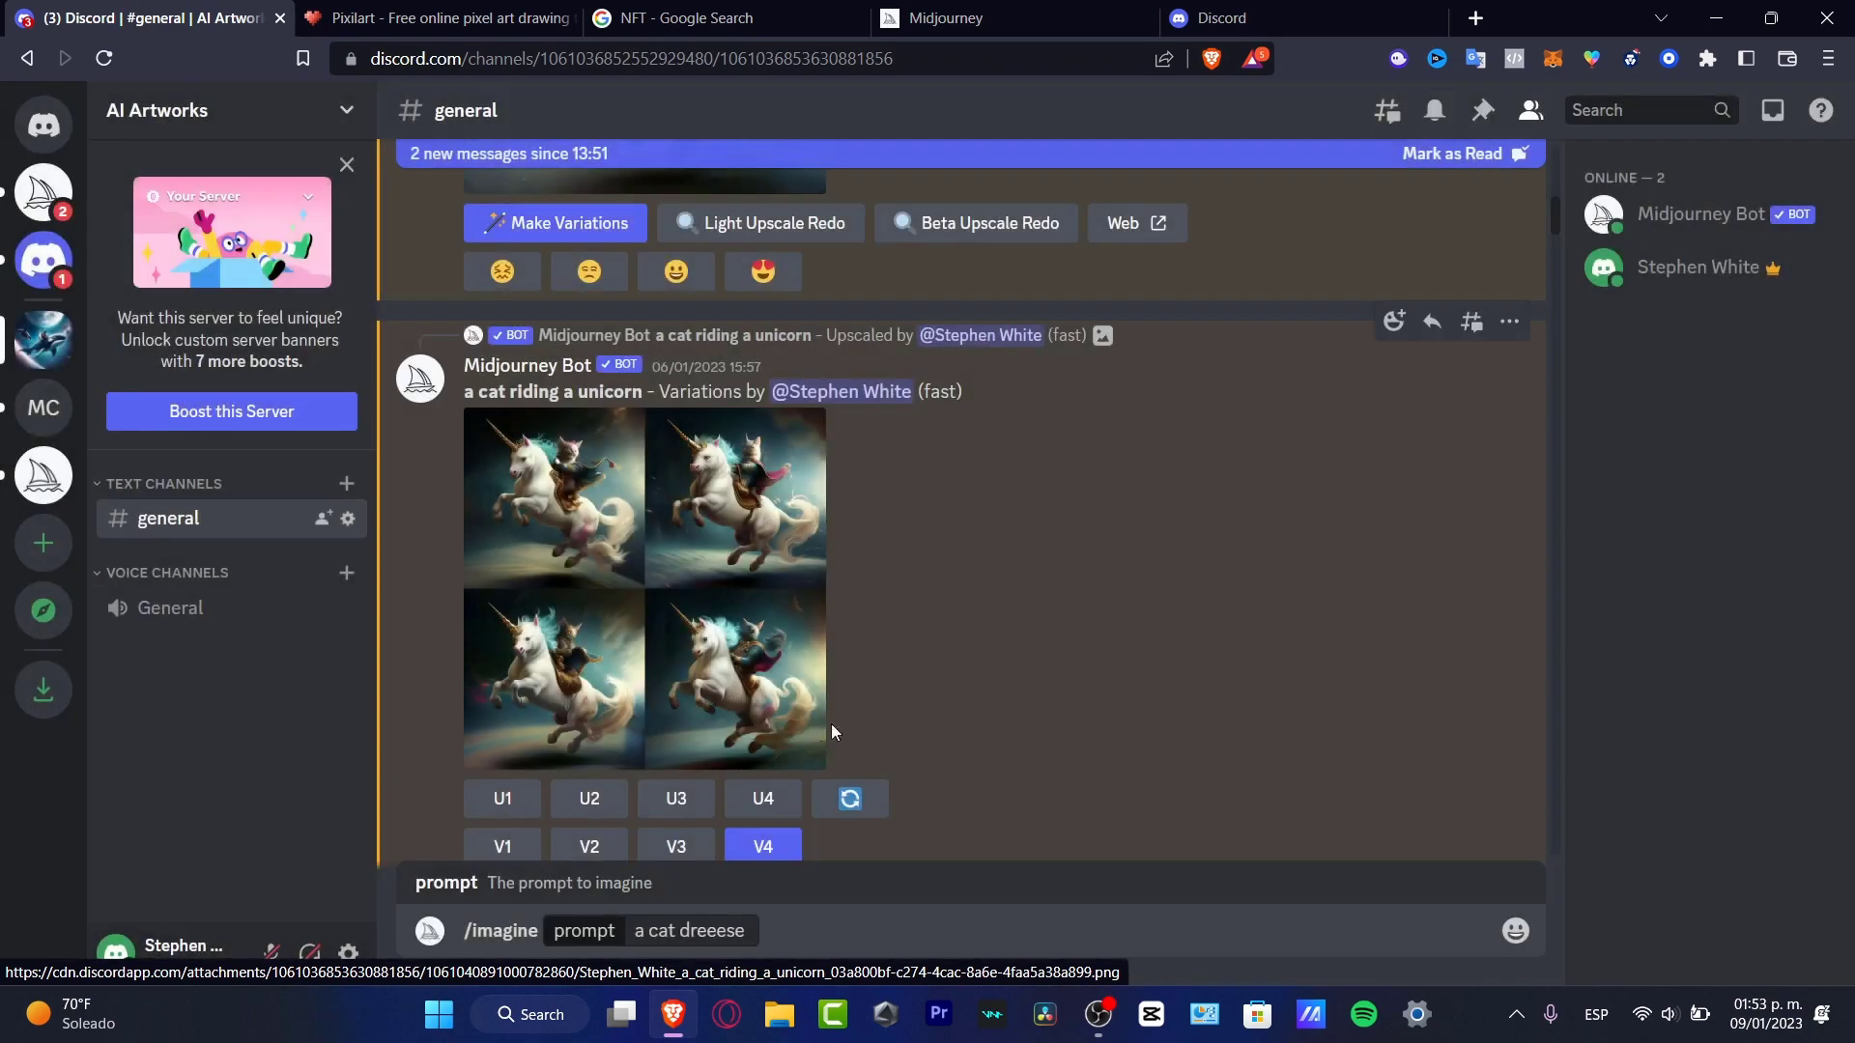
Step: Scroll down the channel to the new variations grid and upscaled reply
scroll(down, 3)
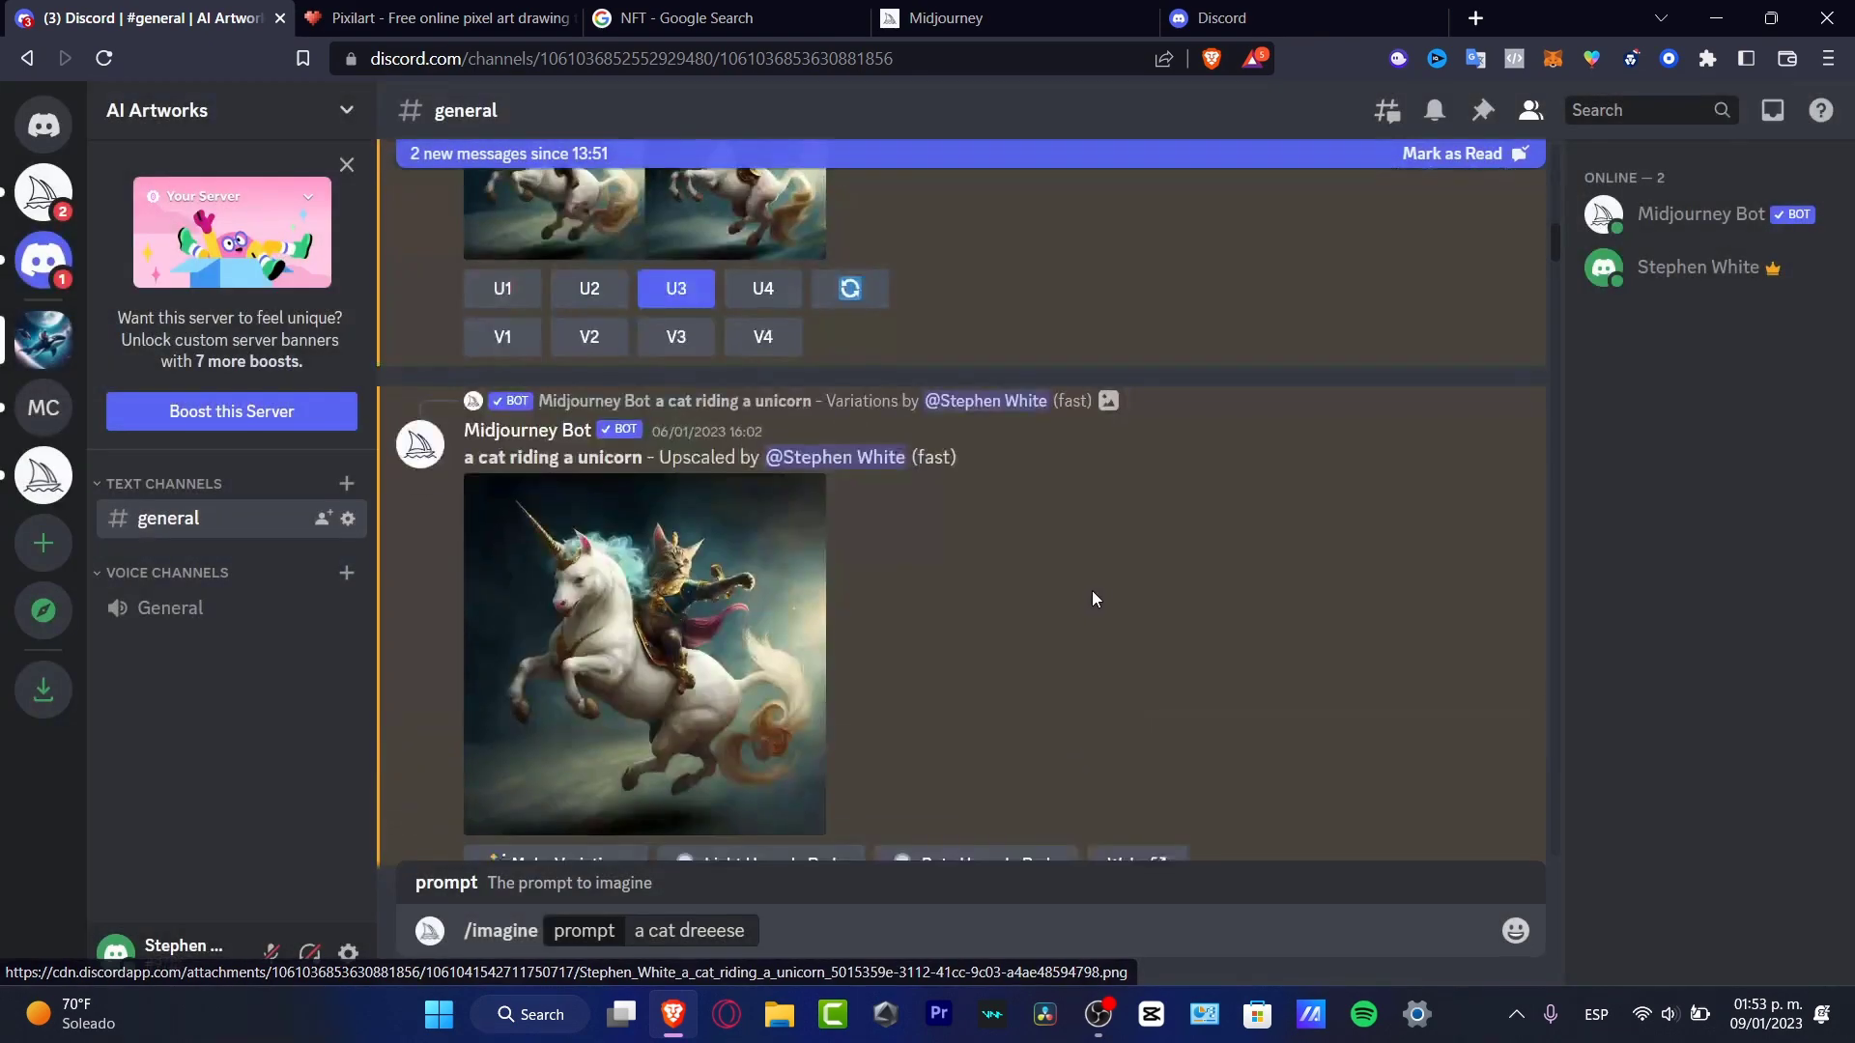
Step: Save the enlarged upscaled image to disk as CAT_UNICORN_NFT.png
click(643, 655)
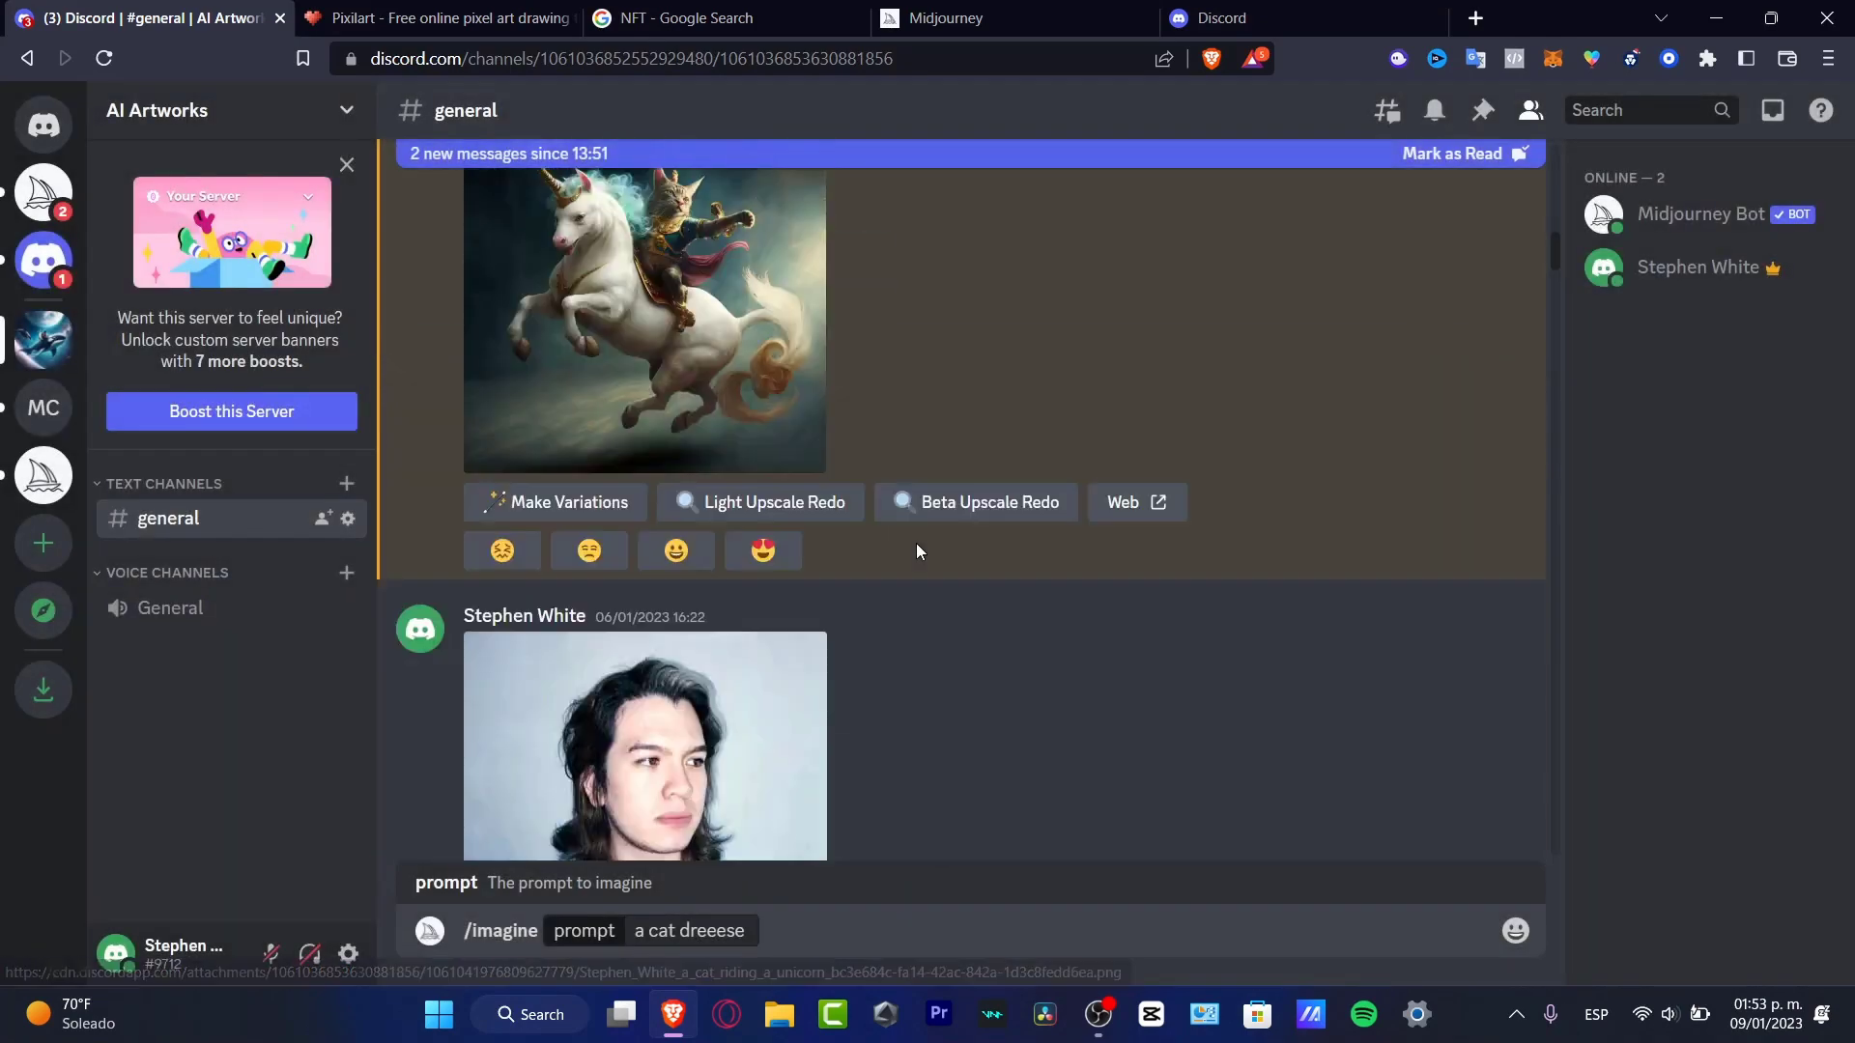
click(646, 319)
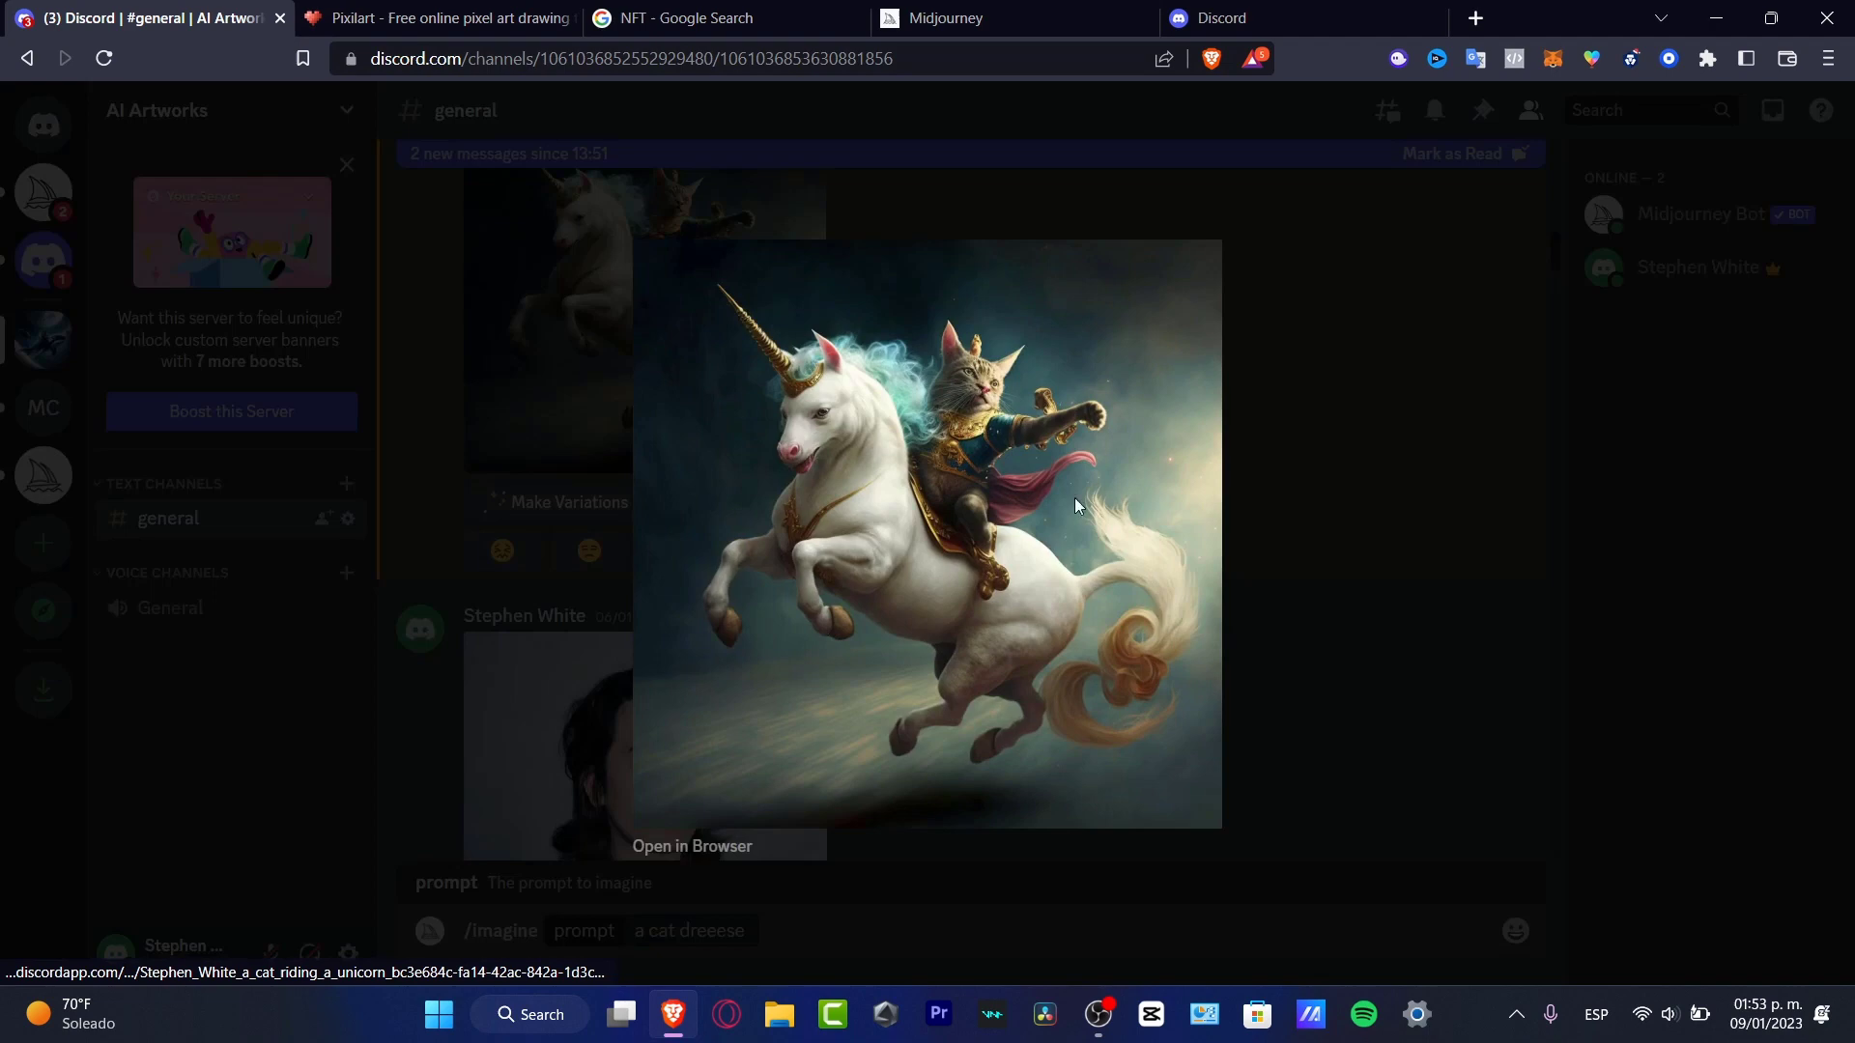
right_click(1074, 505)
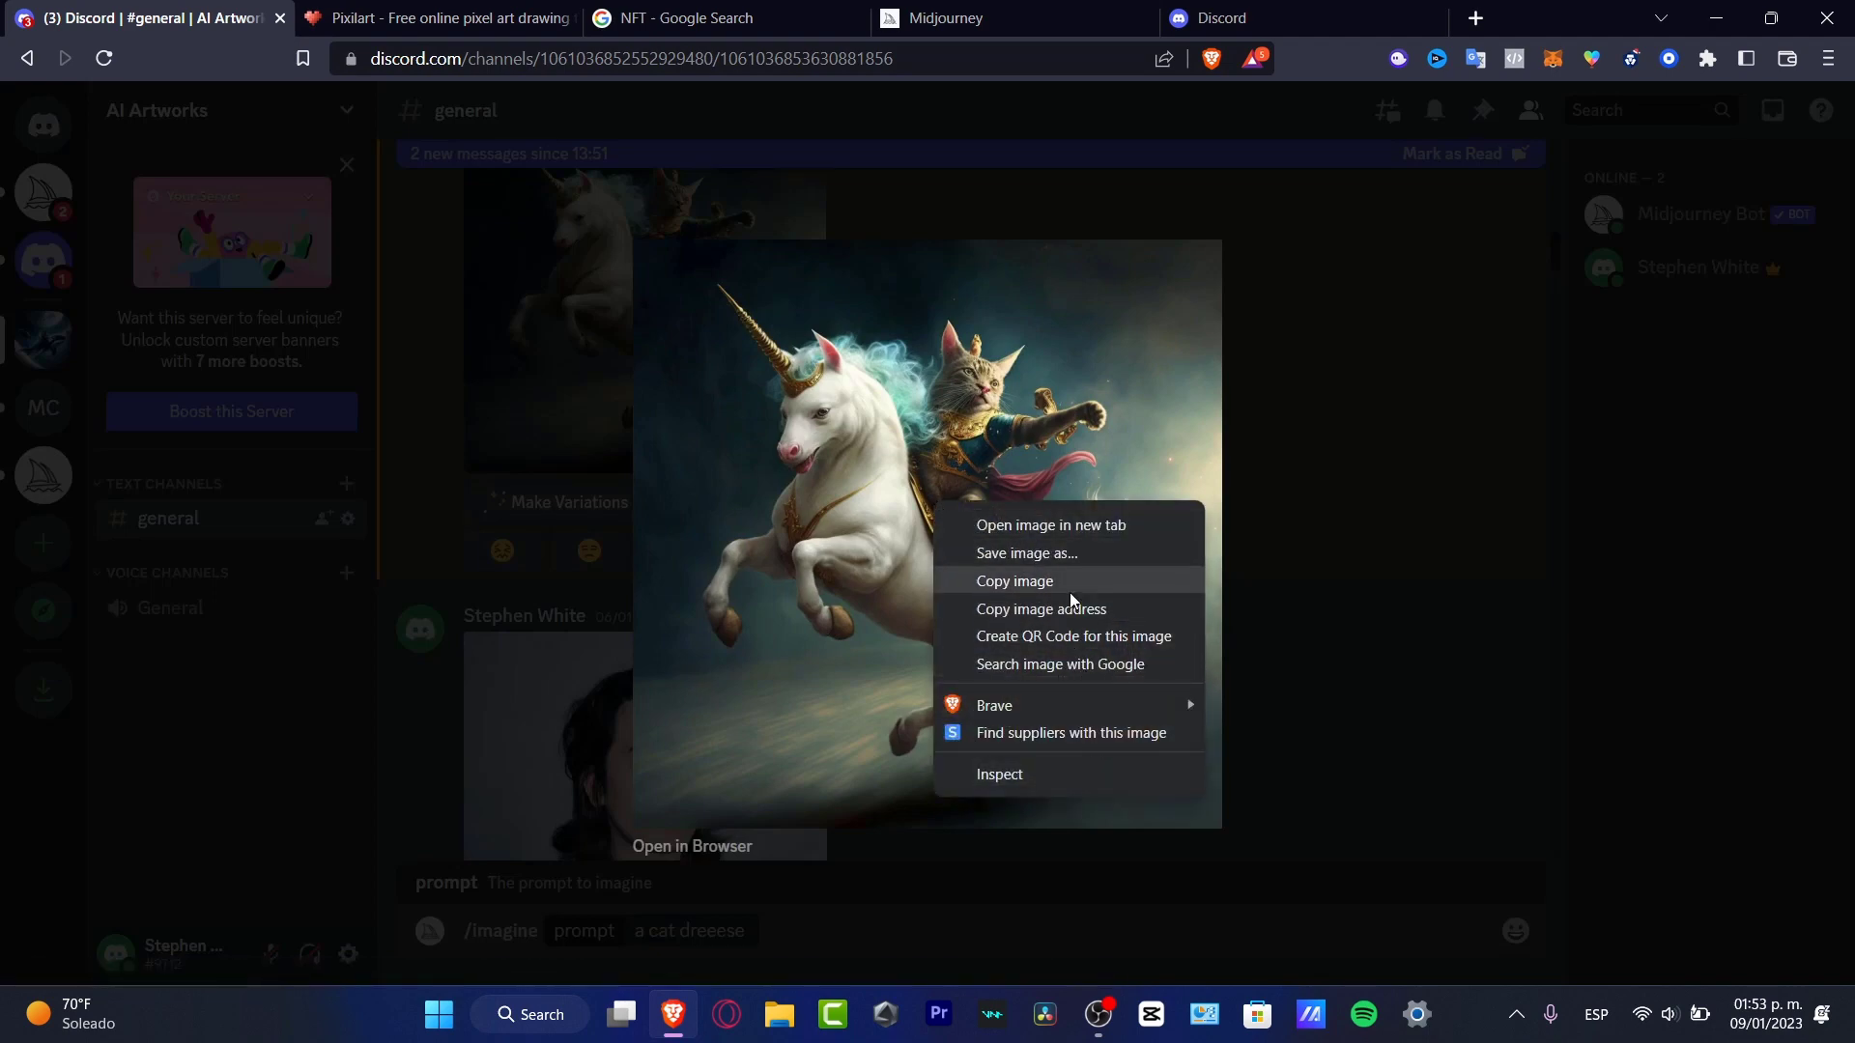
click(1014, 581)
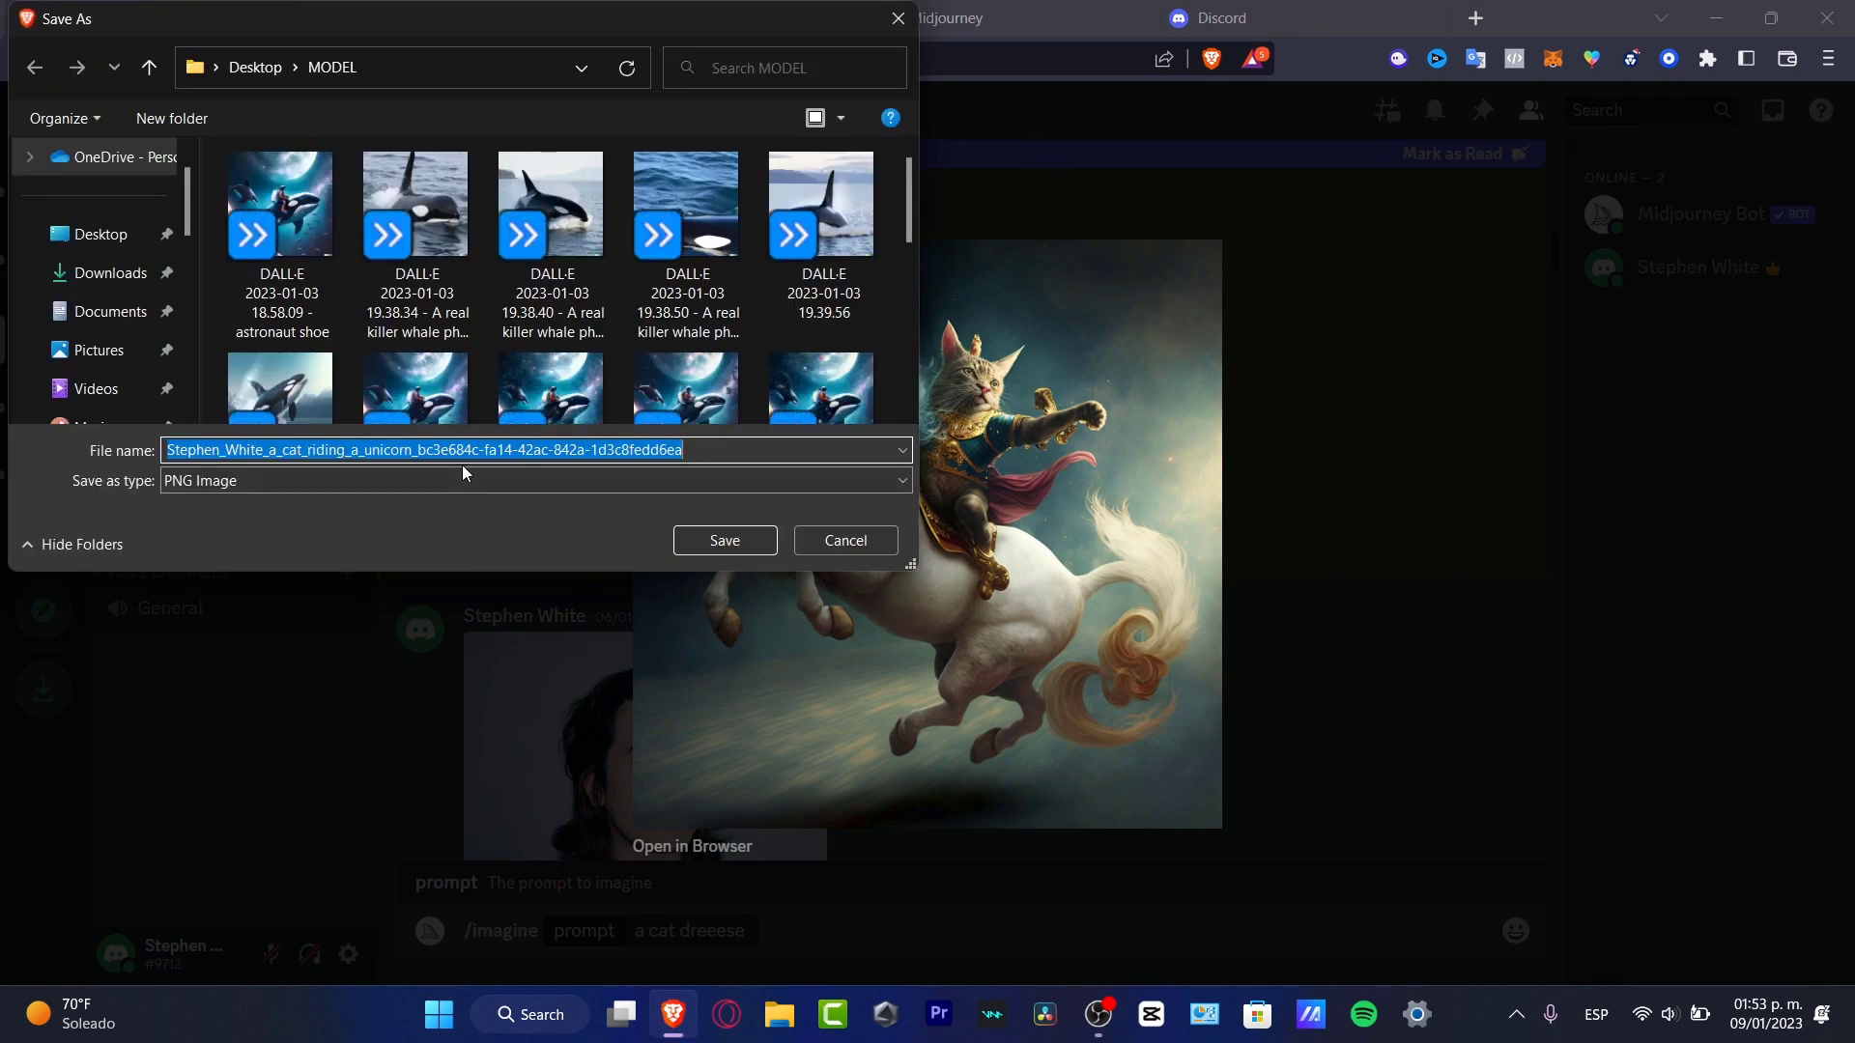
text(CAT_UNIC)
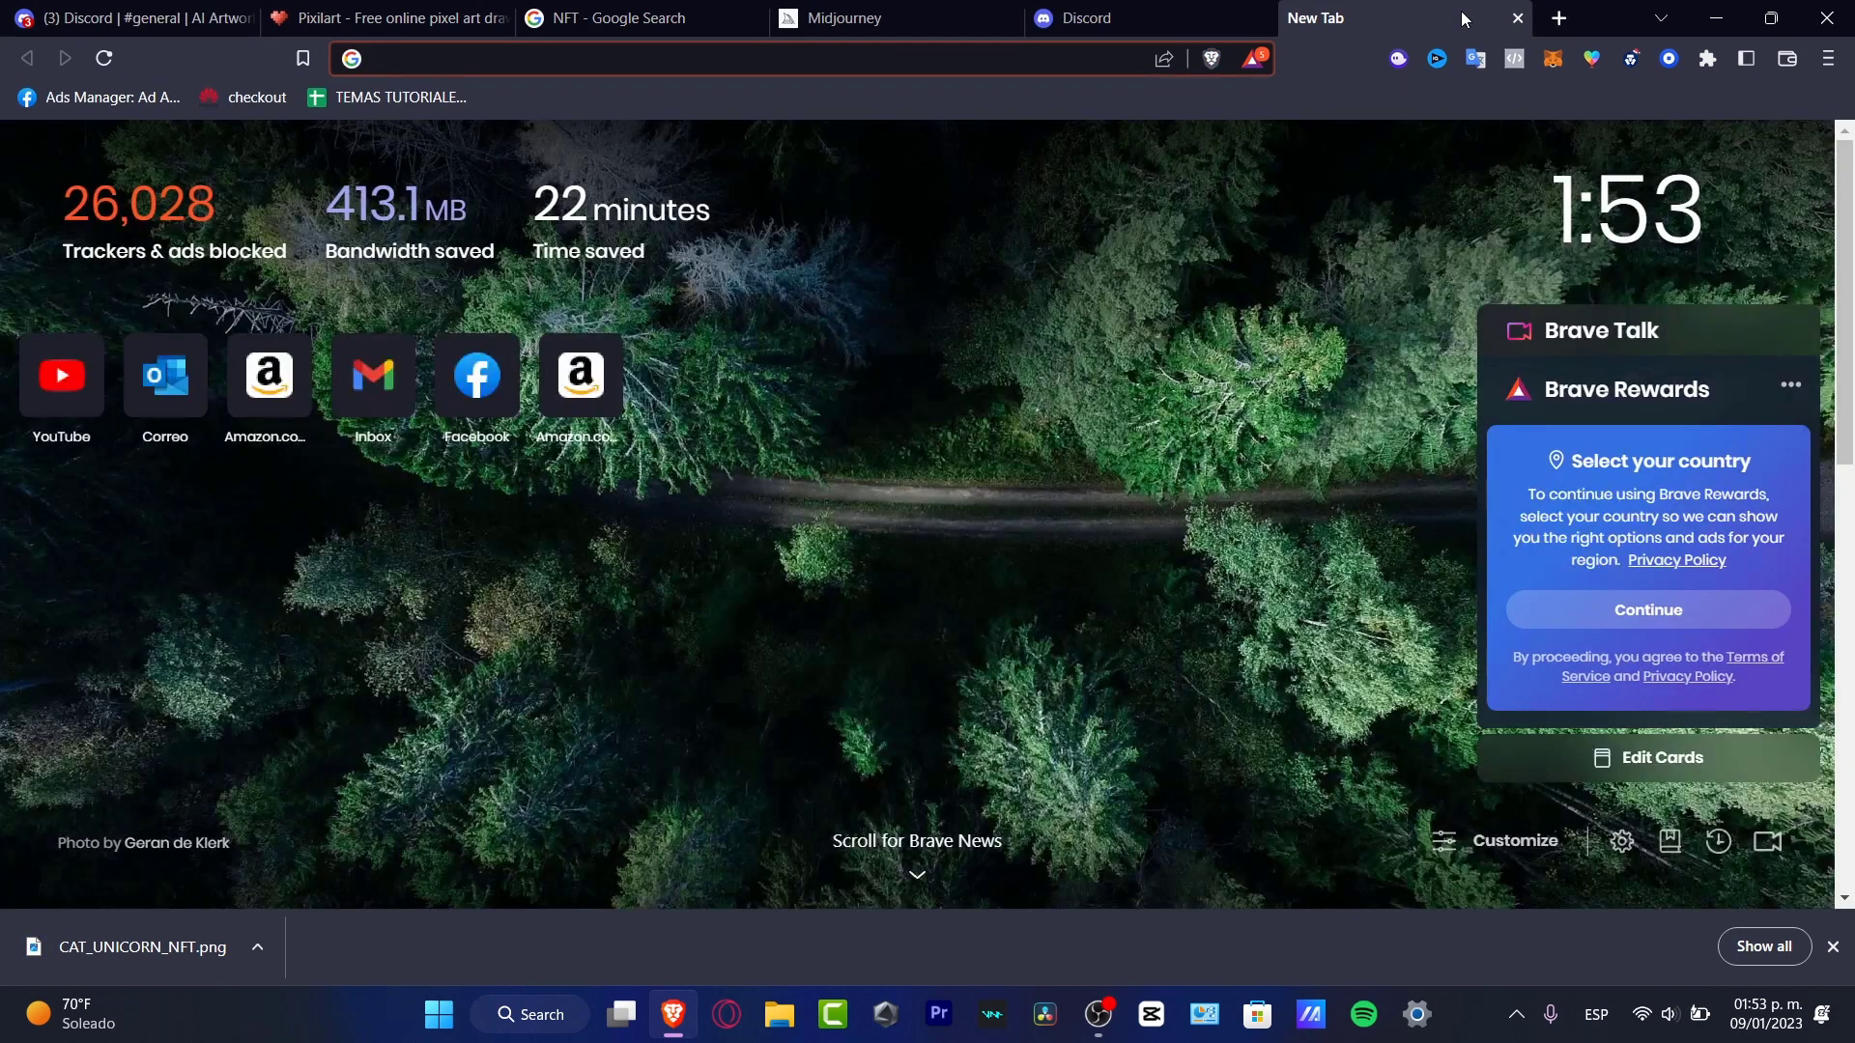
Step: Go to OpenSea and unlock the MetaMask wallet with its password
text(opensea.io/login?referrer=%2Faccount)
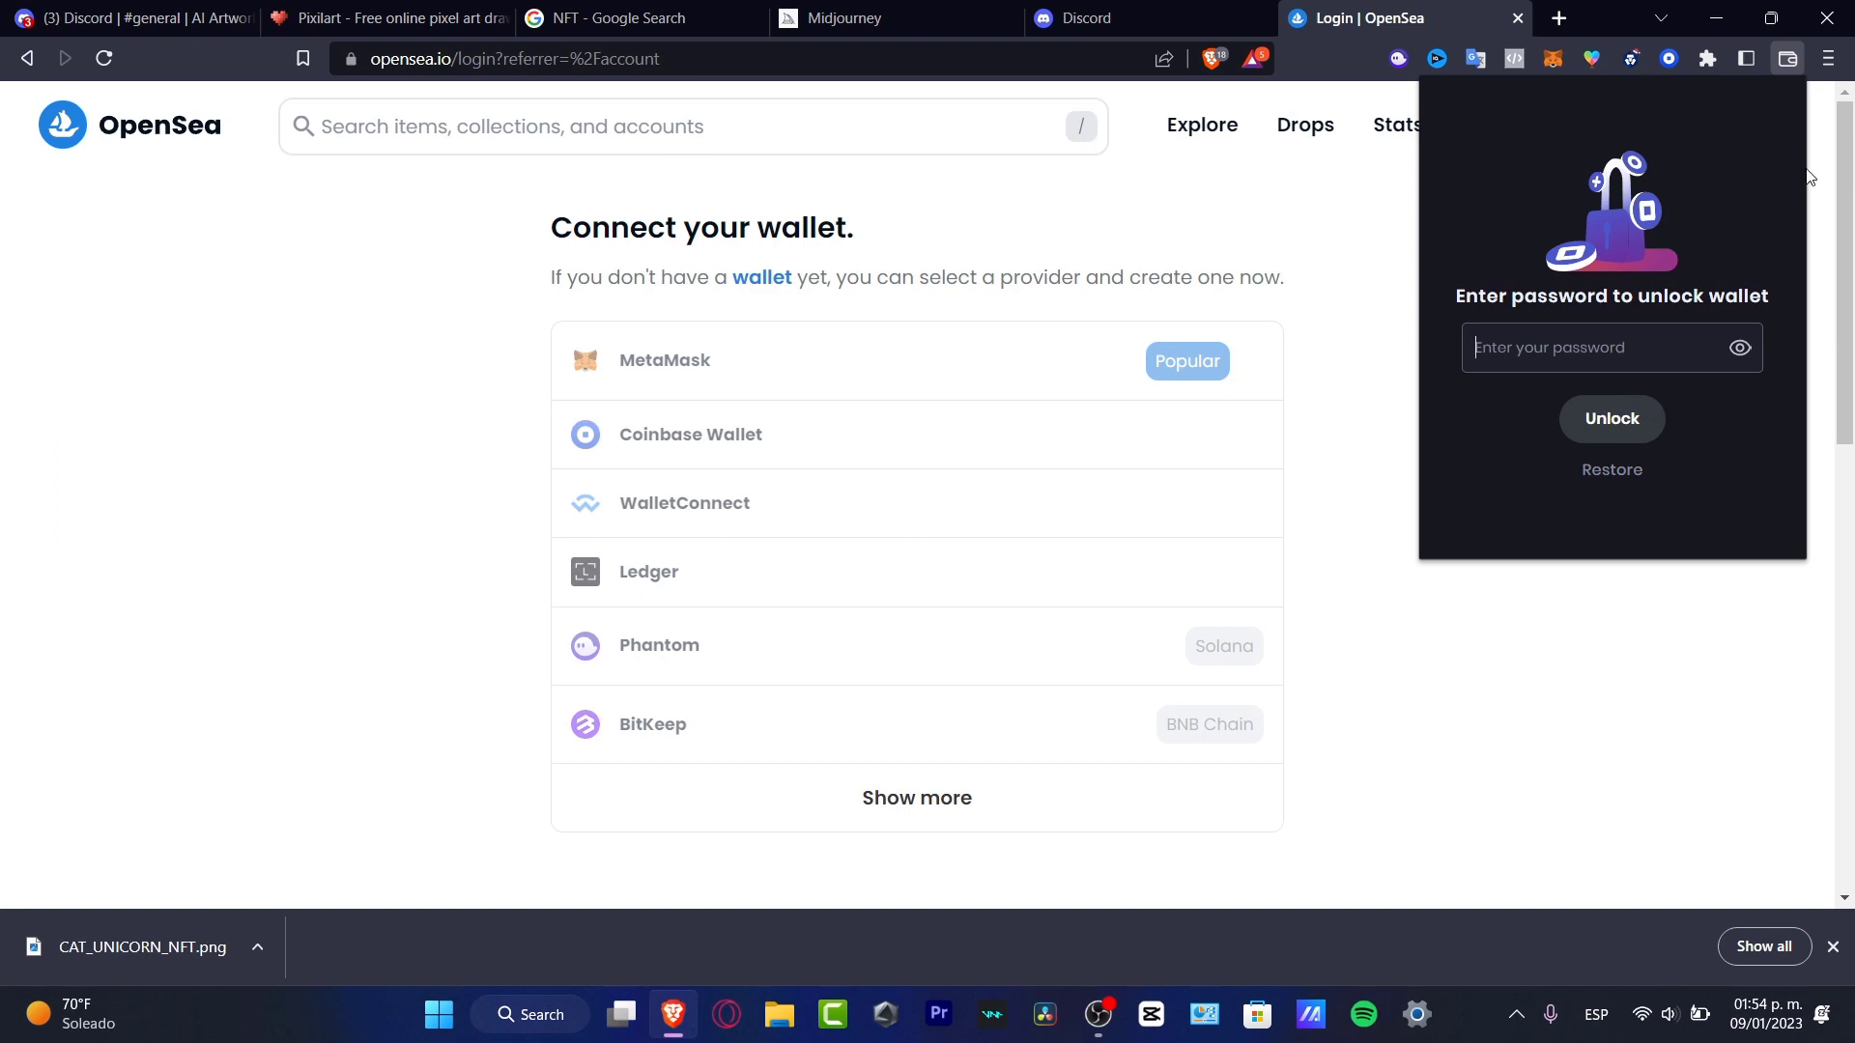
click(1785, 58)
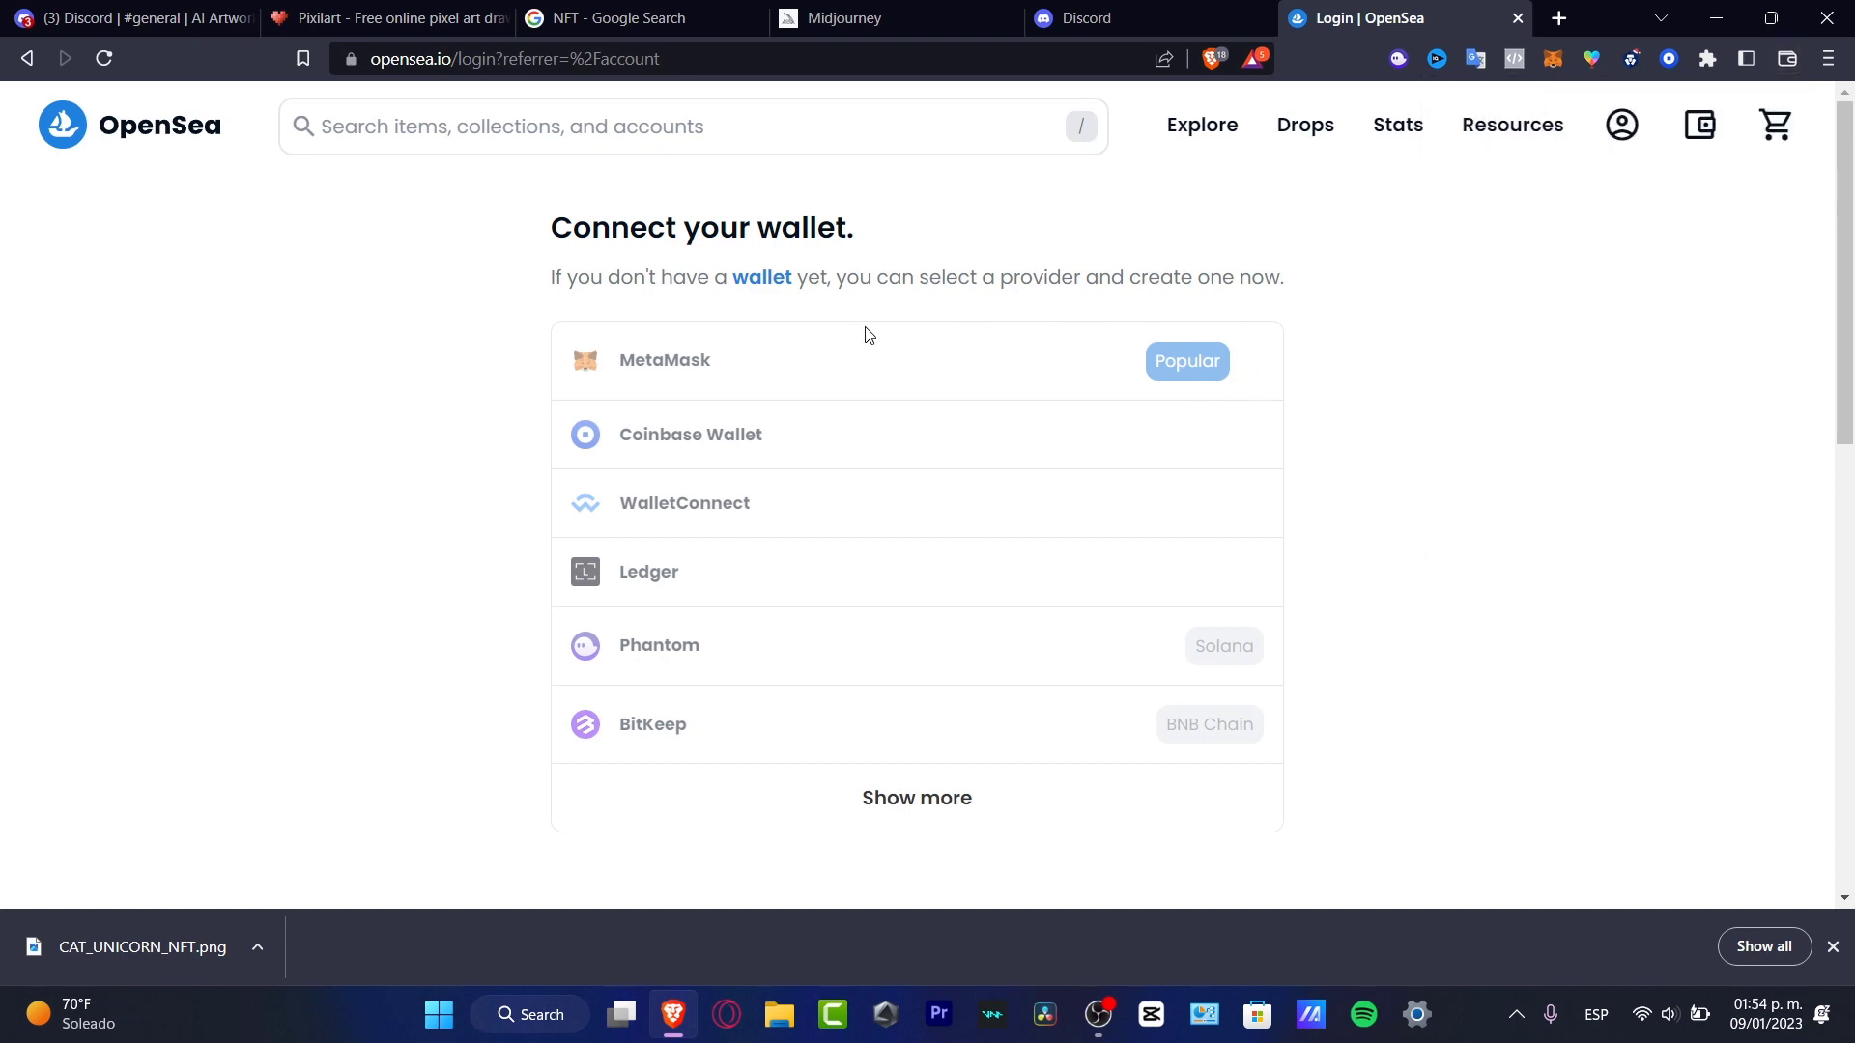
mouse_move(910, 377)
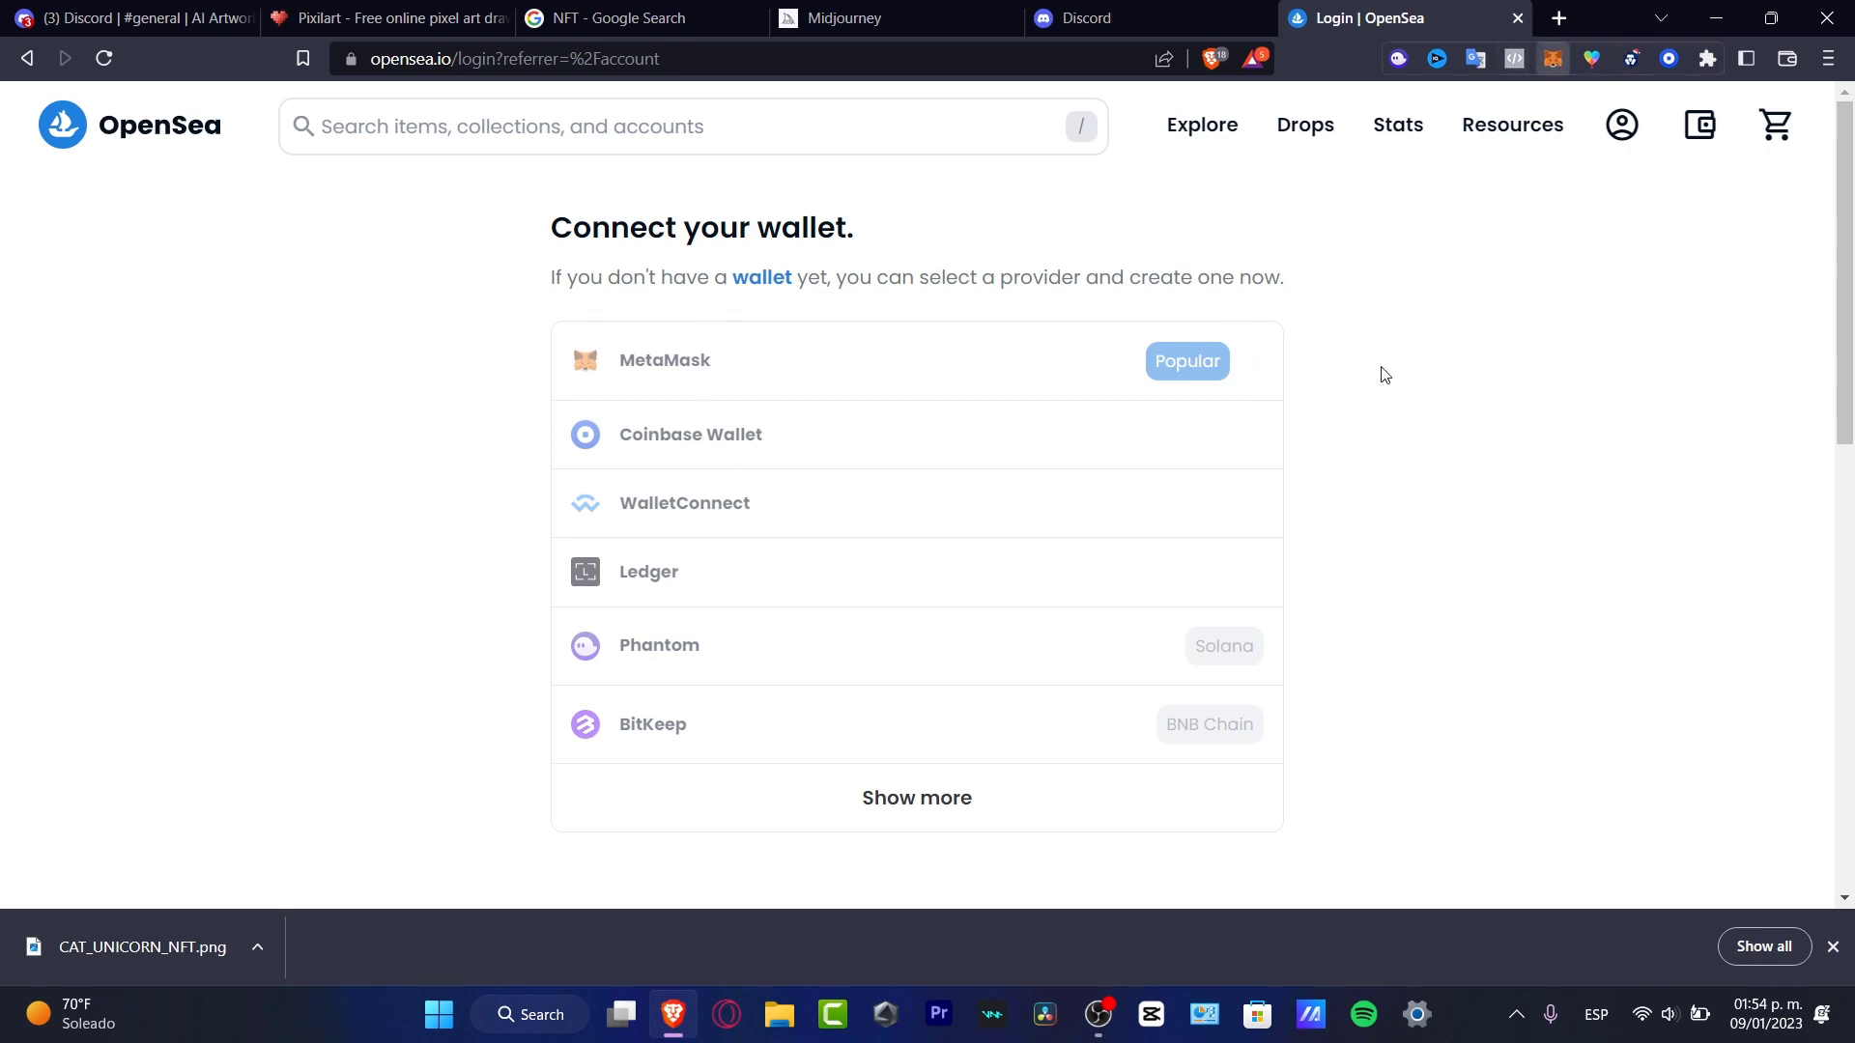
mouse_move(1468, 108)
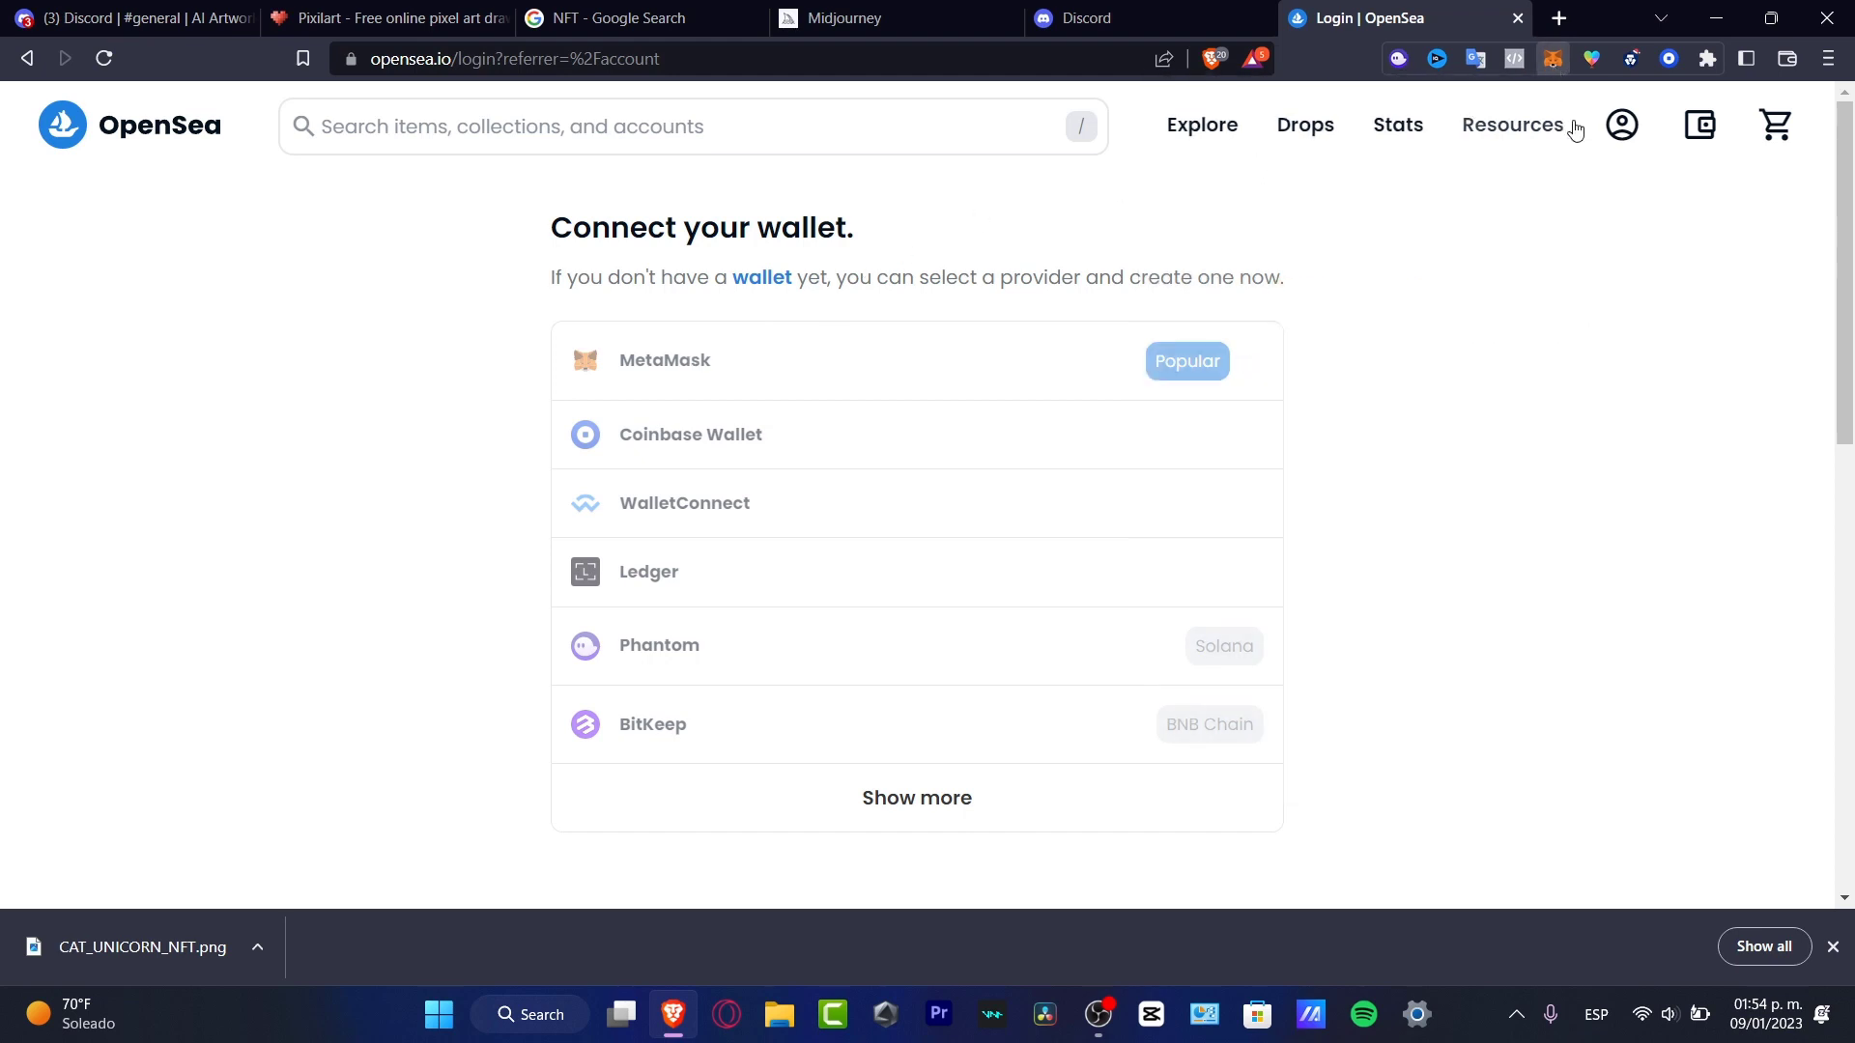
click(1552, 58)
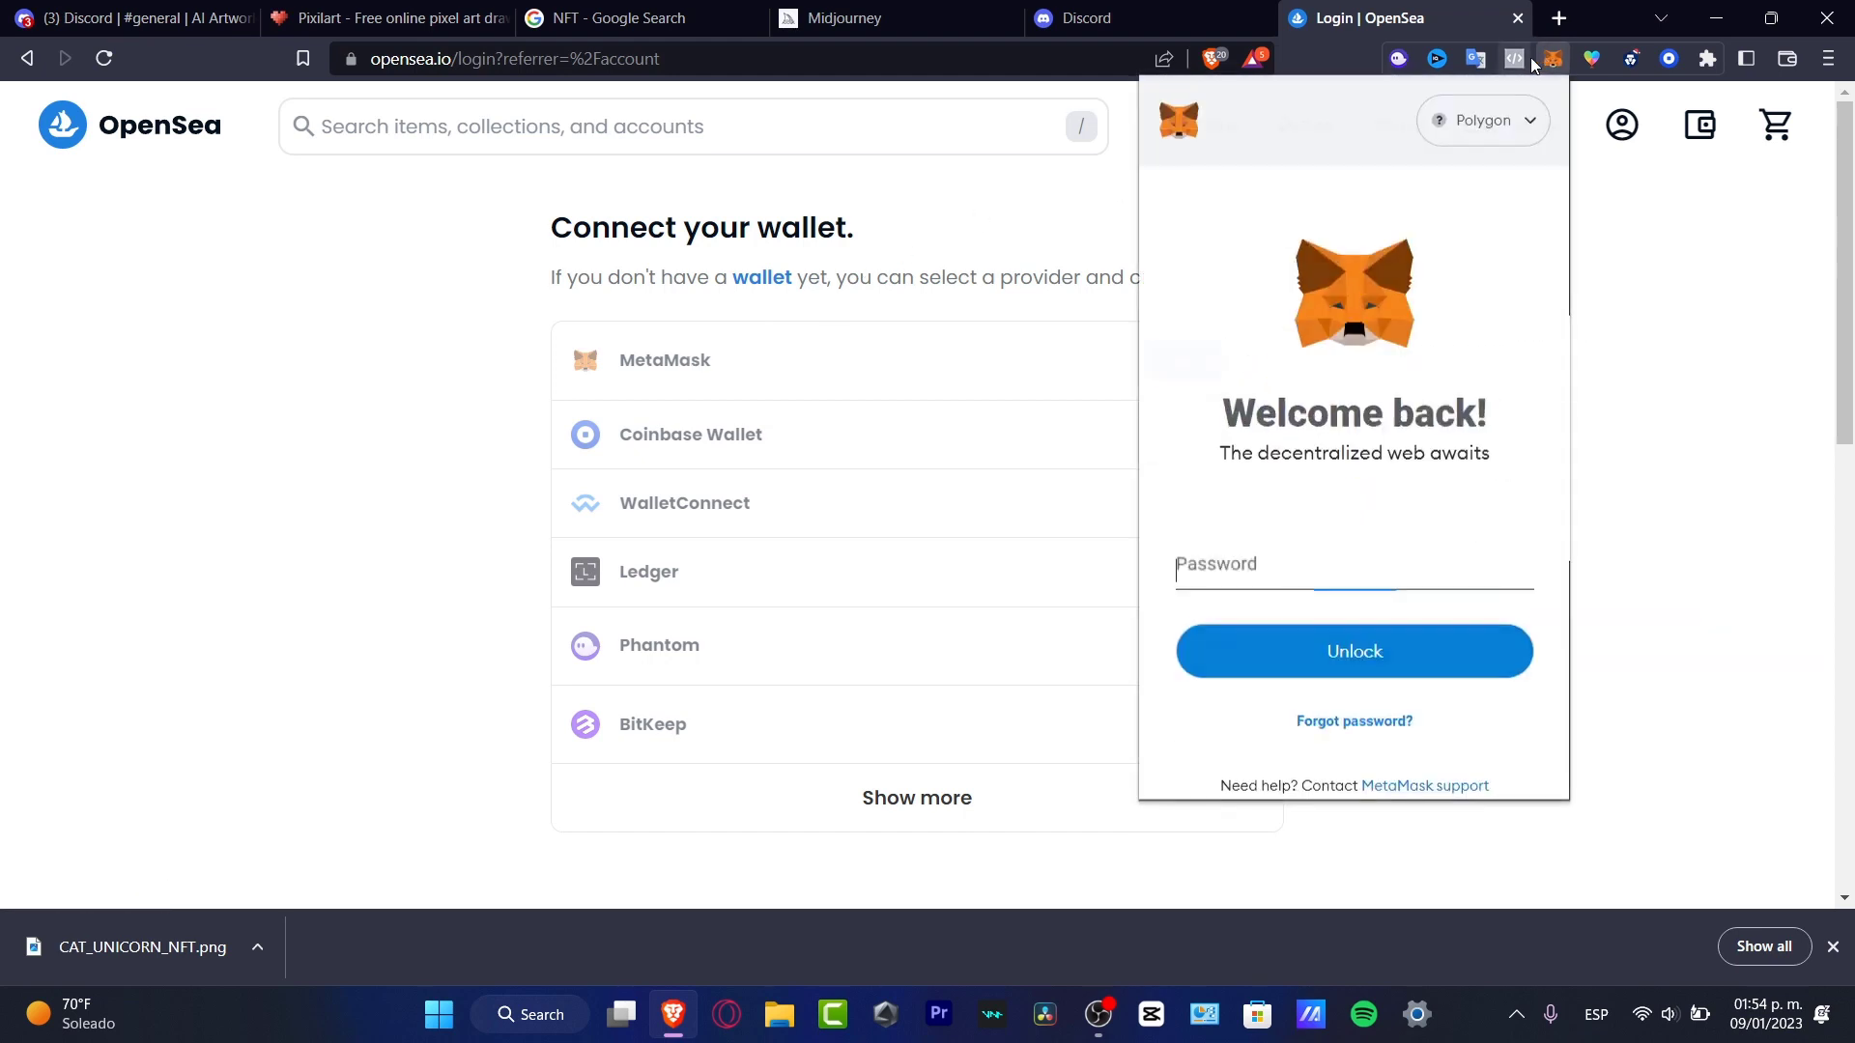
text(••)
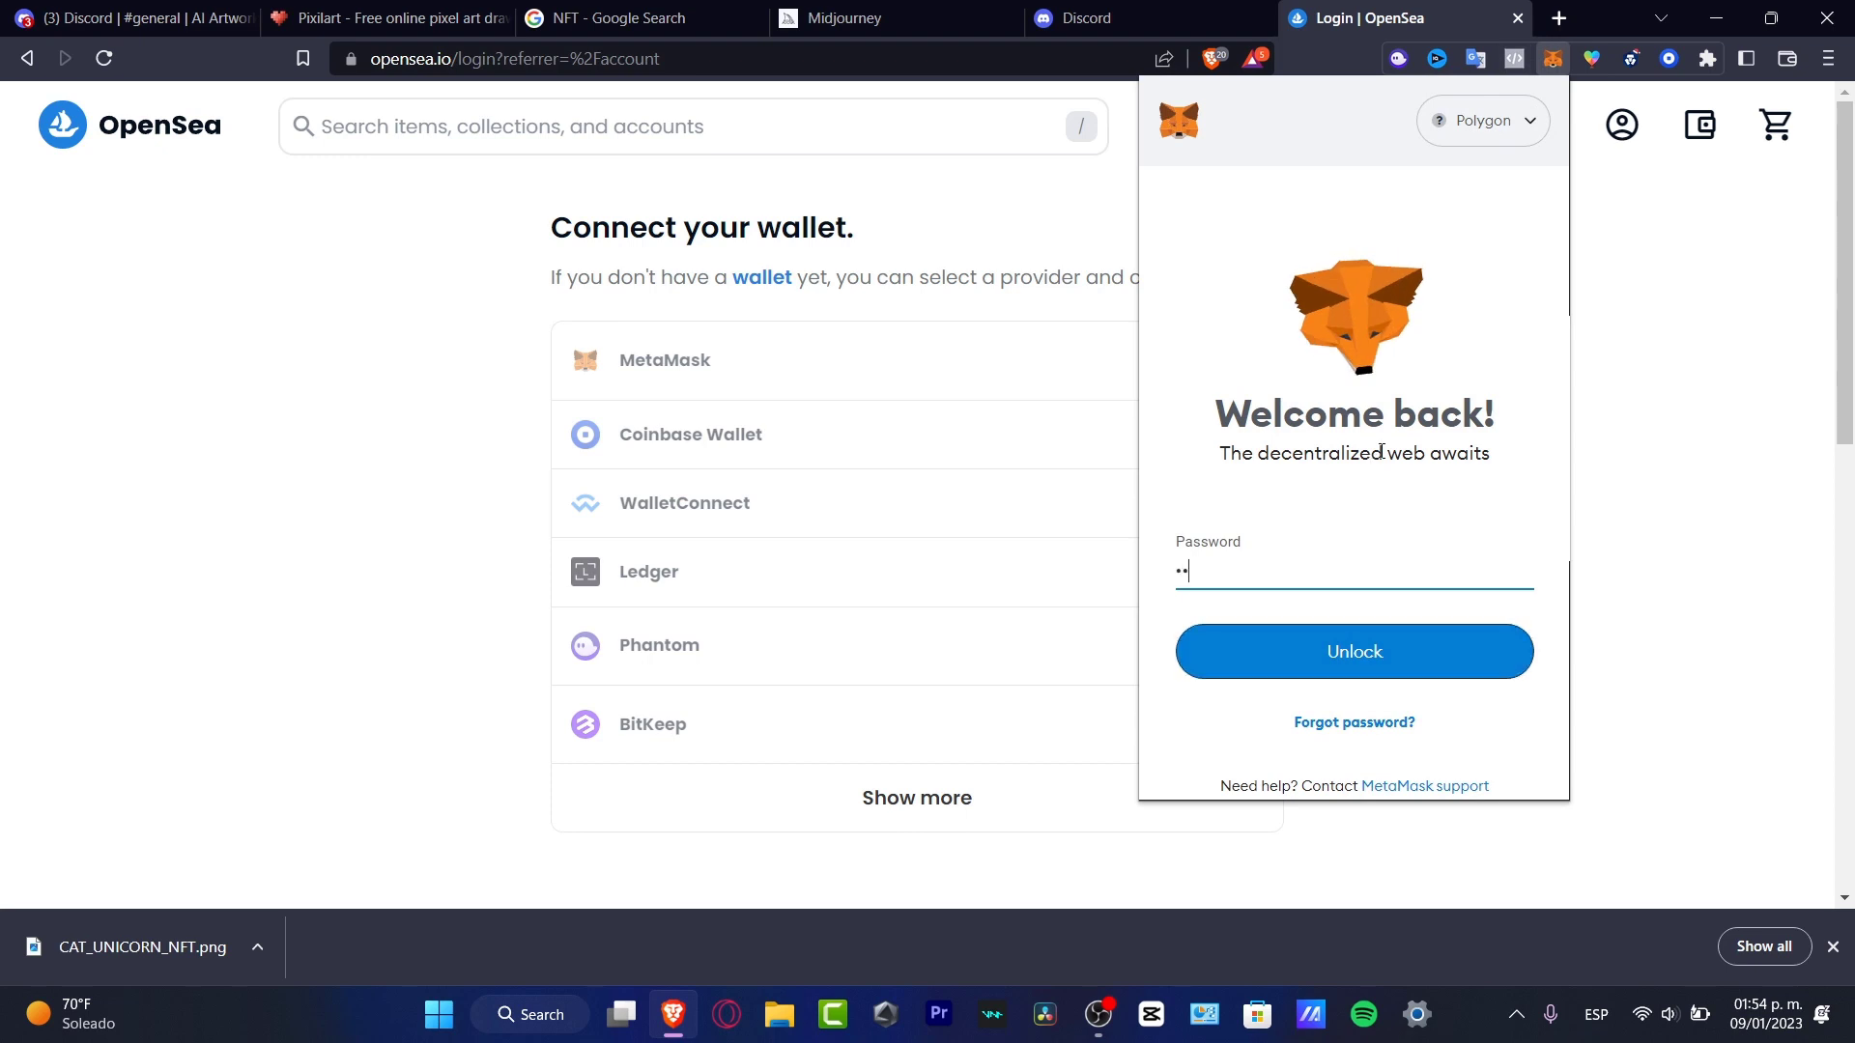
click(1352, 651)
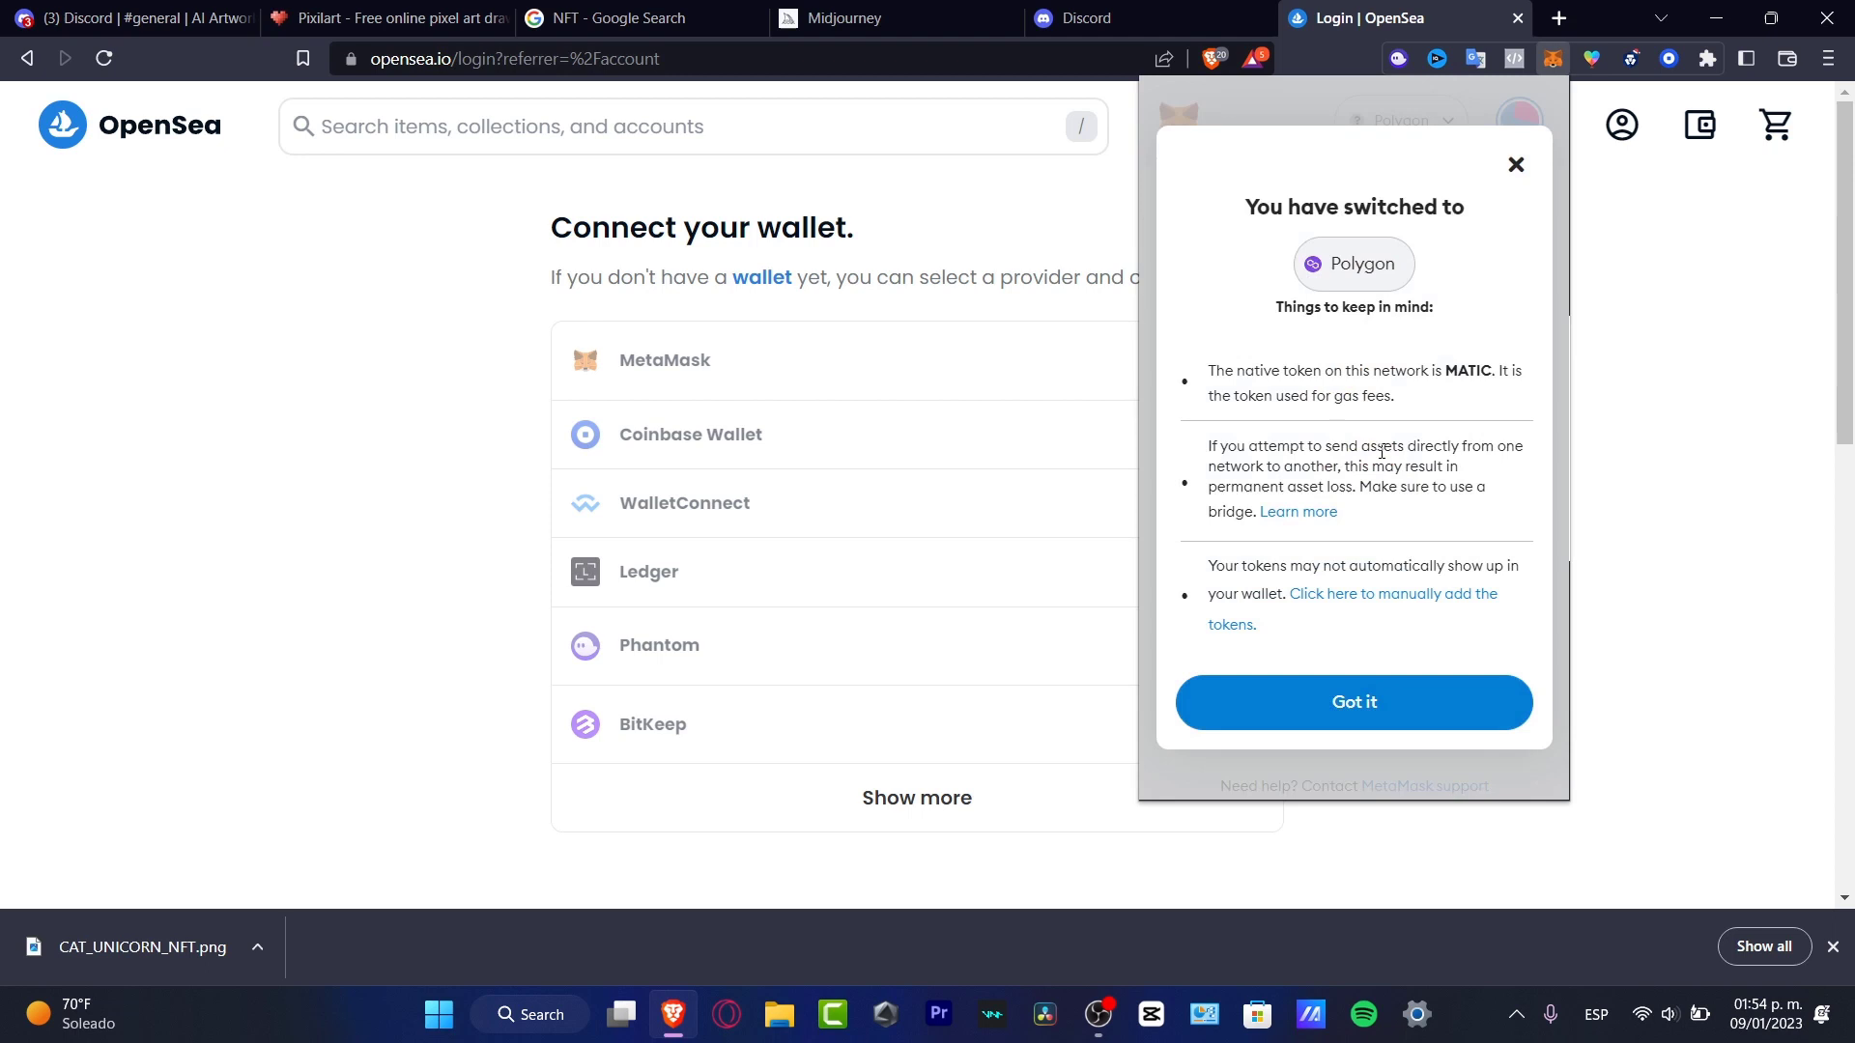
Step: Acknowledge the Polygon and recovery-phrase notices, check the Networks list, and leave Polygon selected
click(1353, 701)
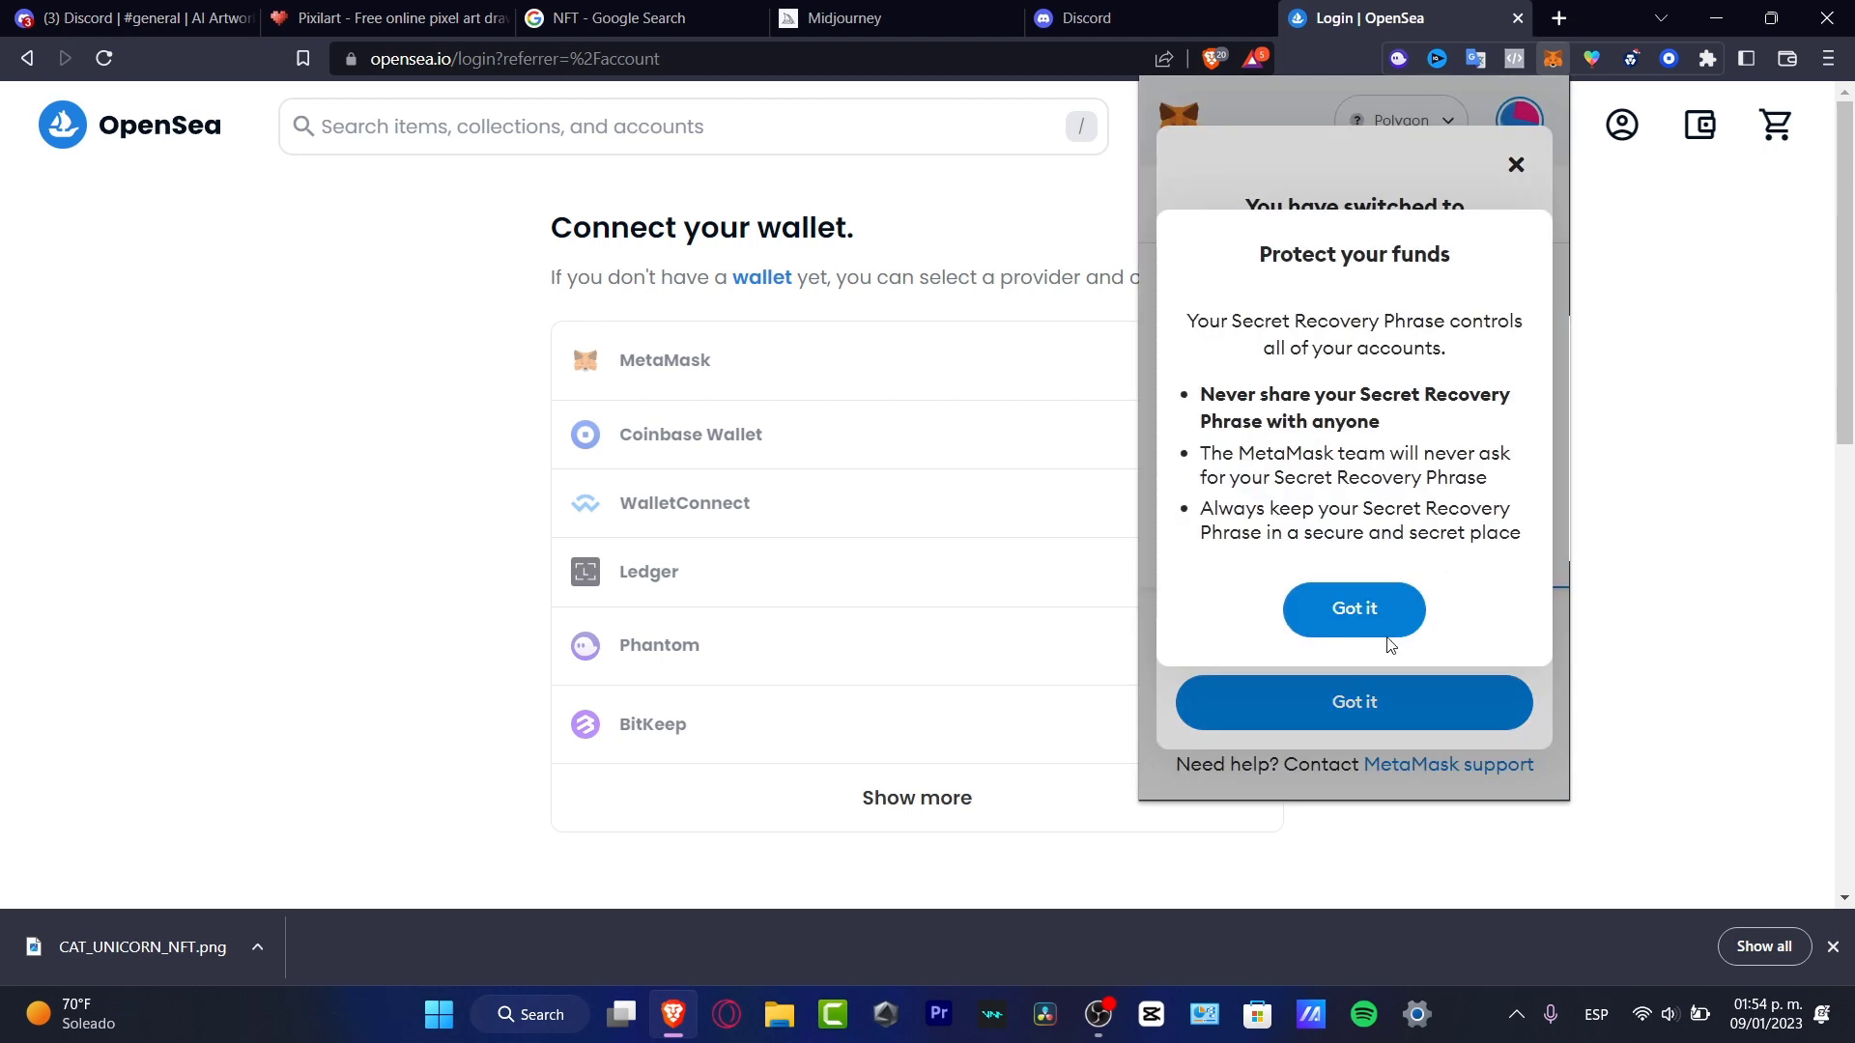
click(1353, 609)
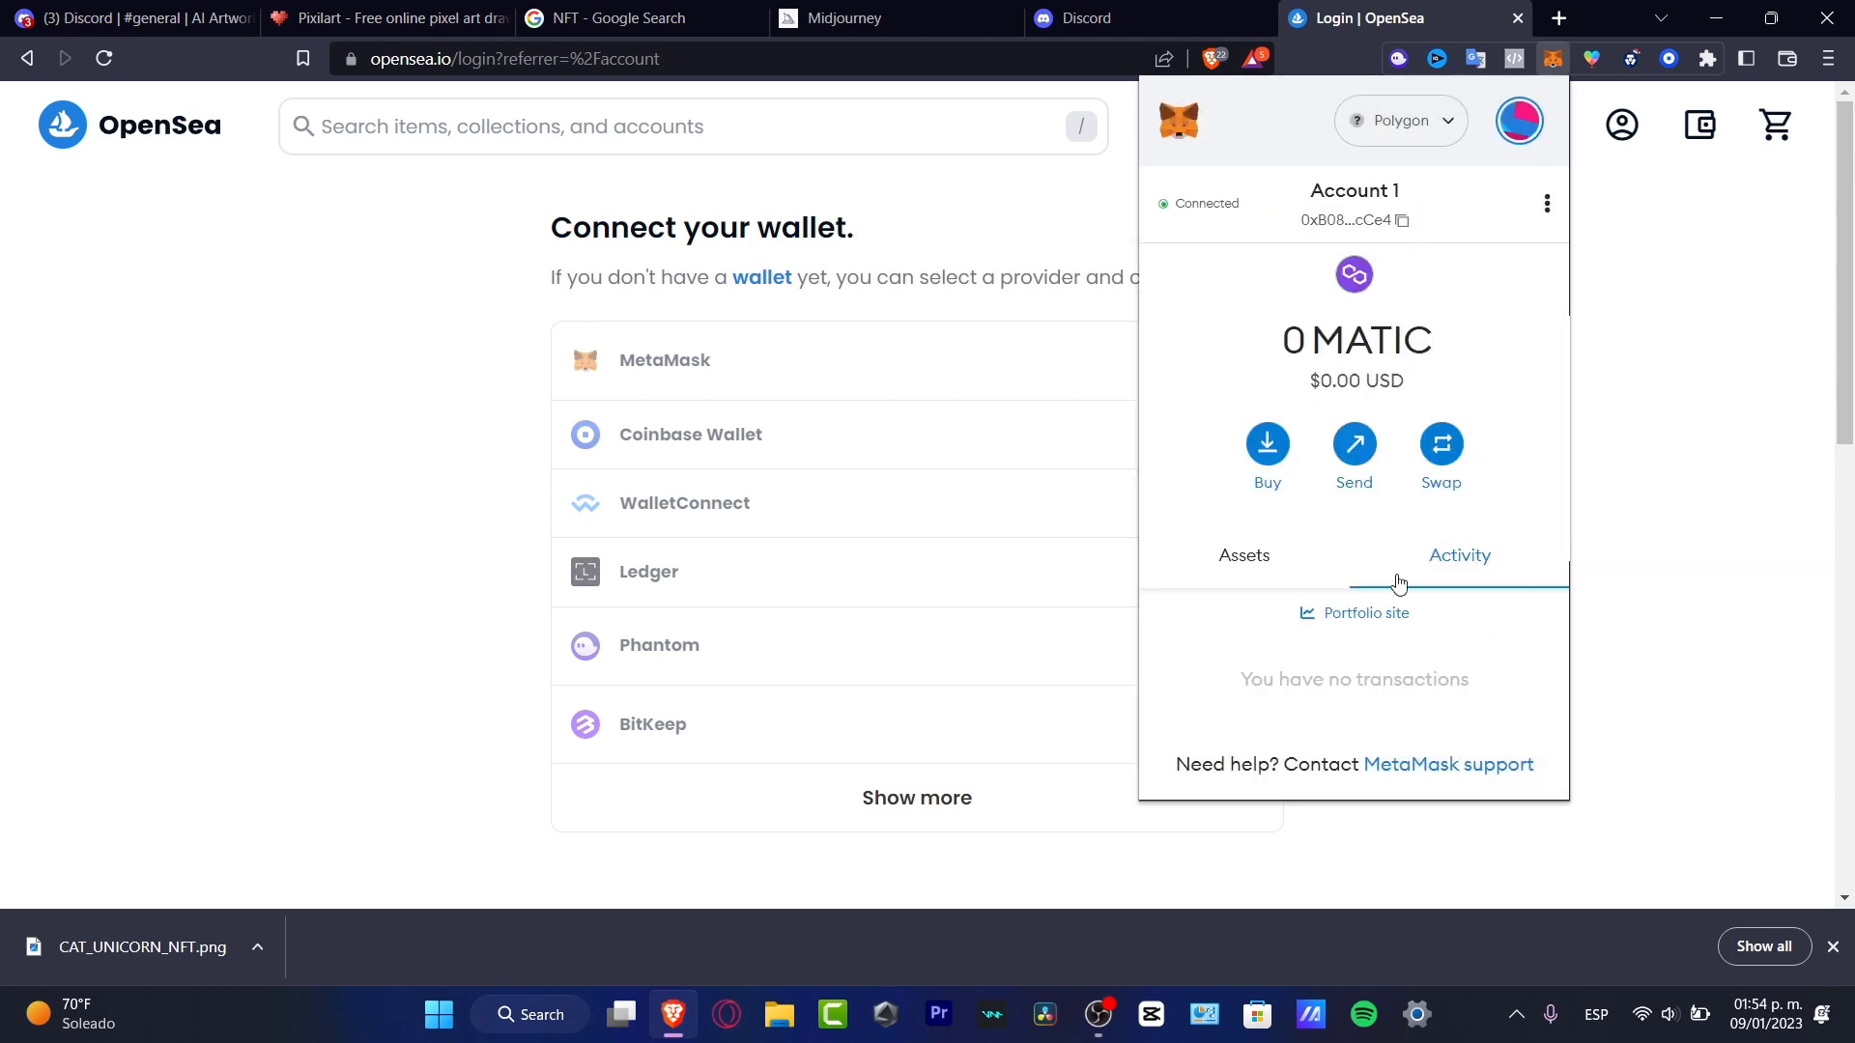
click(1399, 120)
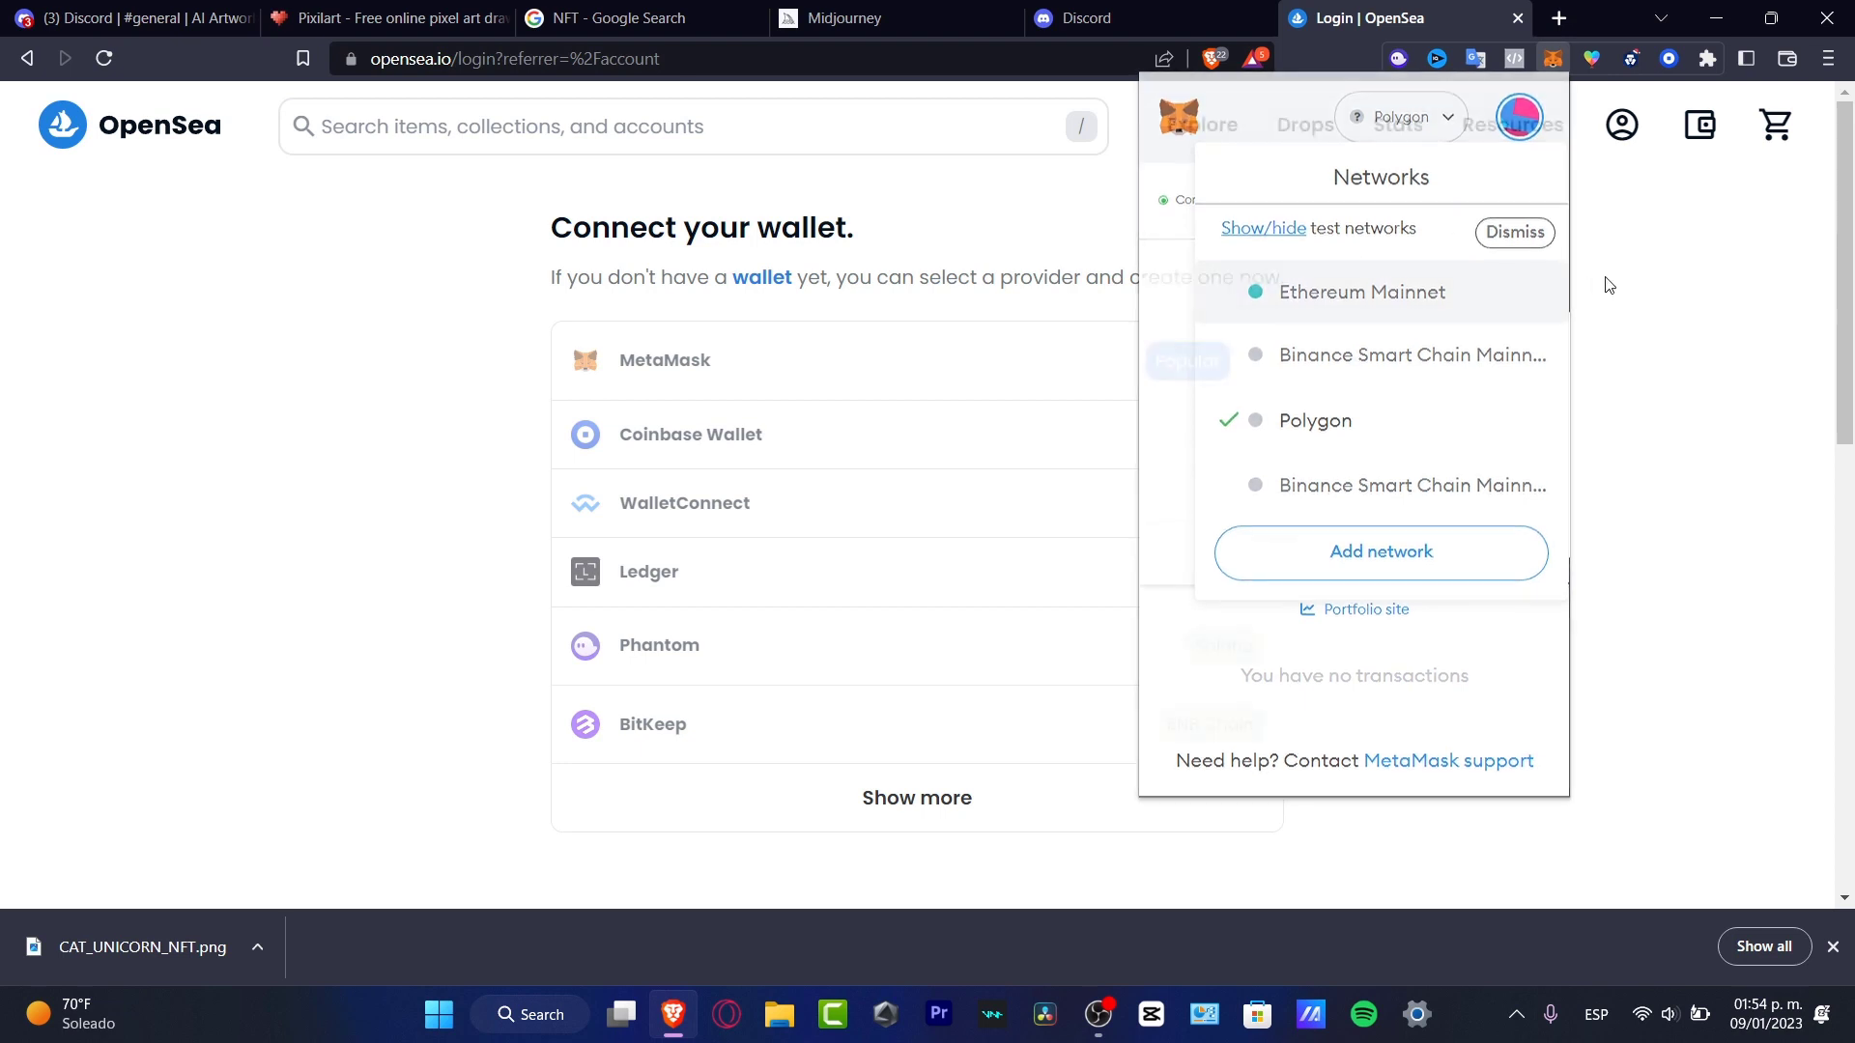
click(102, 58)
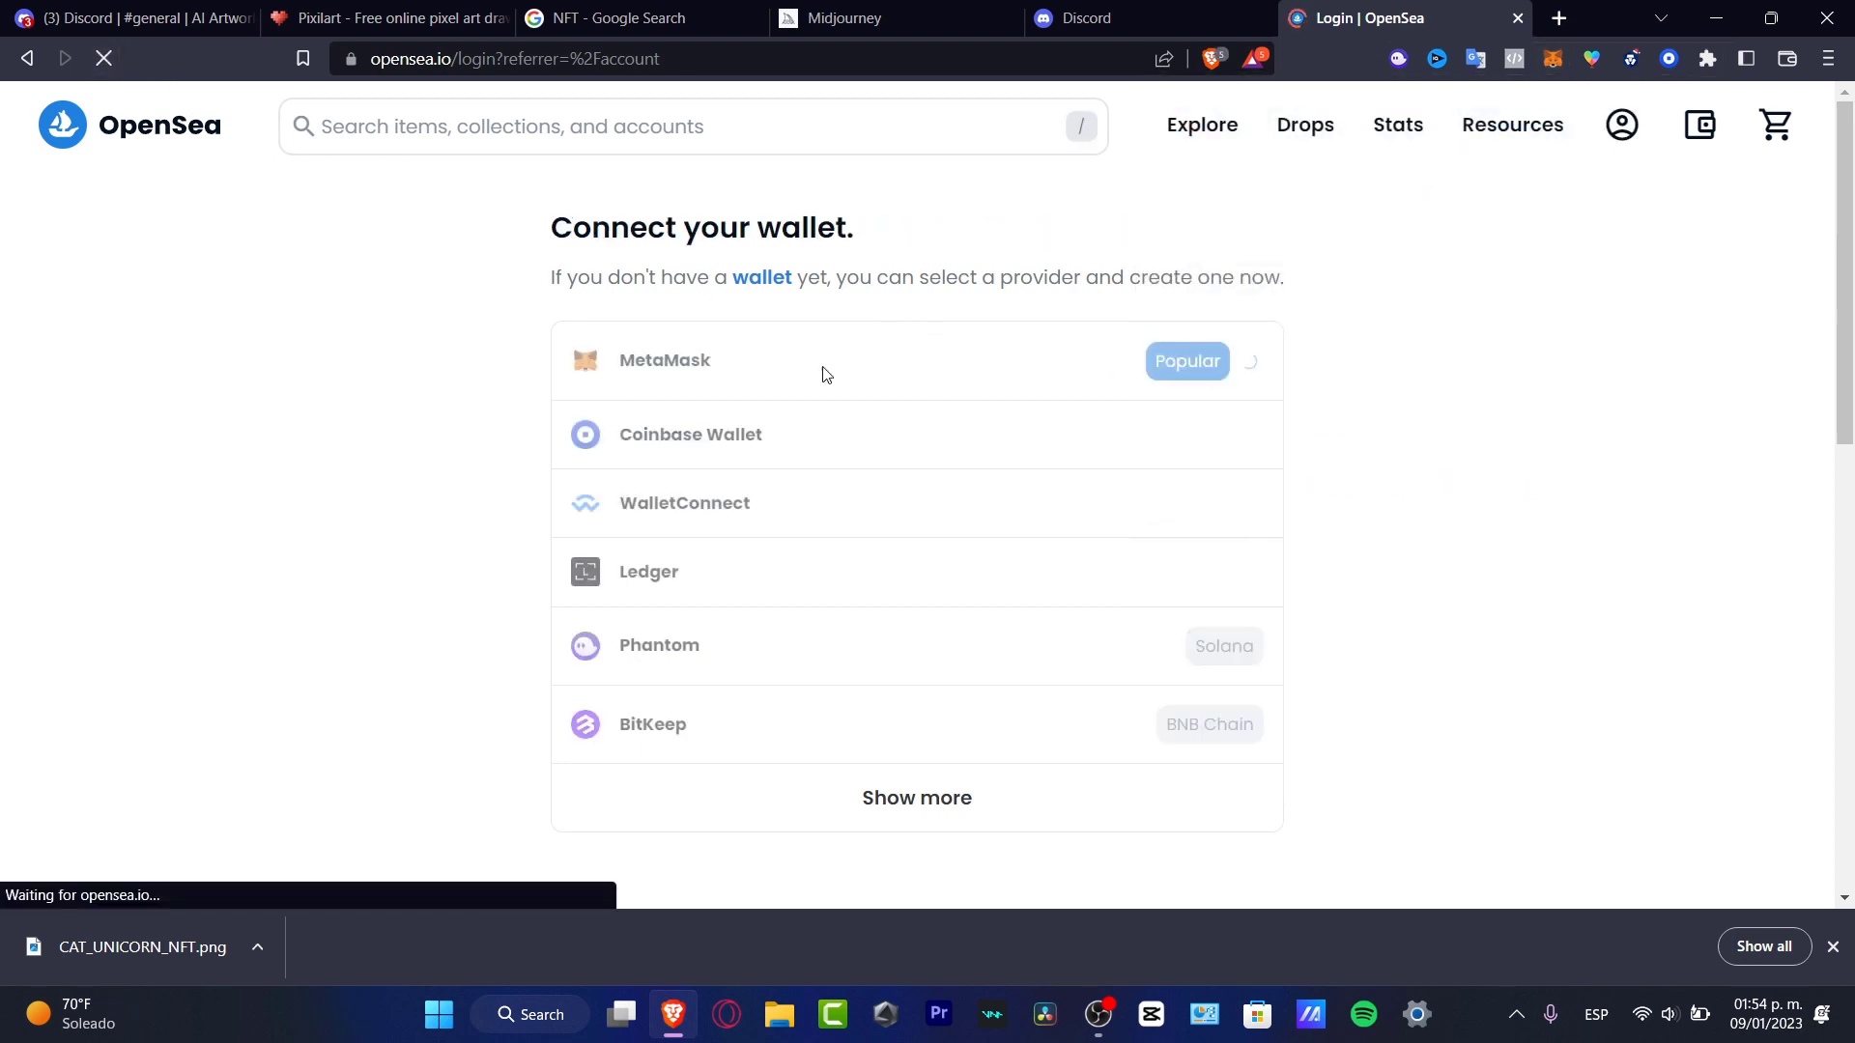
Step: Sign in to OpenSea with MetaMask and reach the Create New Item form from the profile menu
click(1785, 58)
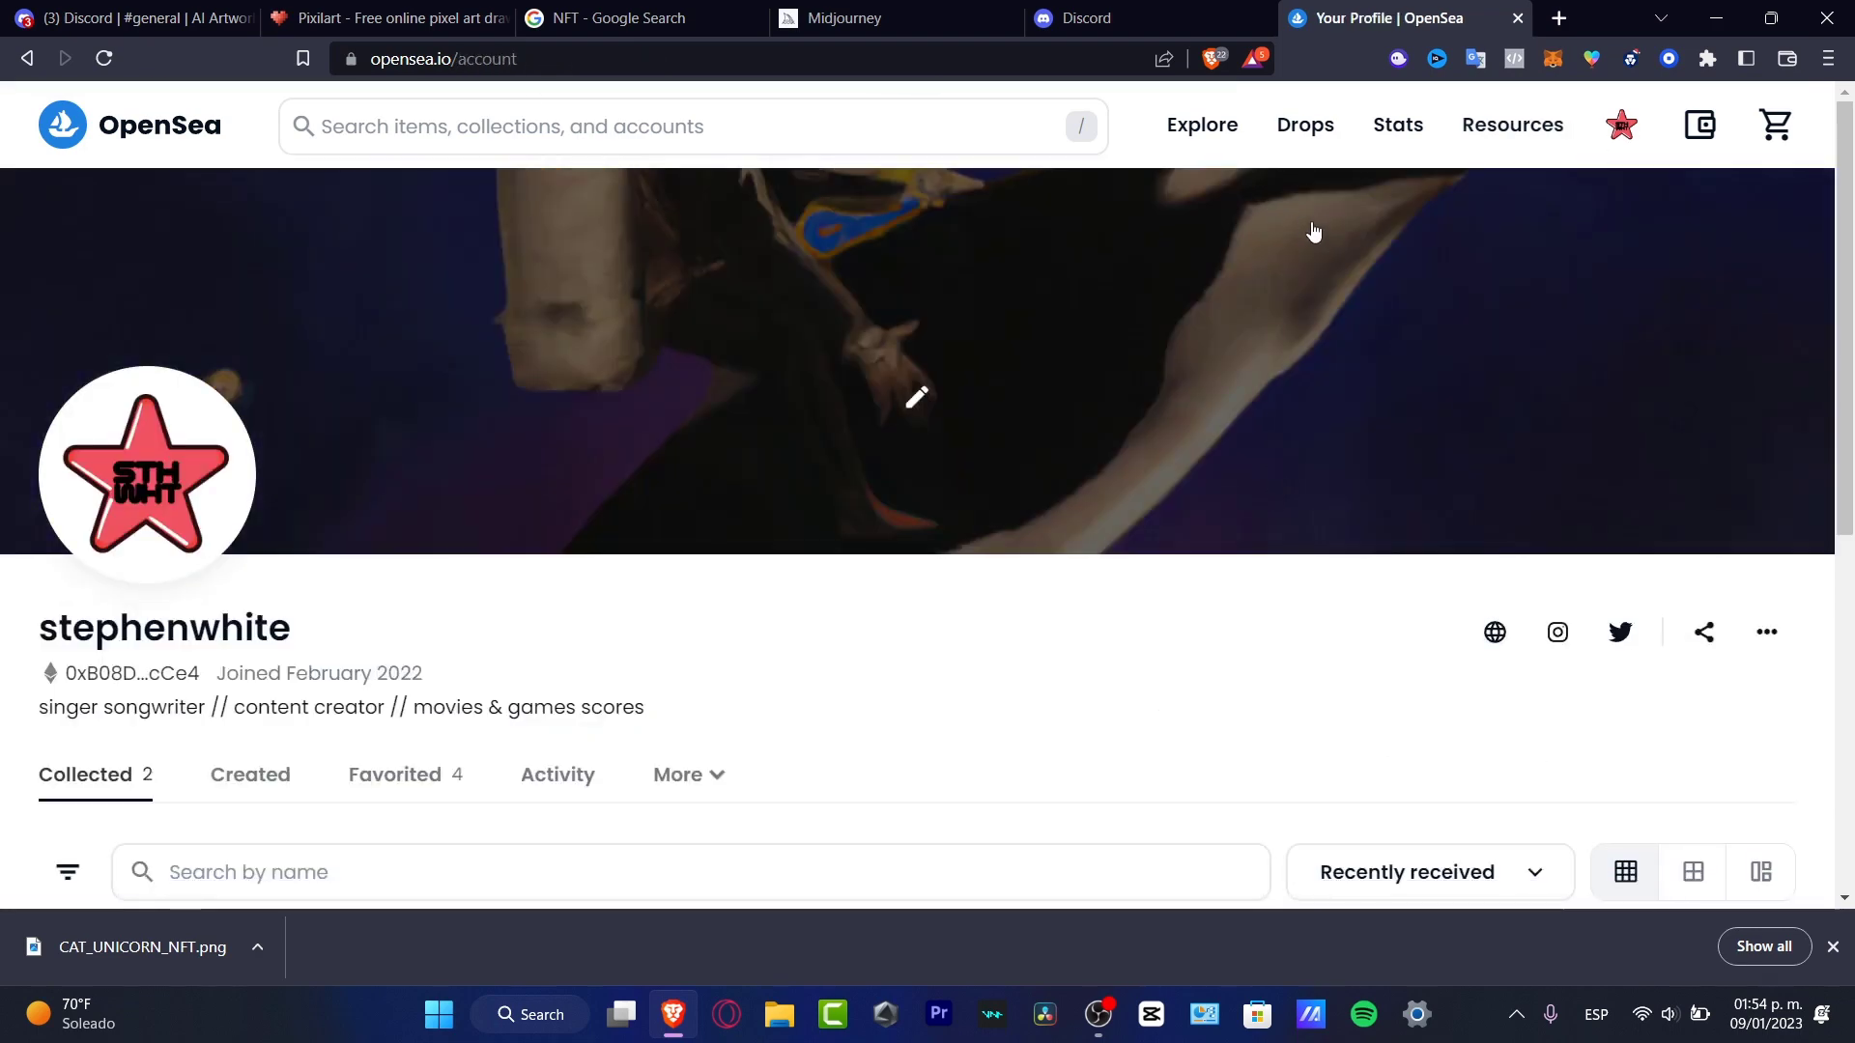
scroll(down, 3)
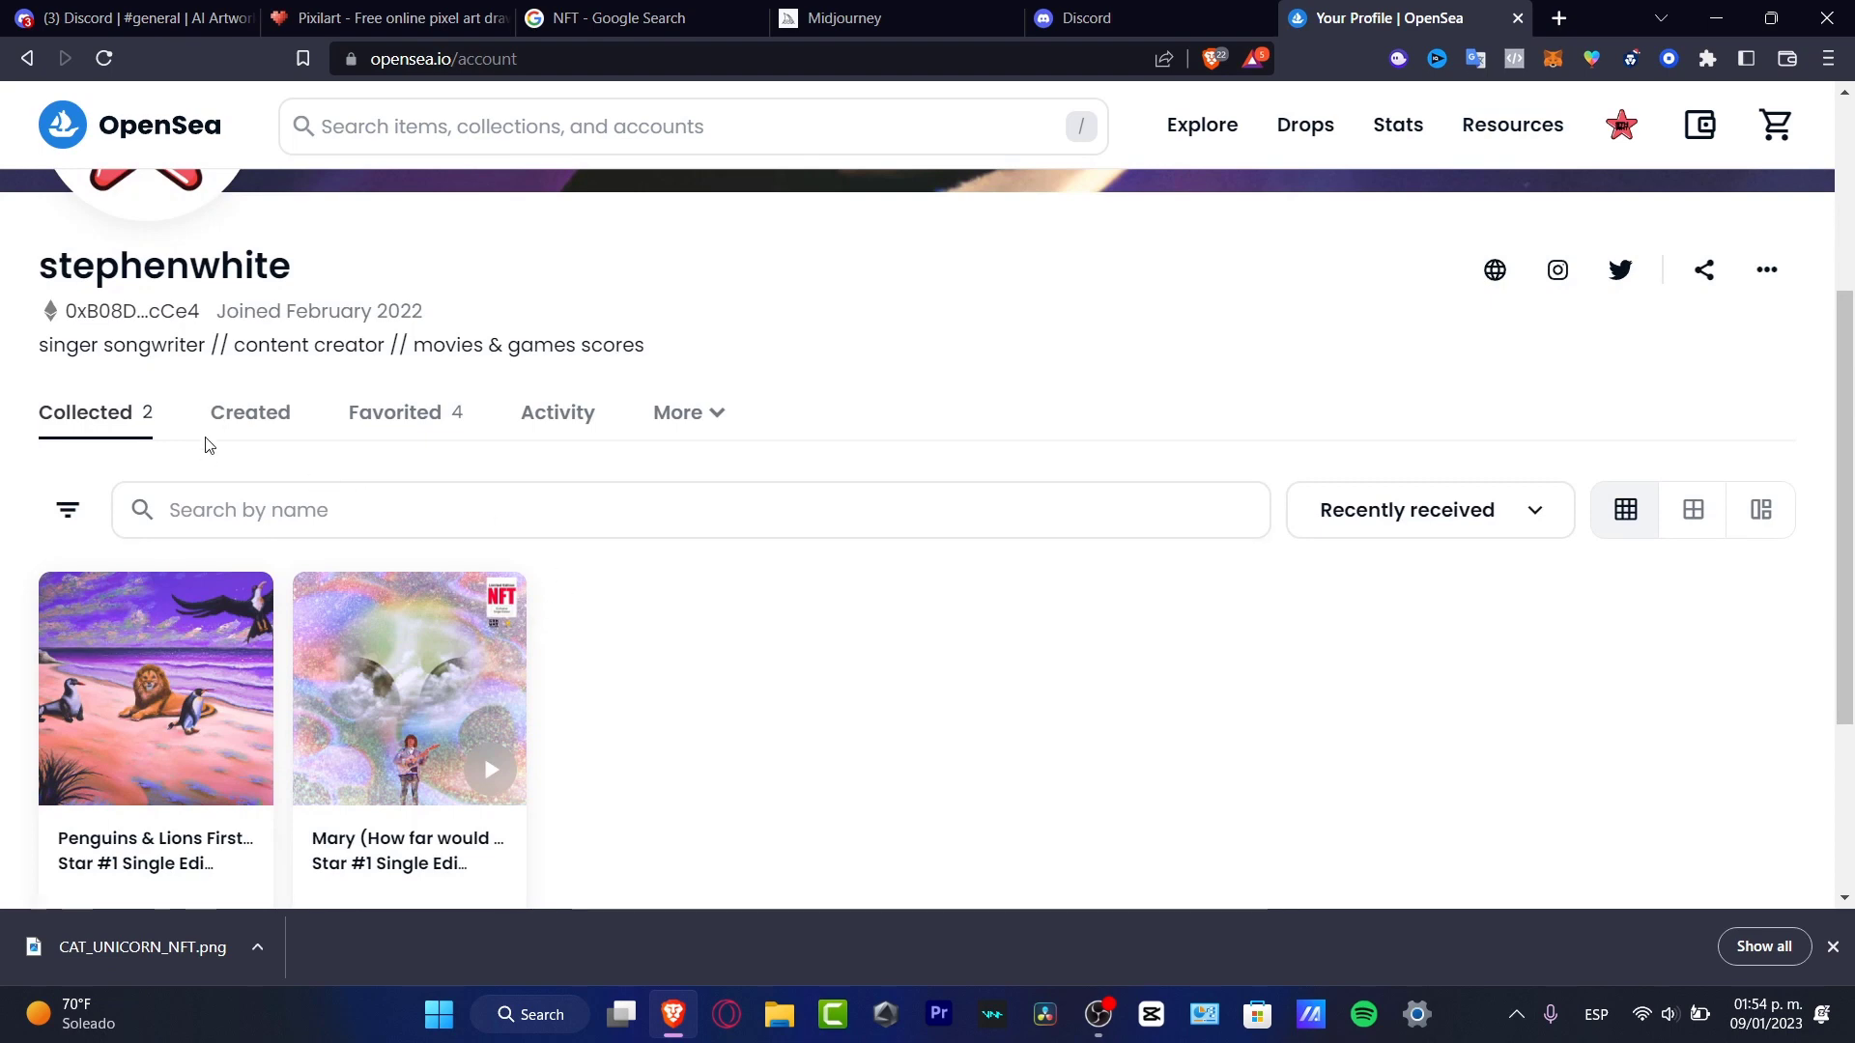
mouse_move(1397, 124)
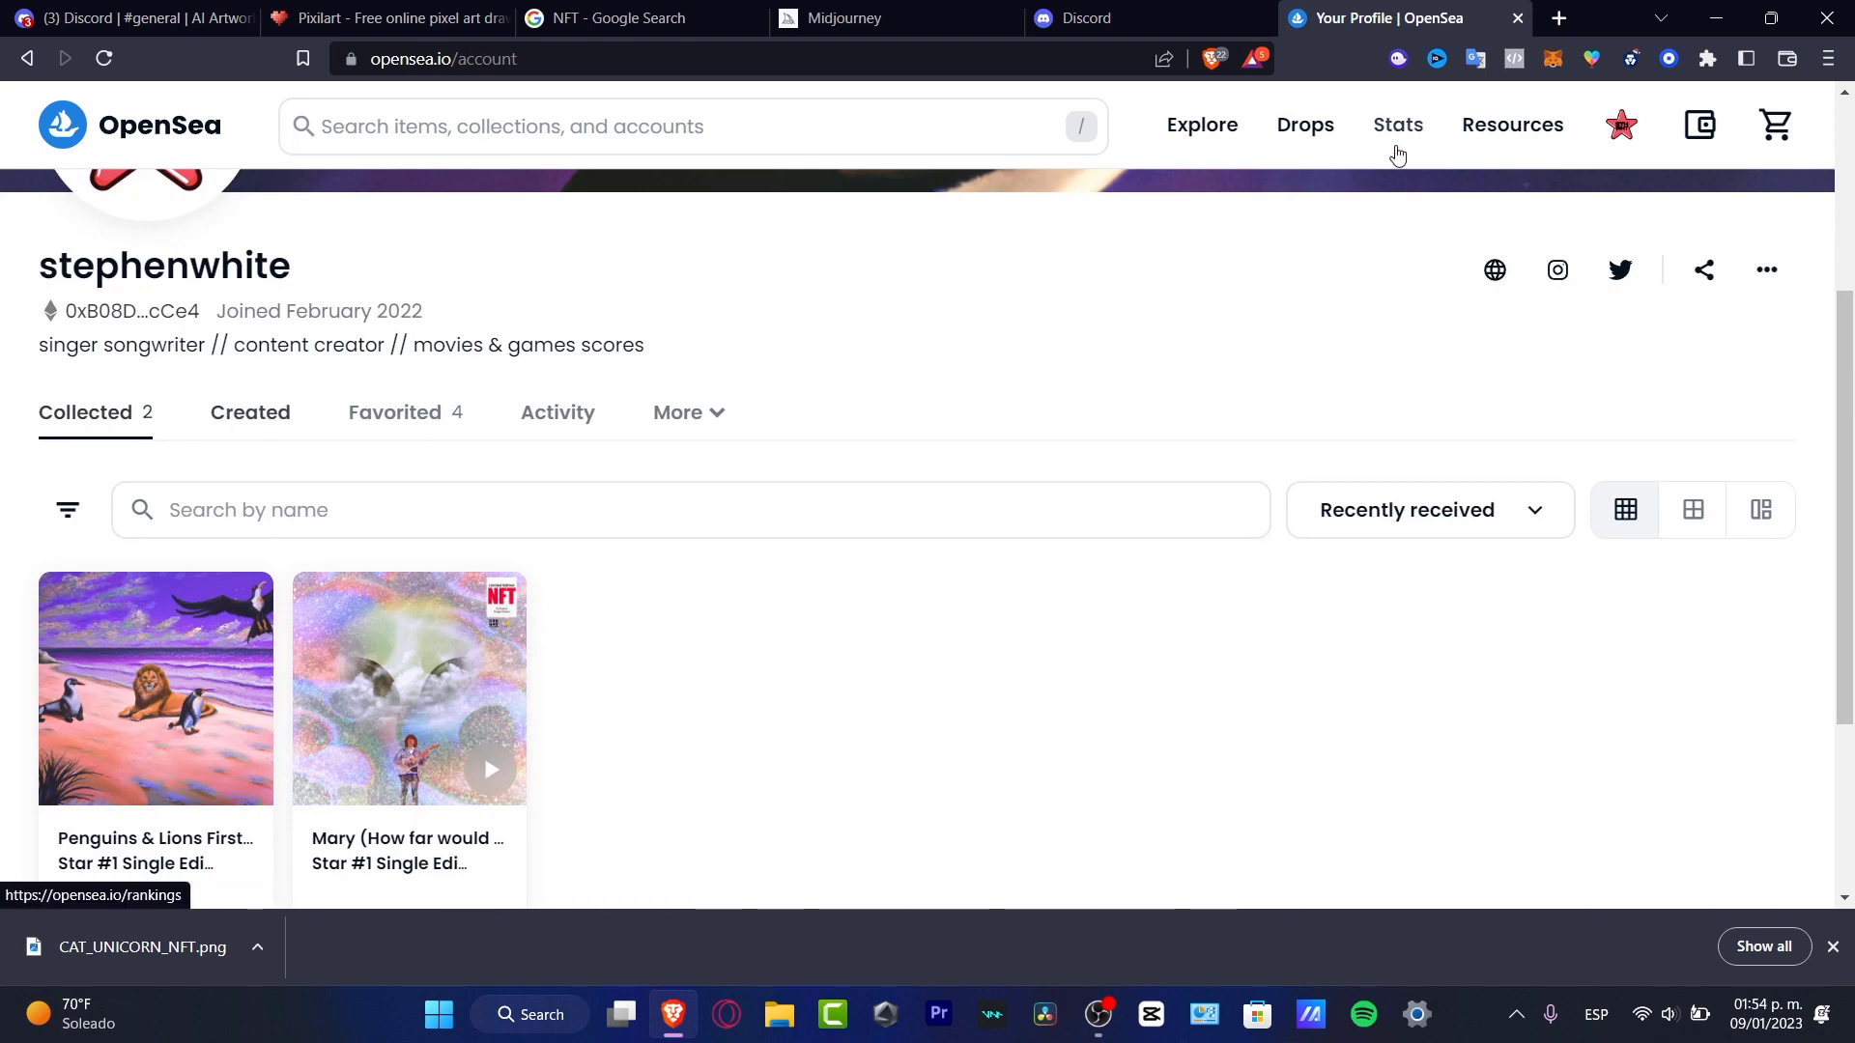
click(1621, 124)
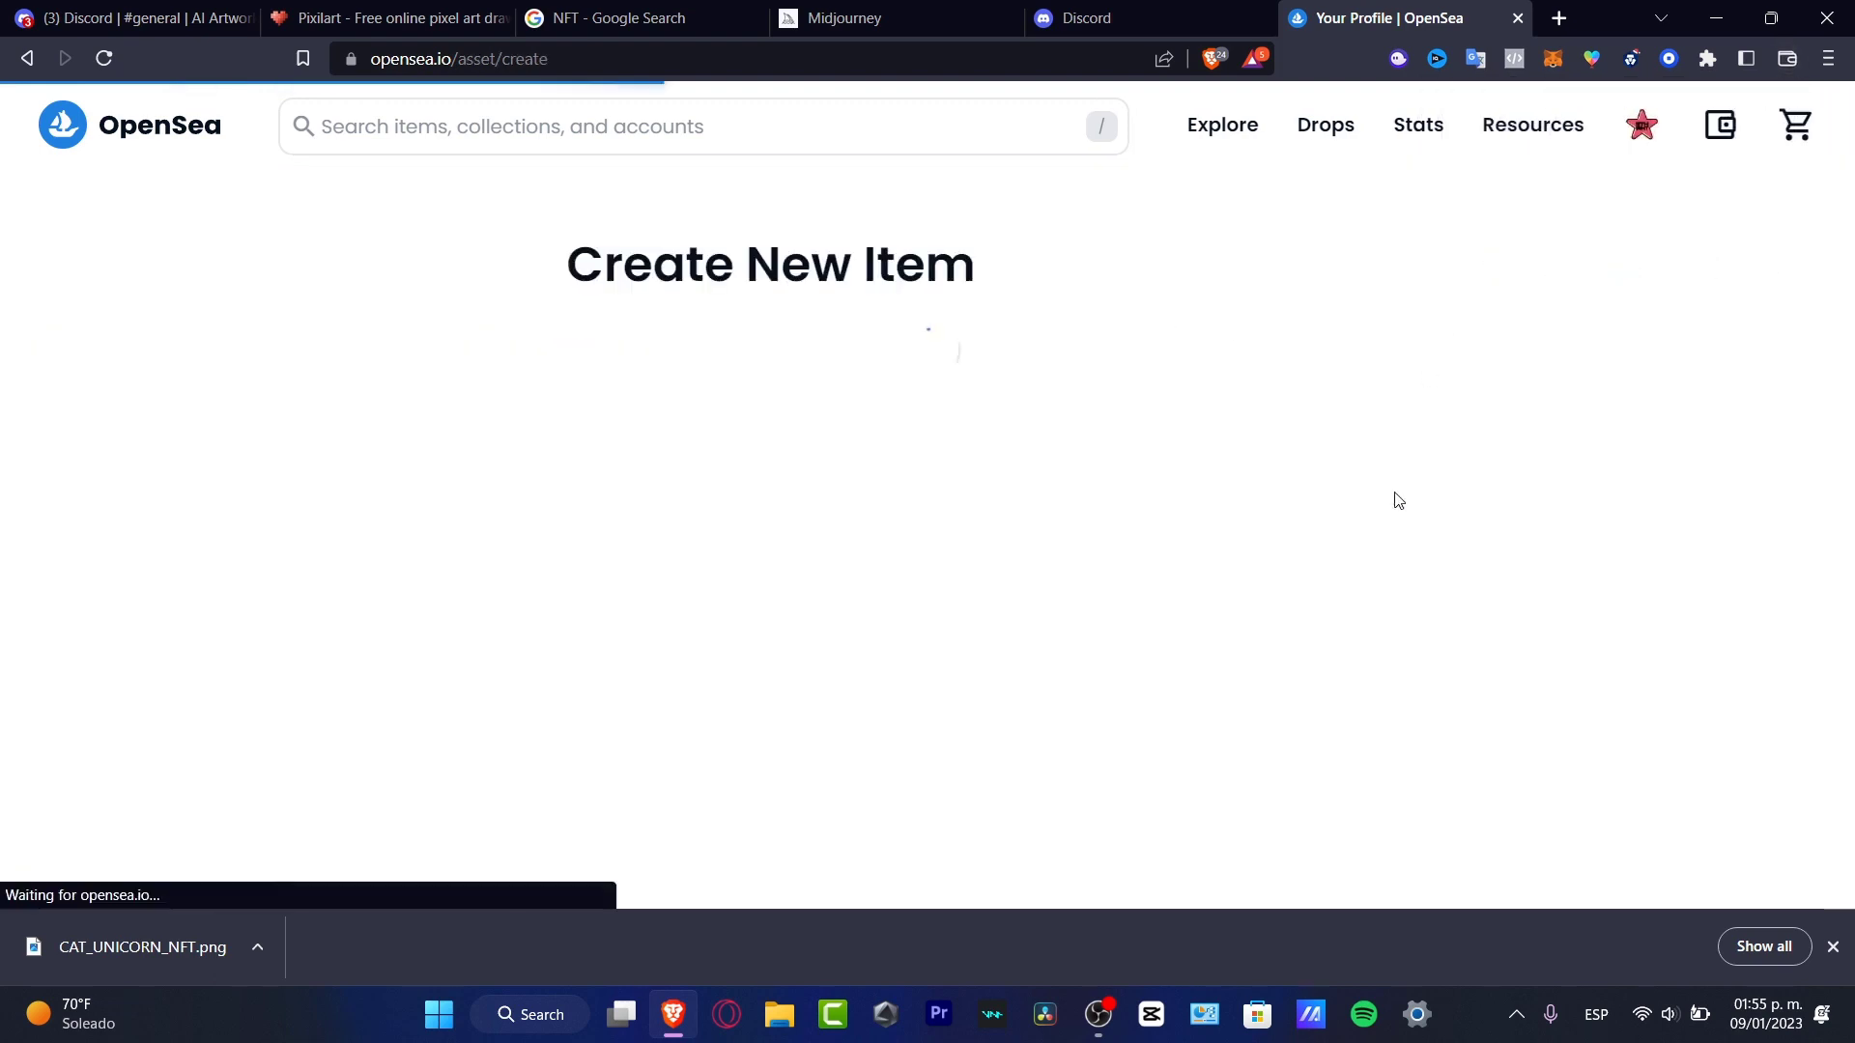
click(129, 18)
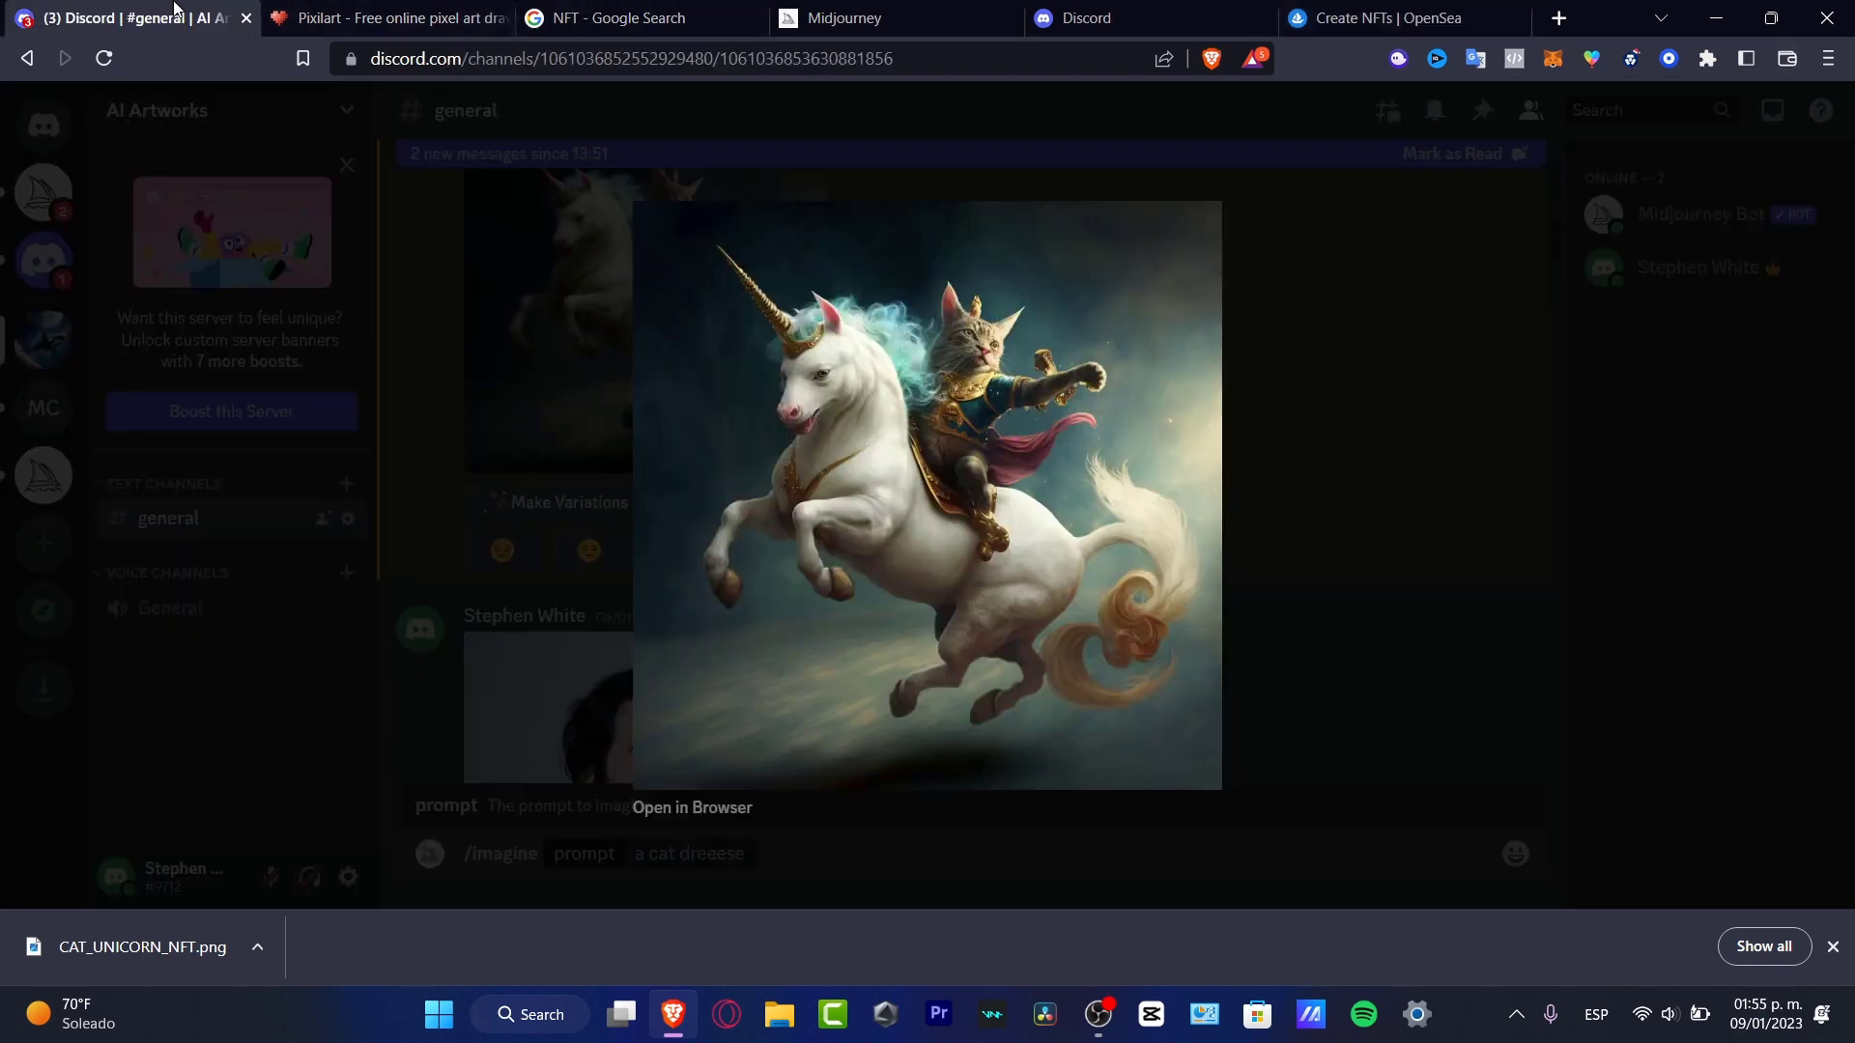
mouse_move(703, 390)
text(/)
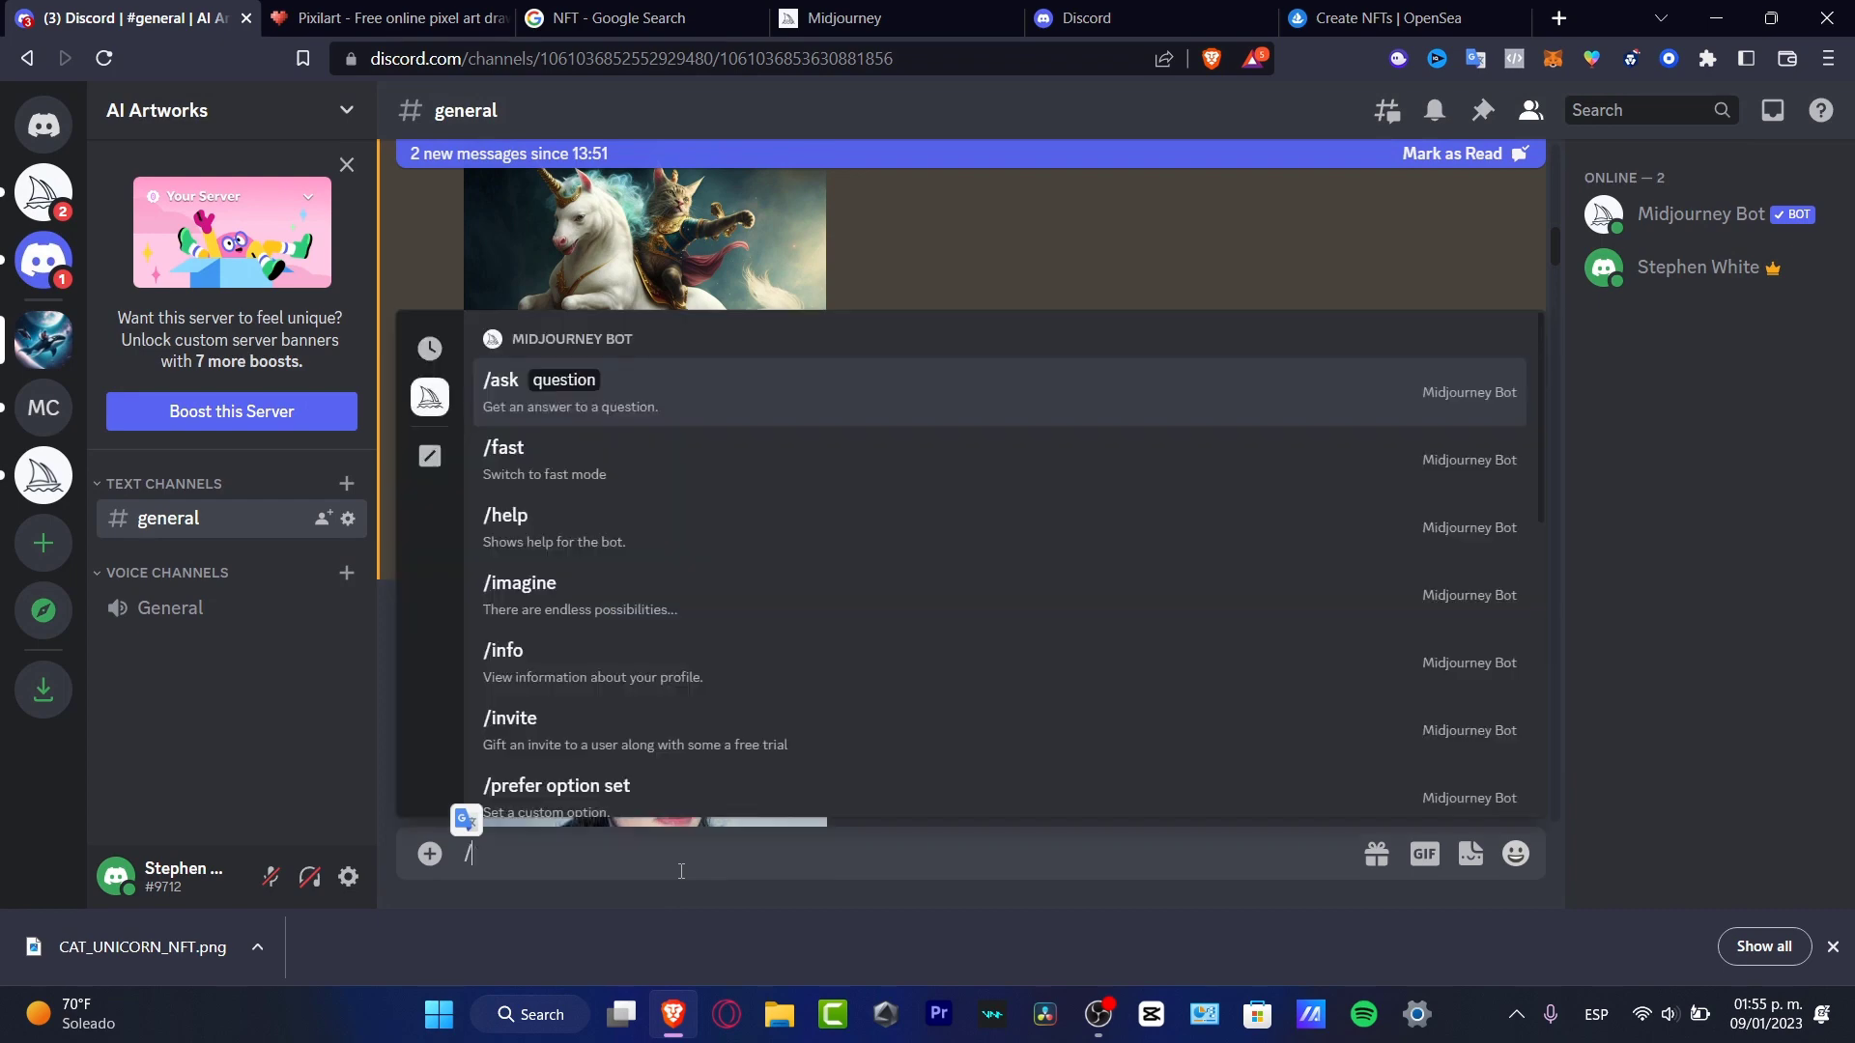
Step: Send the /settings command to the Midjourney Bot
text(sett)
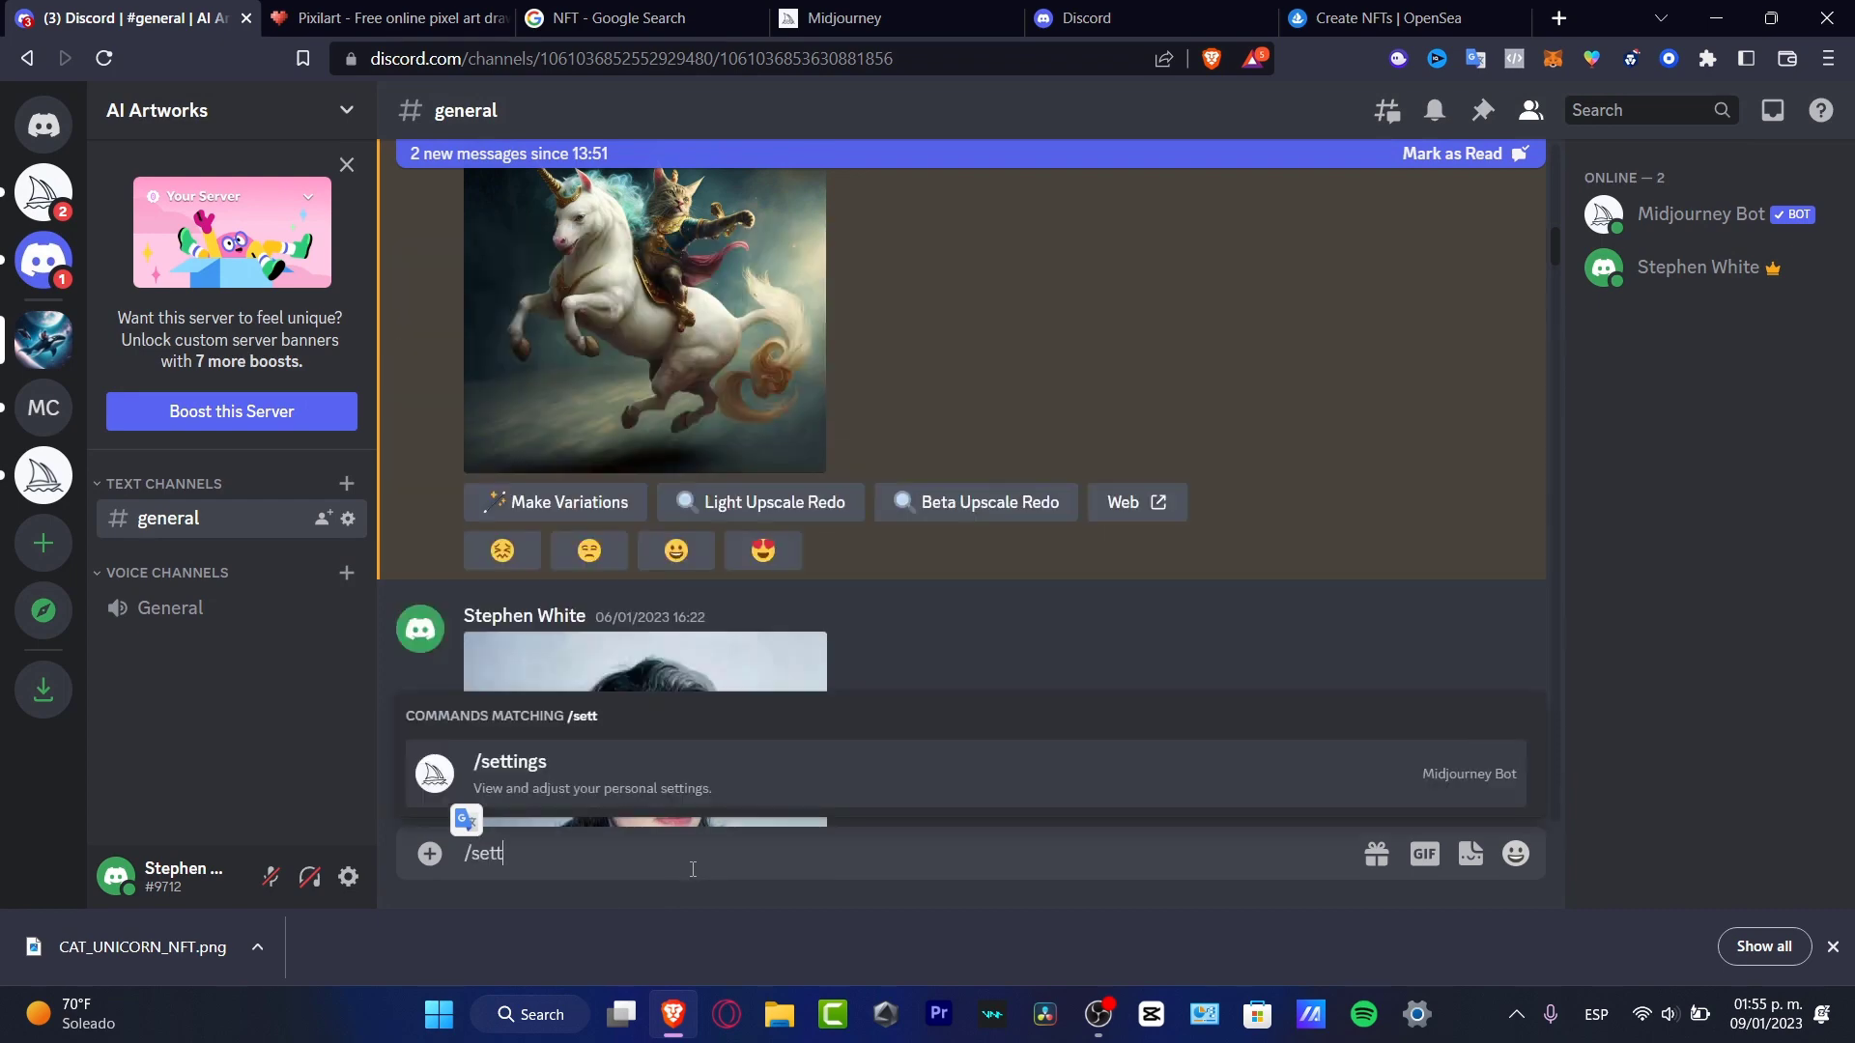
click(508, 773)
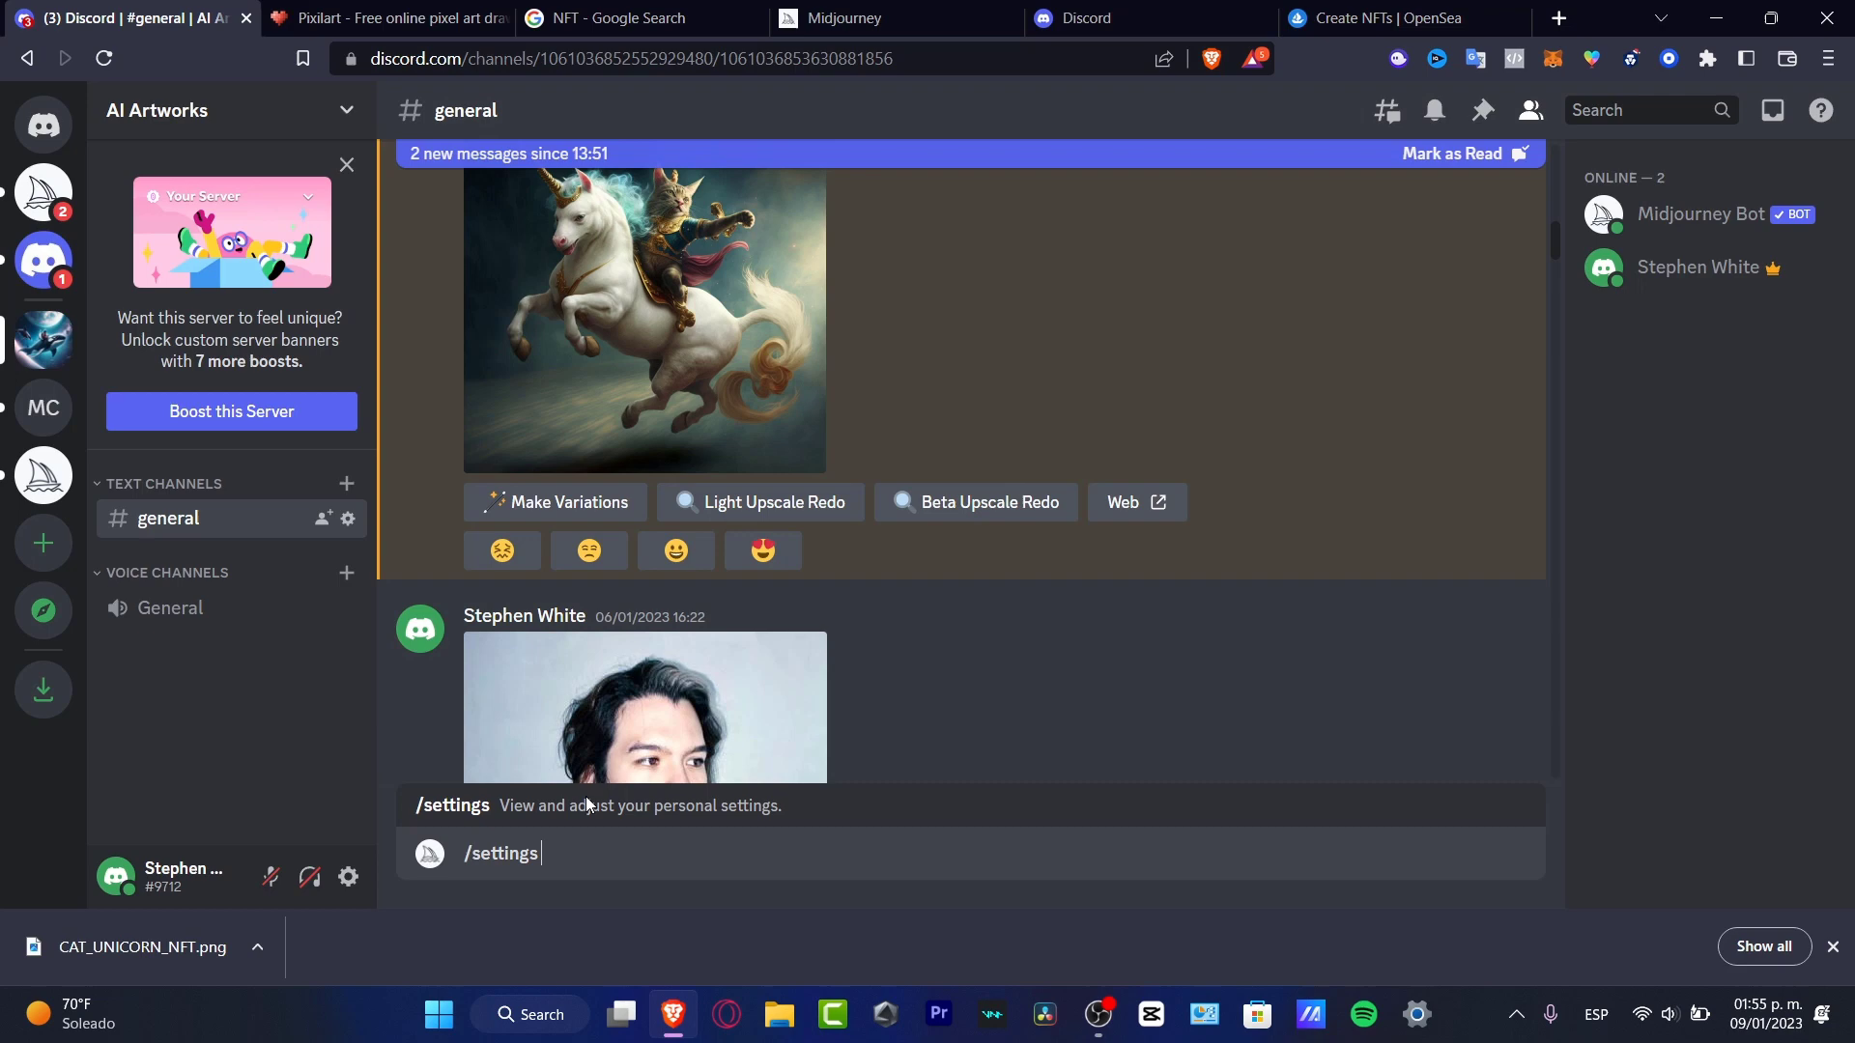
key(Enter)
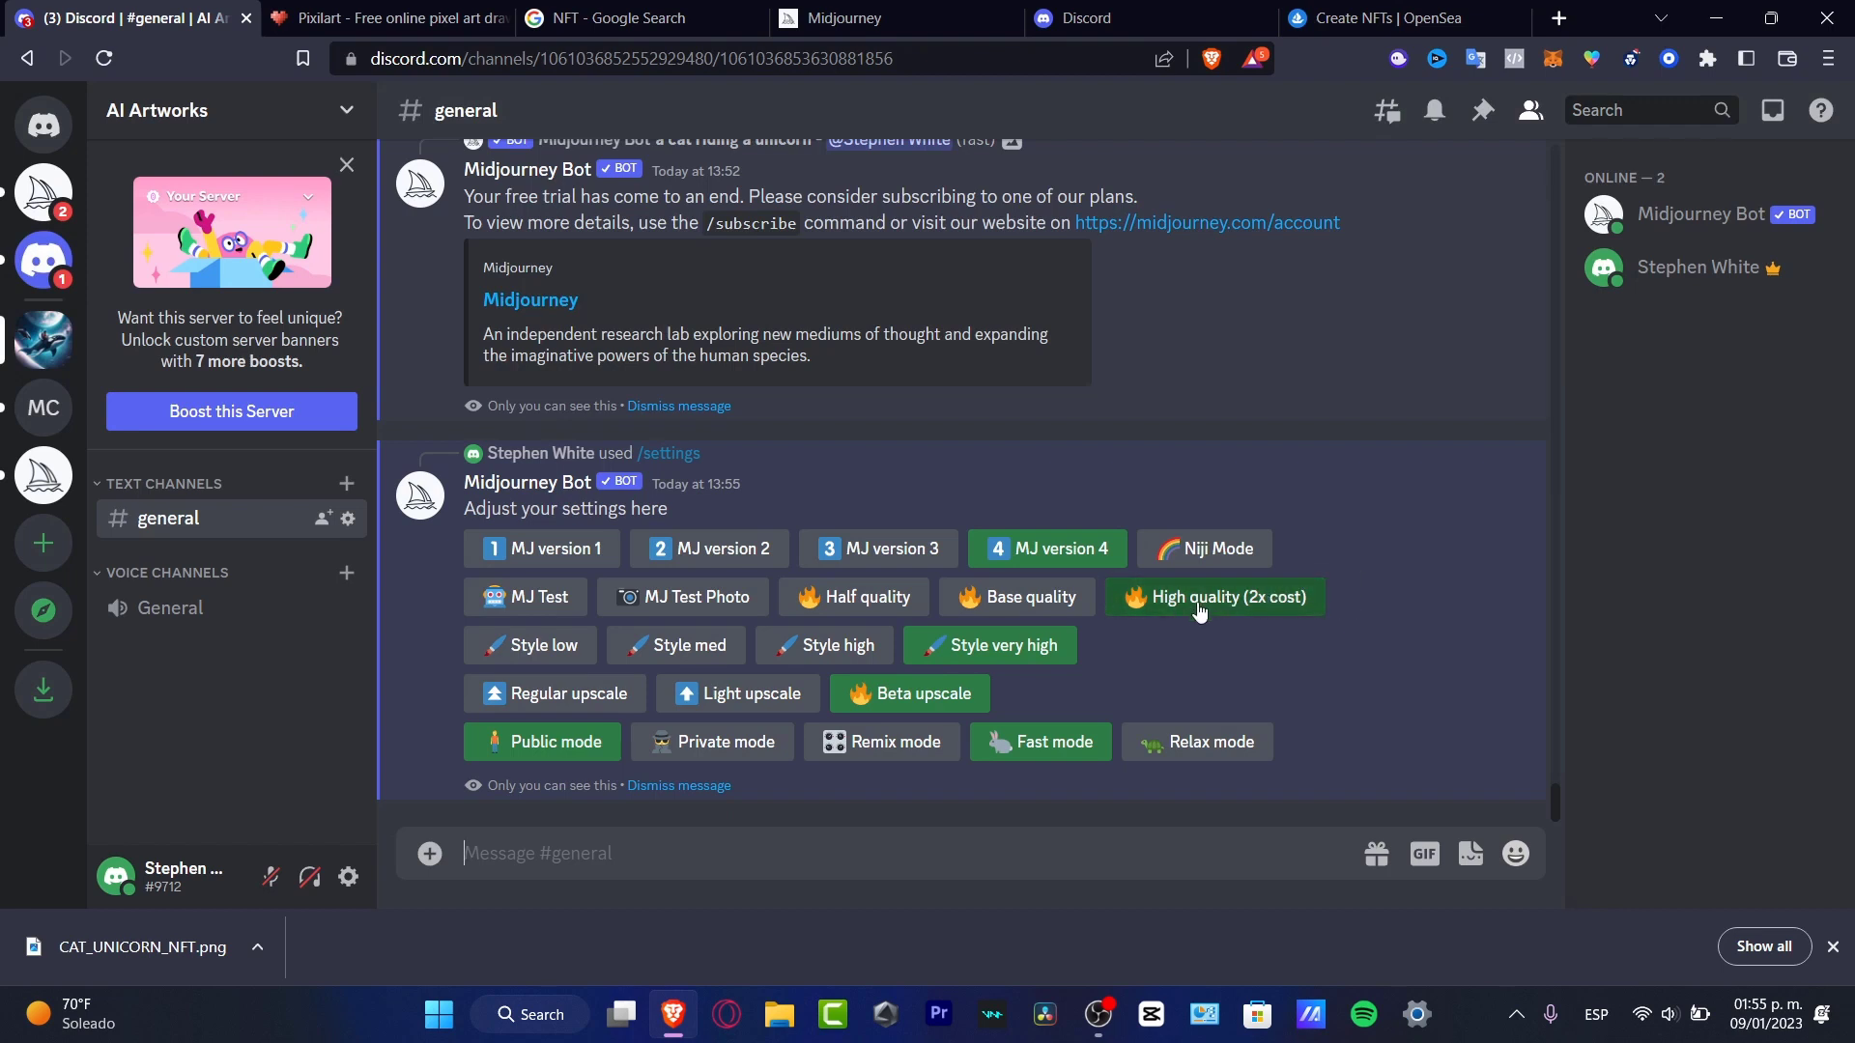
Step: Enlarge the rainy window artwork, then return to the OpenSea item form
click(1215, 597)
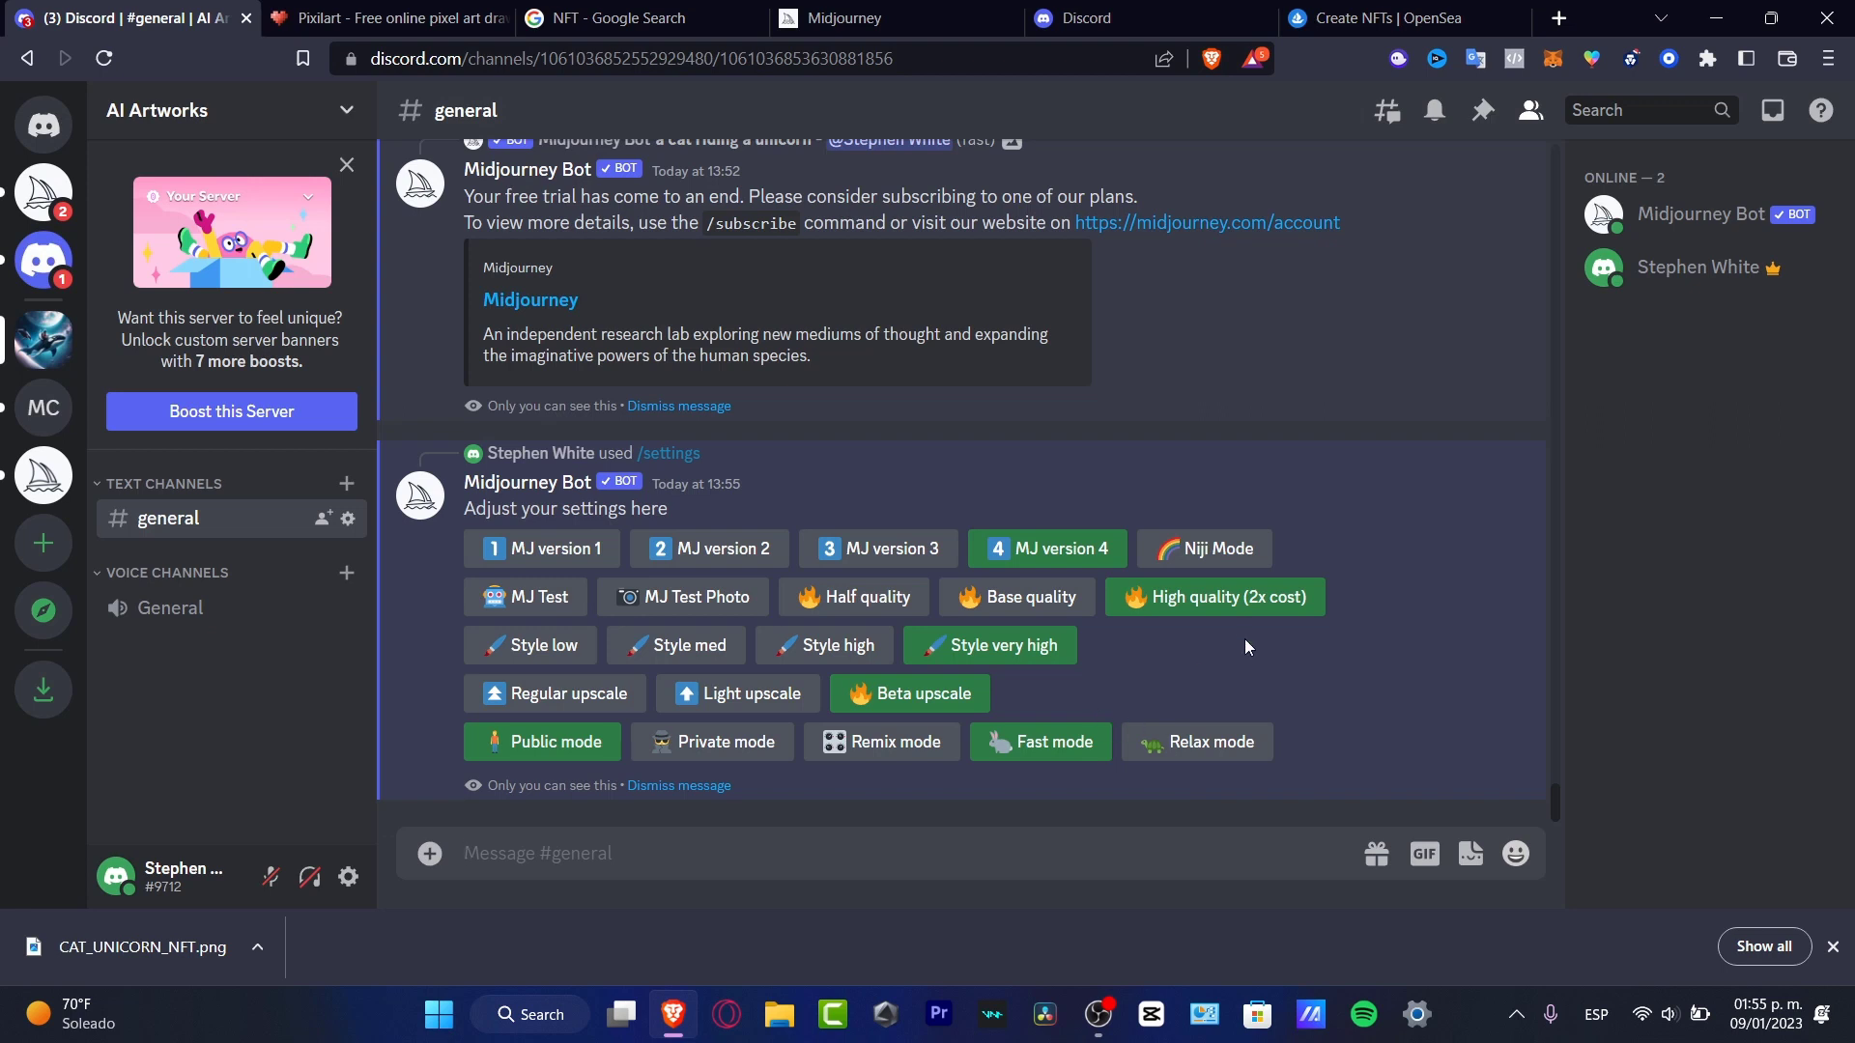
mouse_move(925, 700)
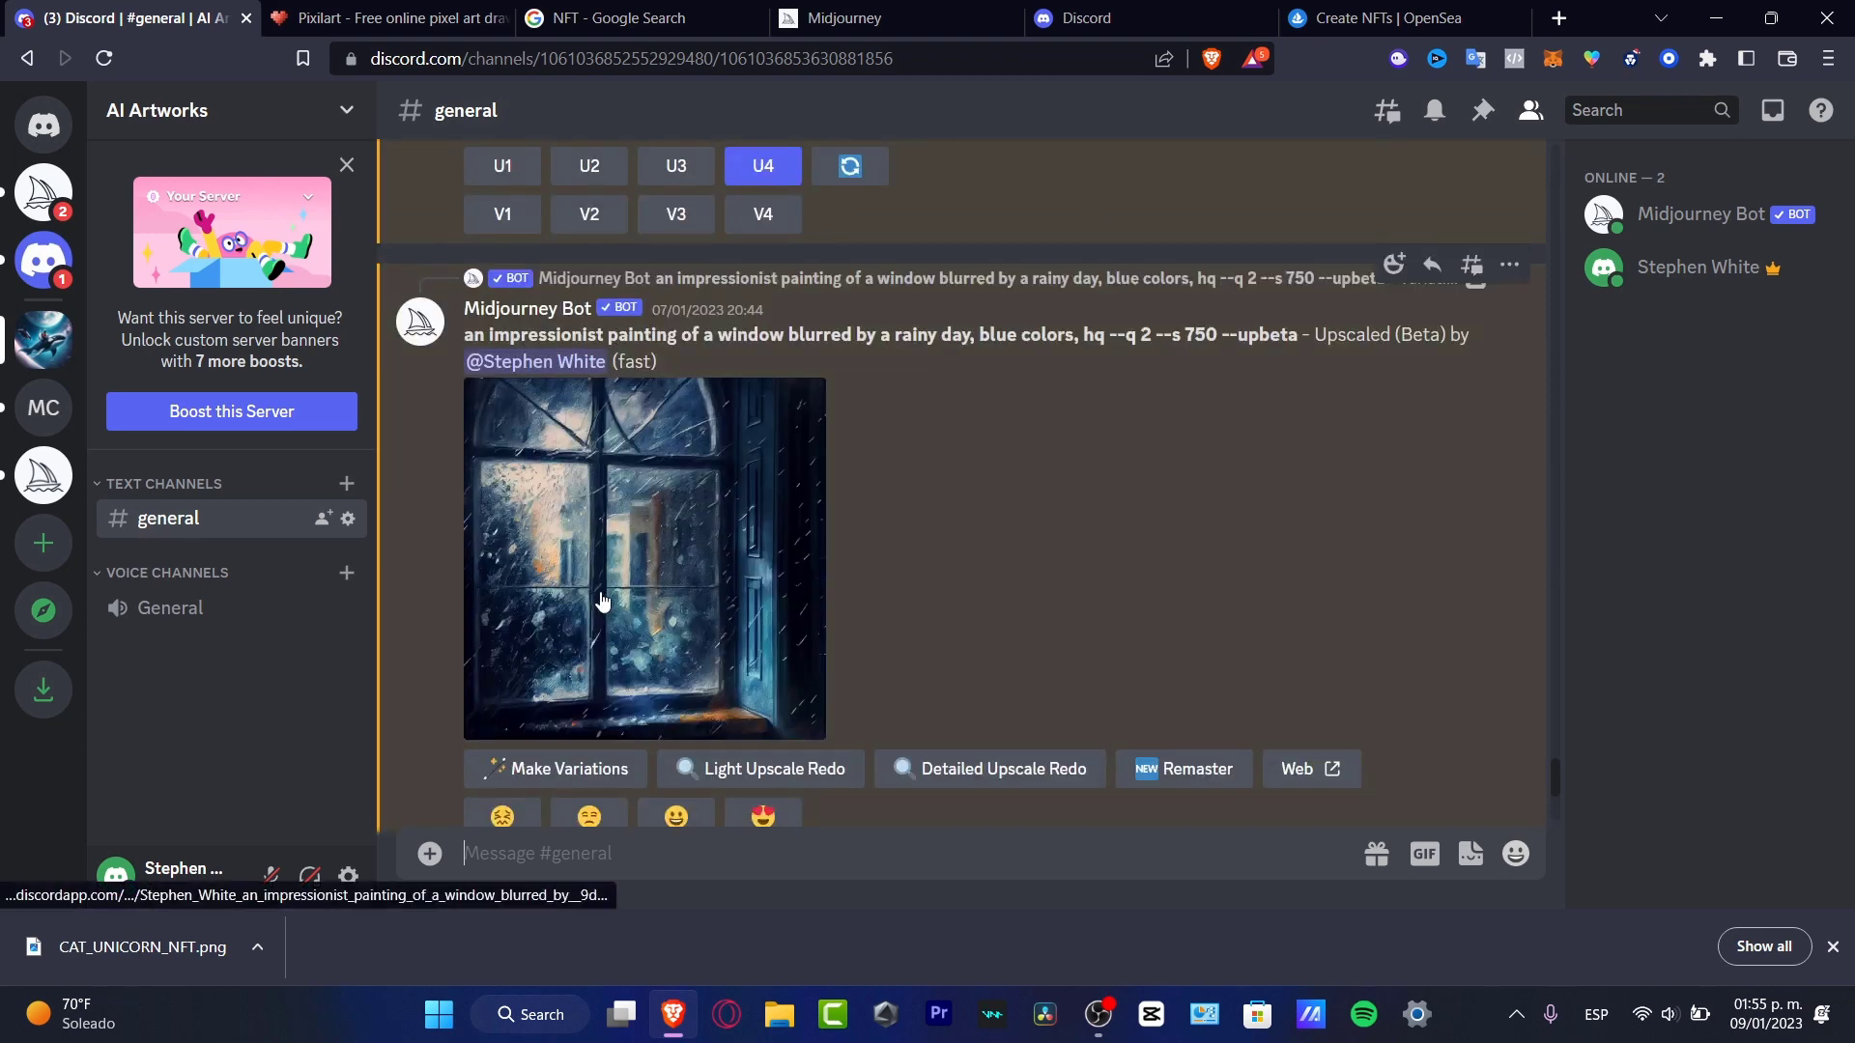
click(641, 558)
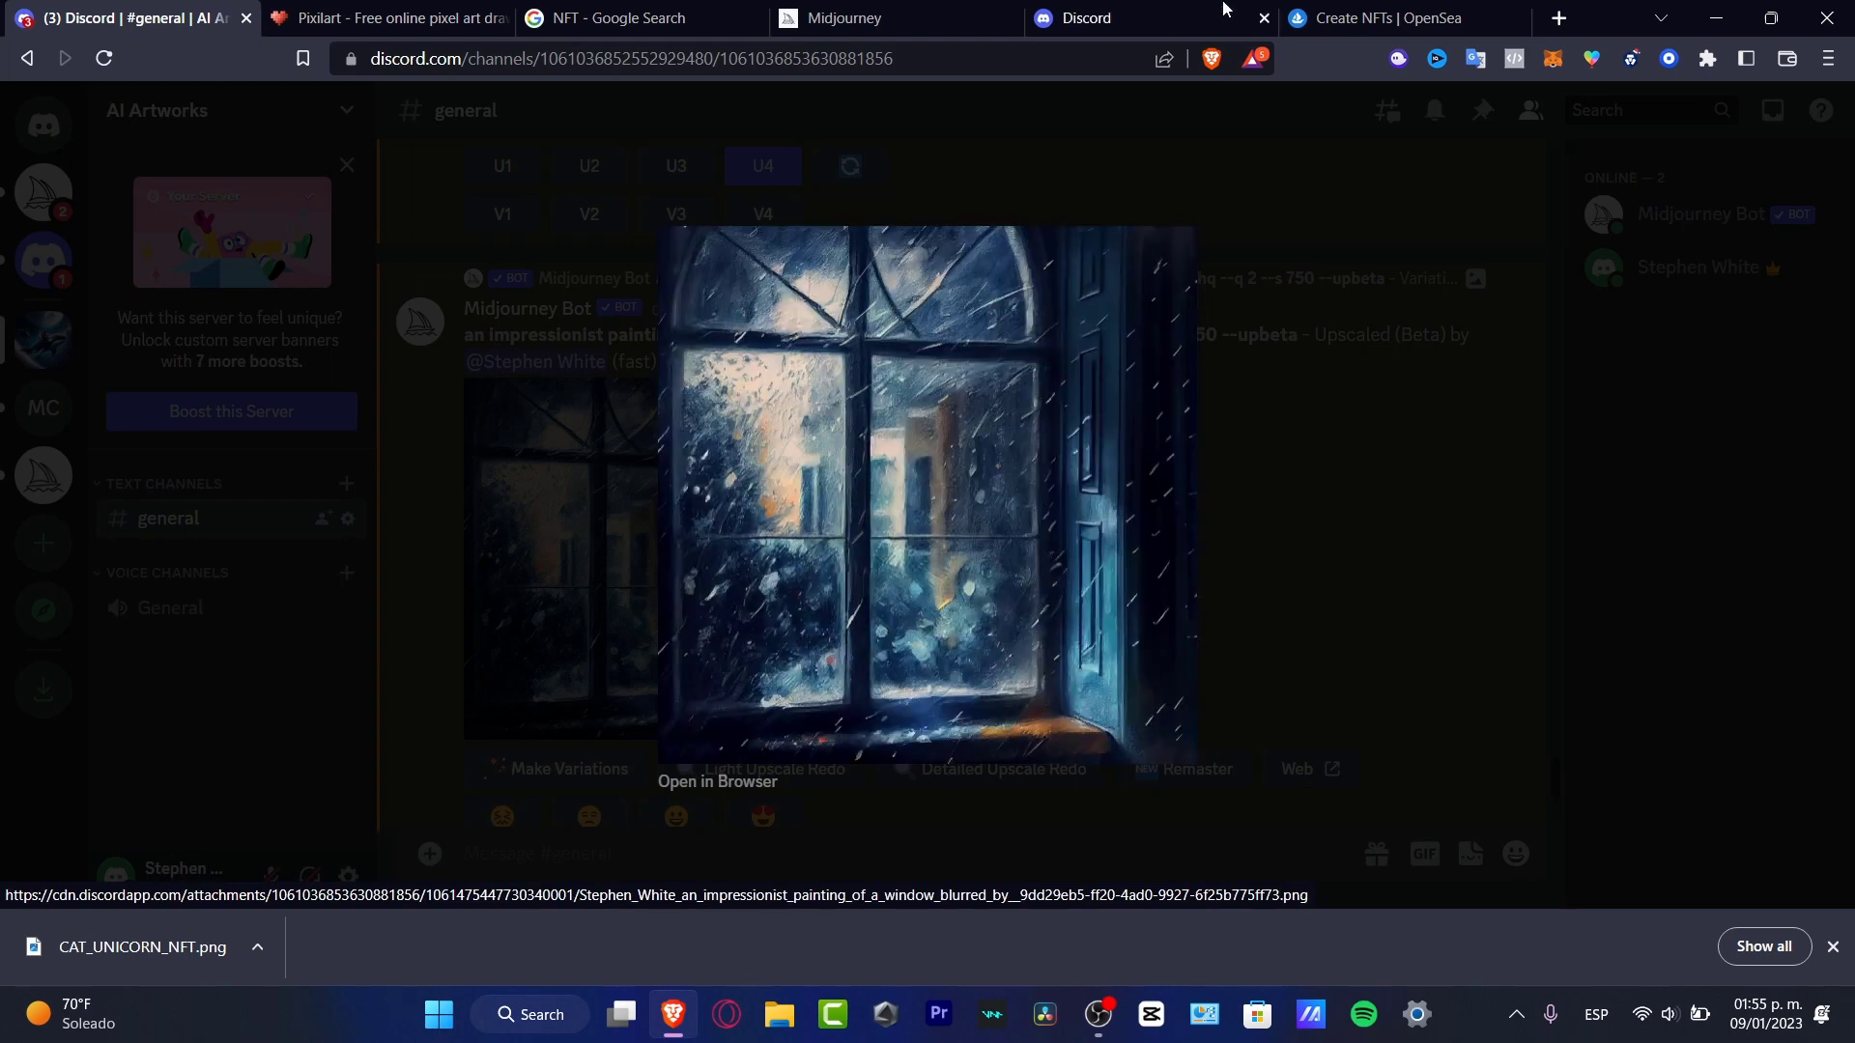
click(1390, 17)
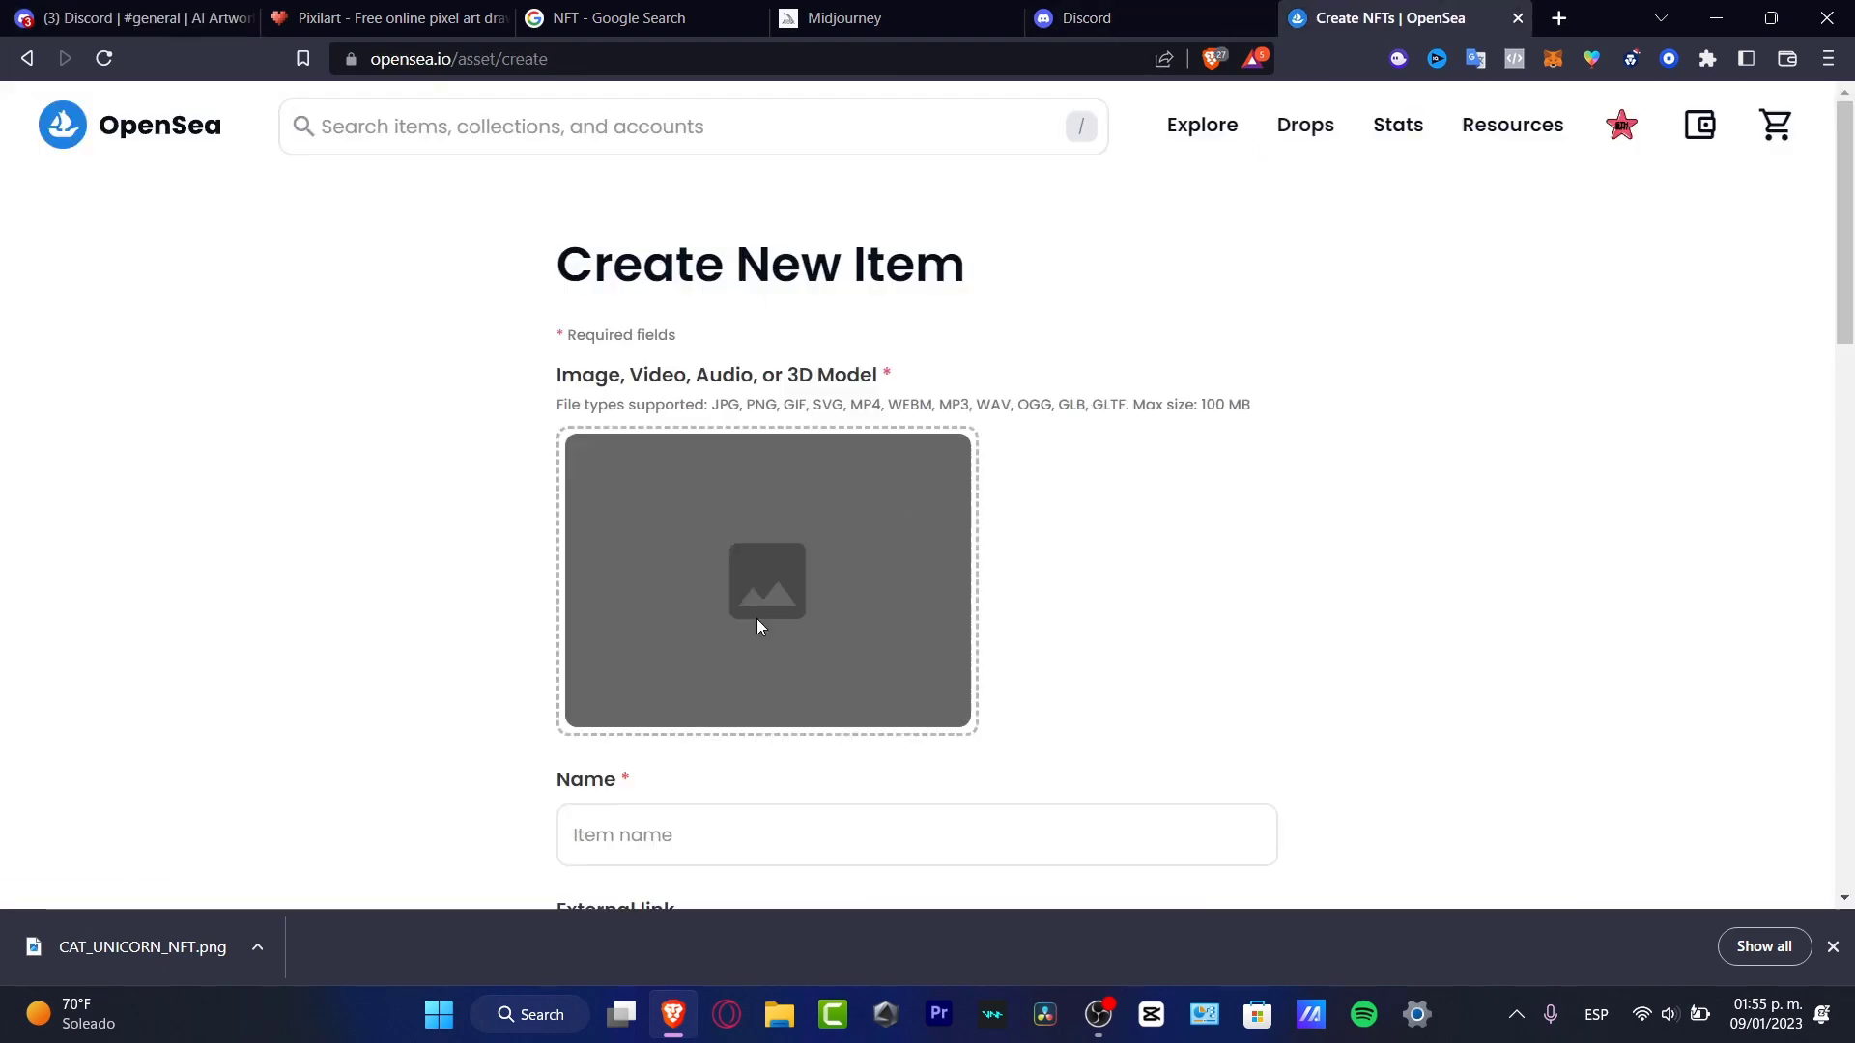
Step: Upload the royal cat riding a unicorn image from Downloads as the item's artwork
click(767, 581)
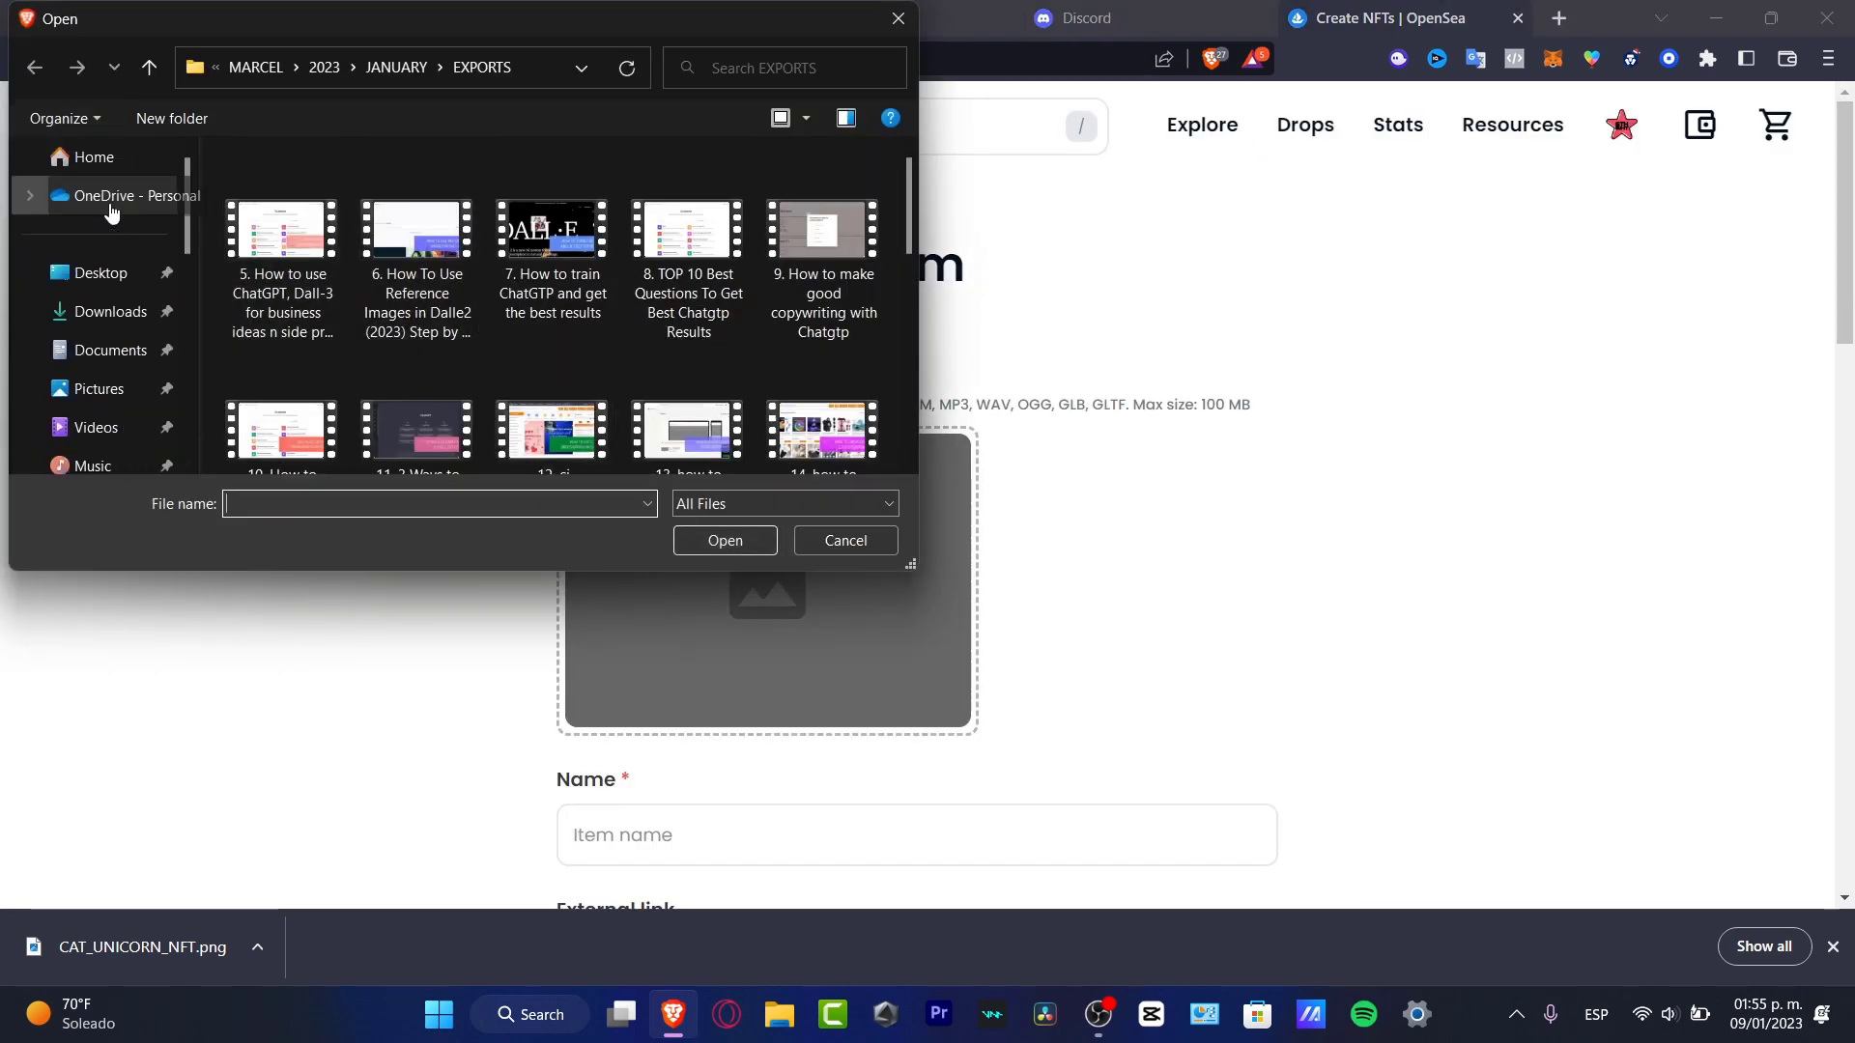
click(114, 311)
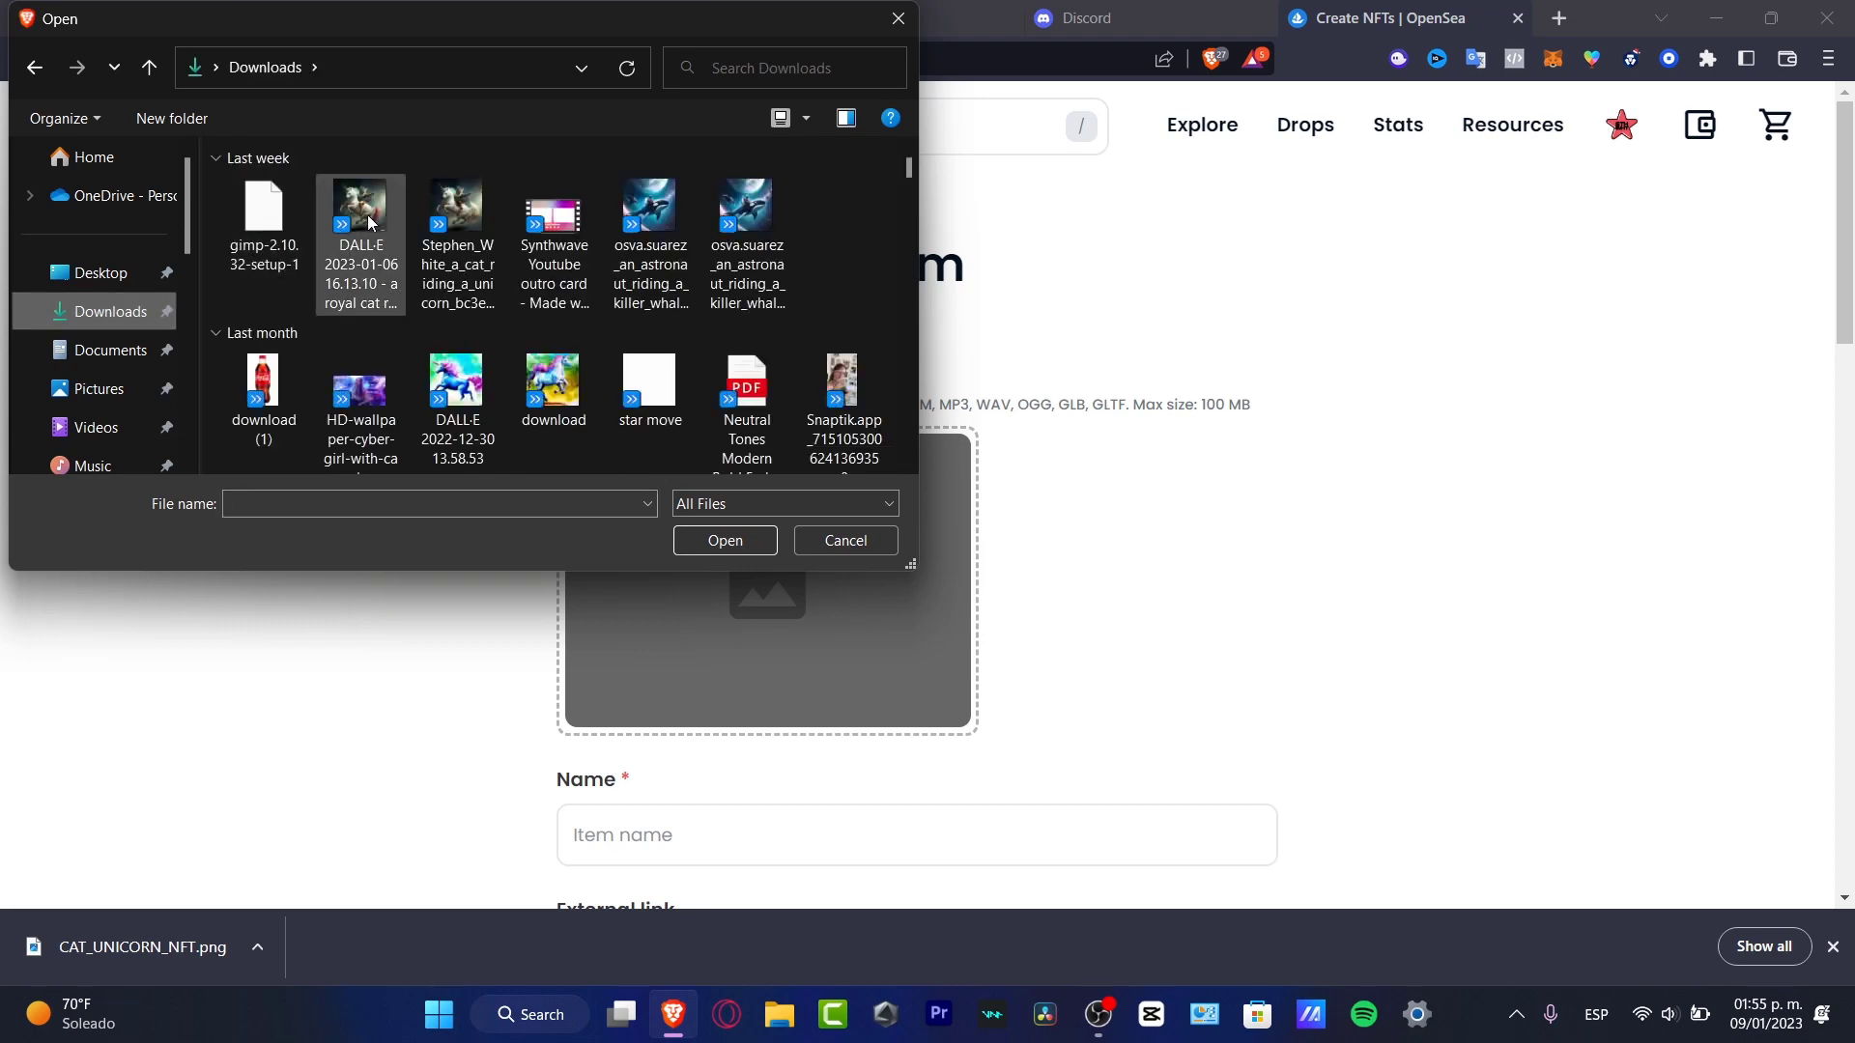
click(359, 224)
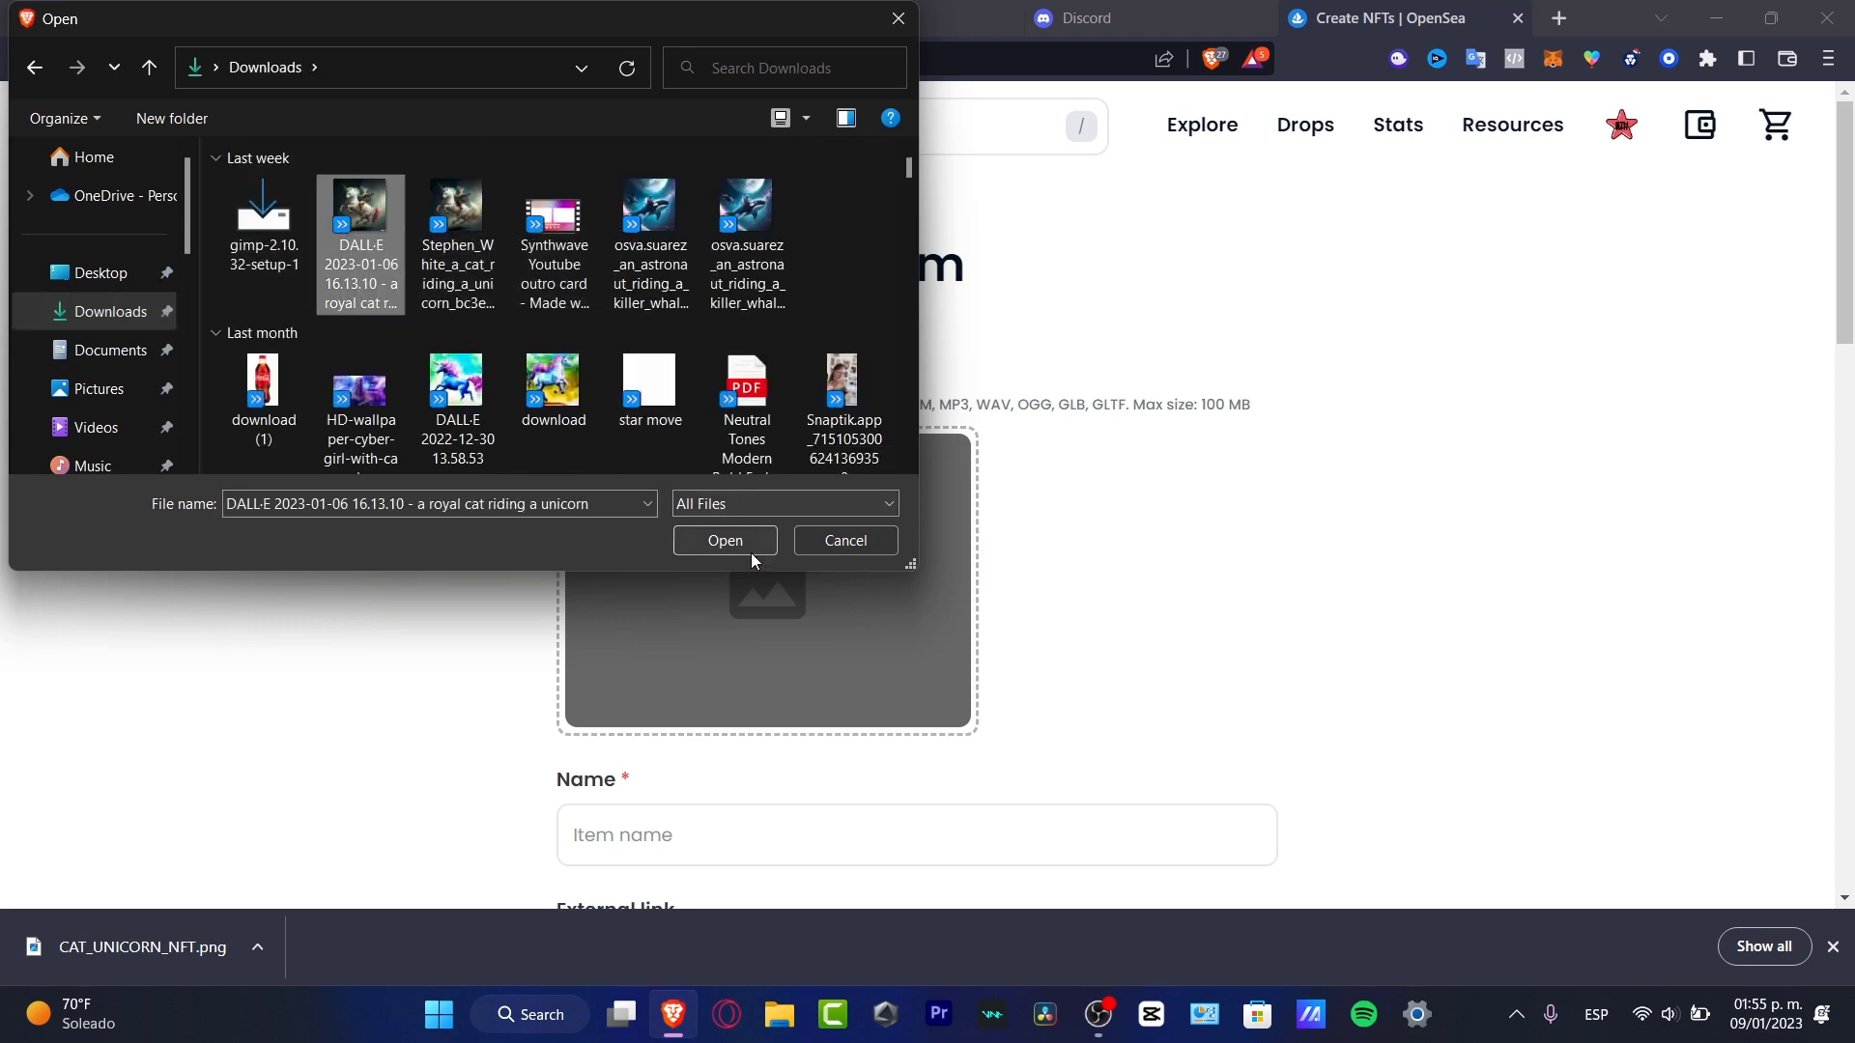
click(724, 541)
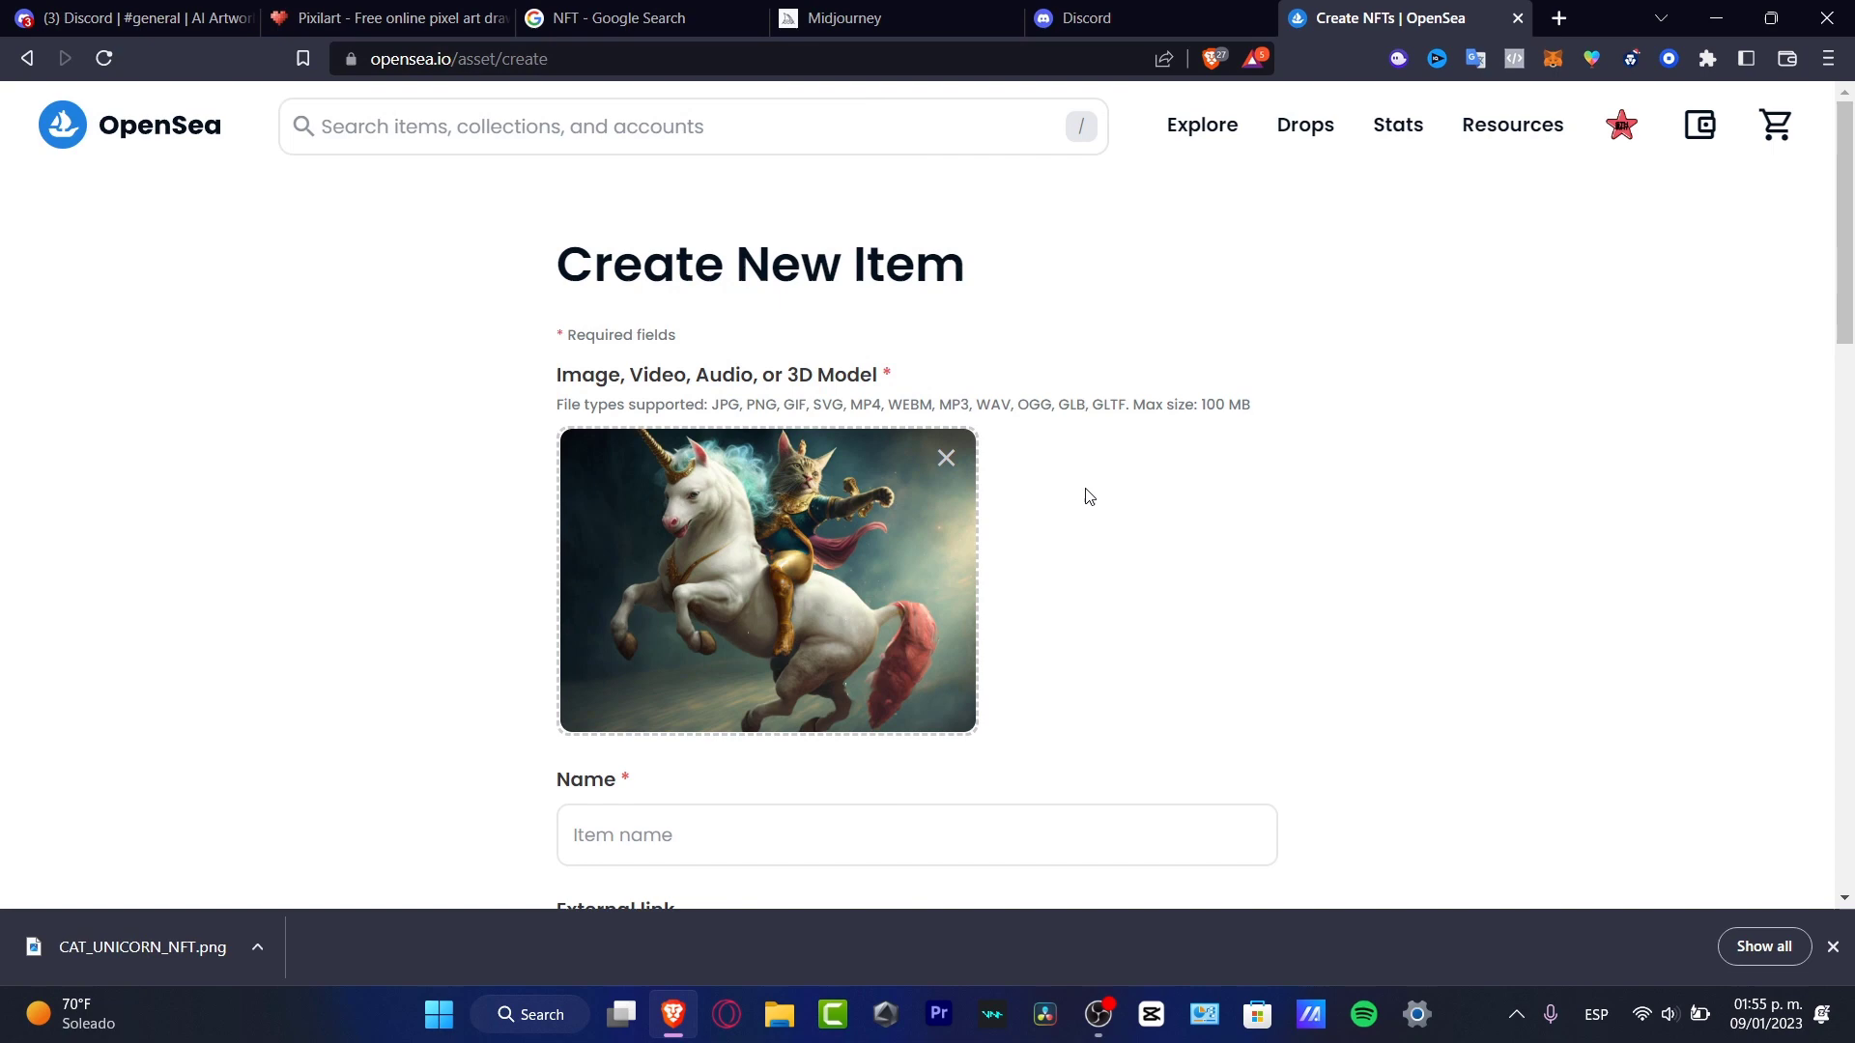
mouse_move(1121, 479)
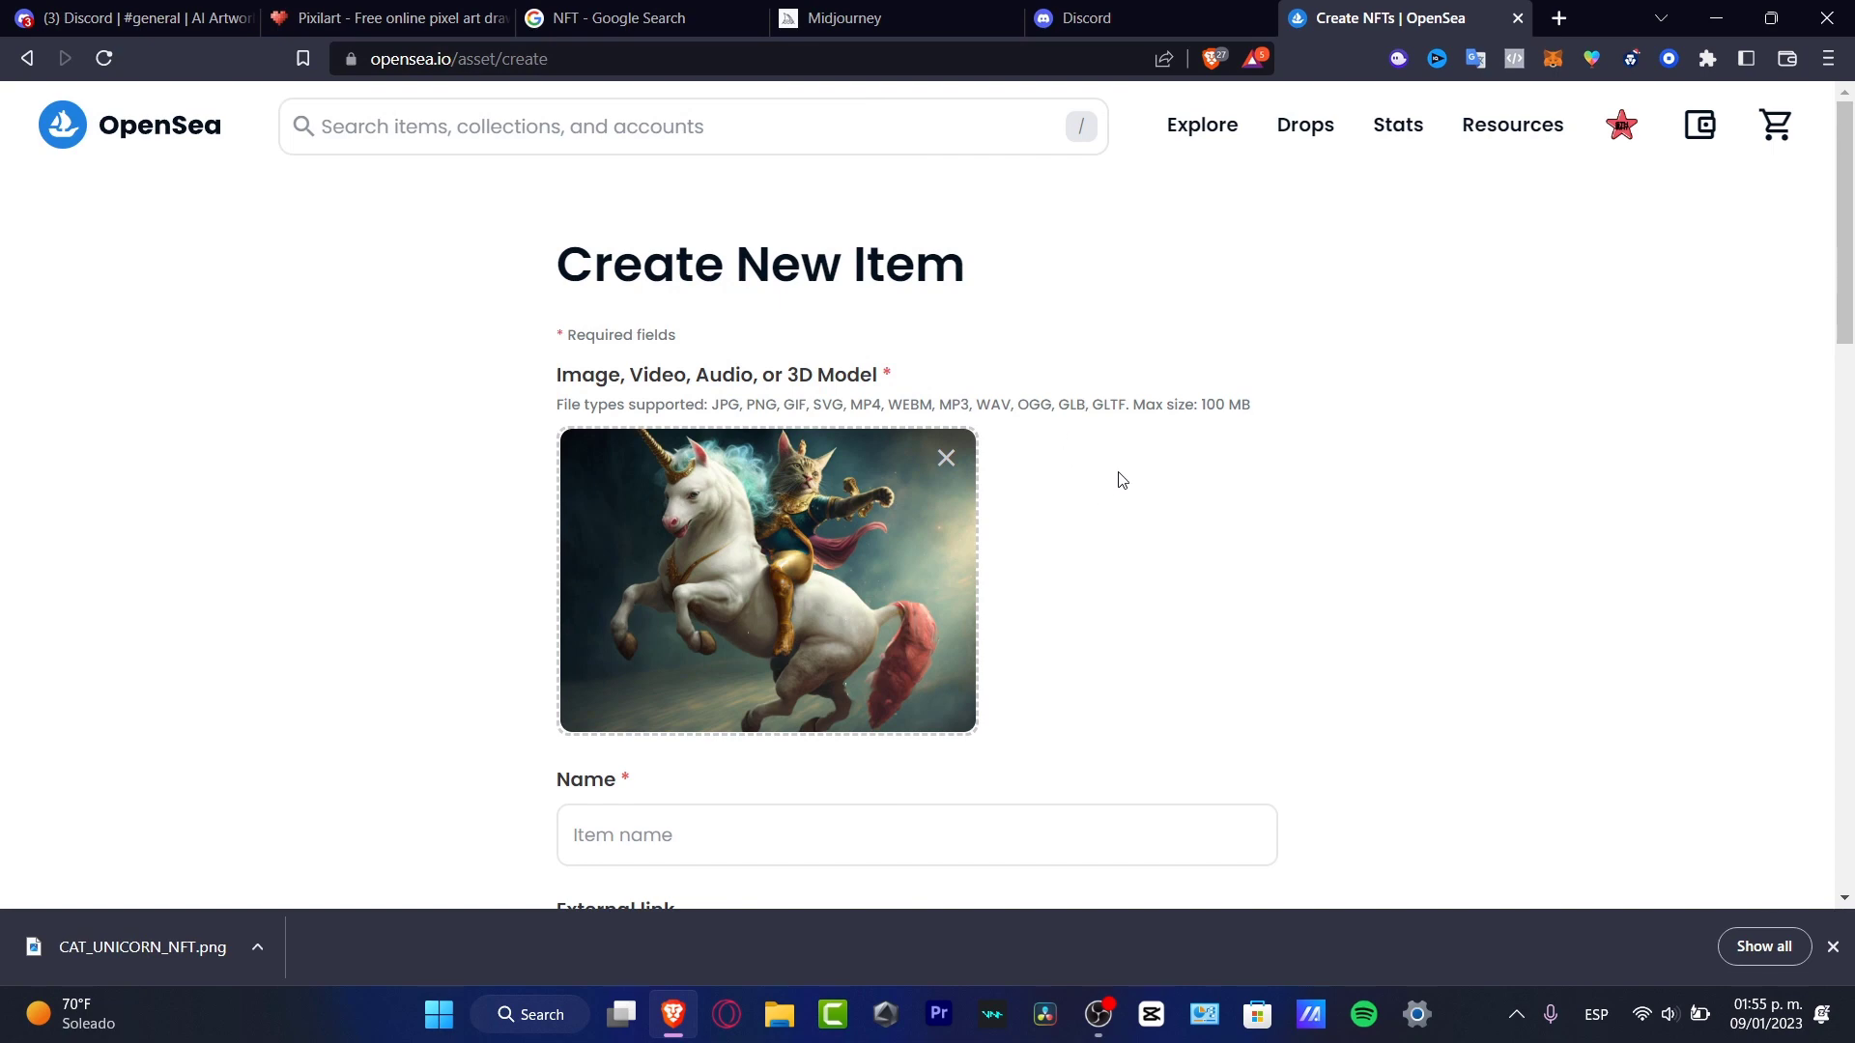
mouse_move(1252, 530)
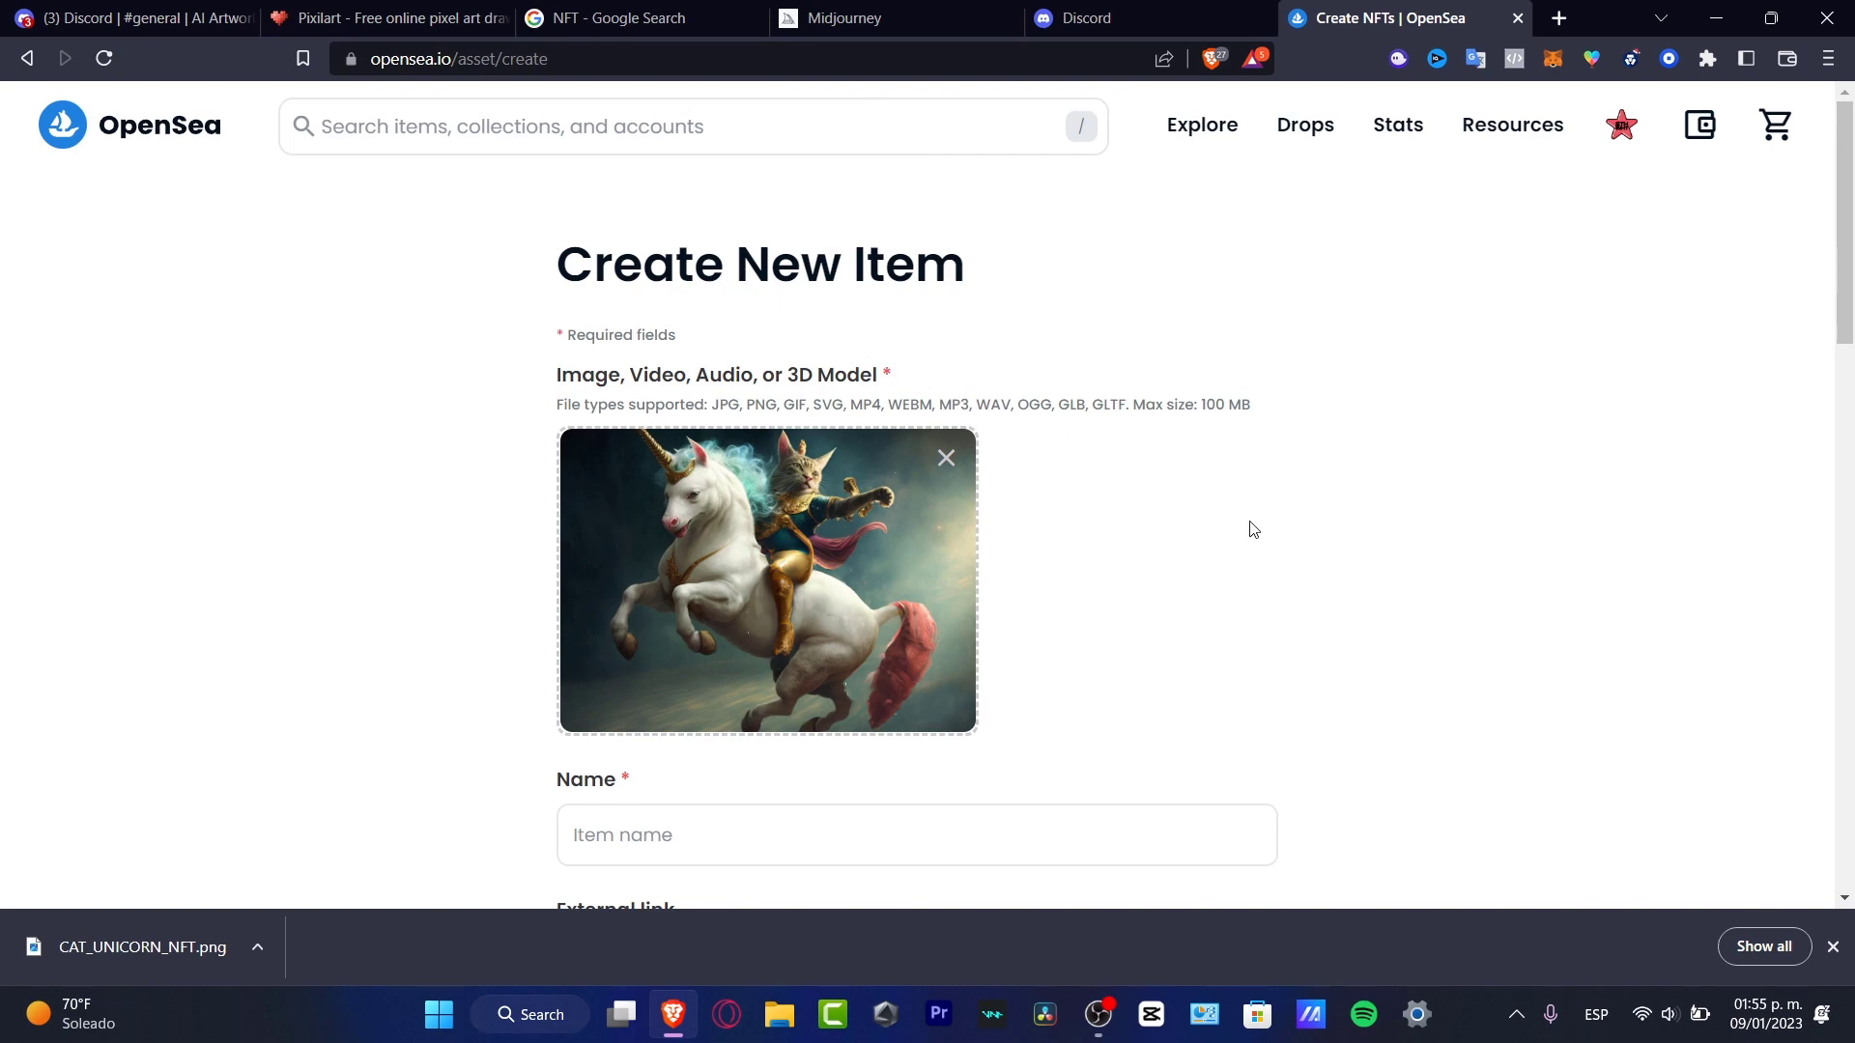